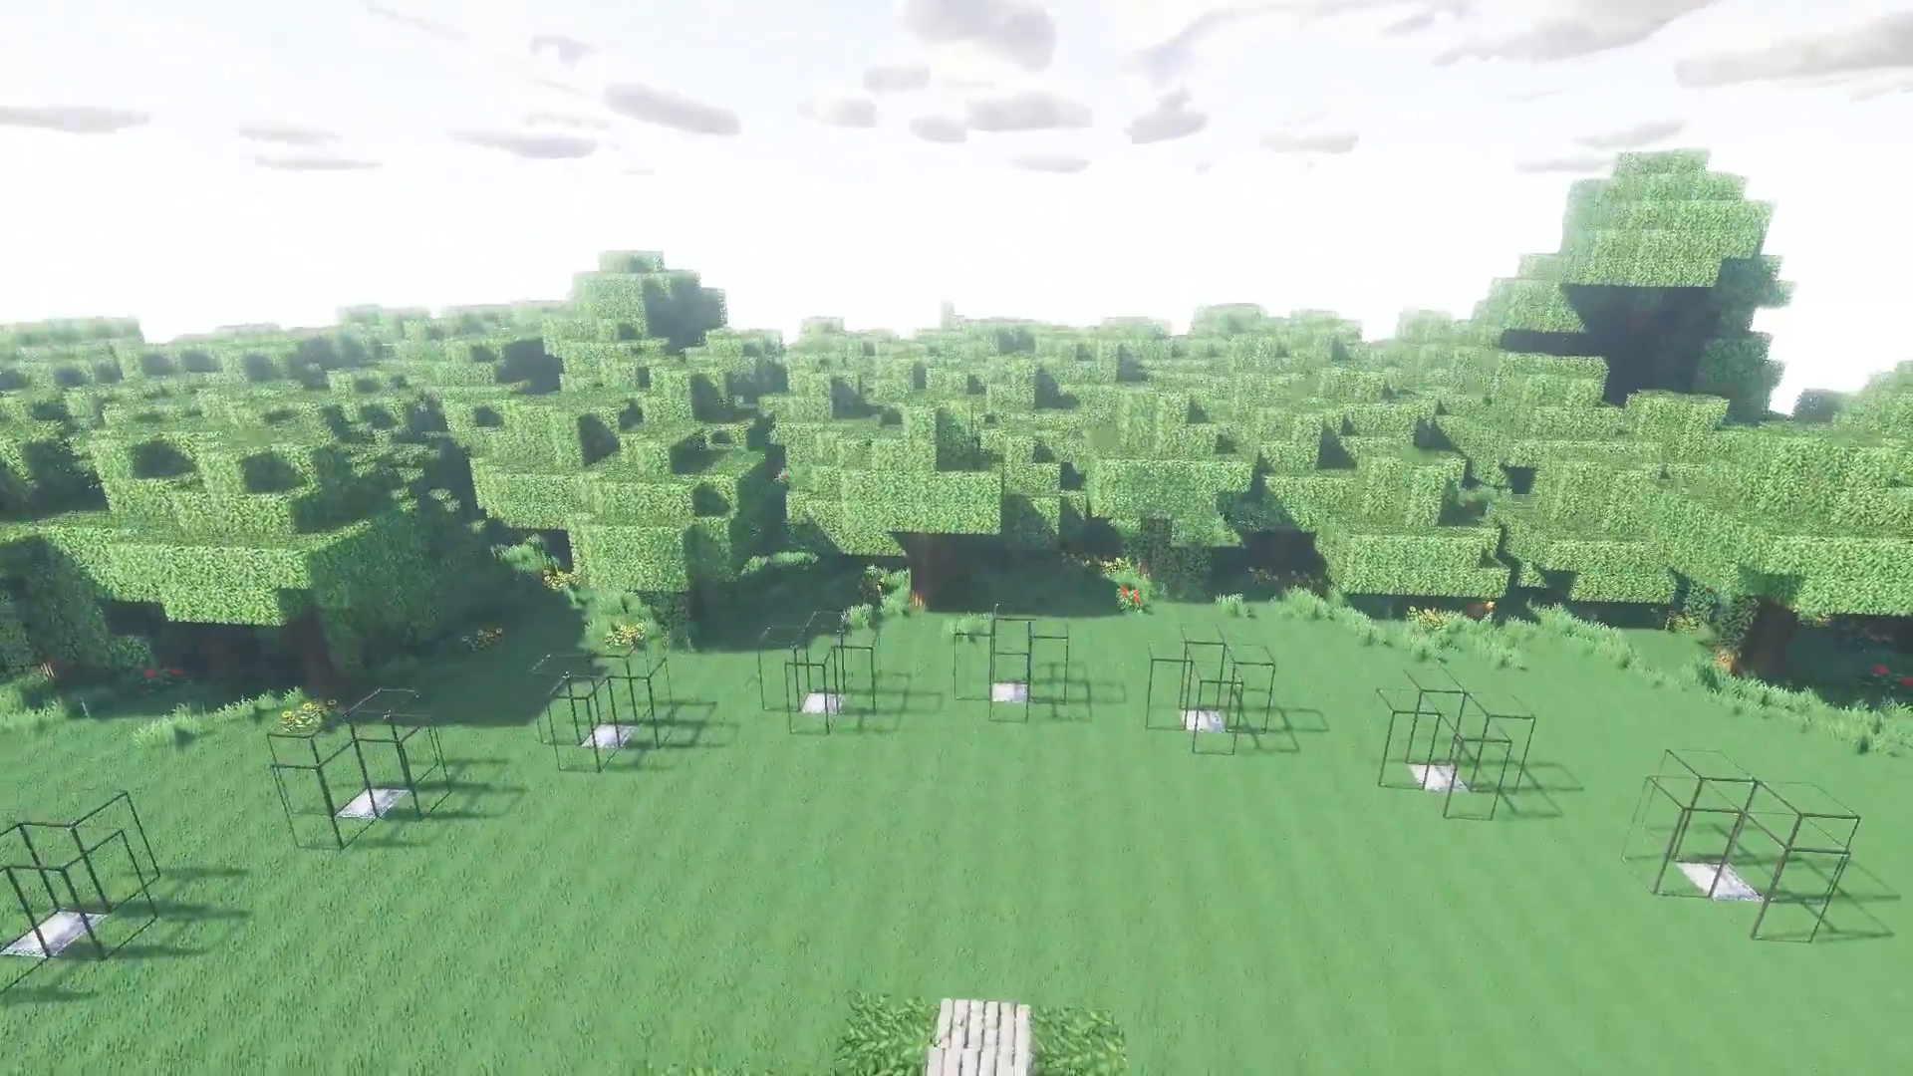
pyautogui.moveTo(957, 538)
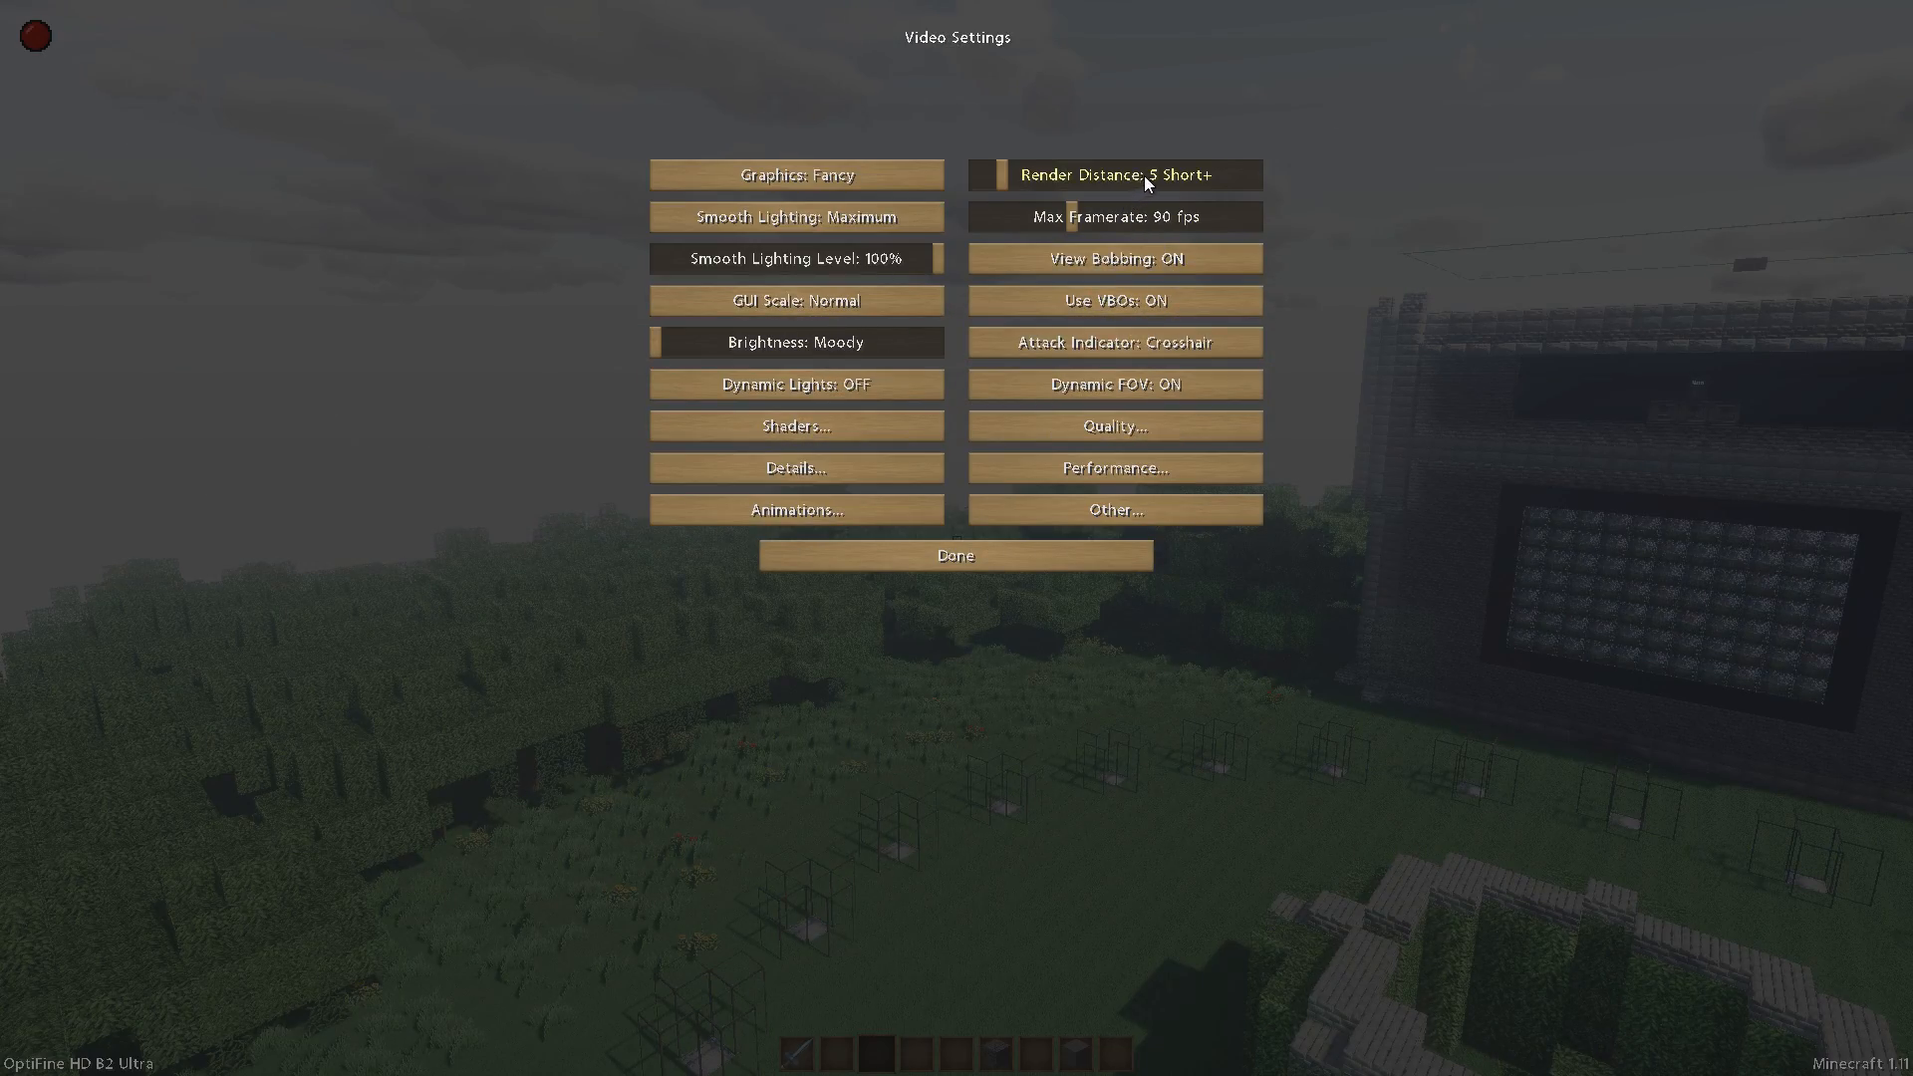
# Set the render distance slider to 32 Extreme, close Video Settings, and resume the game
pyautogui.click(1113, 174)
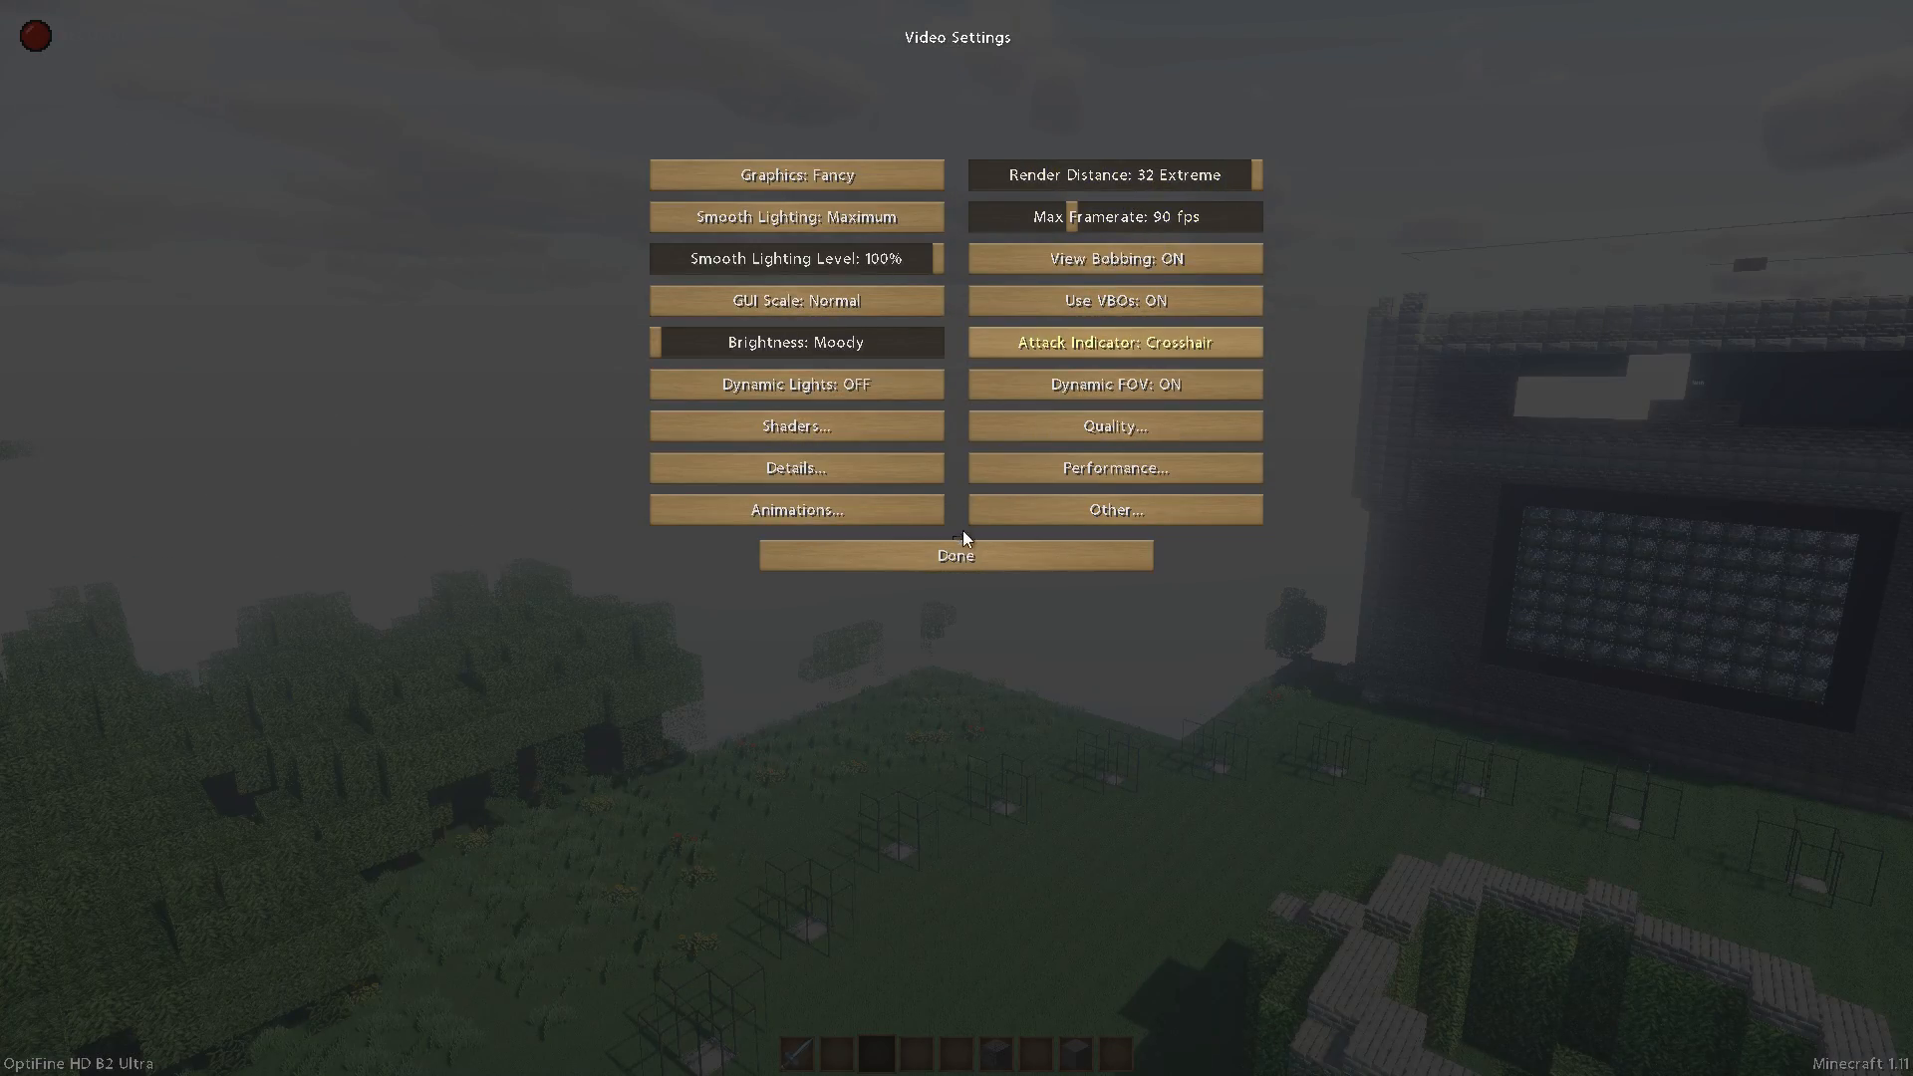
pyautogui.click(956, 555)
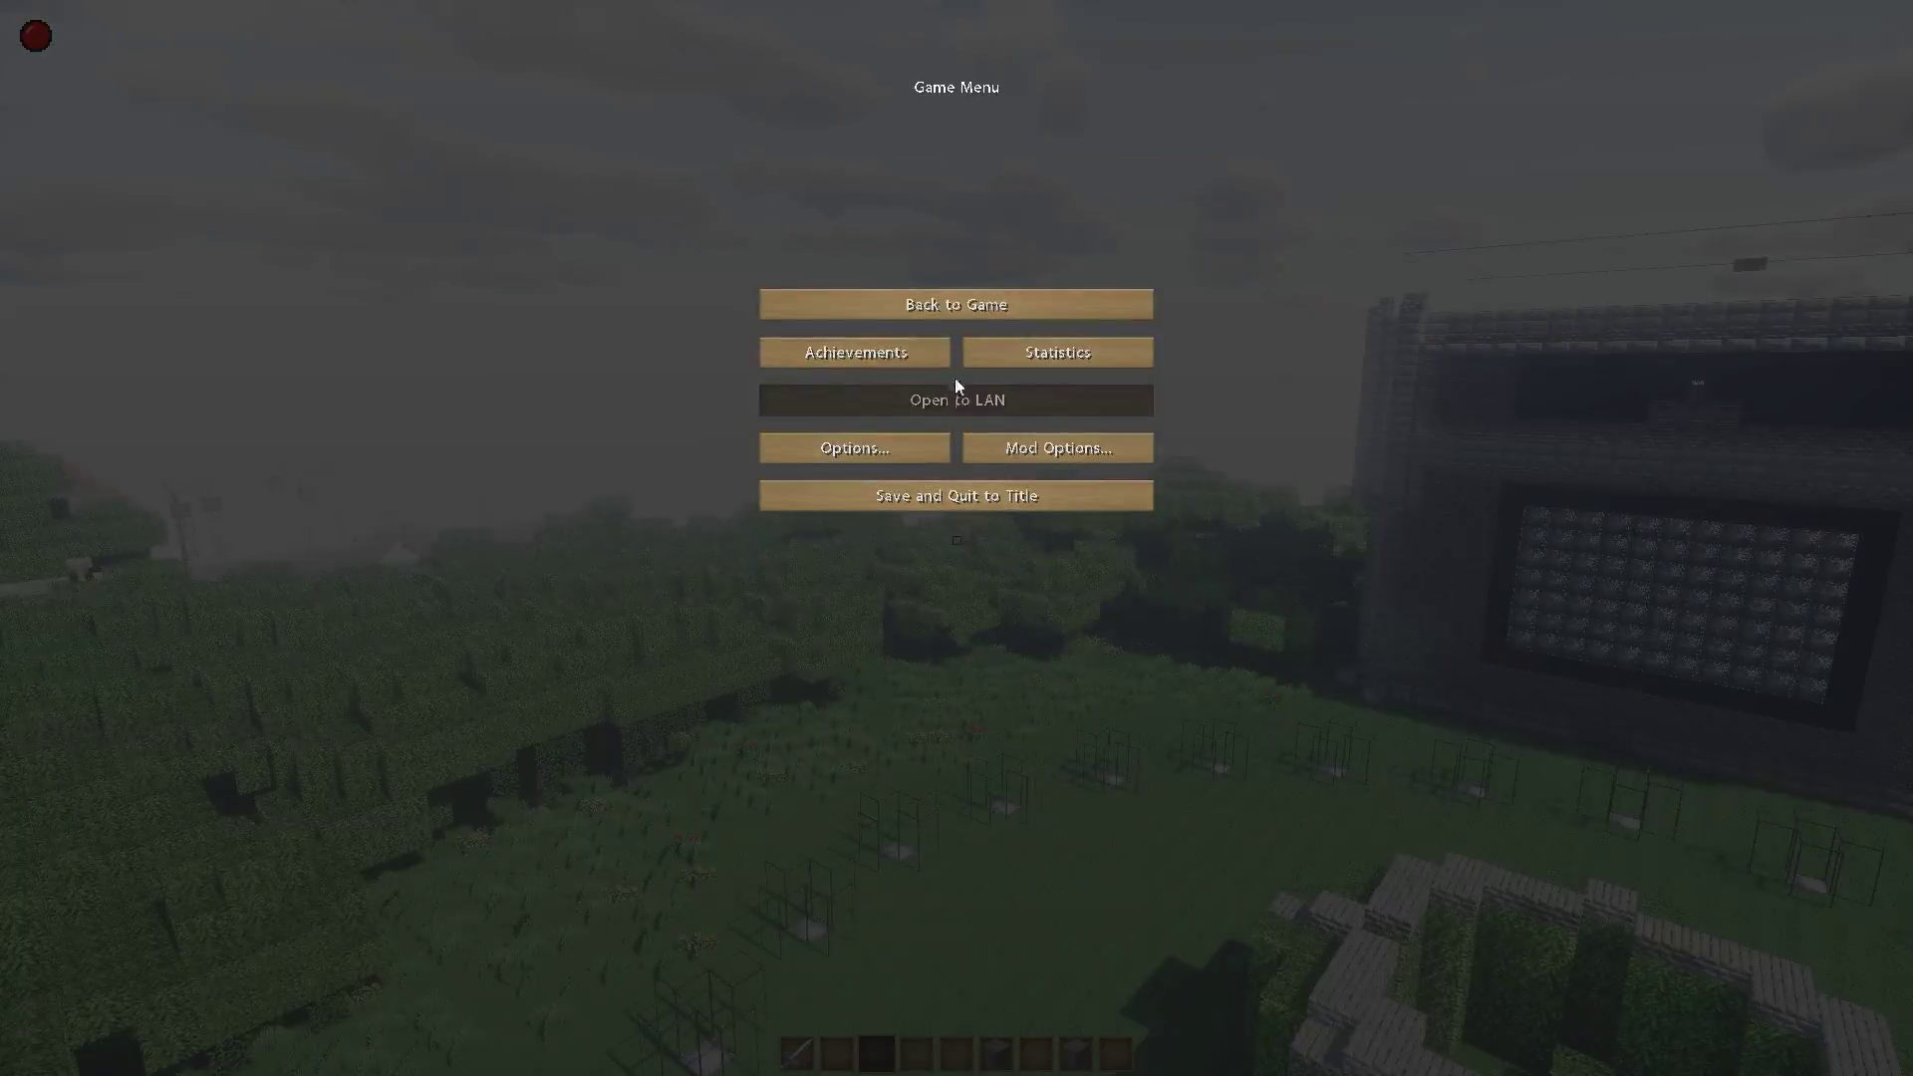
pyautogui.click(955, 304)
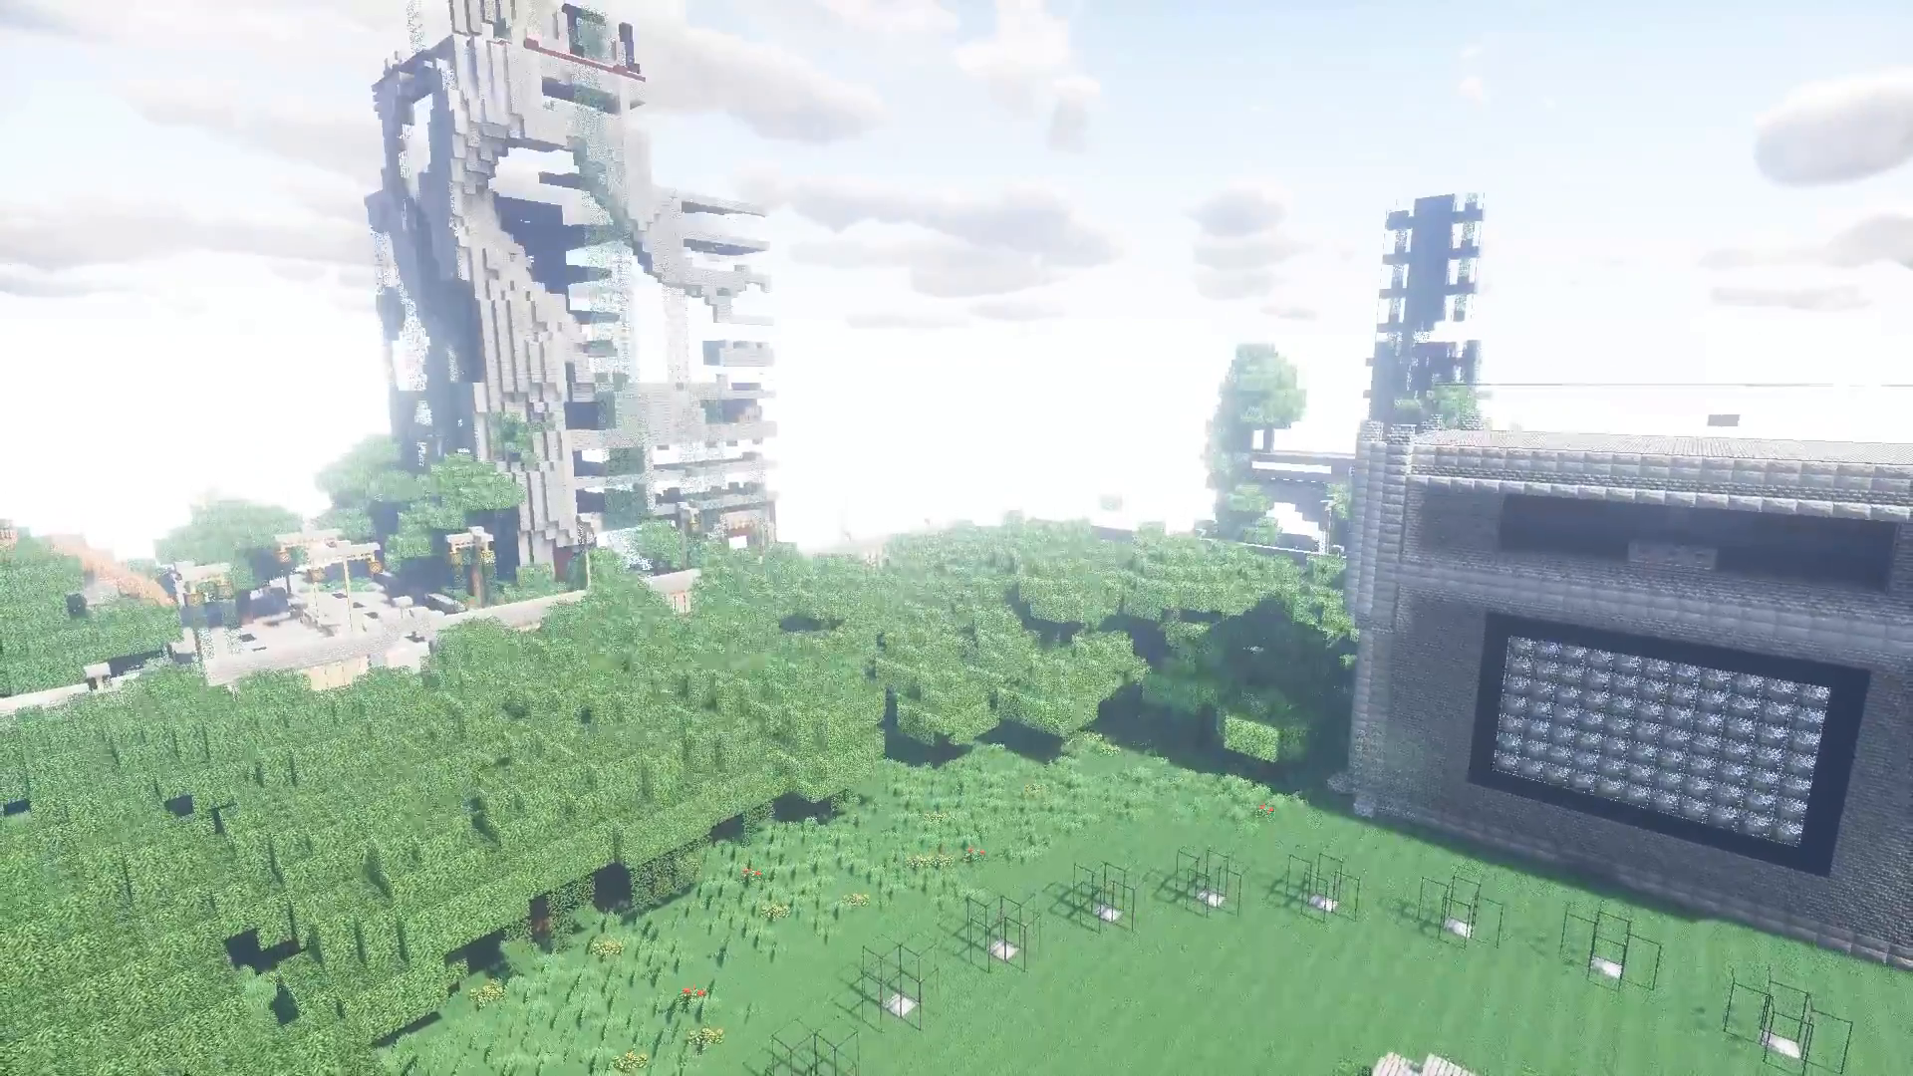
pyautogui.moveTo(957, 538)
pyautogui.write('/')
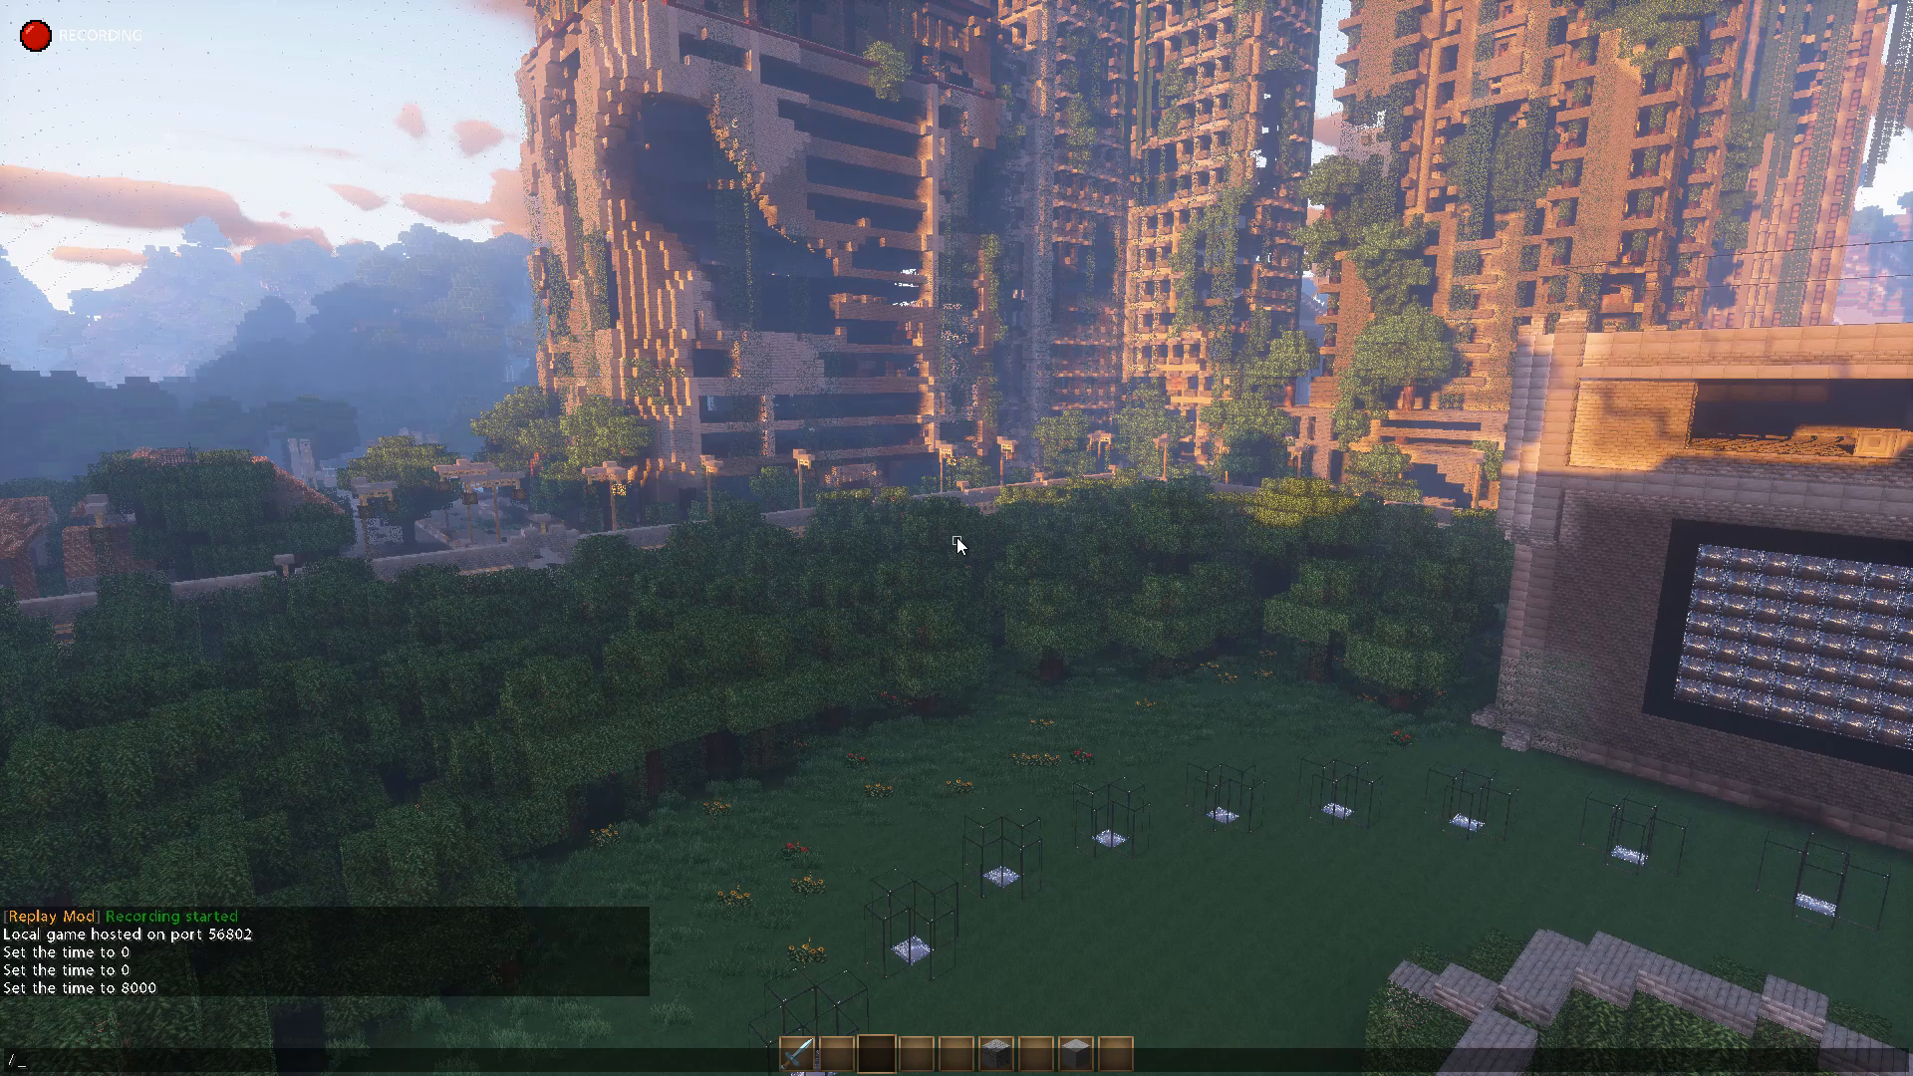
# Run /gamemode spectator and /time set 8000 while recording, then leave the world
pyautogui.write('gamemode')
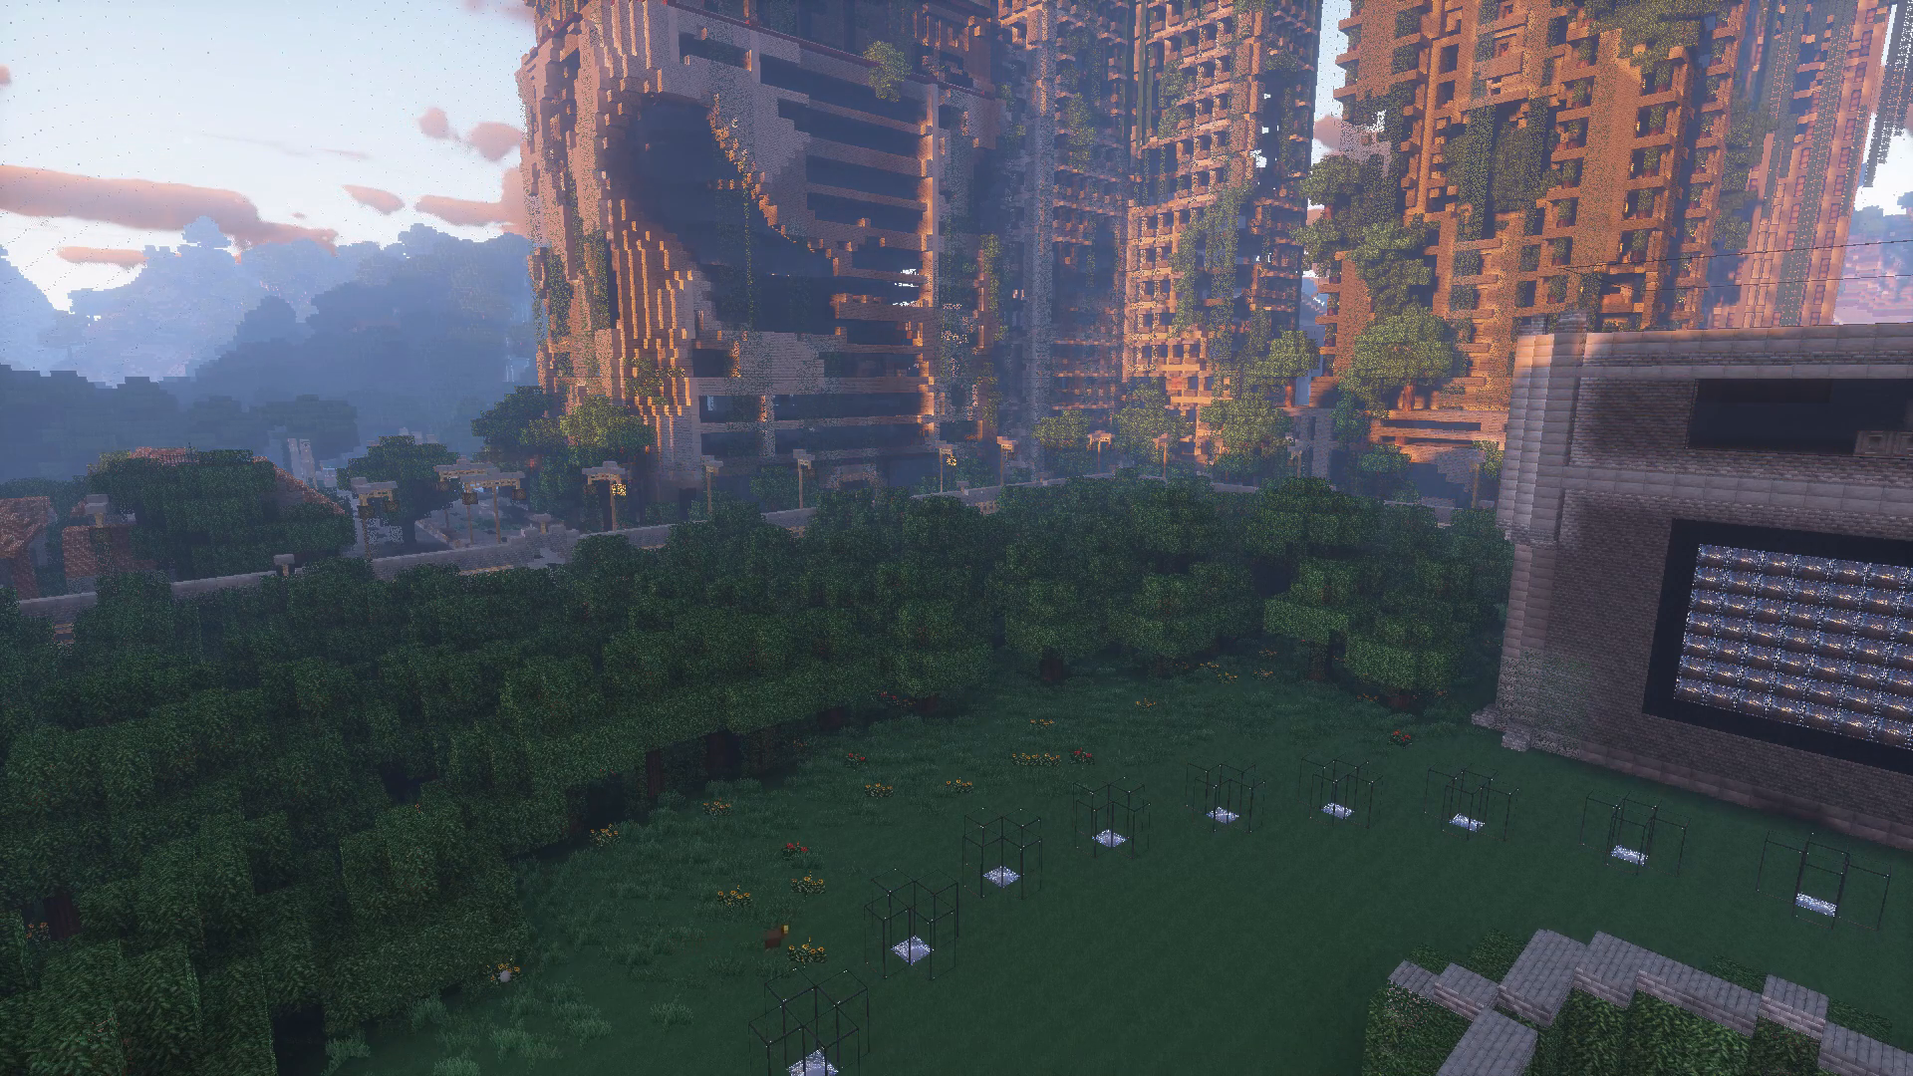
pyautogui.moveTo(956, 538)
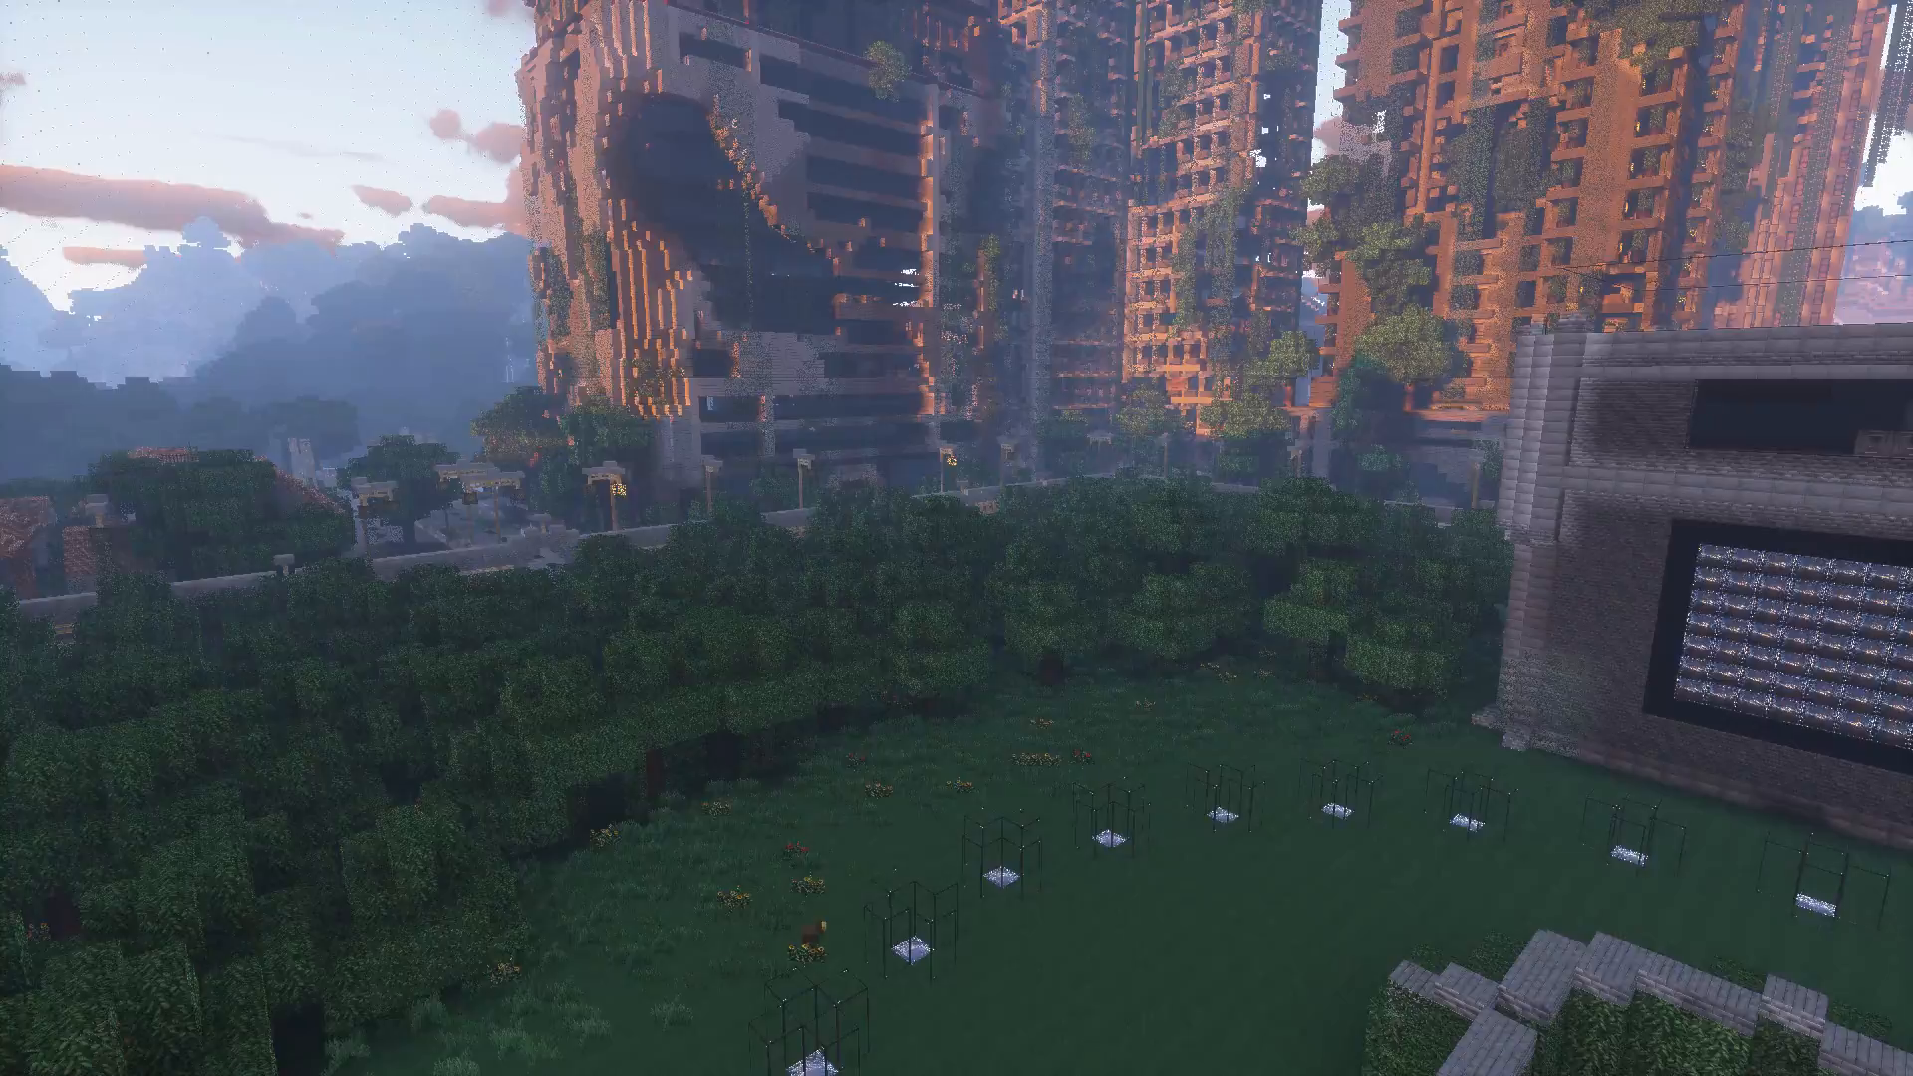
pyautogui.moveTo(957, 538)
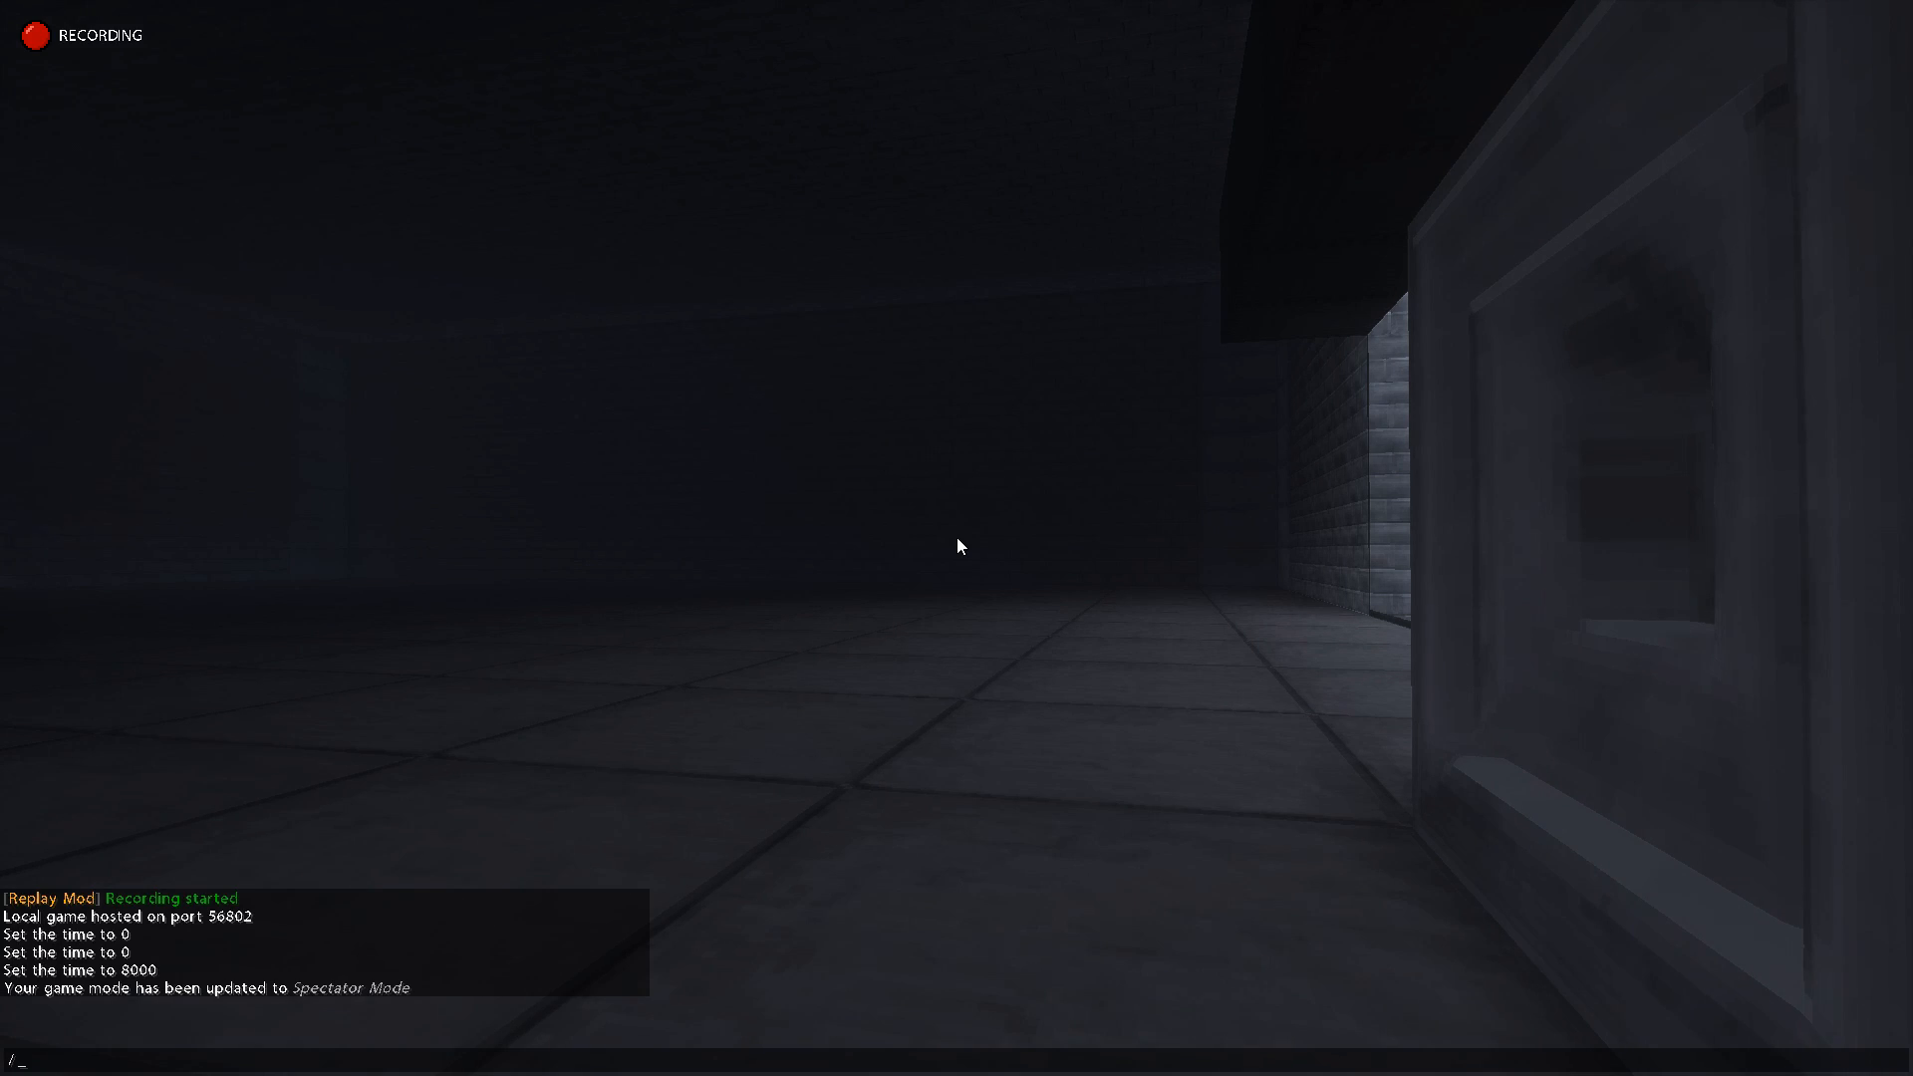
pyautogui.write('time set')
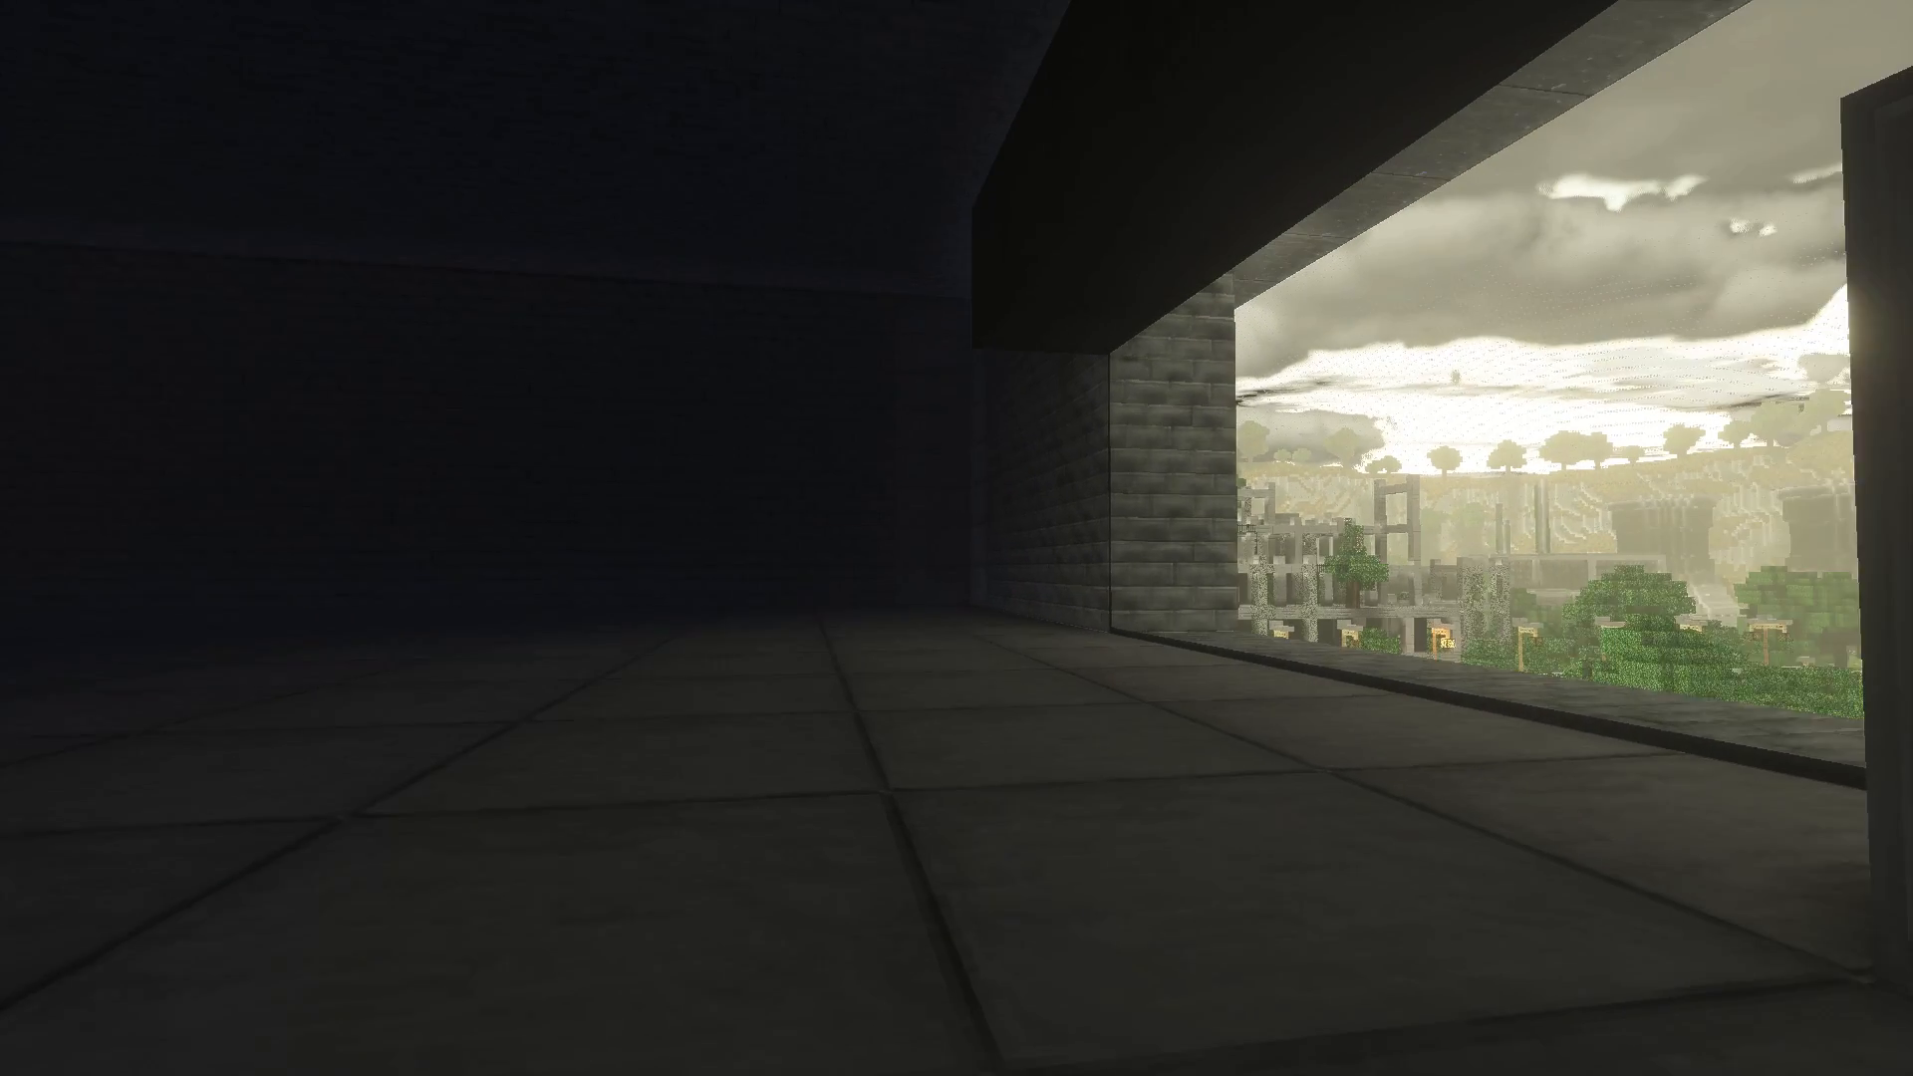
pyautogui.press('Escape')
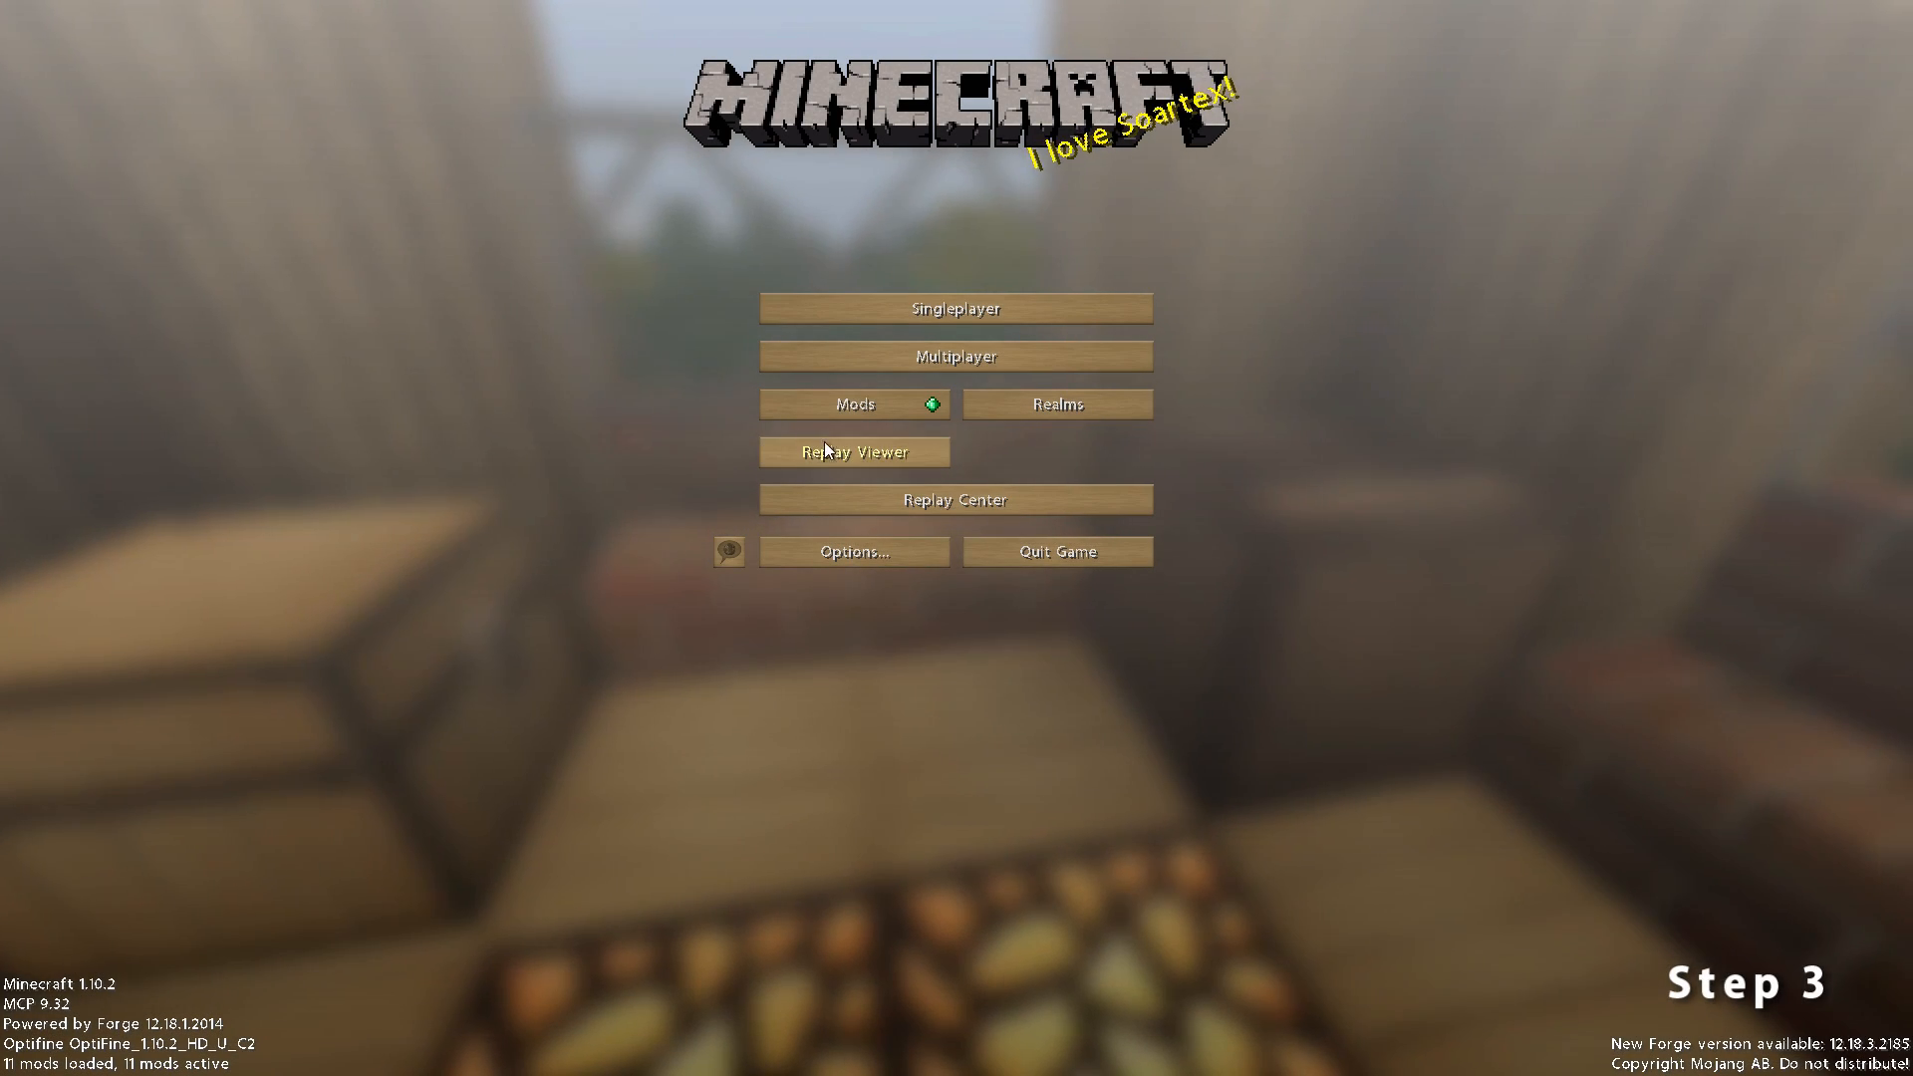
# Open the Replay Viewer to list the saved recordings
pyautogui.click(853, 450)
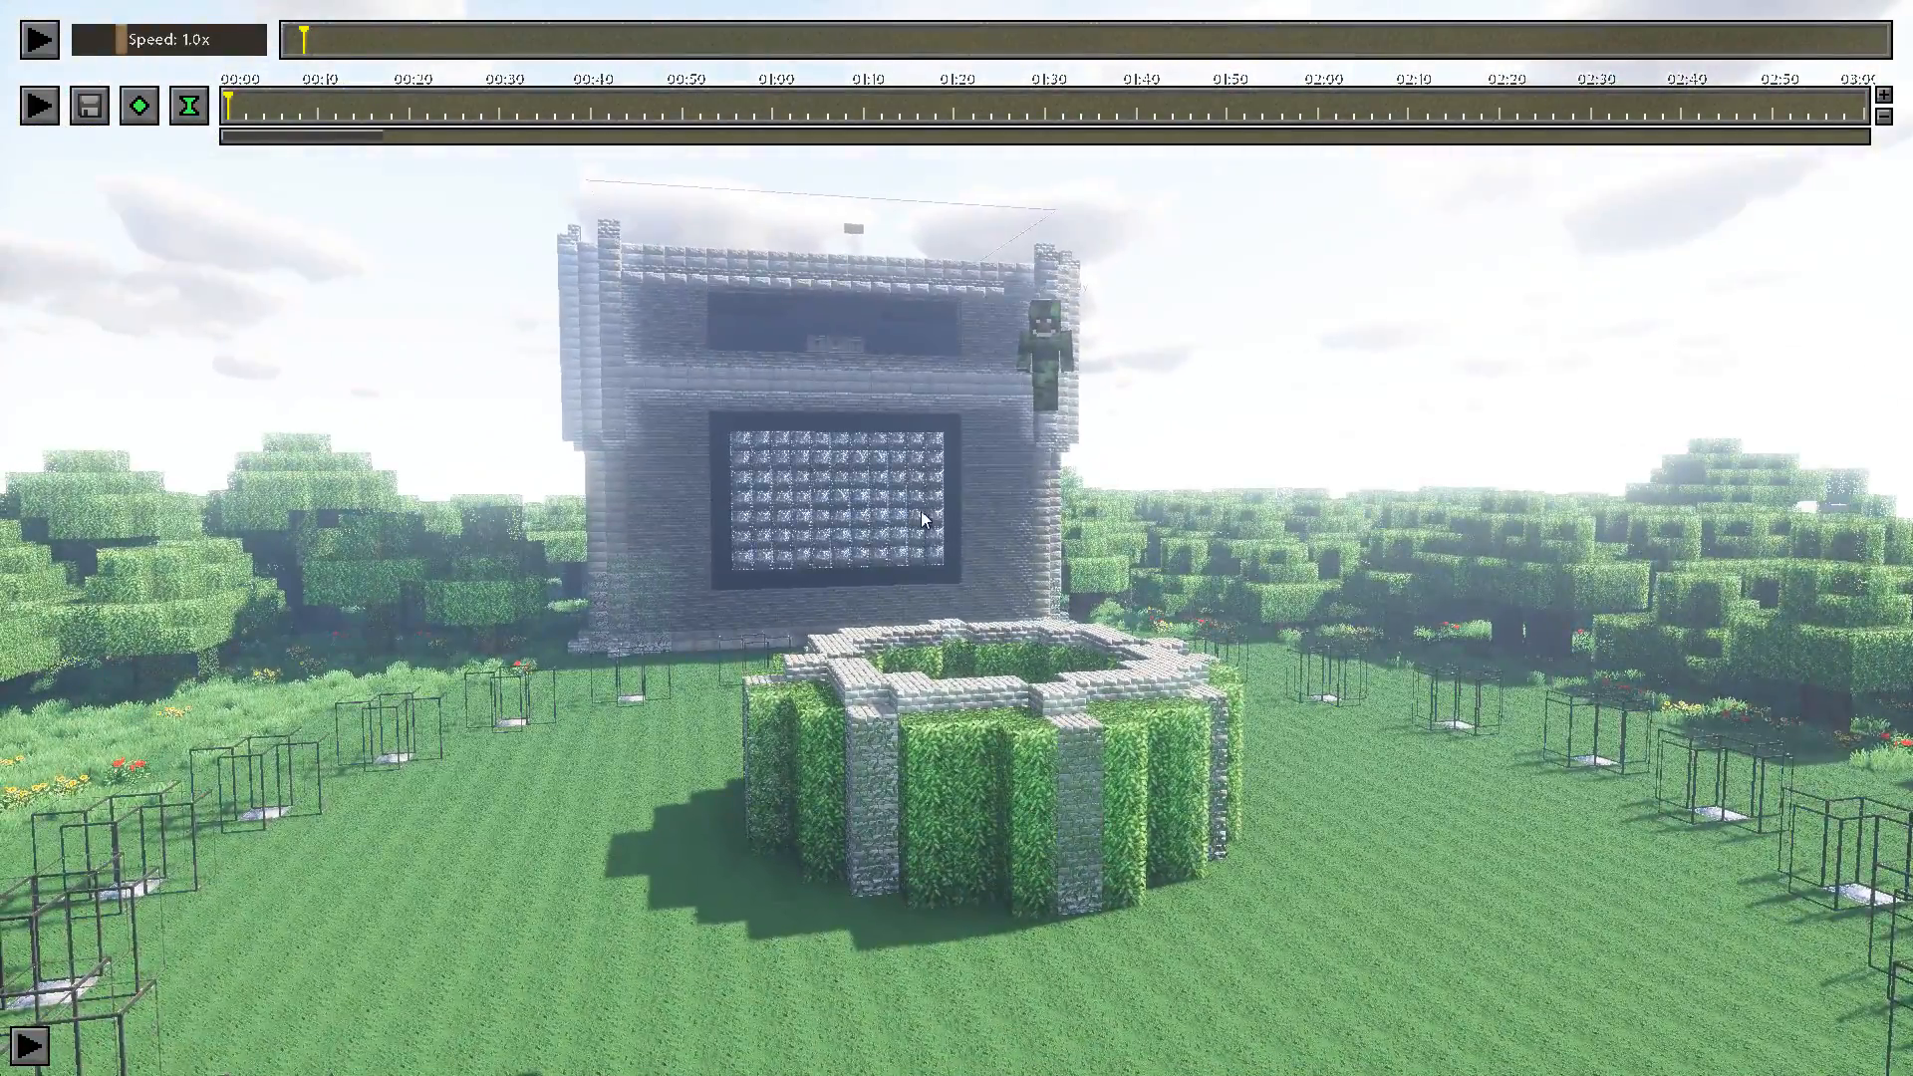
pyautogui.moveTo(1326, 42)
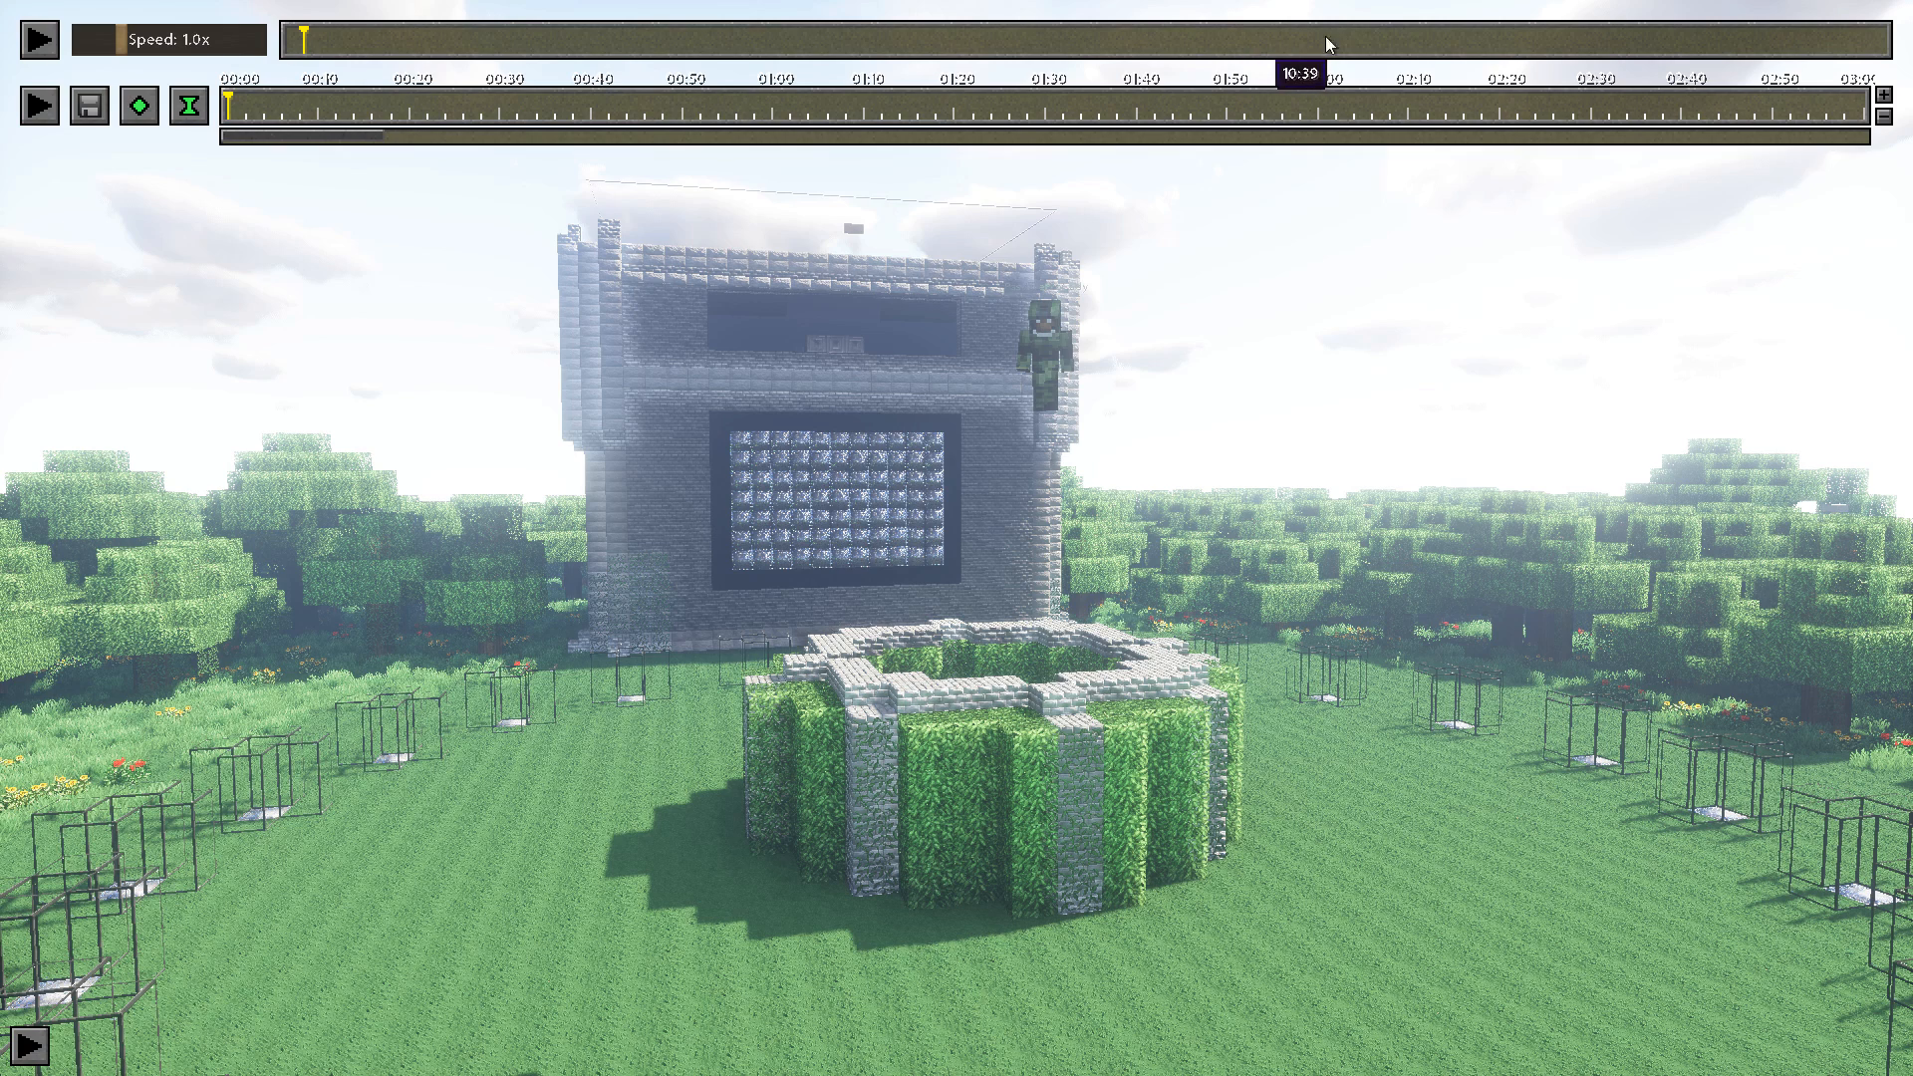
pyautogui.moveTo(1855, 38)
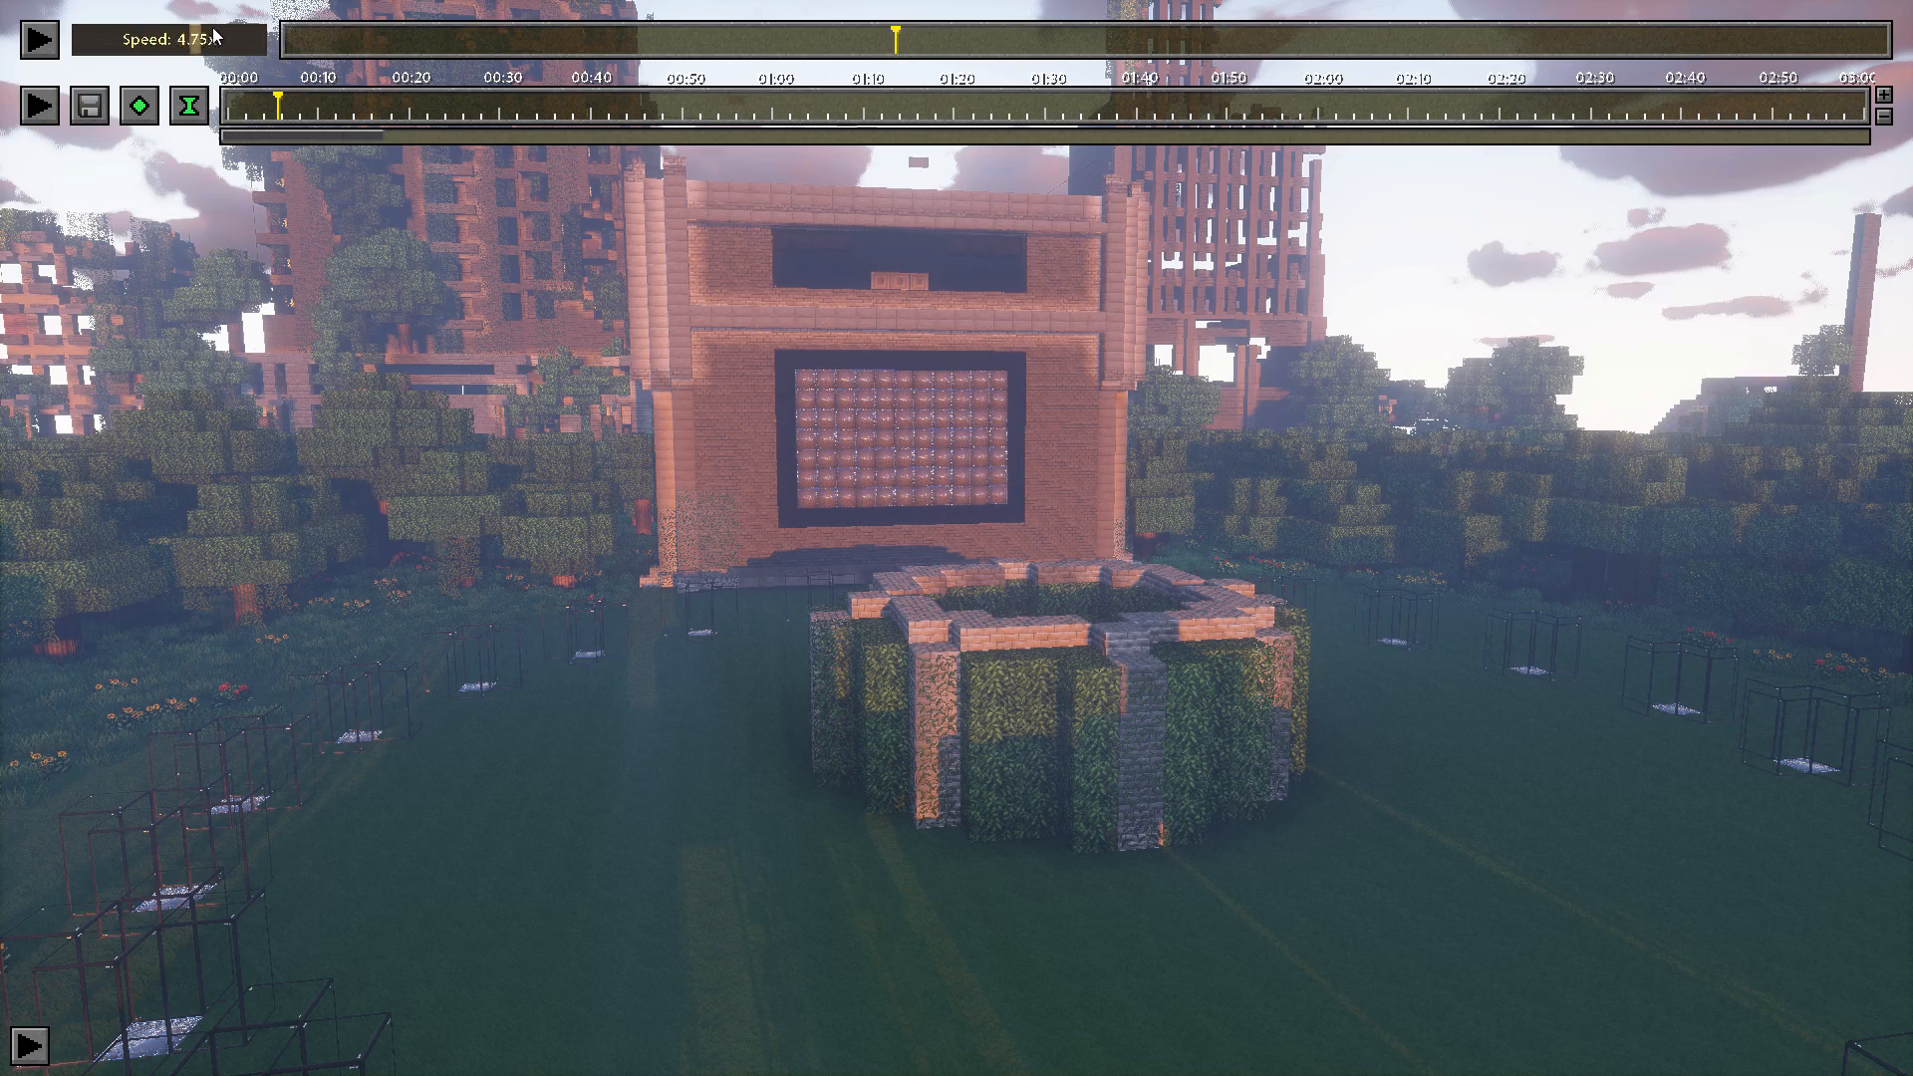
# Raise playback speed to 8.0x, jump along the replay timeline, and pause playback
pyautogui.click(38, 38)
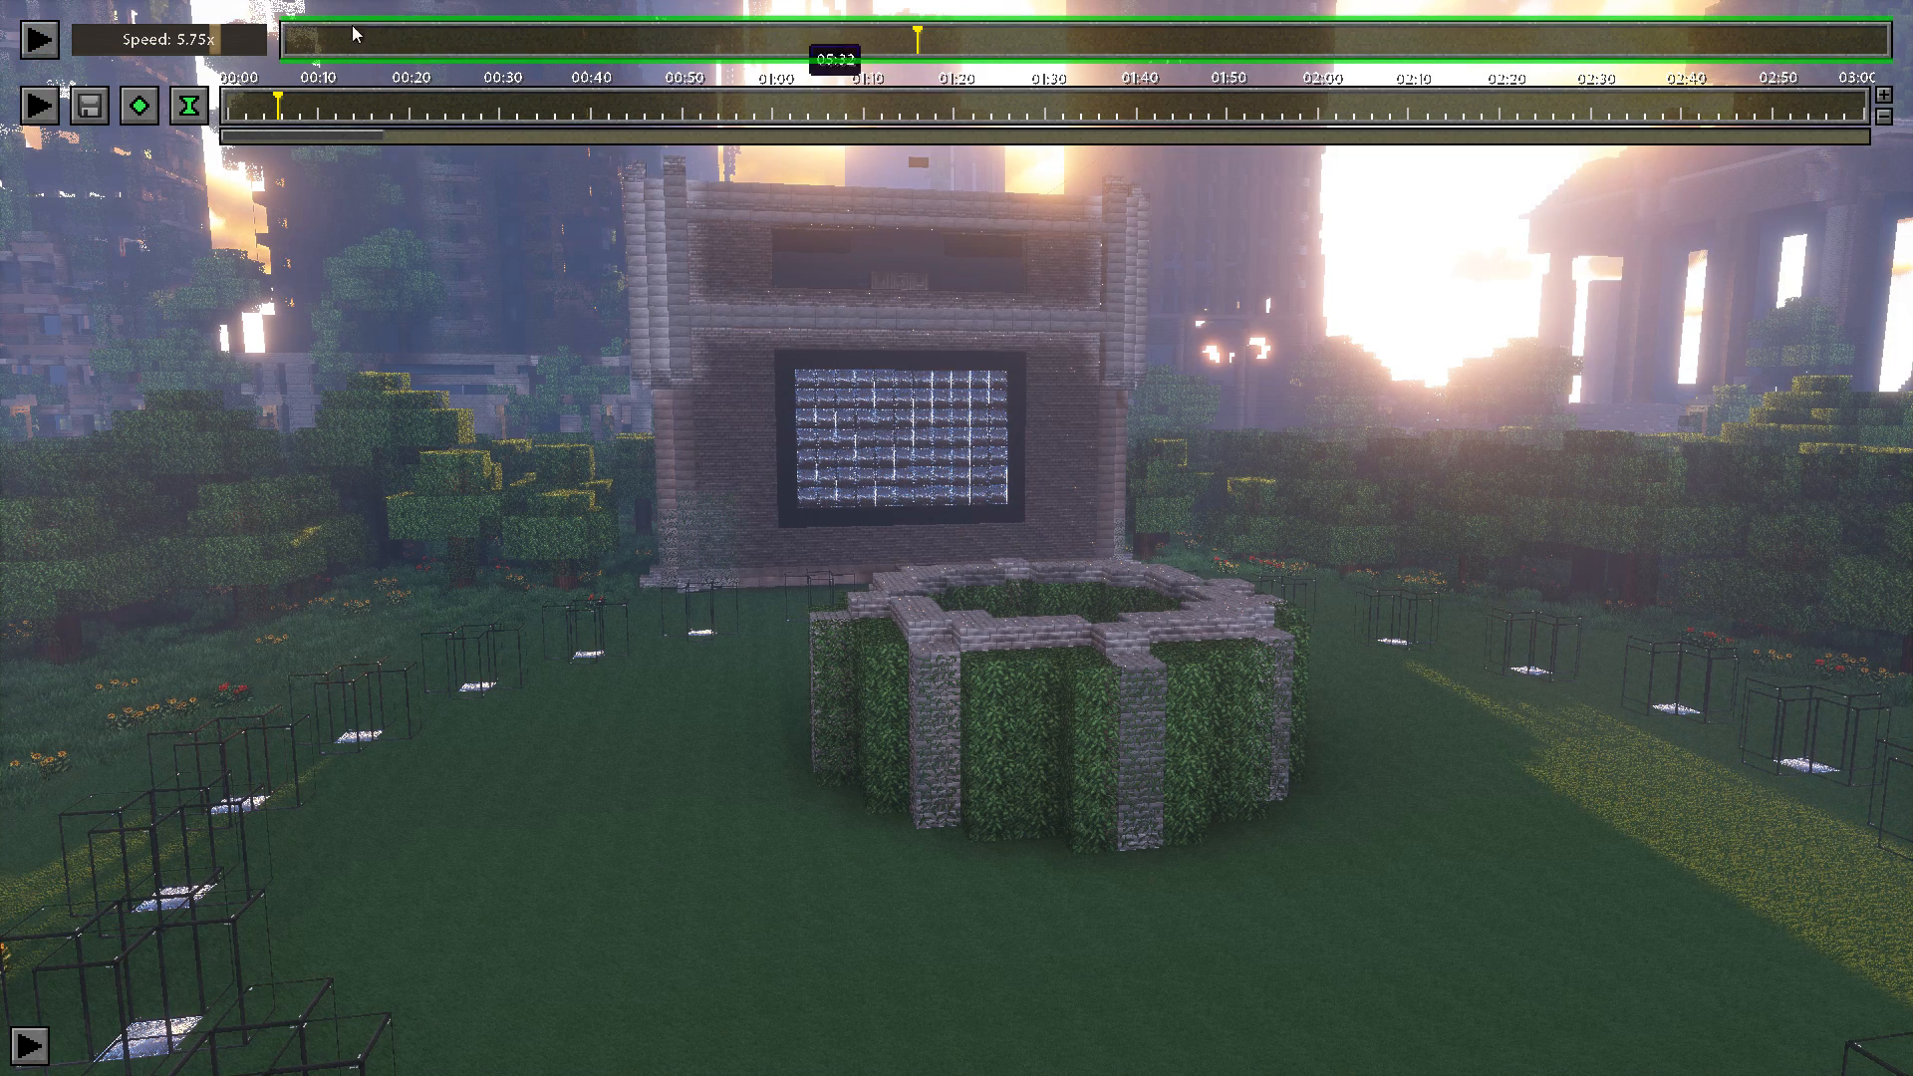
pyautogui.click(40, 37)
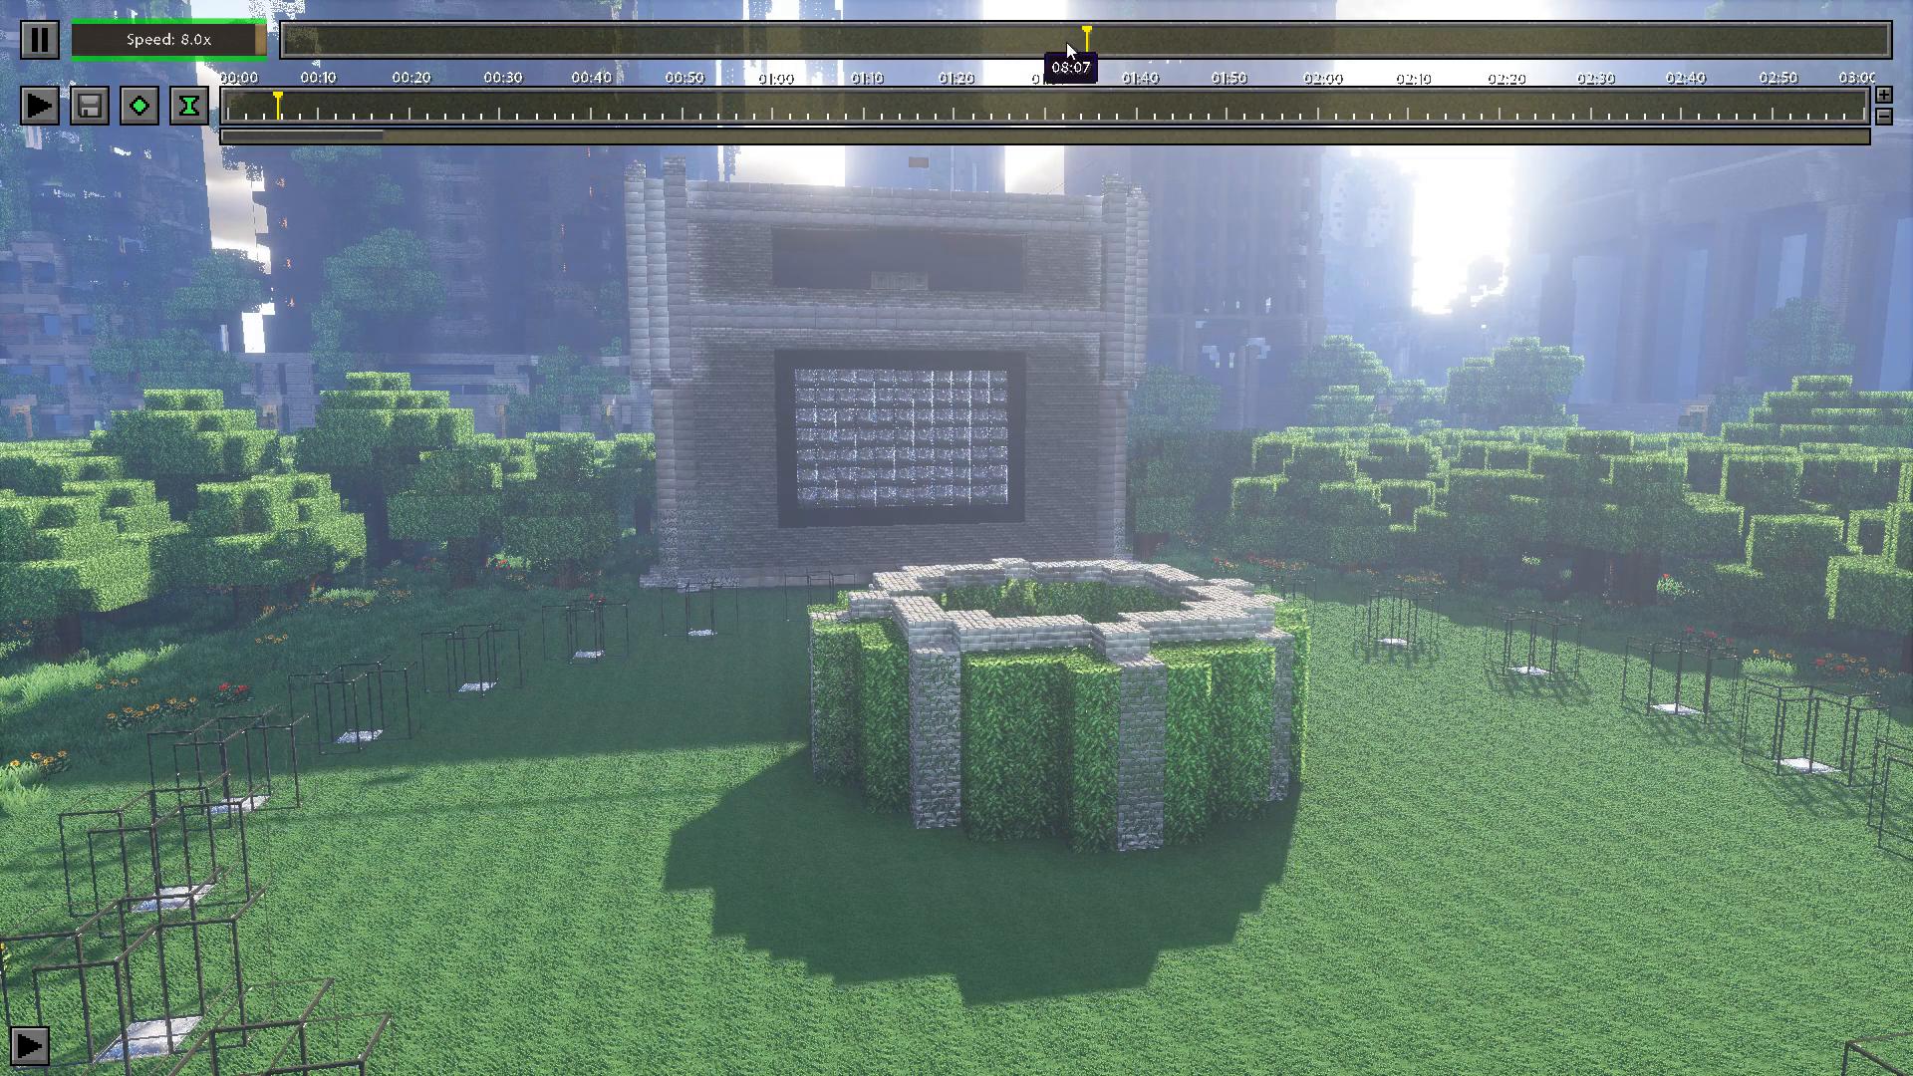
pyautogui.click(40, 38)
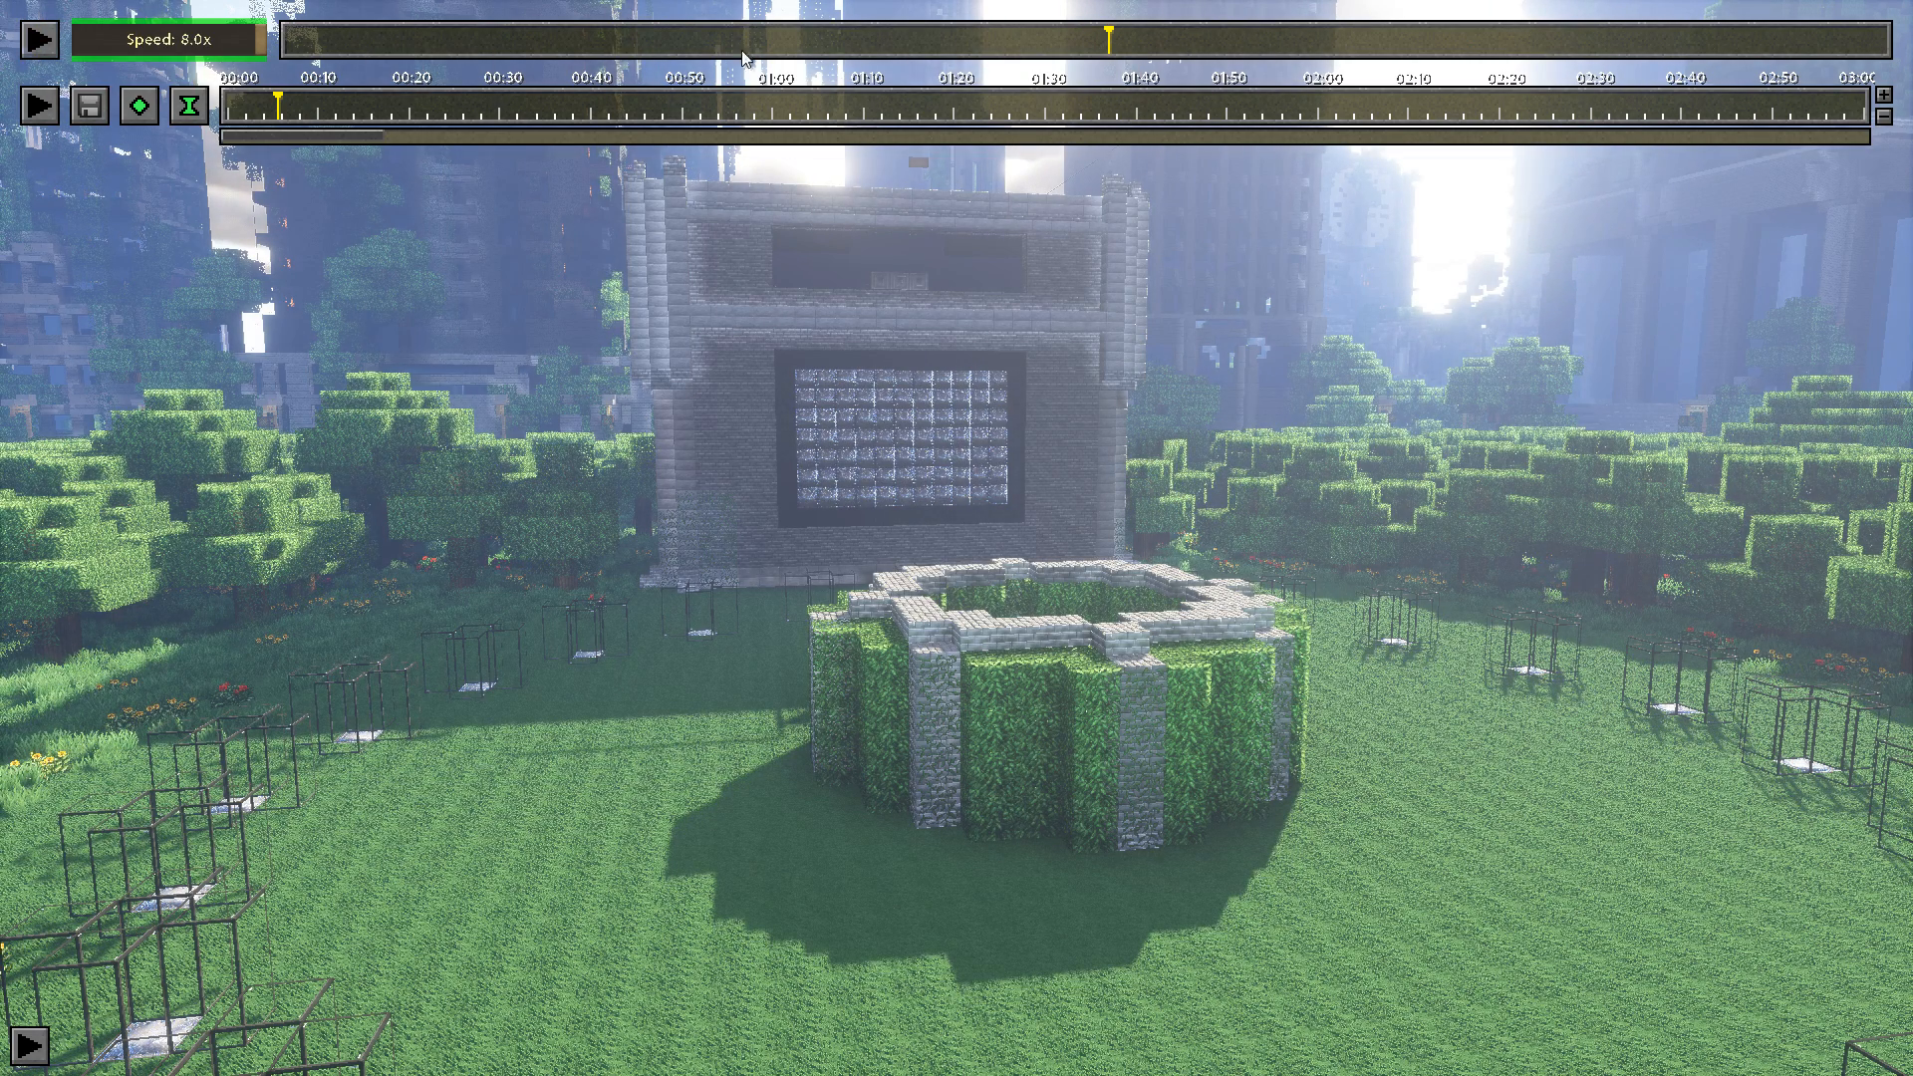
pyautogui.moveTo(918, 37)
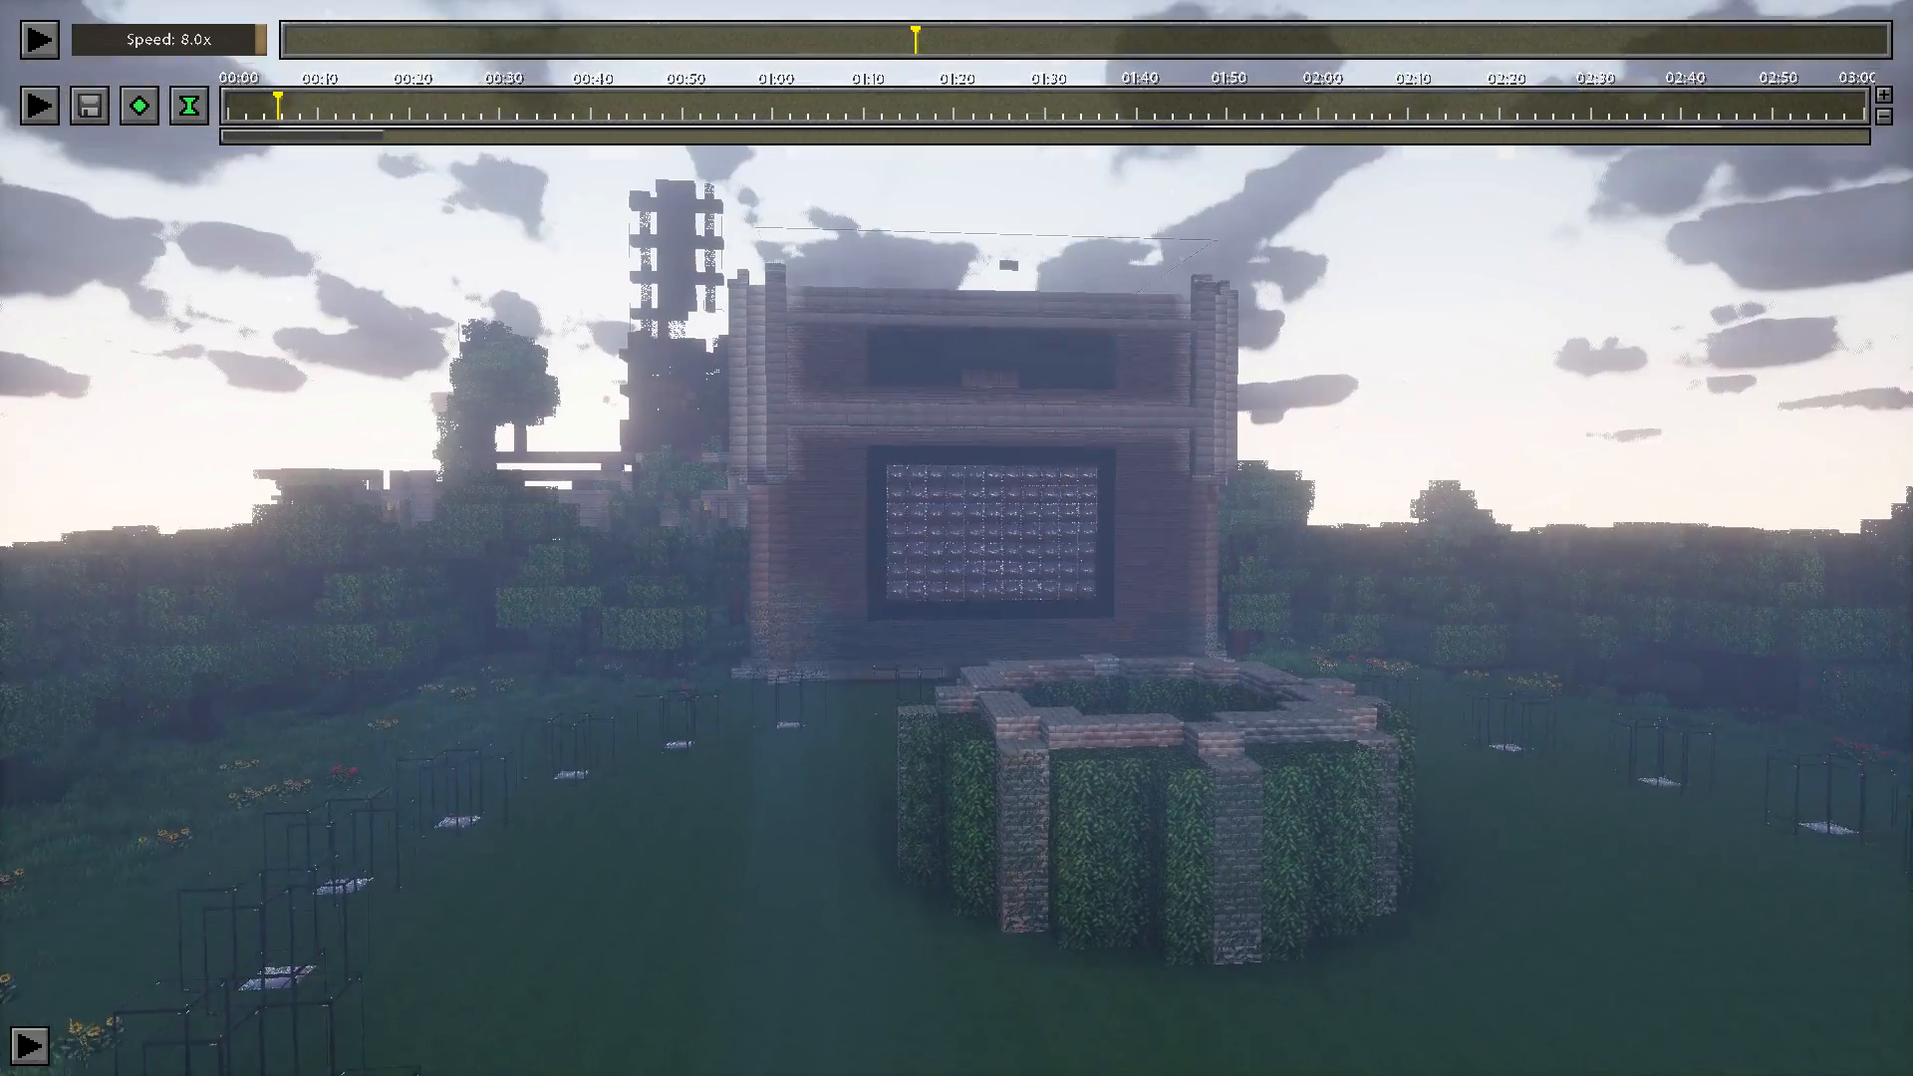
pyautogui.click(36, 37)
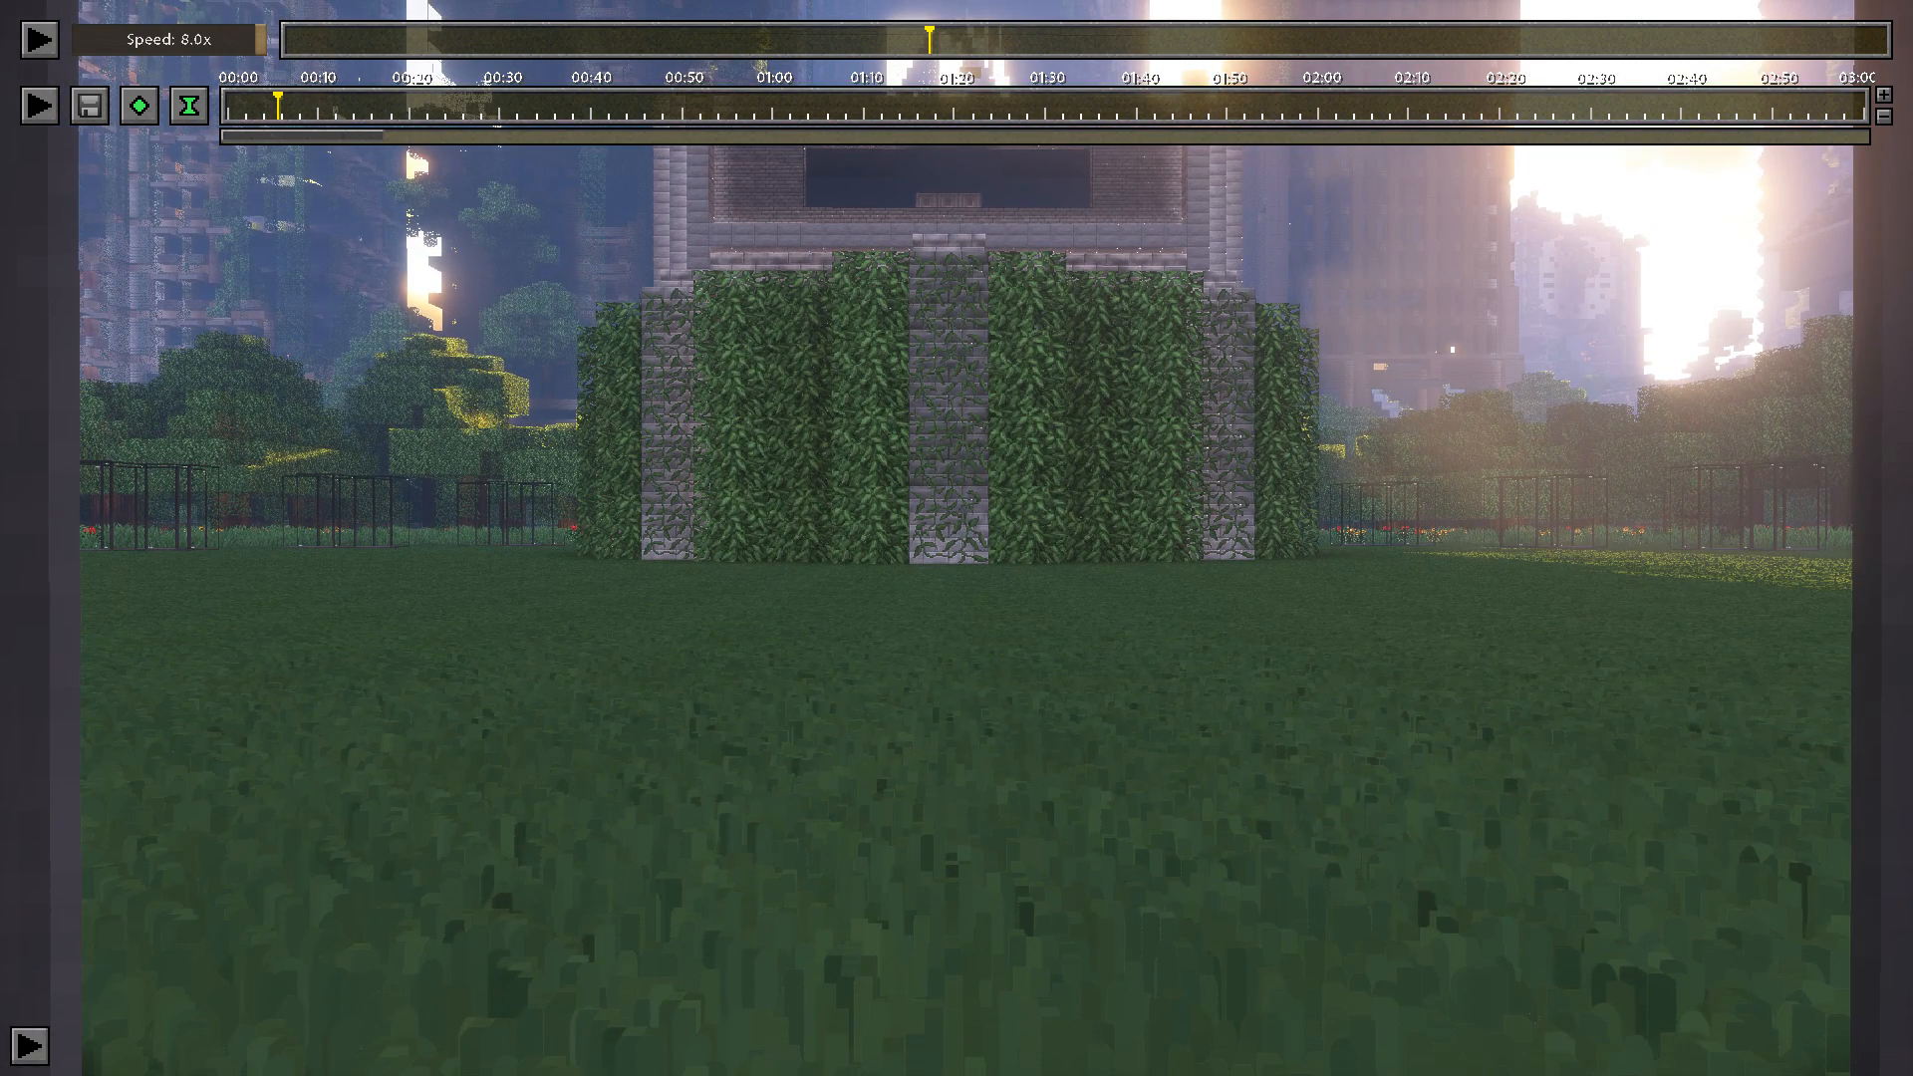
# Add camera keyframes at 00:00 and 02:00 over the city, then preview the path
pyautogui.click(138, 105)
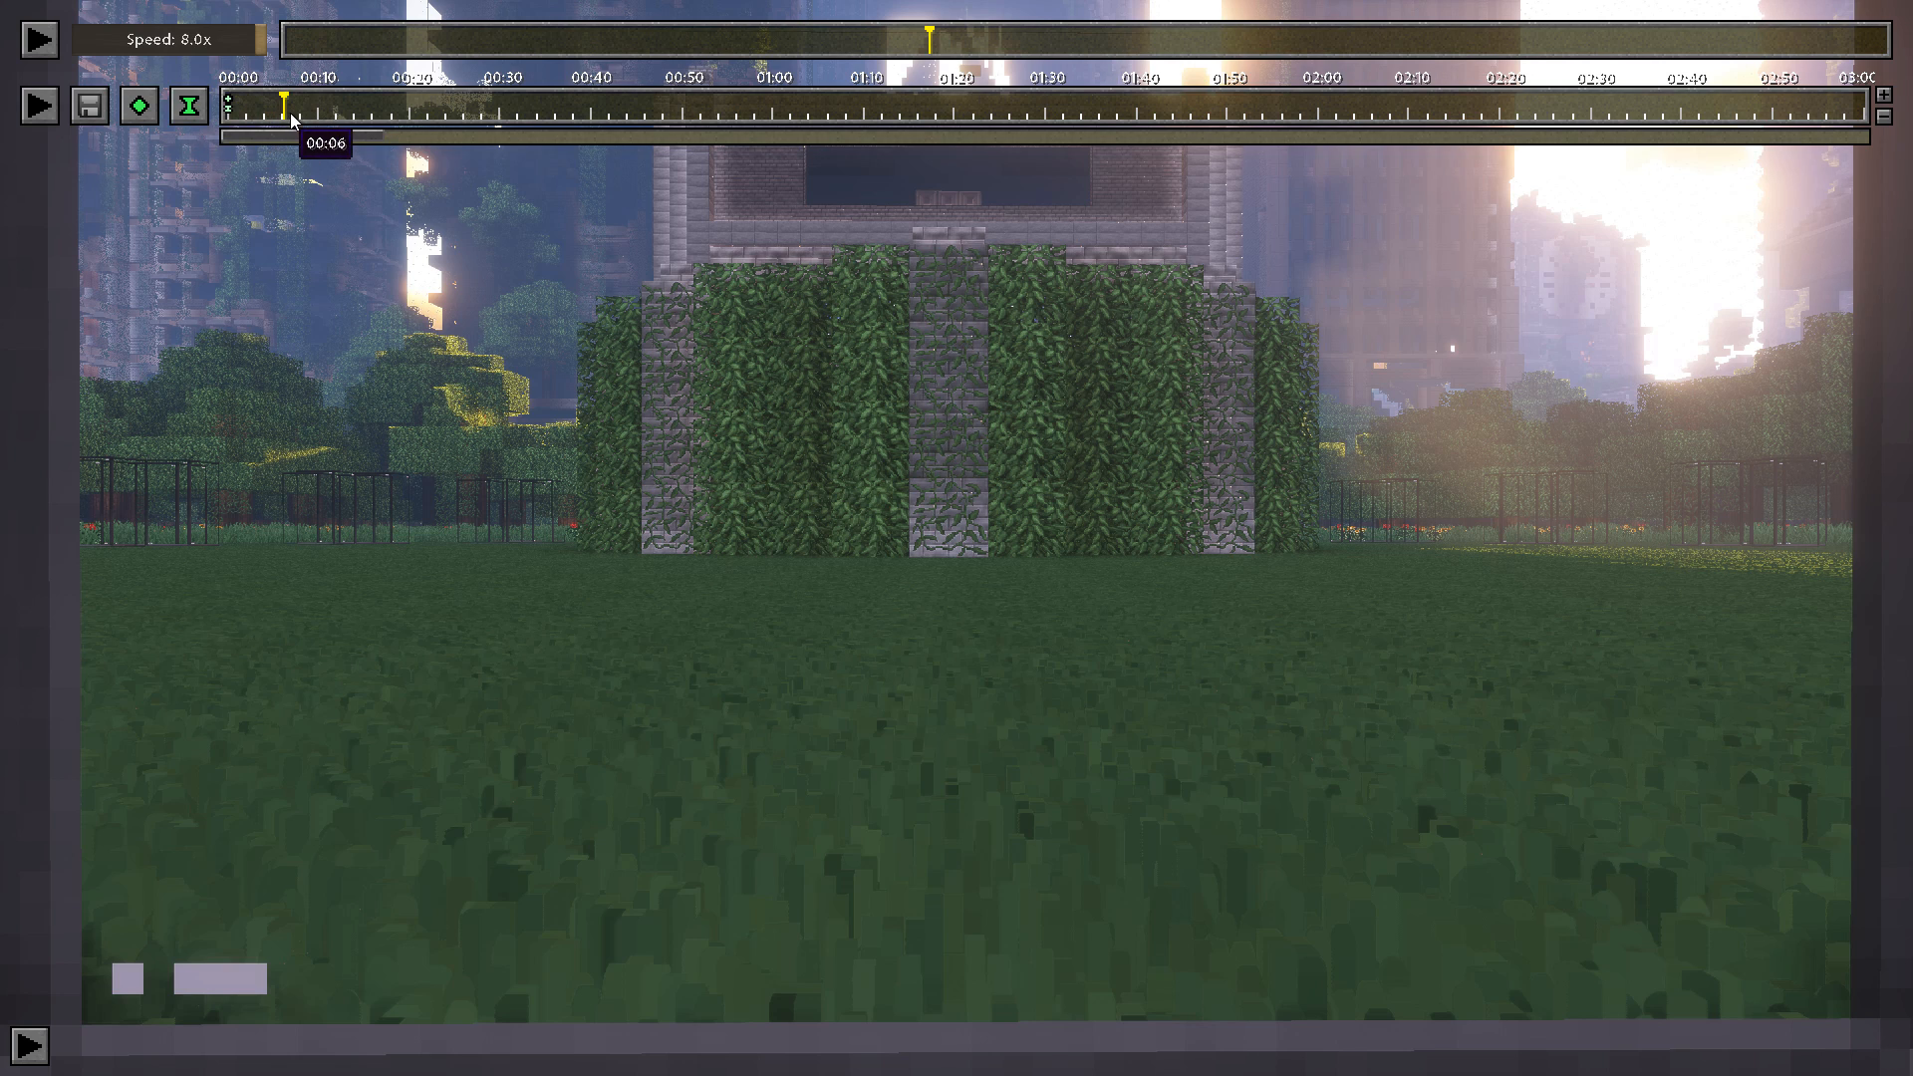
pyautogui.moveTo(283, 108); pyautogui.dragTo(674, 108)
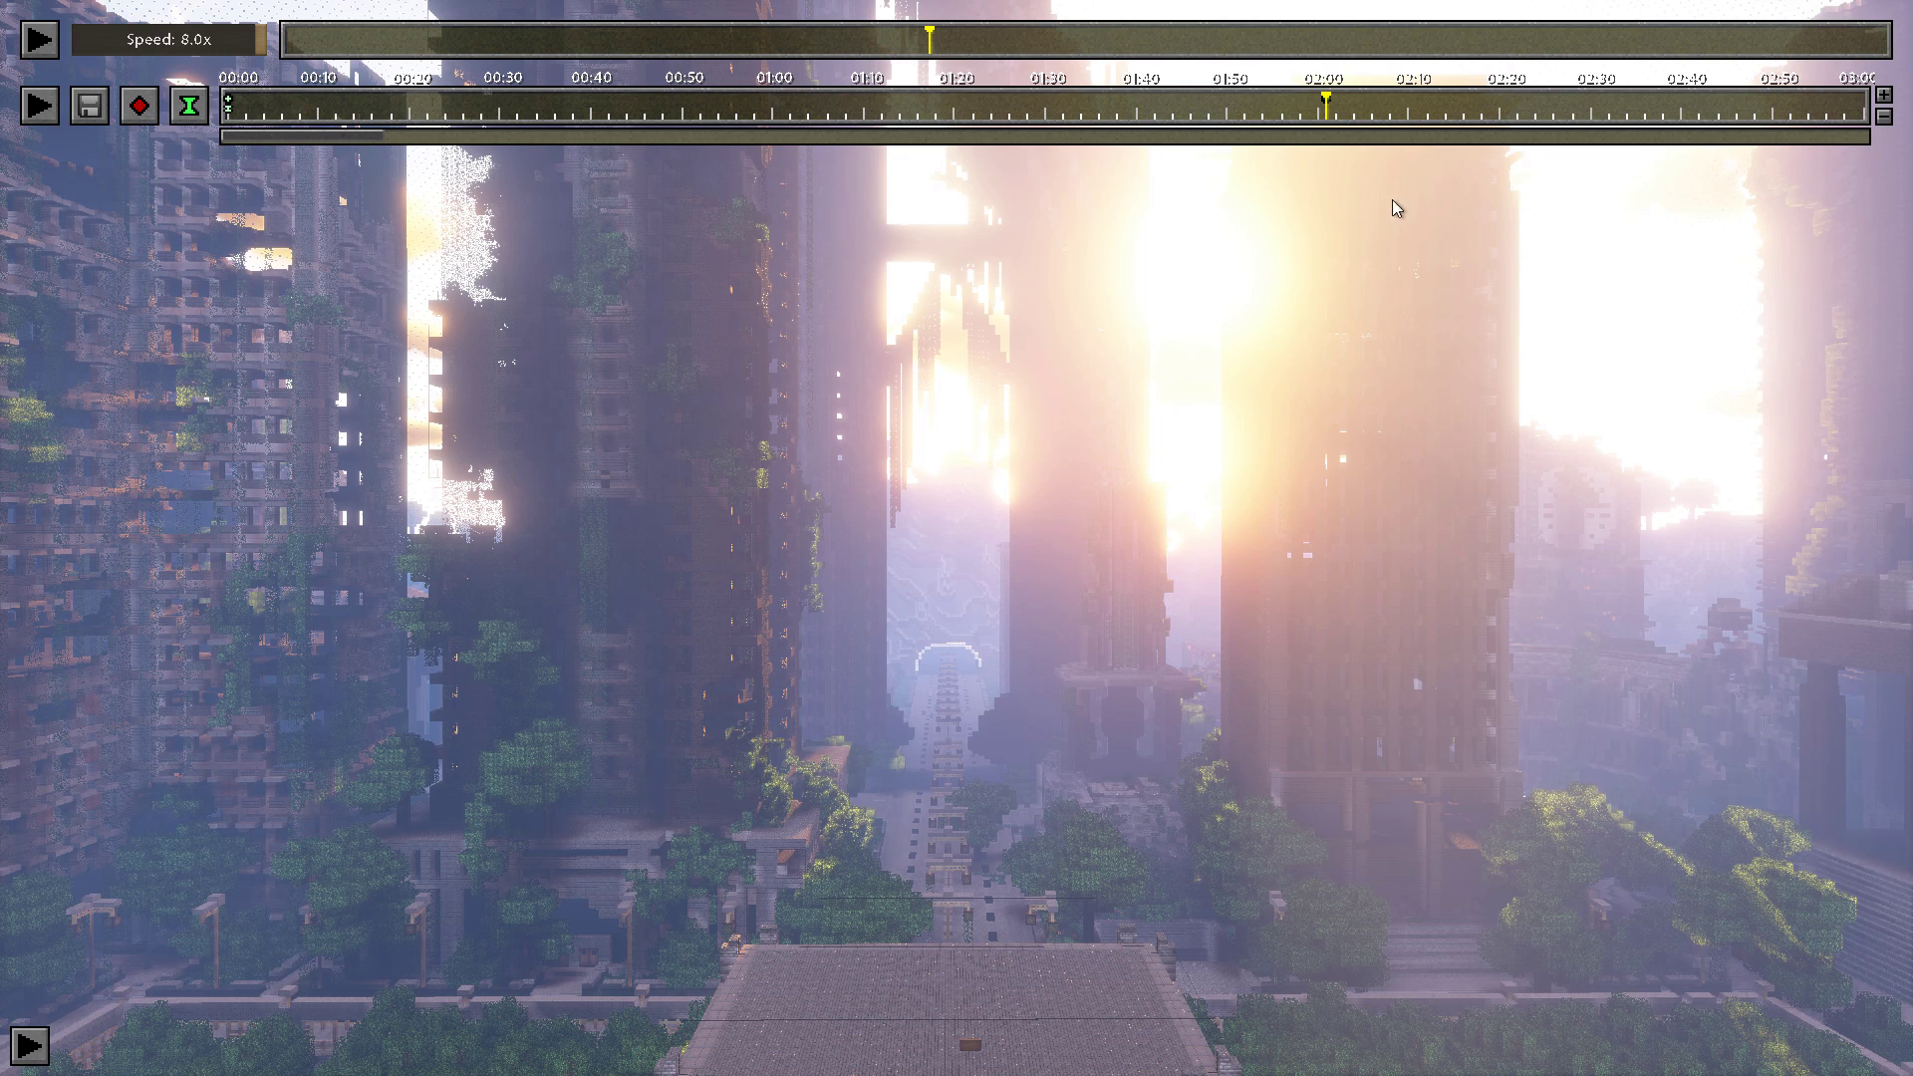
pyautogui.moveTo(1831, 37)
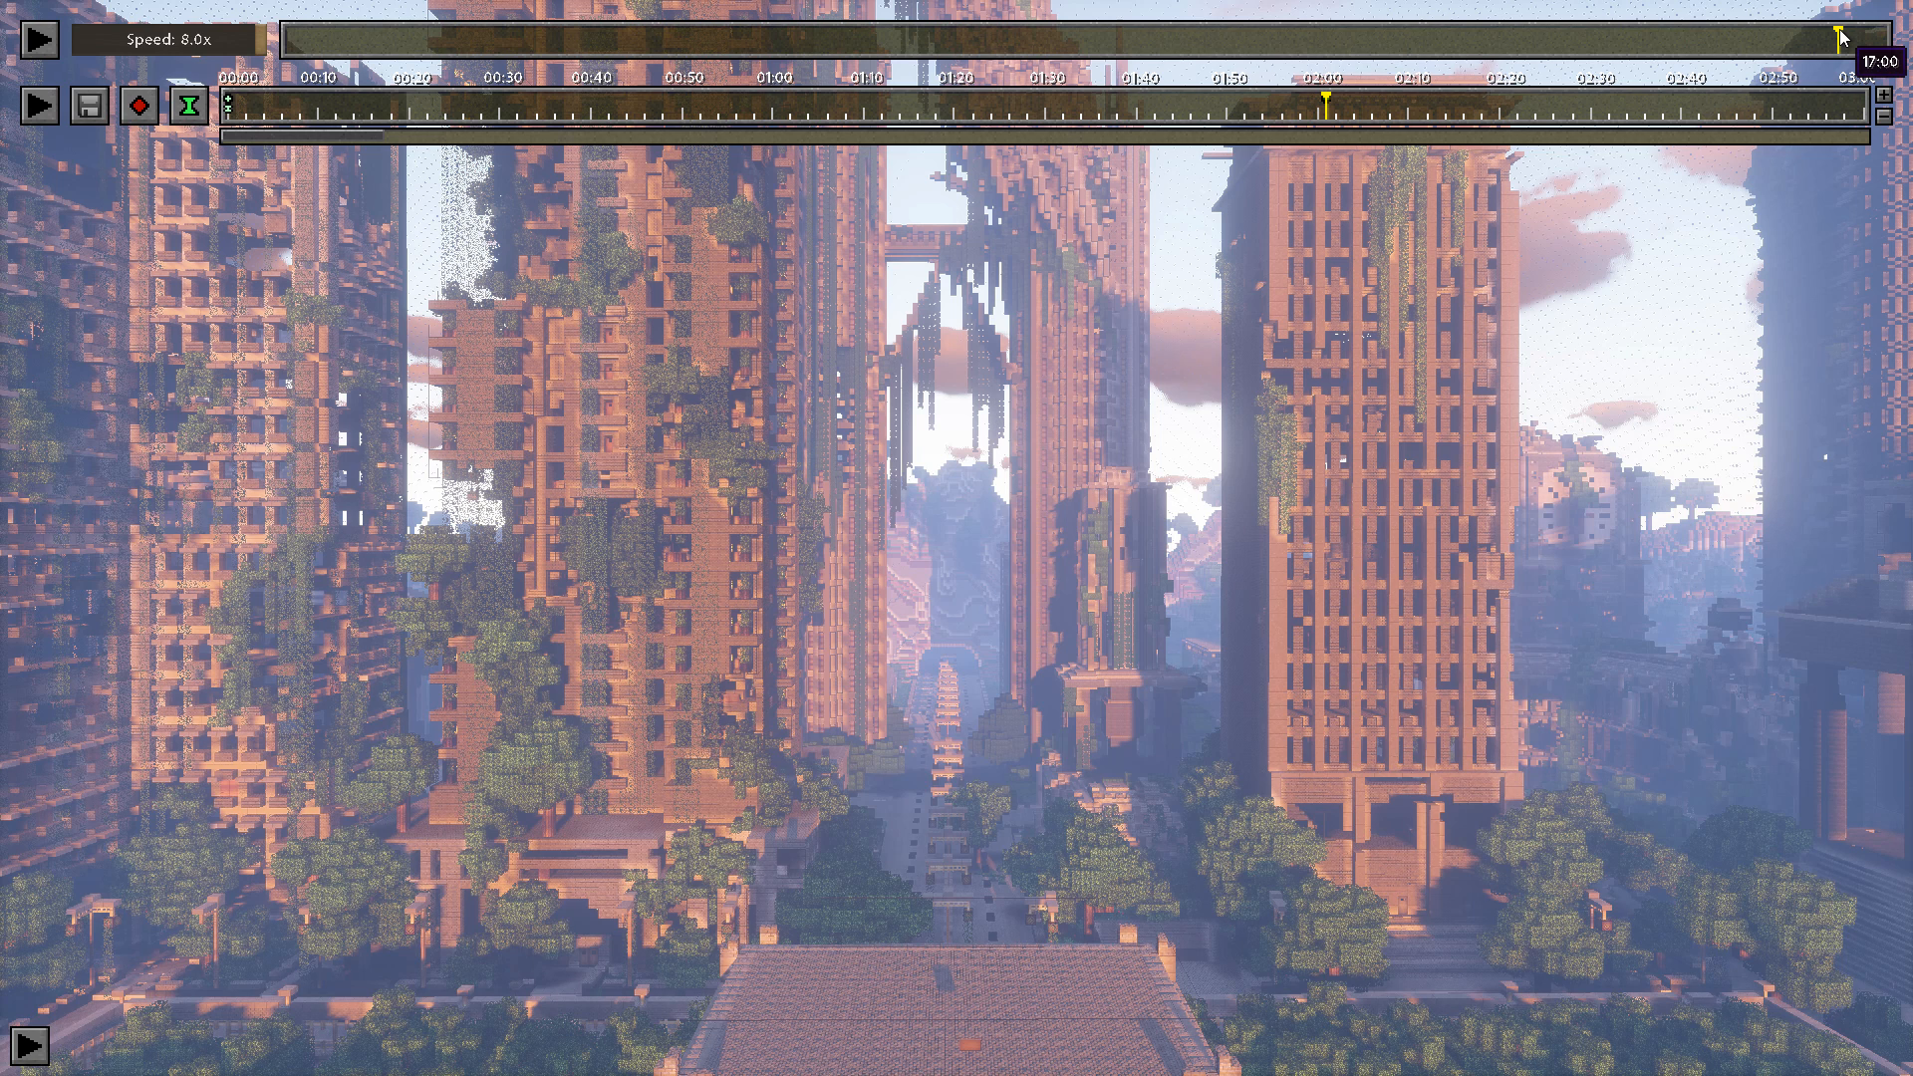
pyautogui.moveTo(1309, 386)
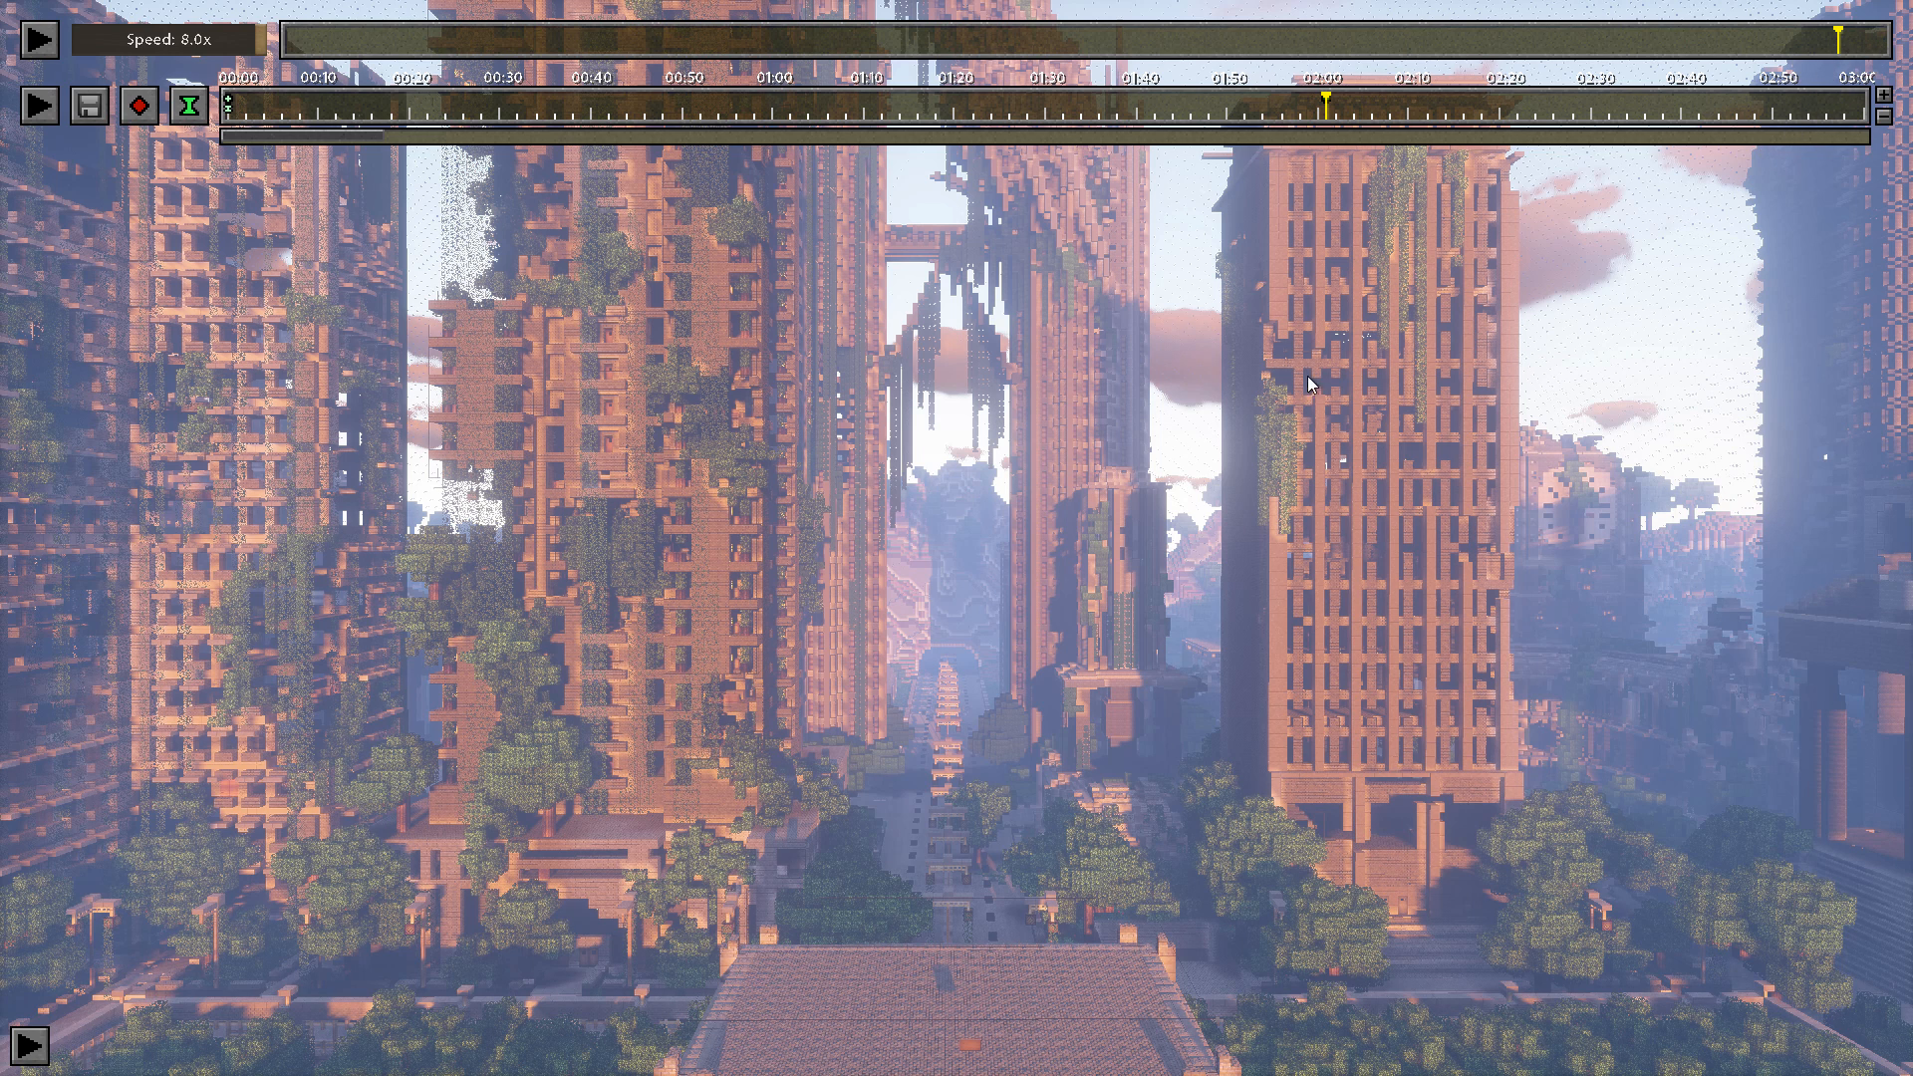
pyautogui.moveTo(186, 106)
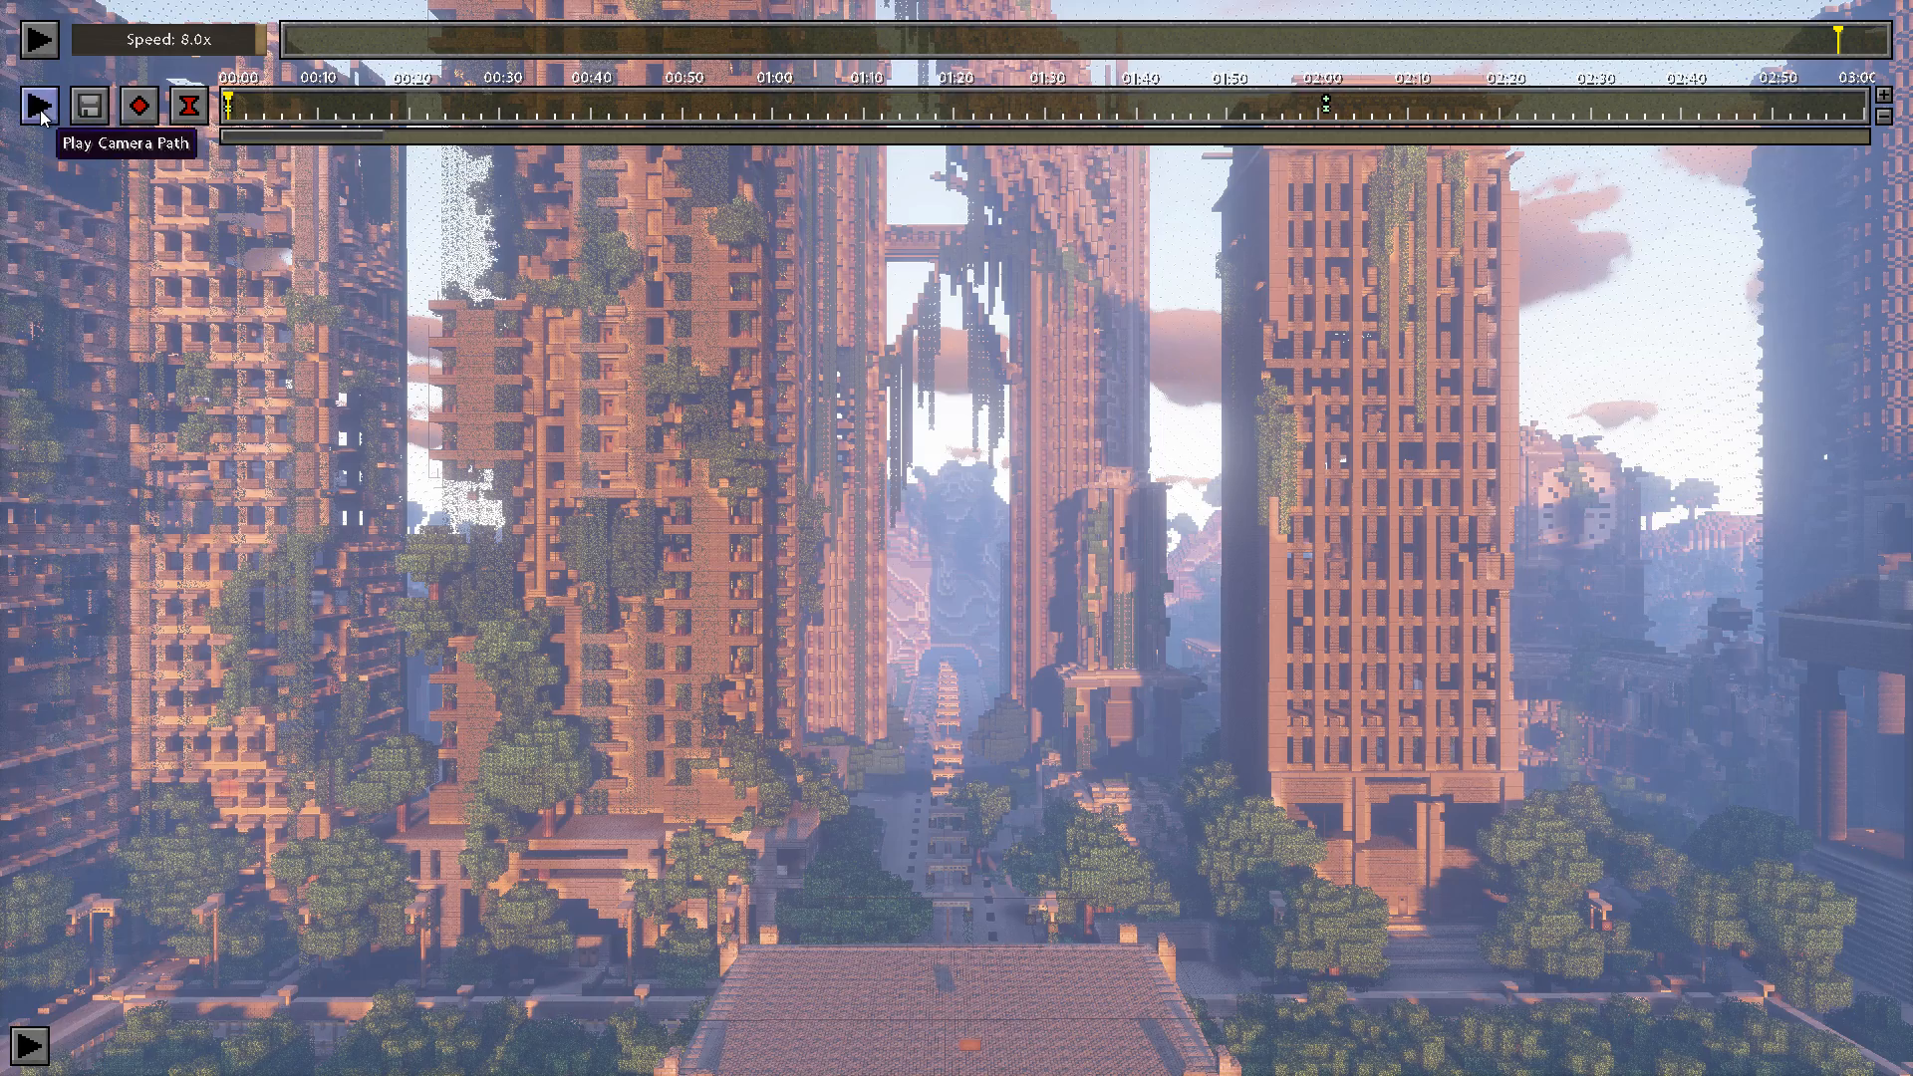
pyautogui.click(39, 105)
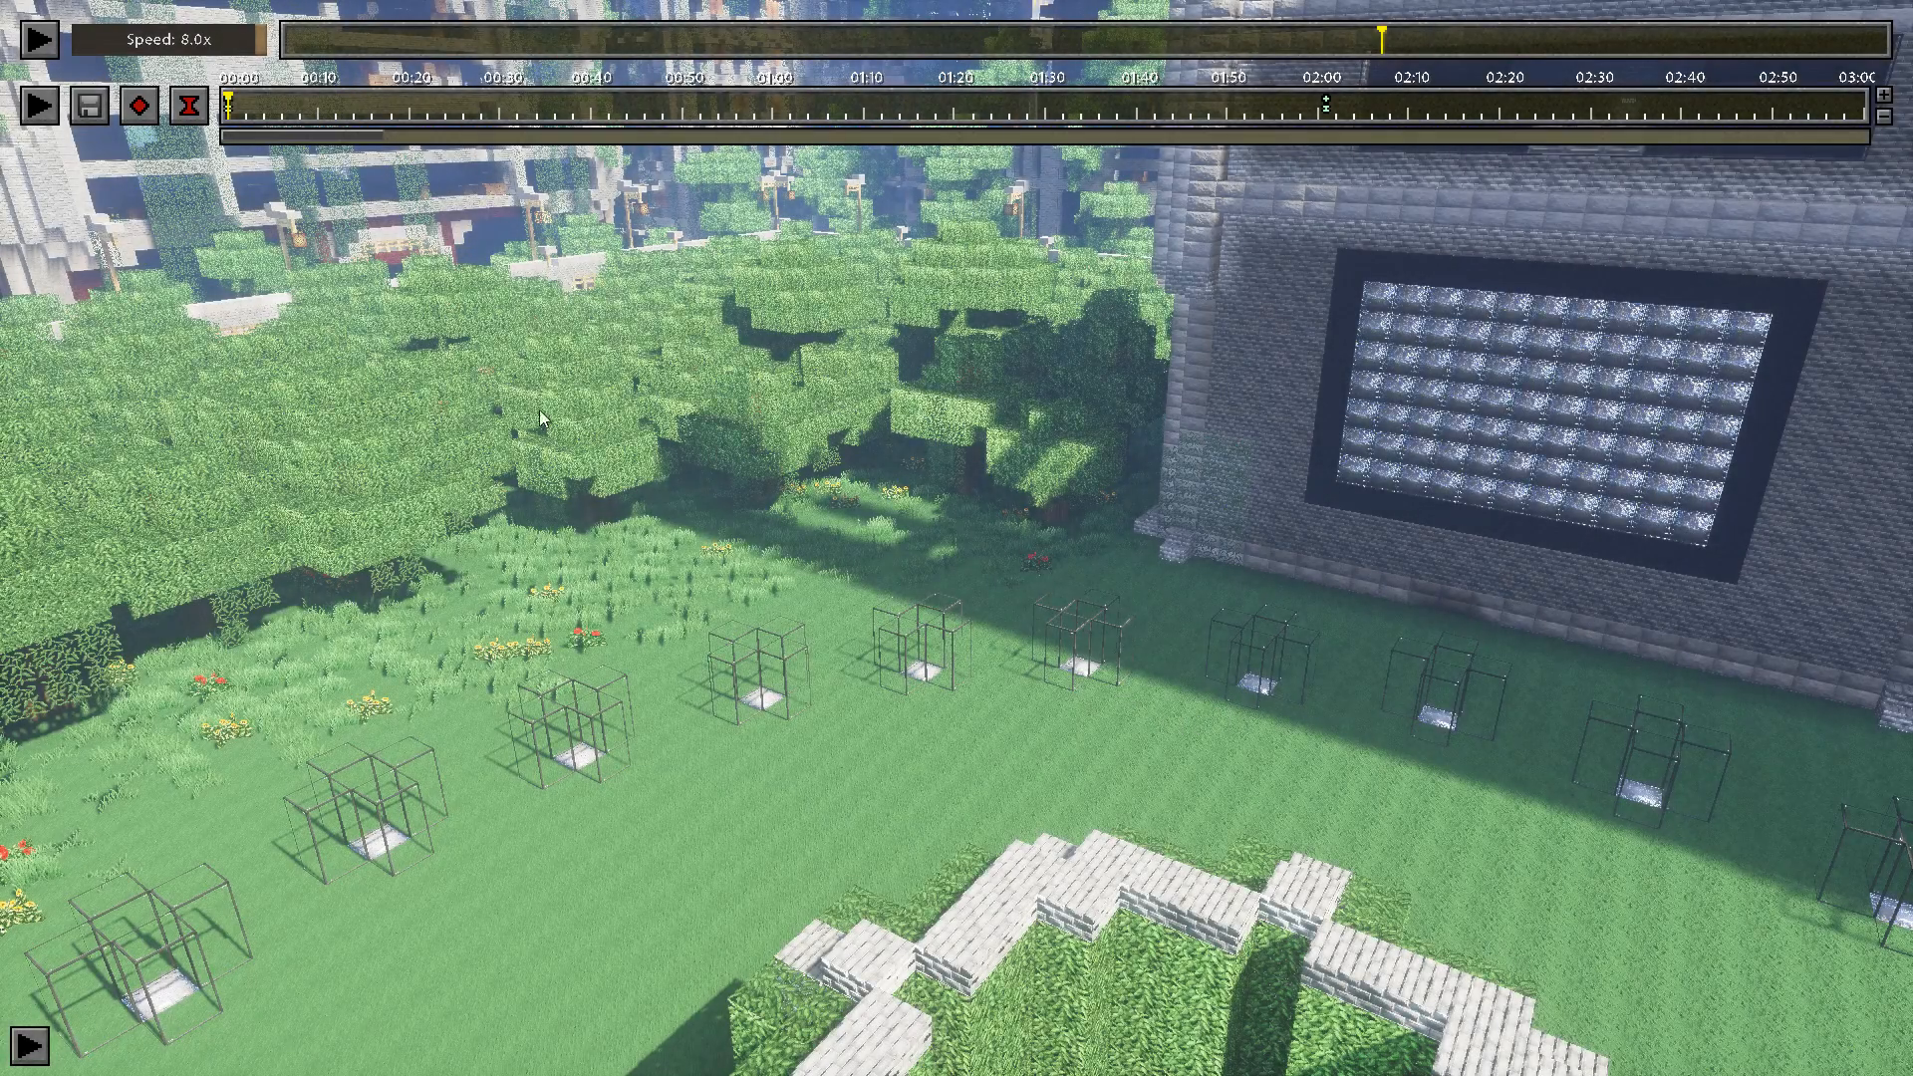
# Choose equirectangular 360° rendering with the MP4 custom bitrate preset
pyautogui.click(137, 103)
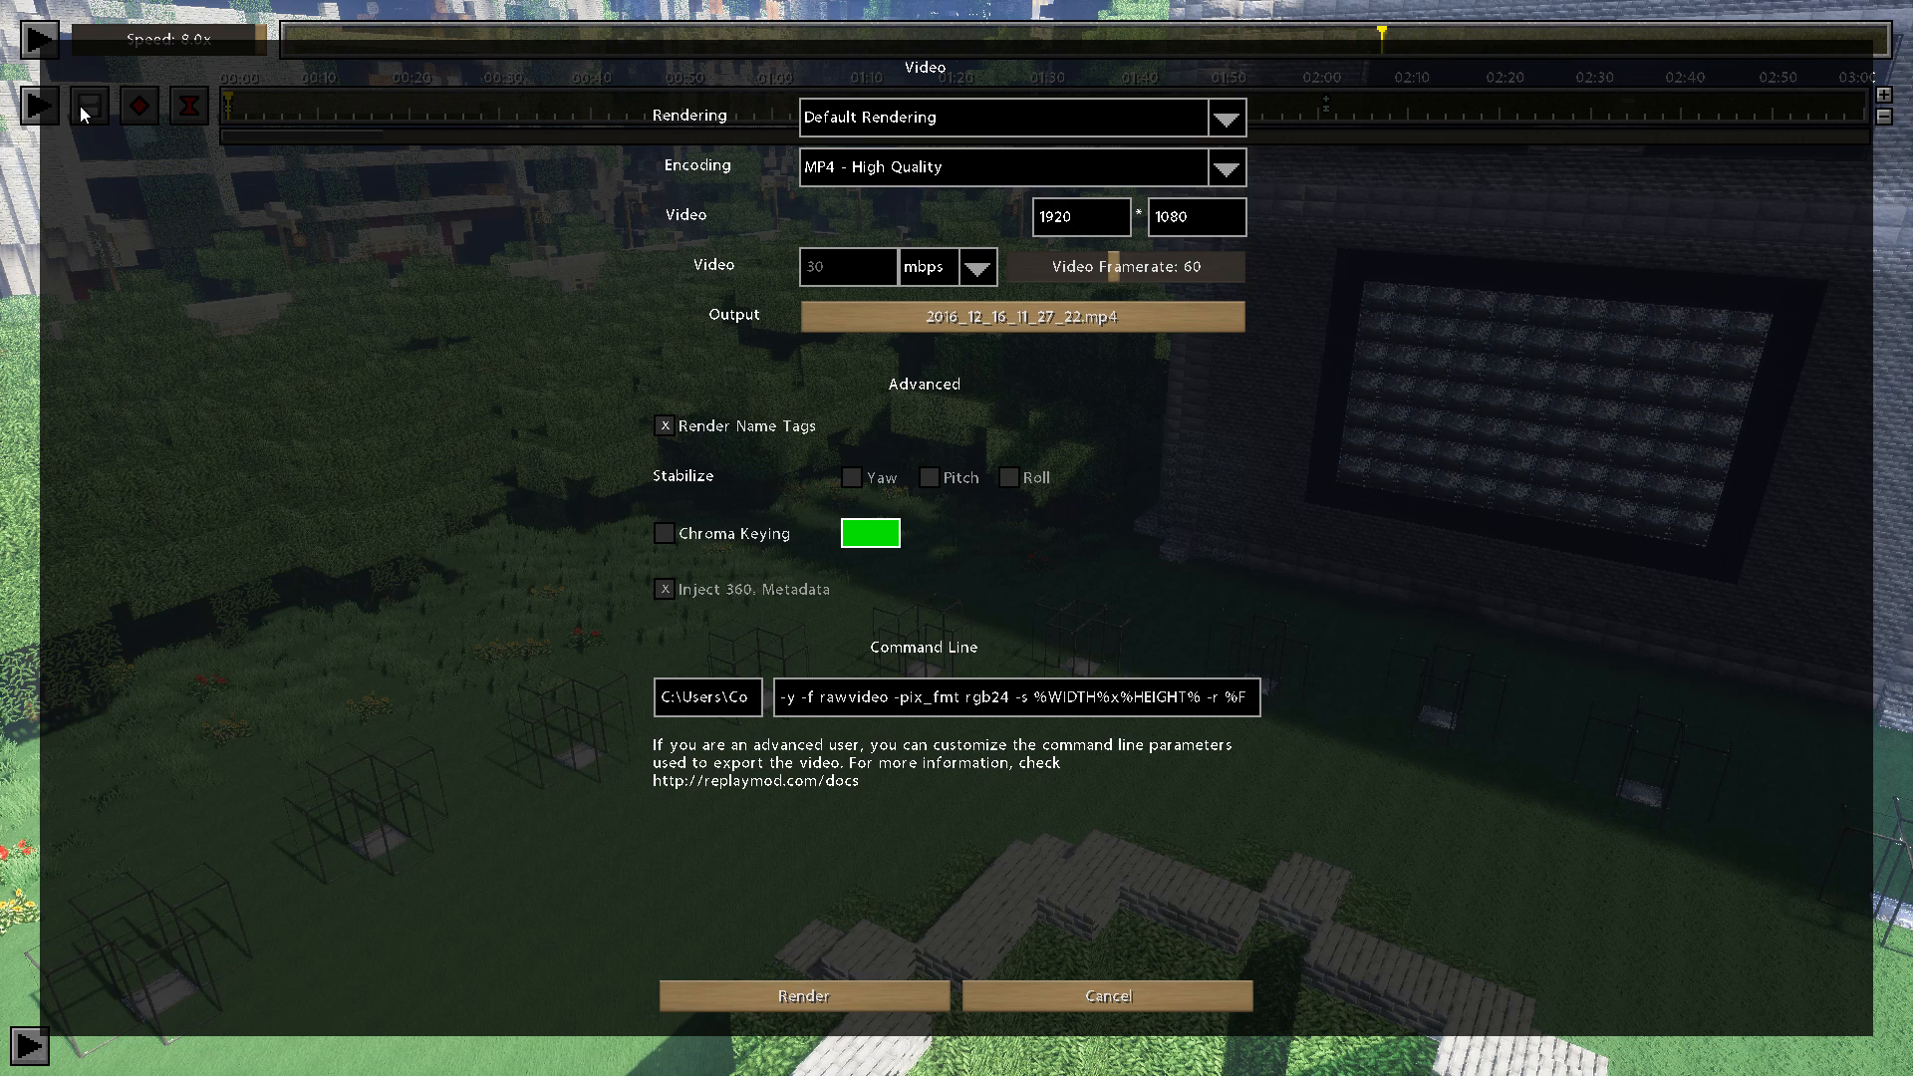
pyautogui.moveTo(702, 213)
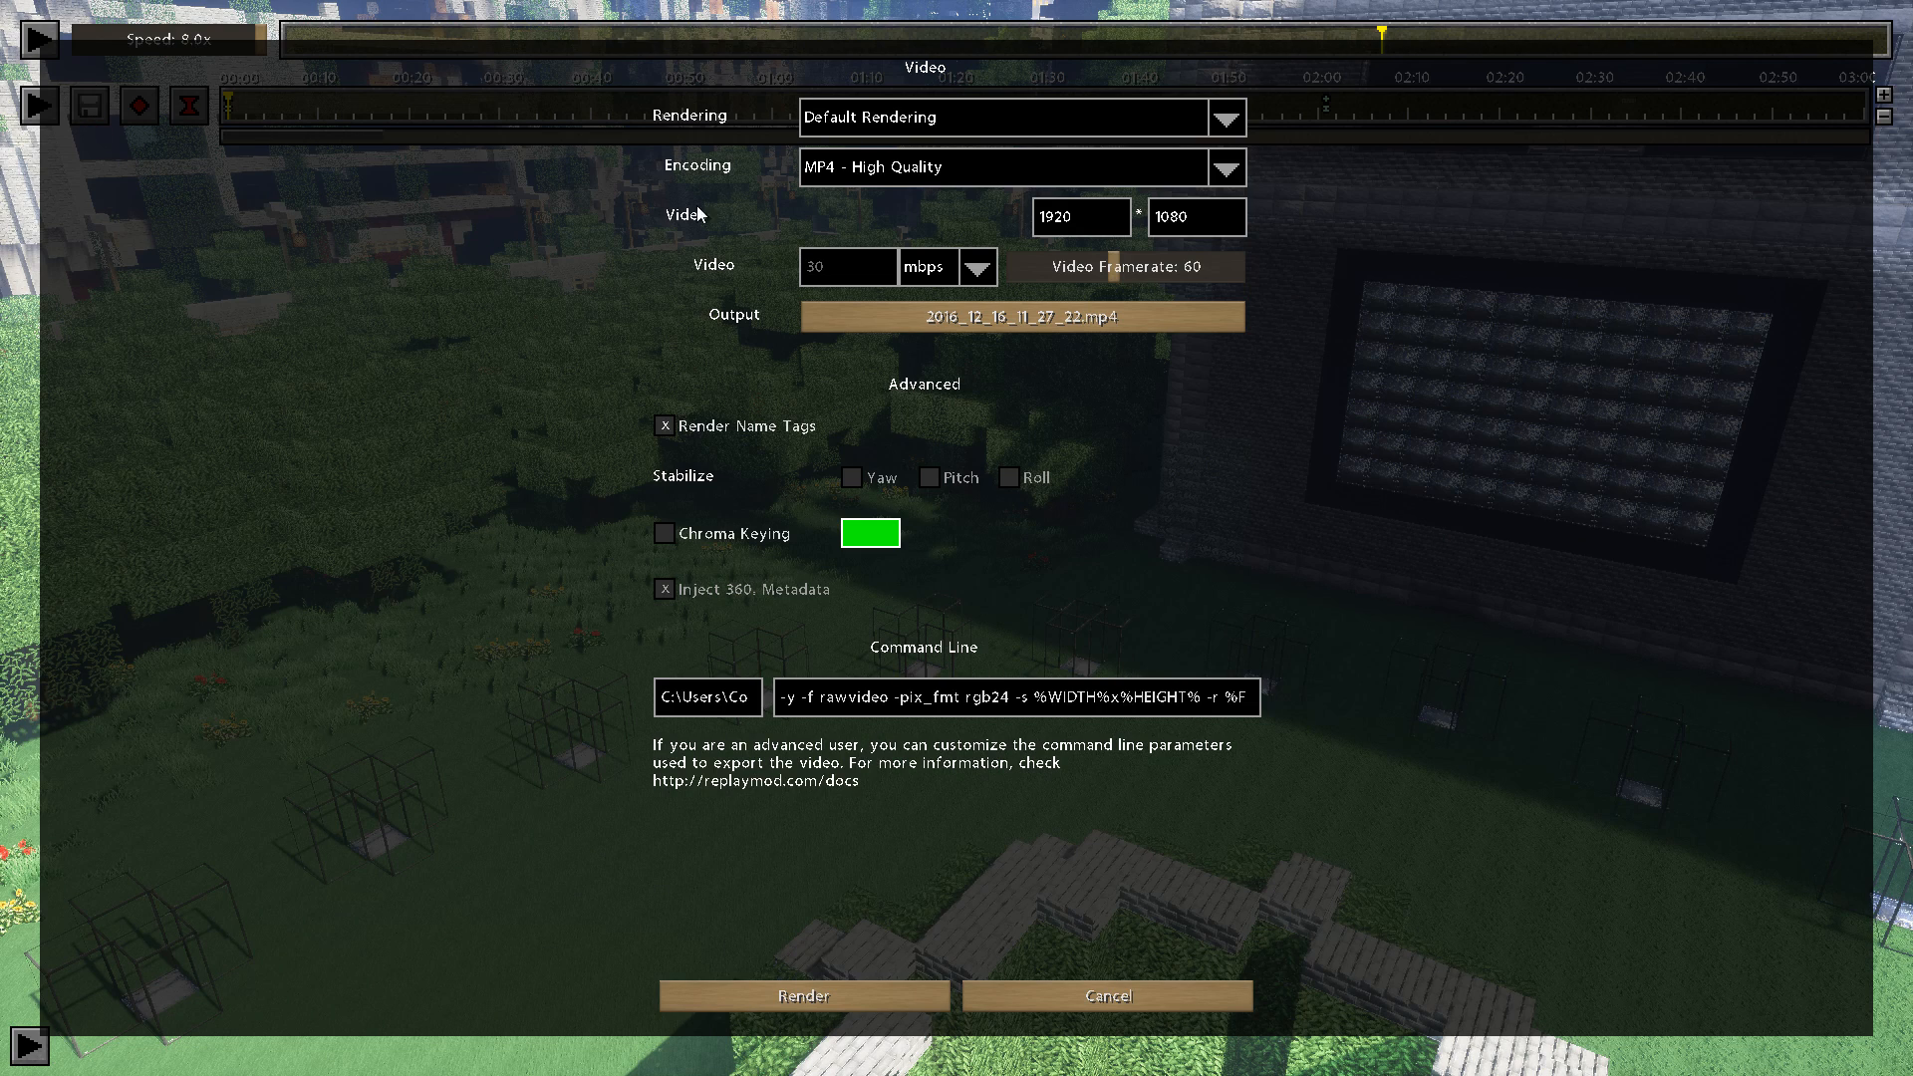
pyautogui.moveTo(1227, 120)
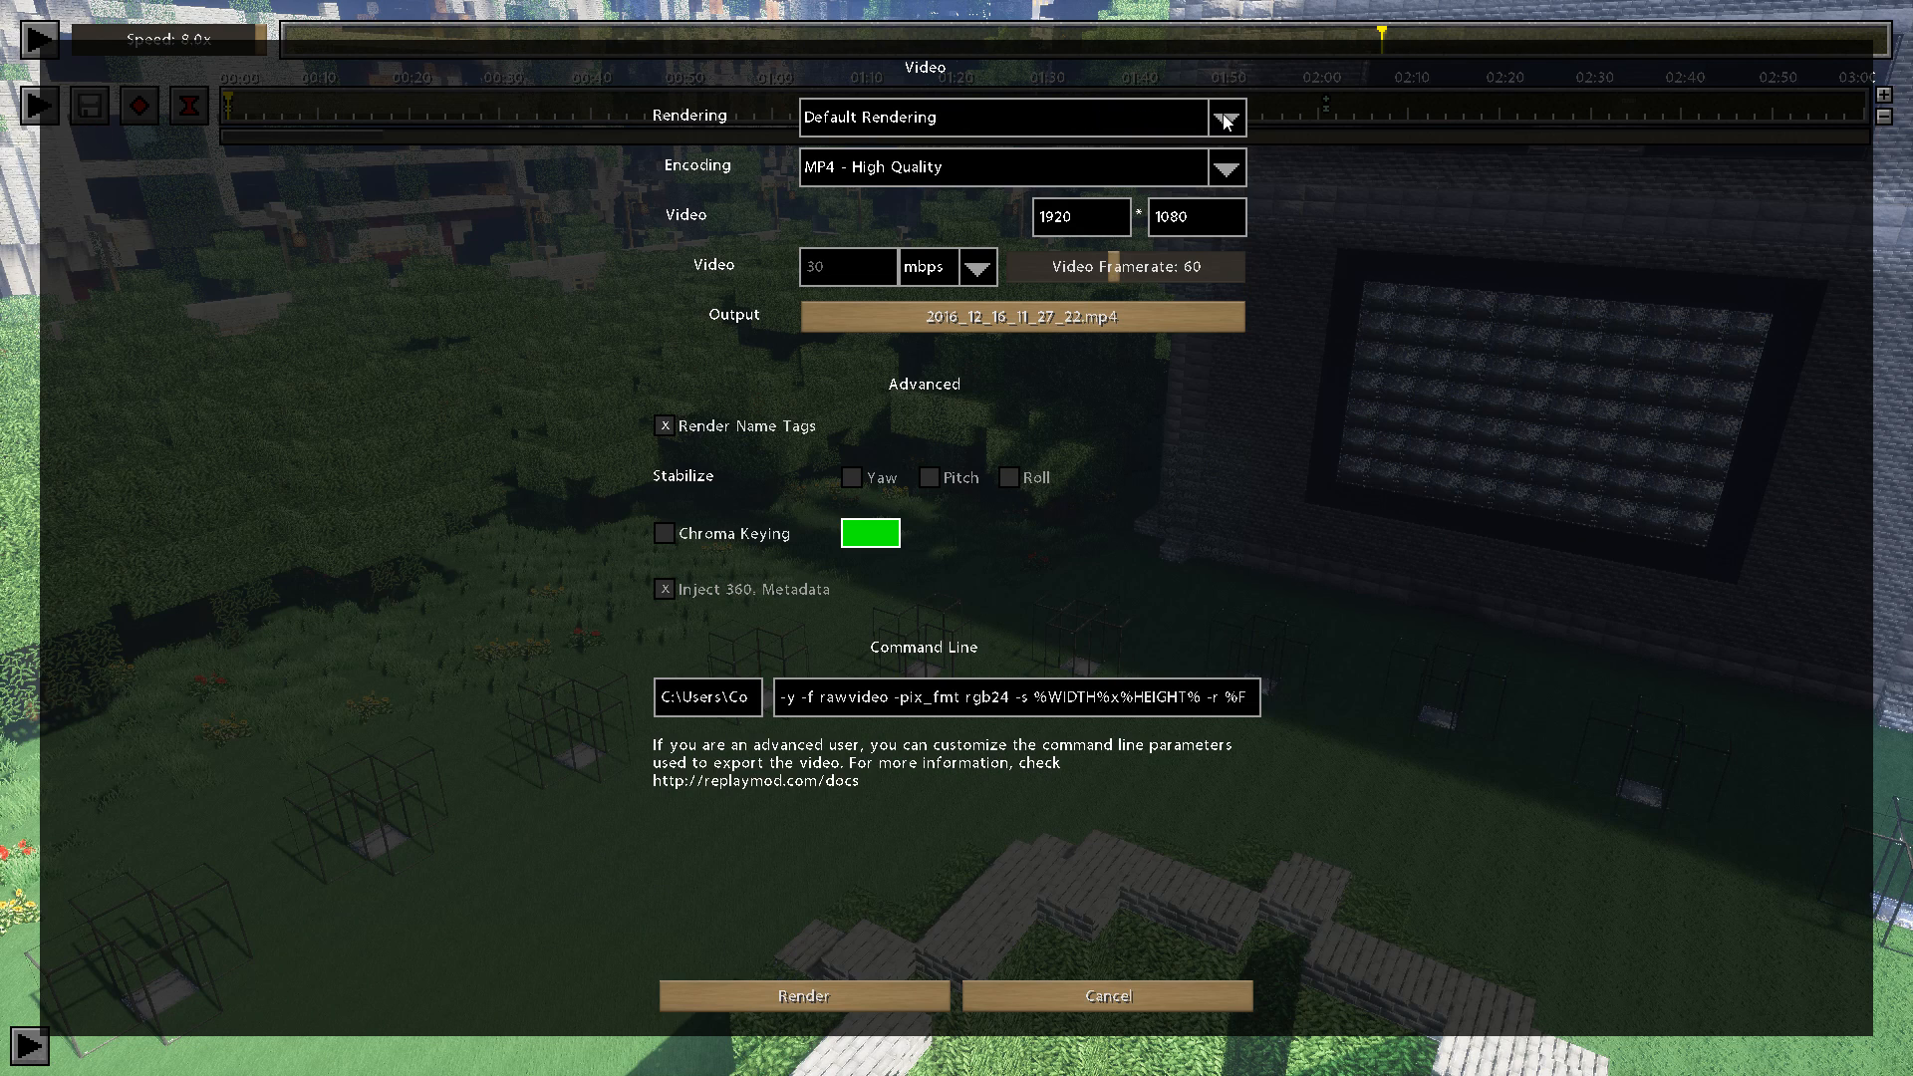
pyautogui.click(1224, 118)
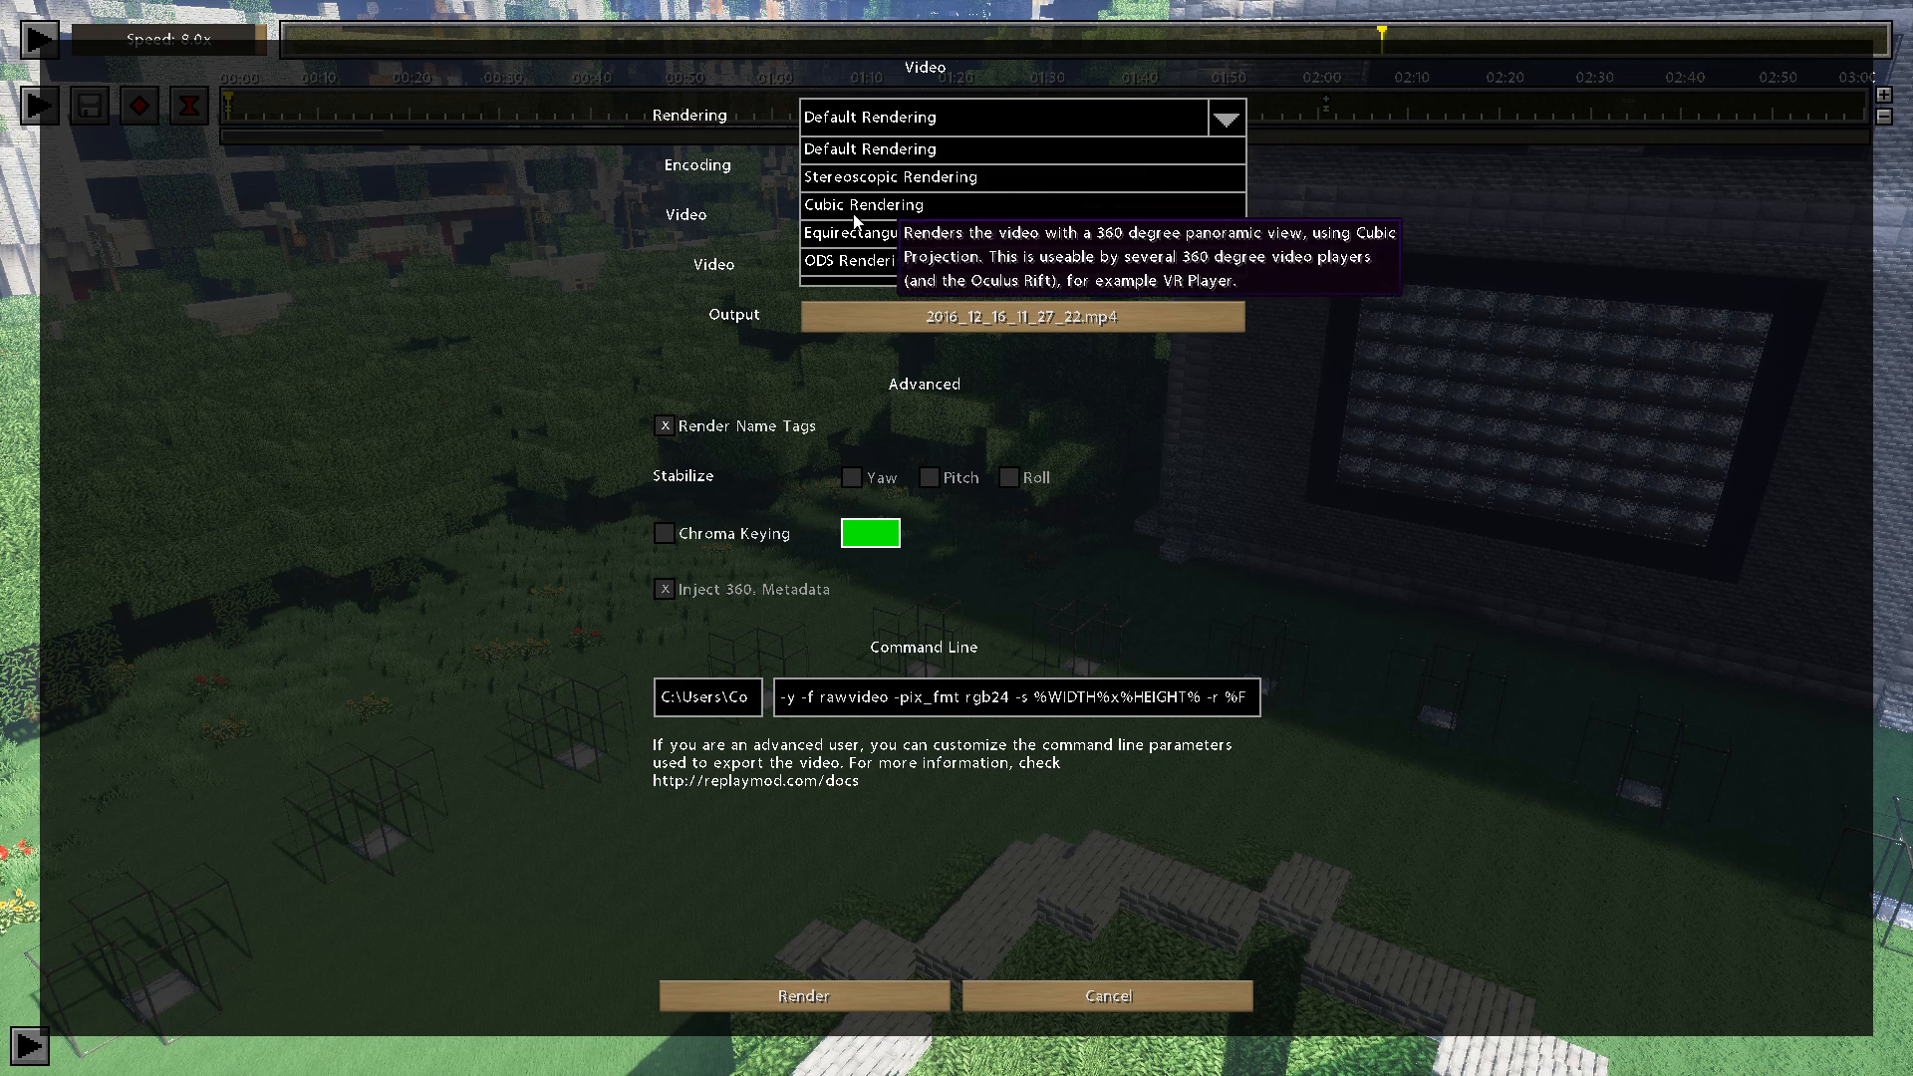
pyautogui.click(891, 233)
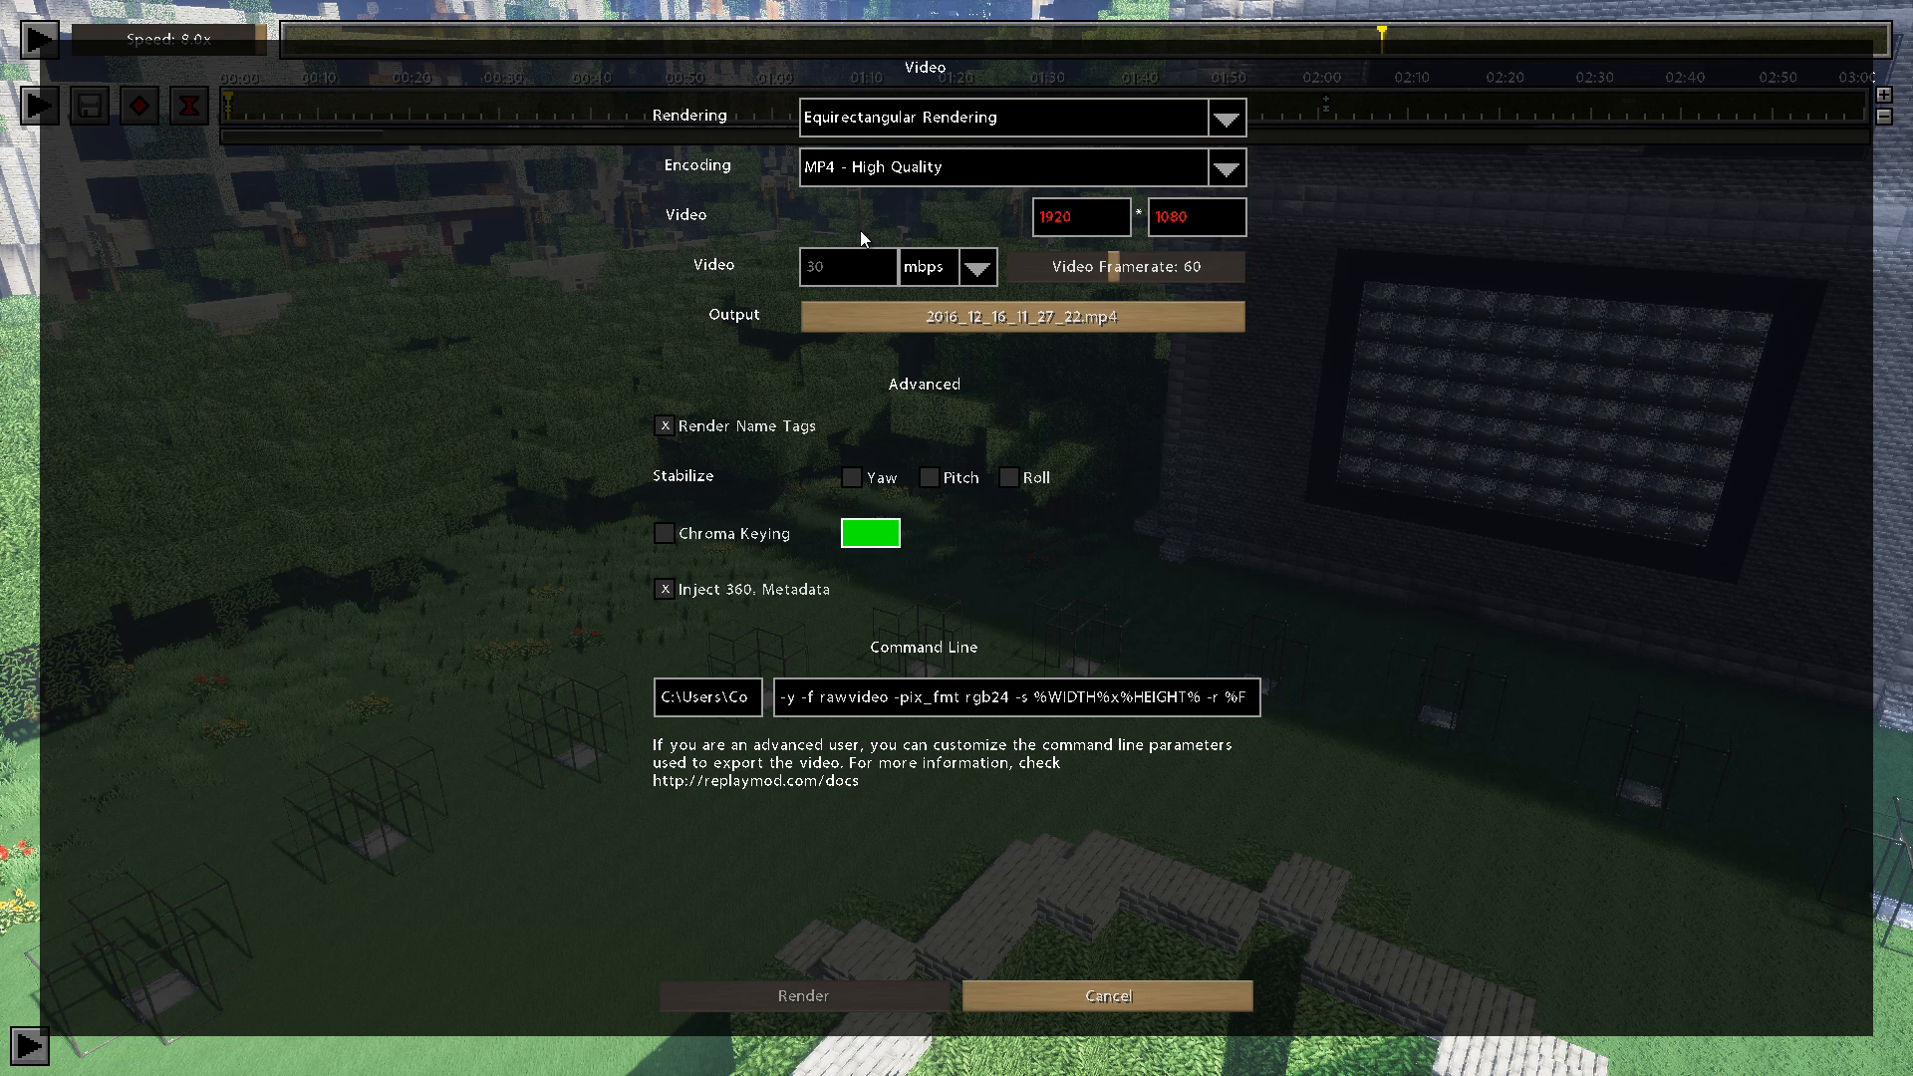
pyautogui.click(1224, 168)
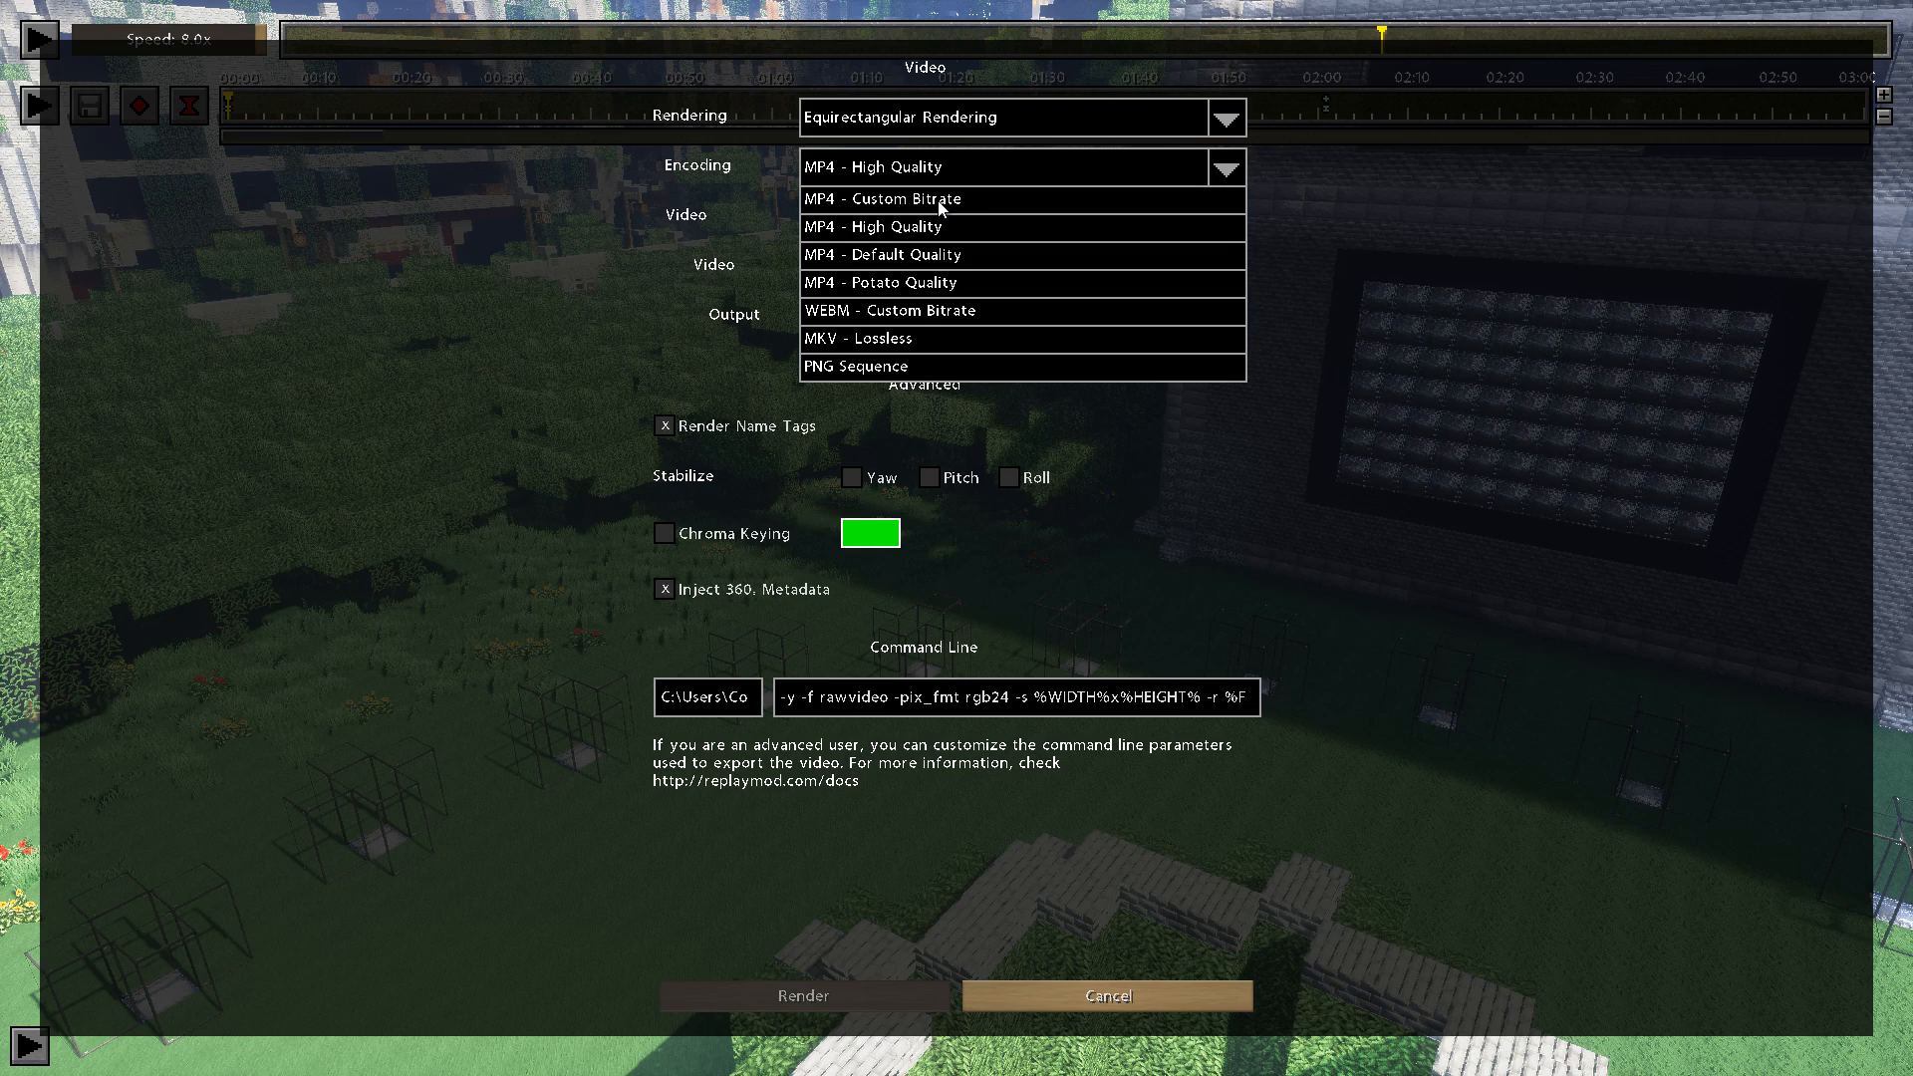
pyautogui.click(881, 197)
pyautogui.write('1')
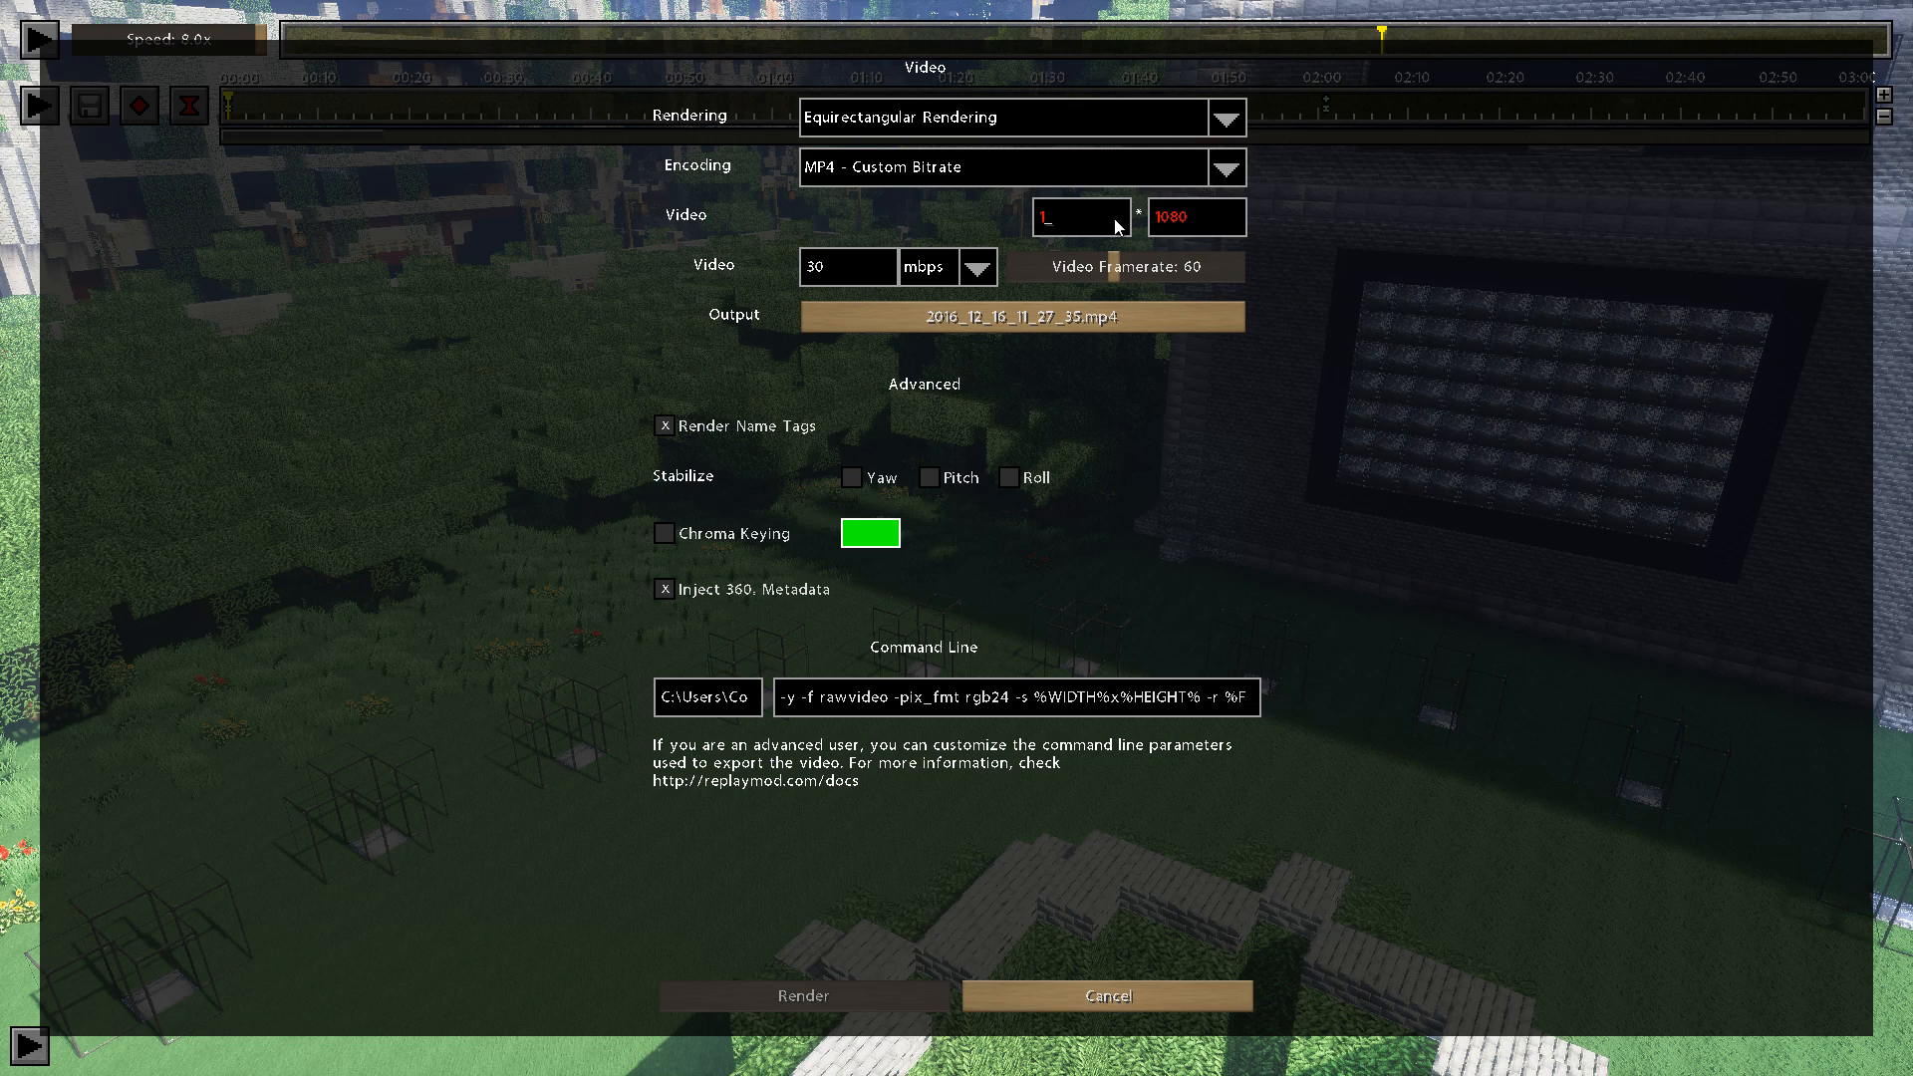
# Set 7168 width, 70 mbps bitrate, and turn off Render Name Tags
pyautogui.write('7168')
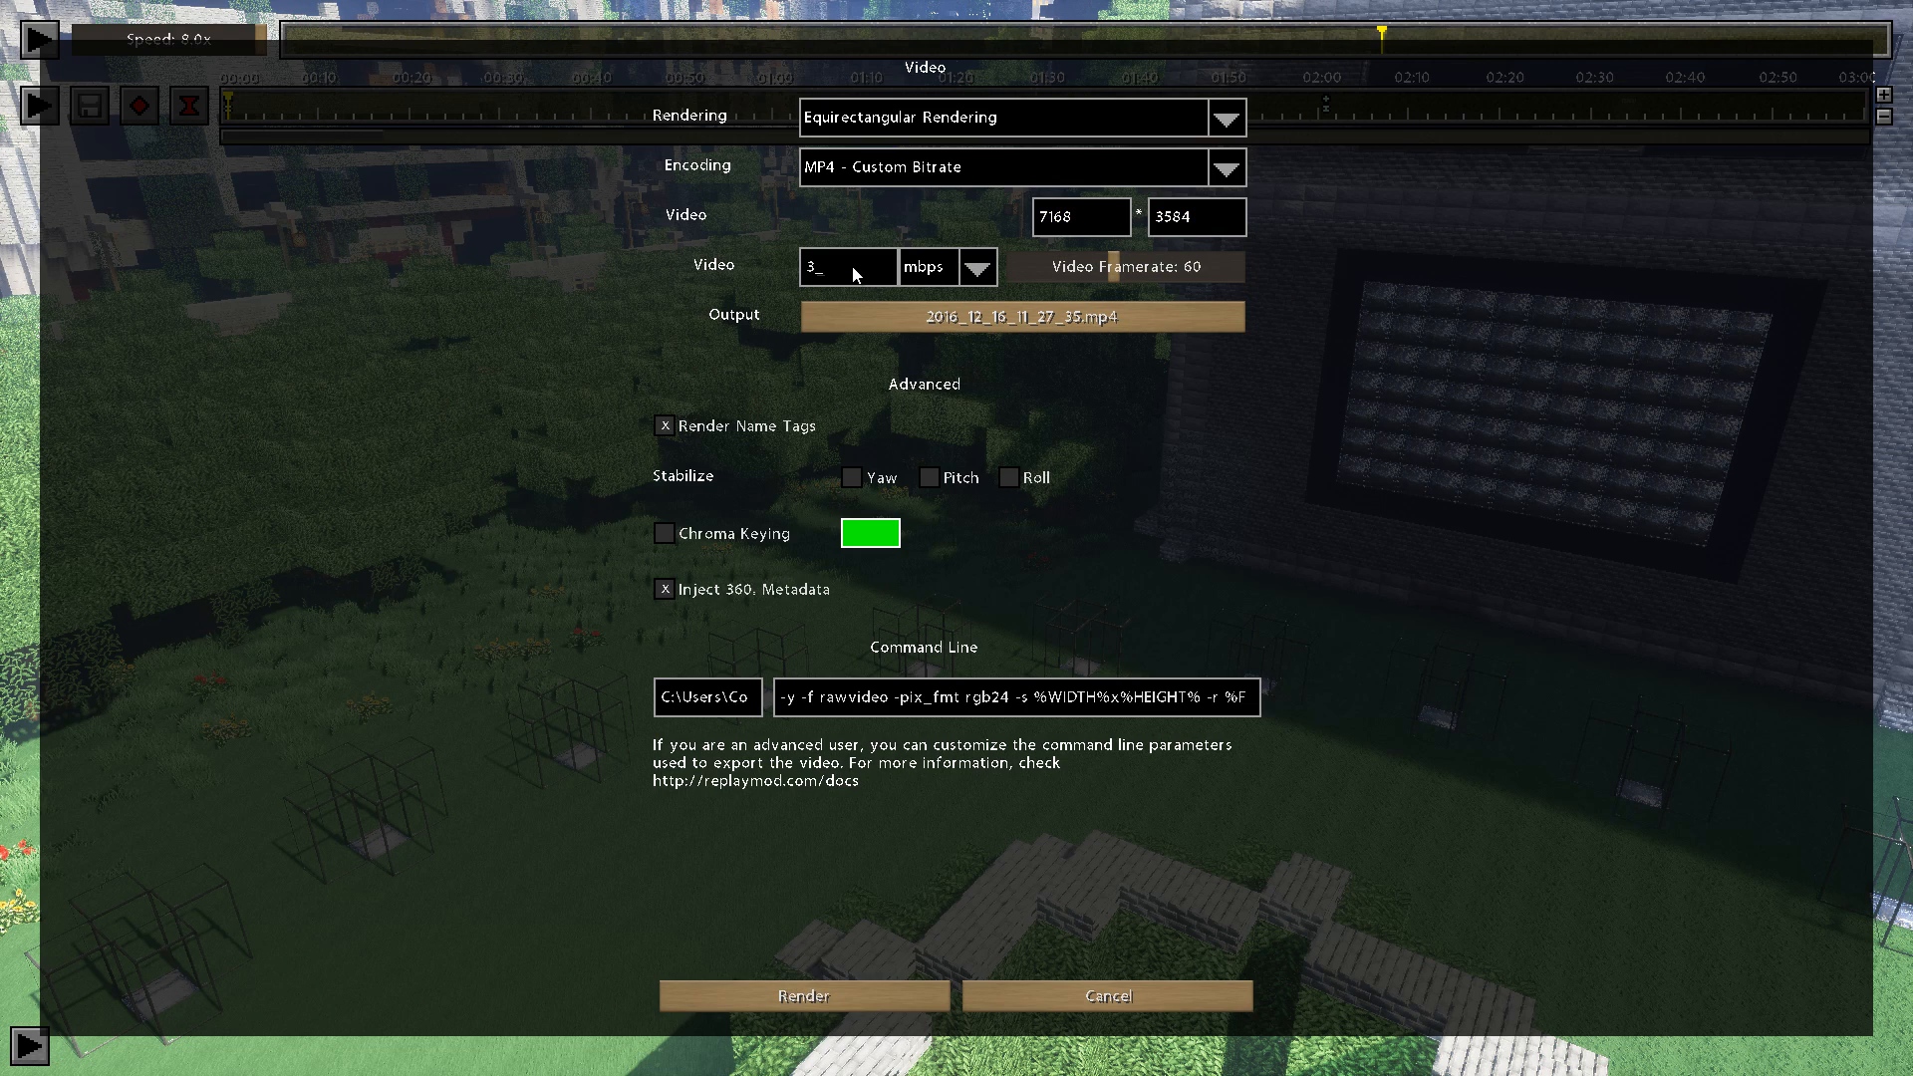
pyautogui.write('70')
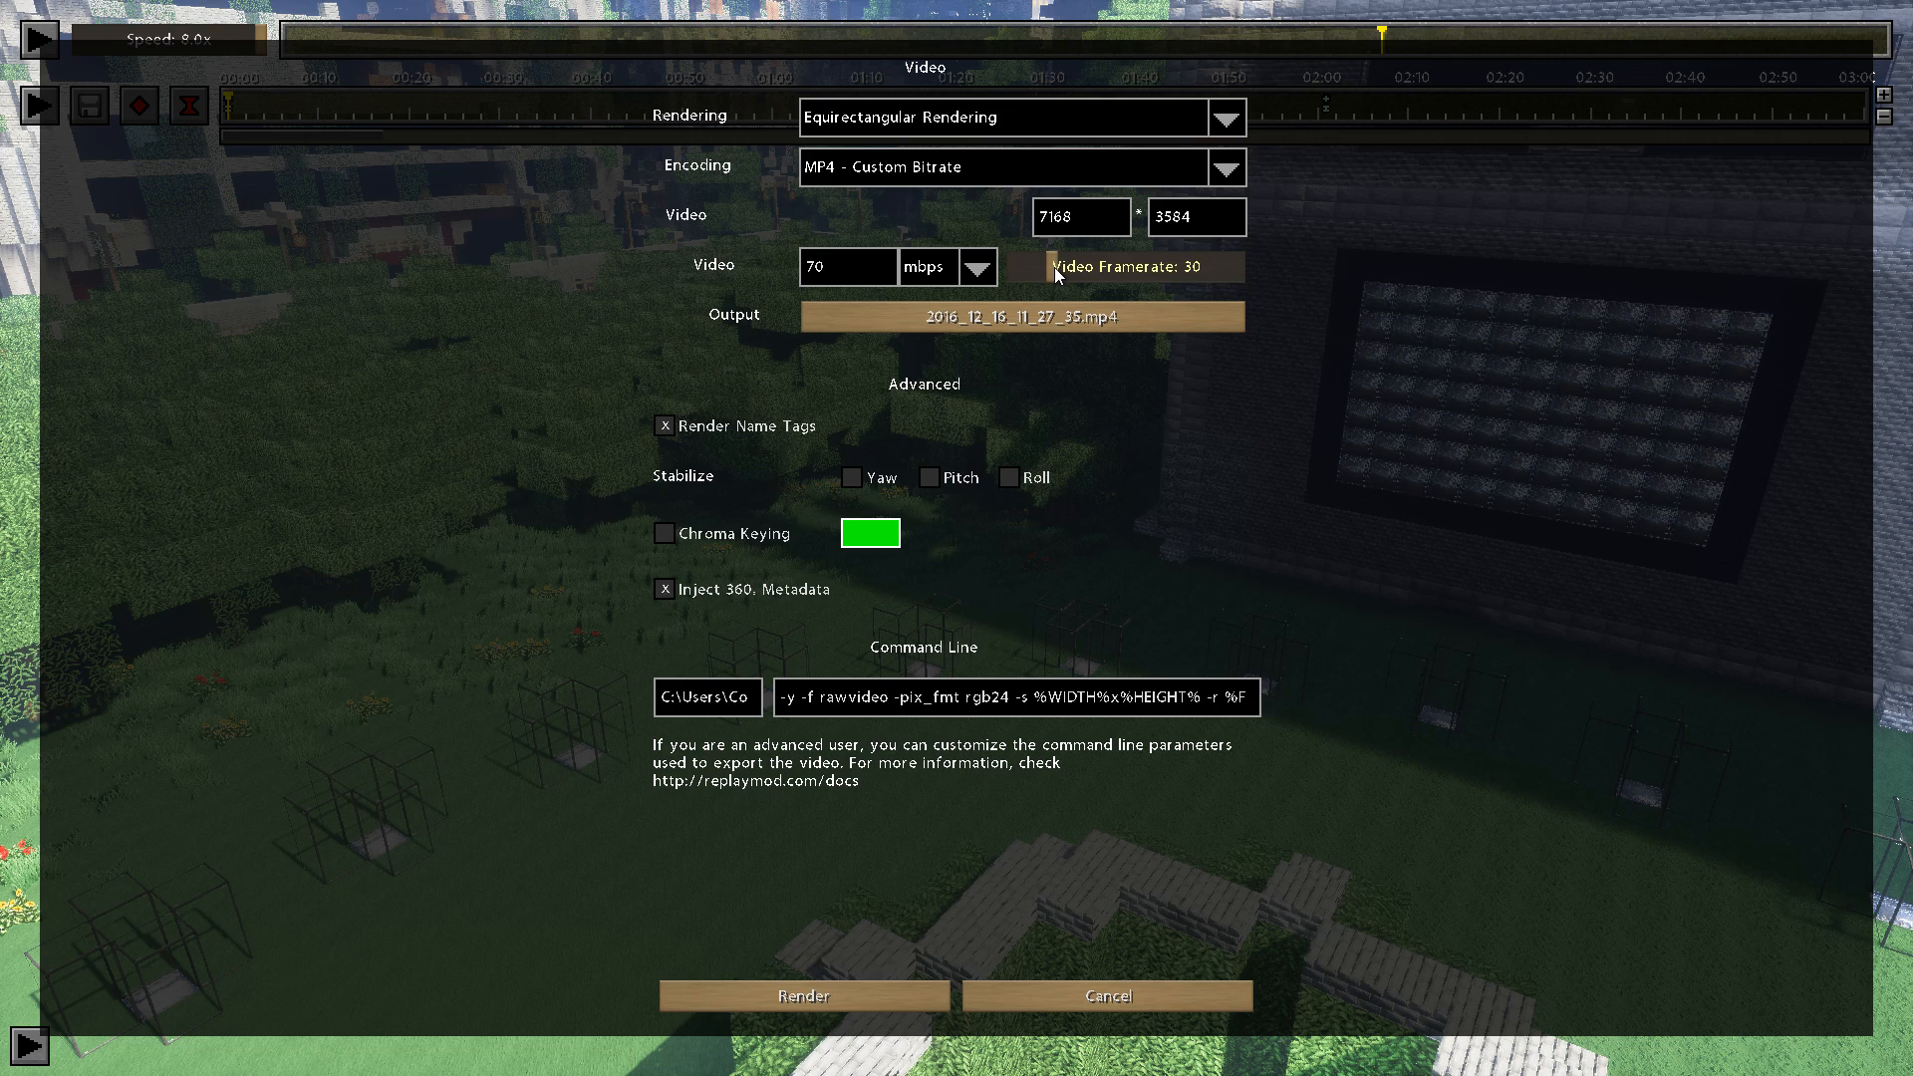
pyautogui.moveTo(1319, 349)
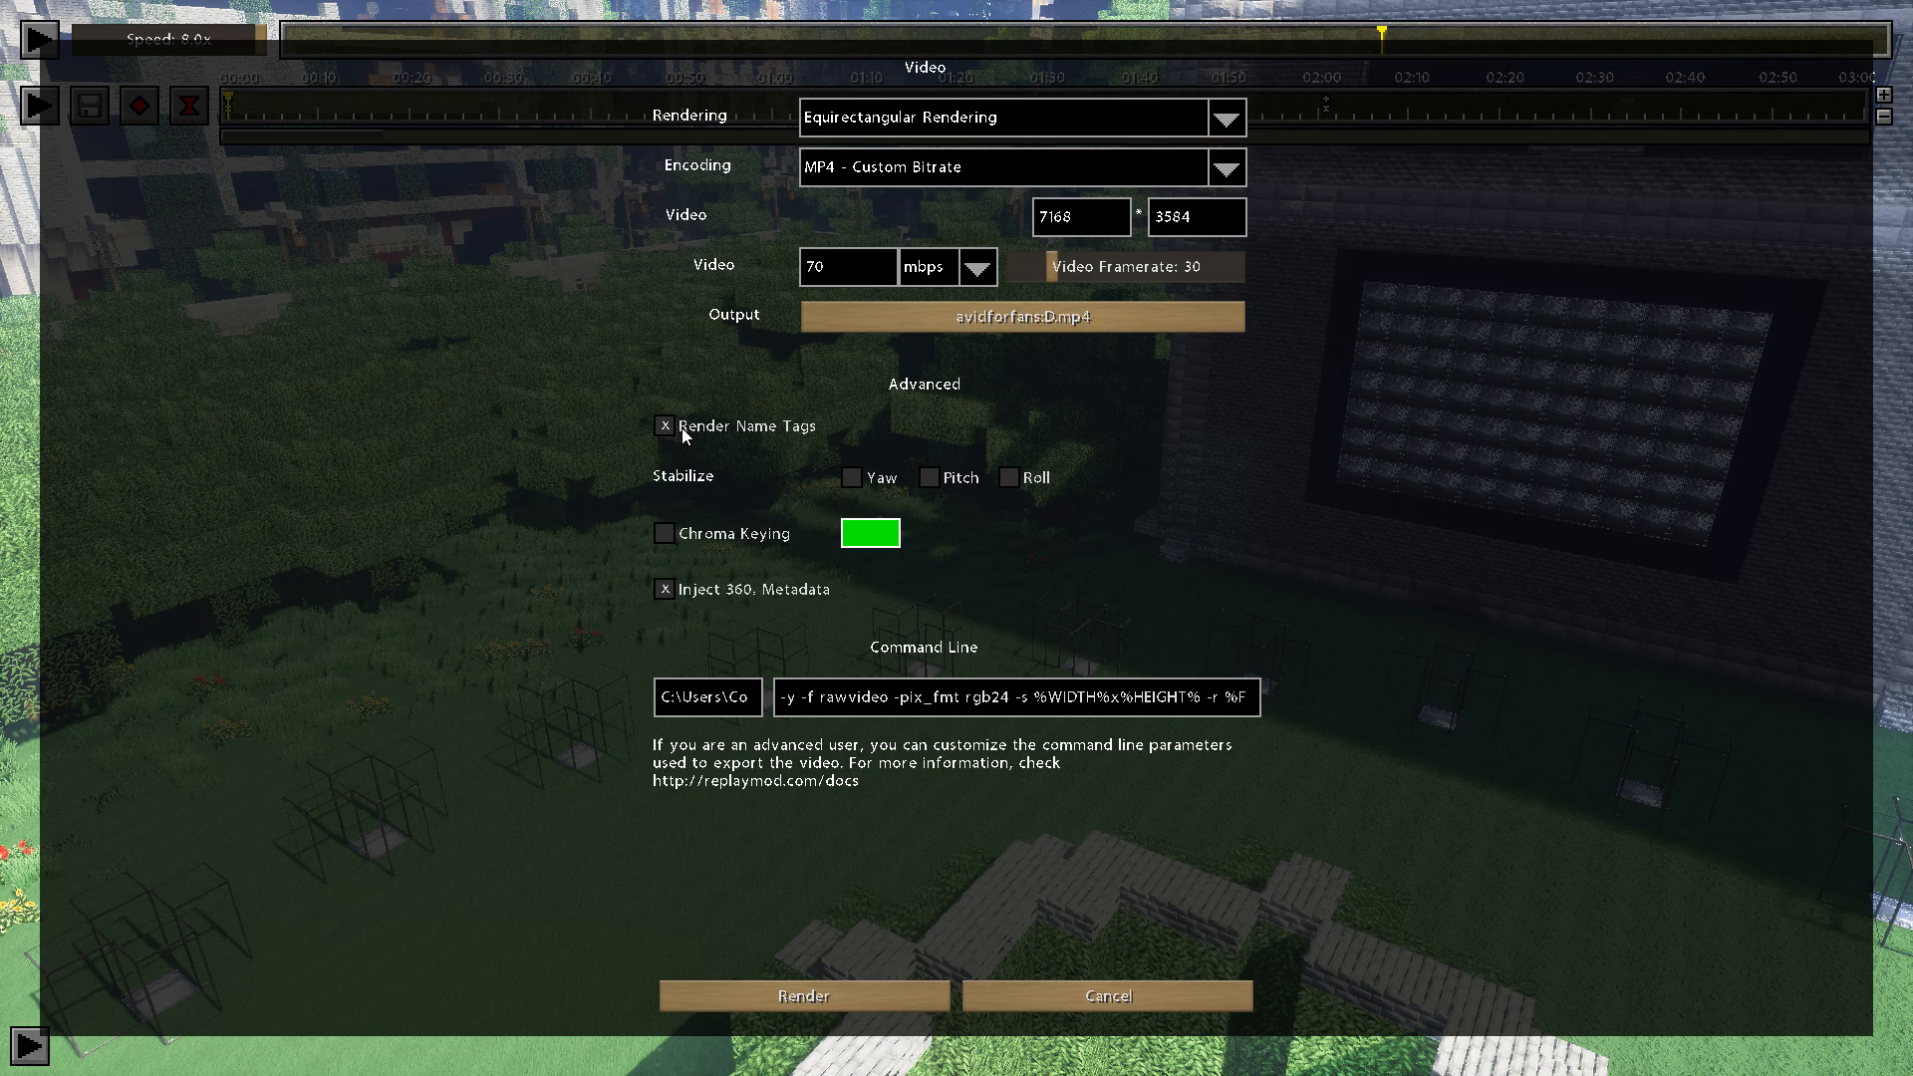
pyautogui.click(663, 426)
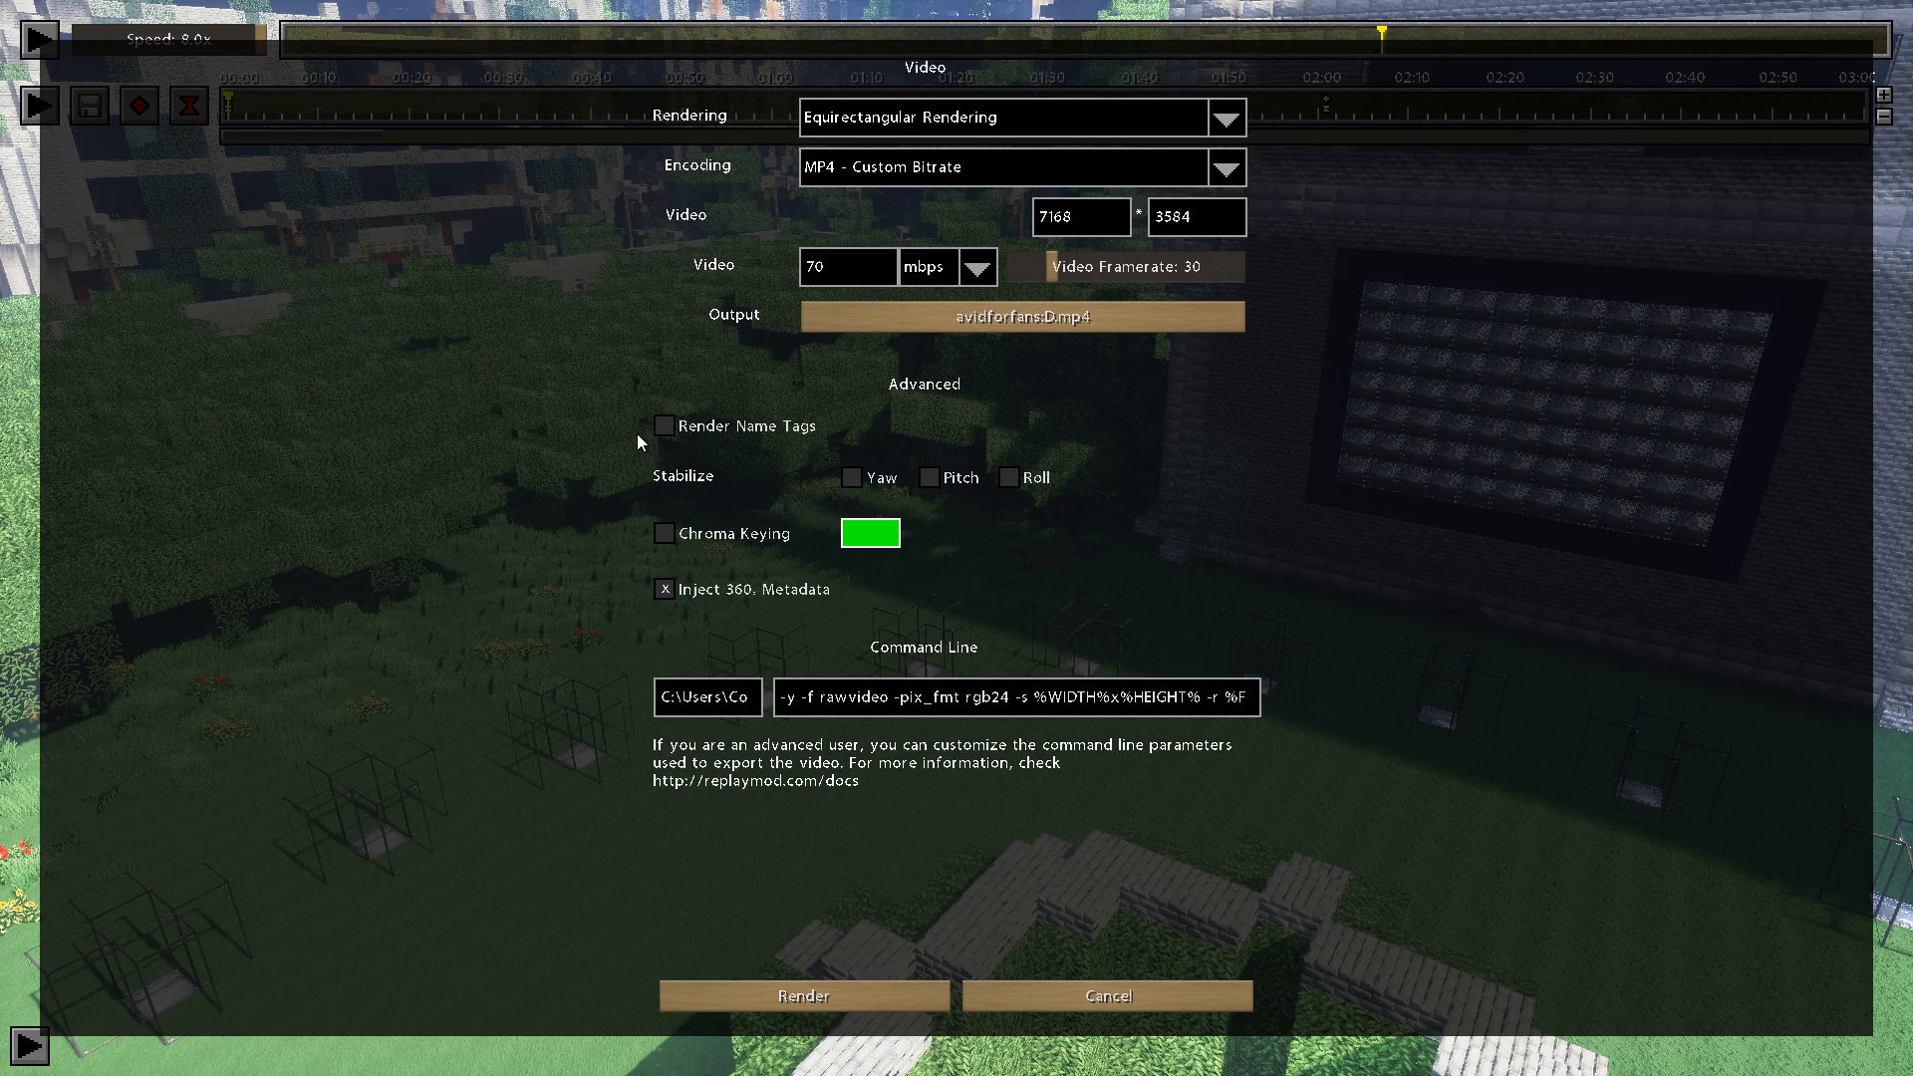
pyautogui.moveTo(895, 605)
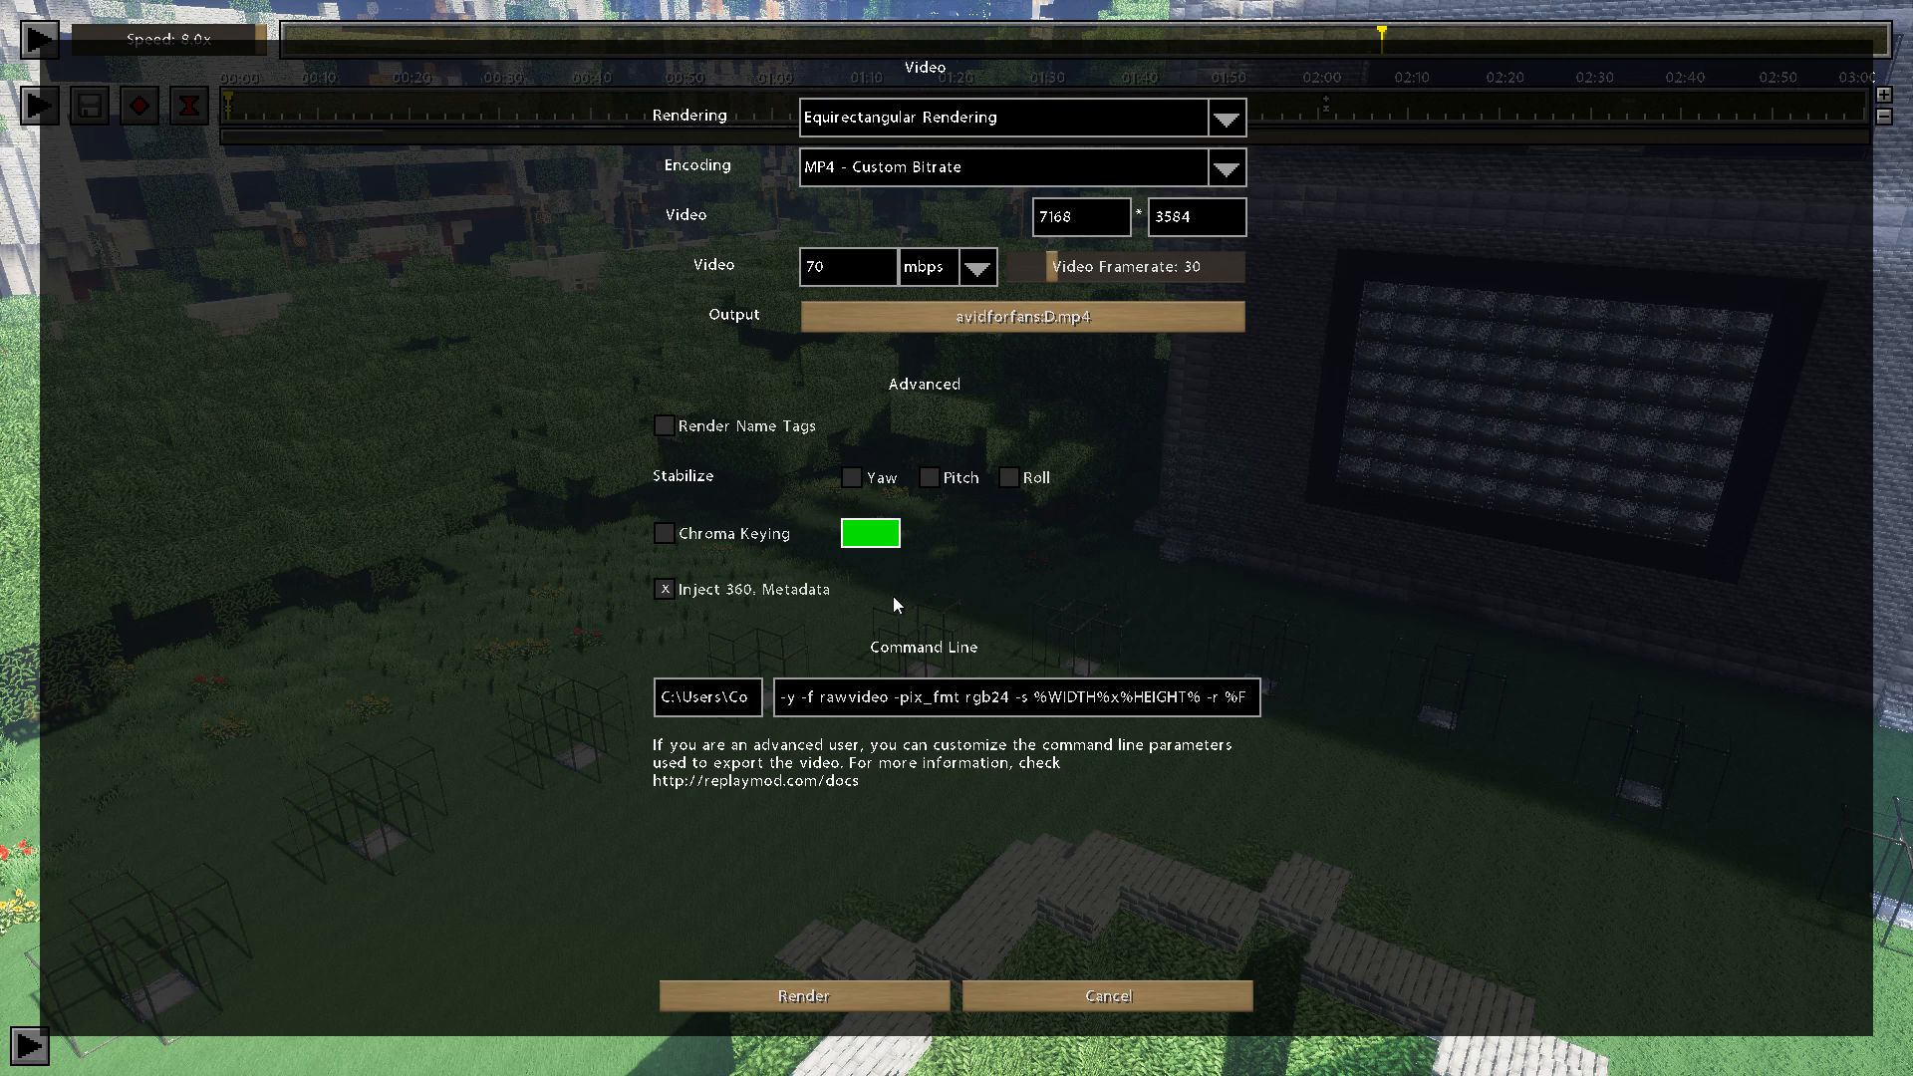
pyautogui.moveTo(692, 625)
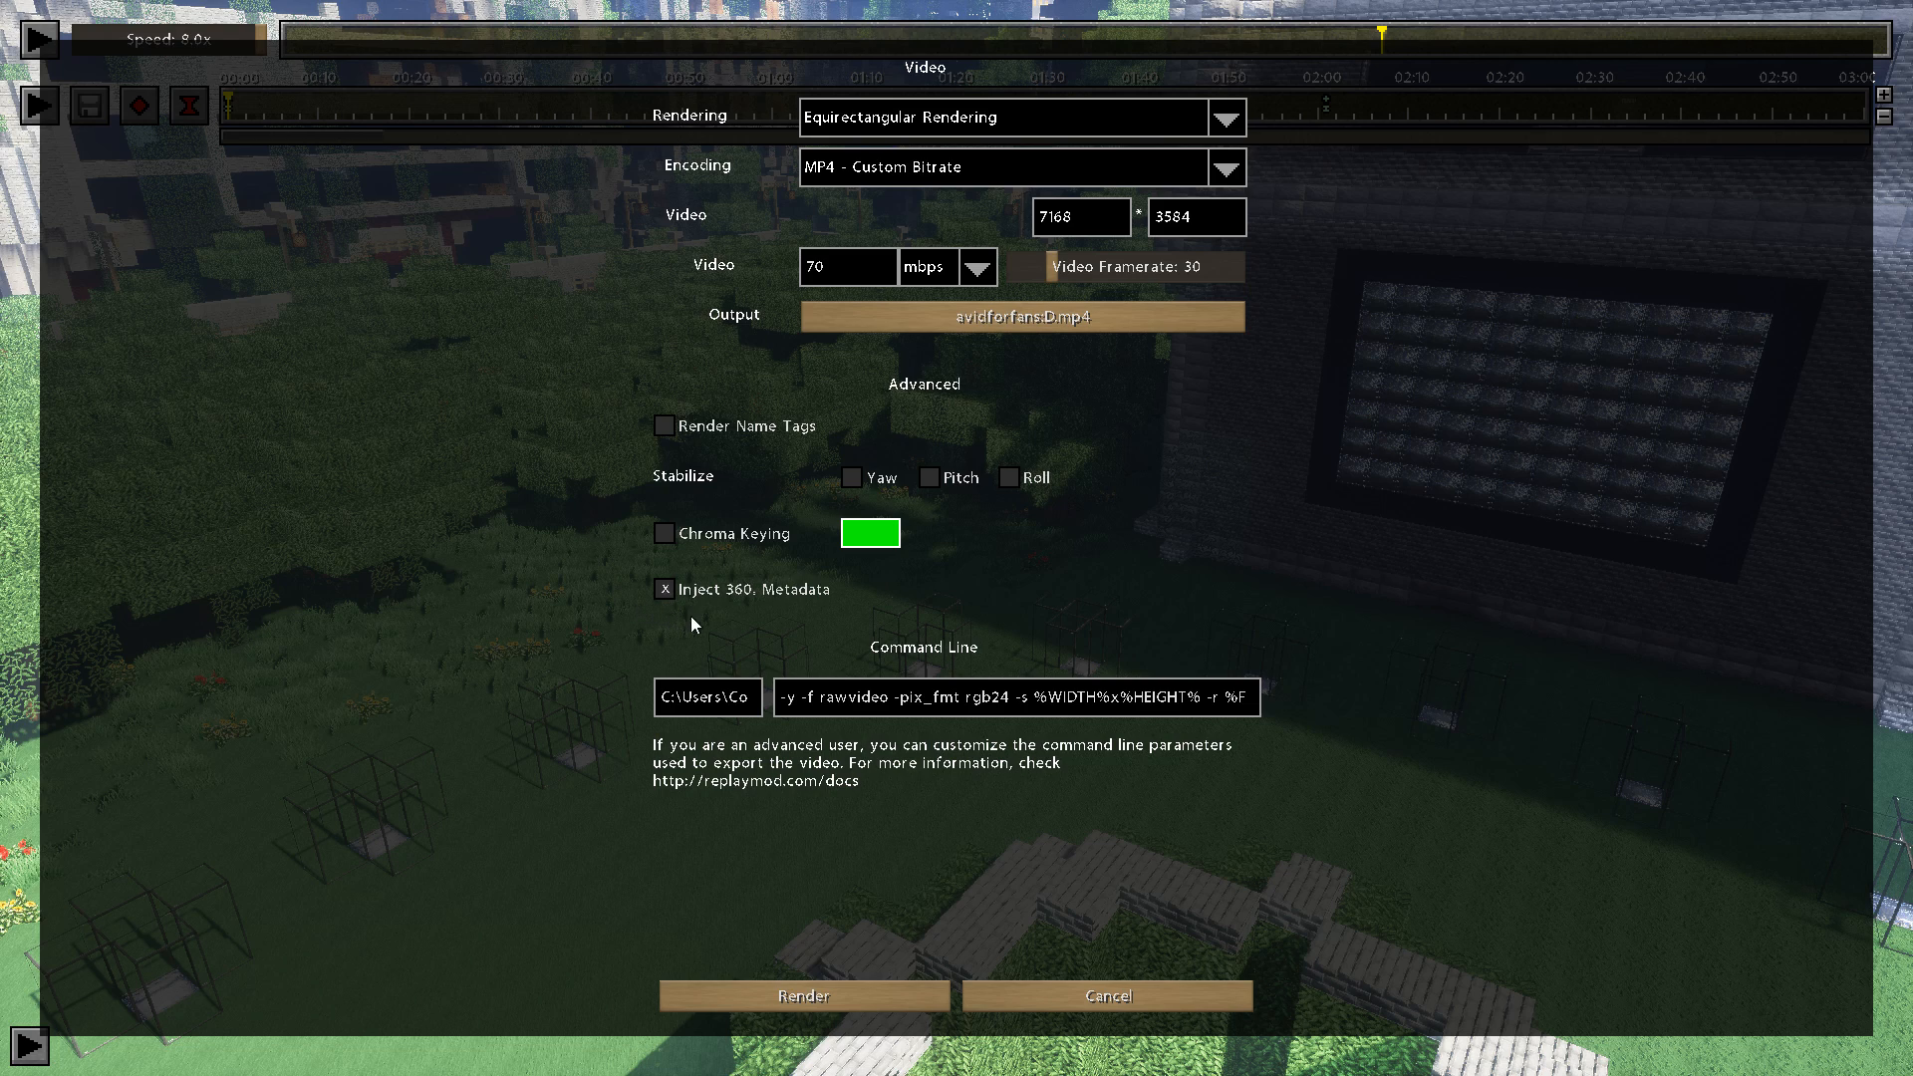
pyautogui.moveTo(640, 556)
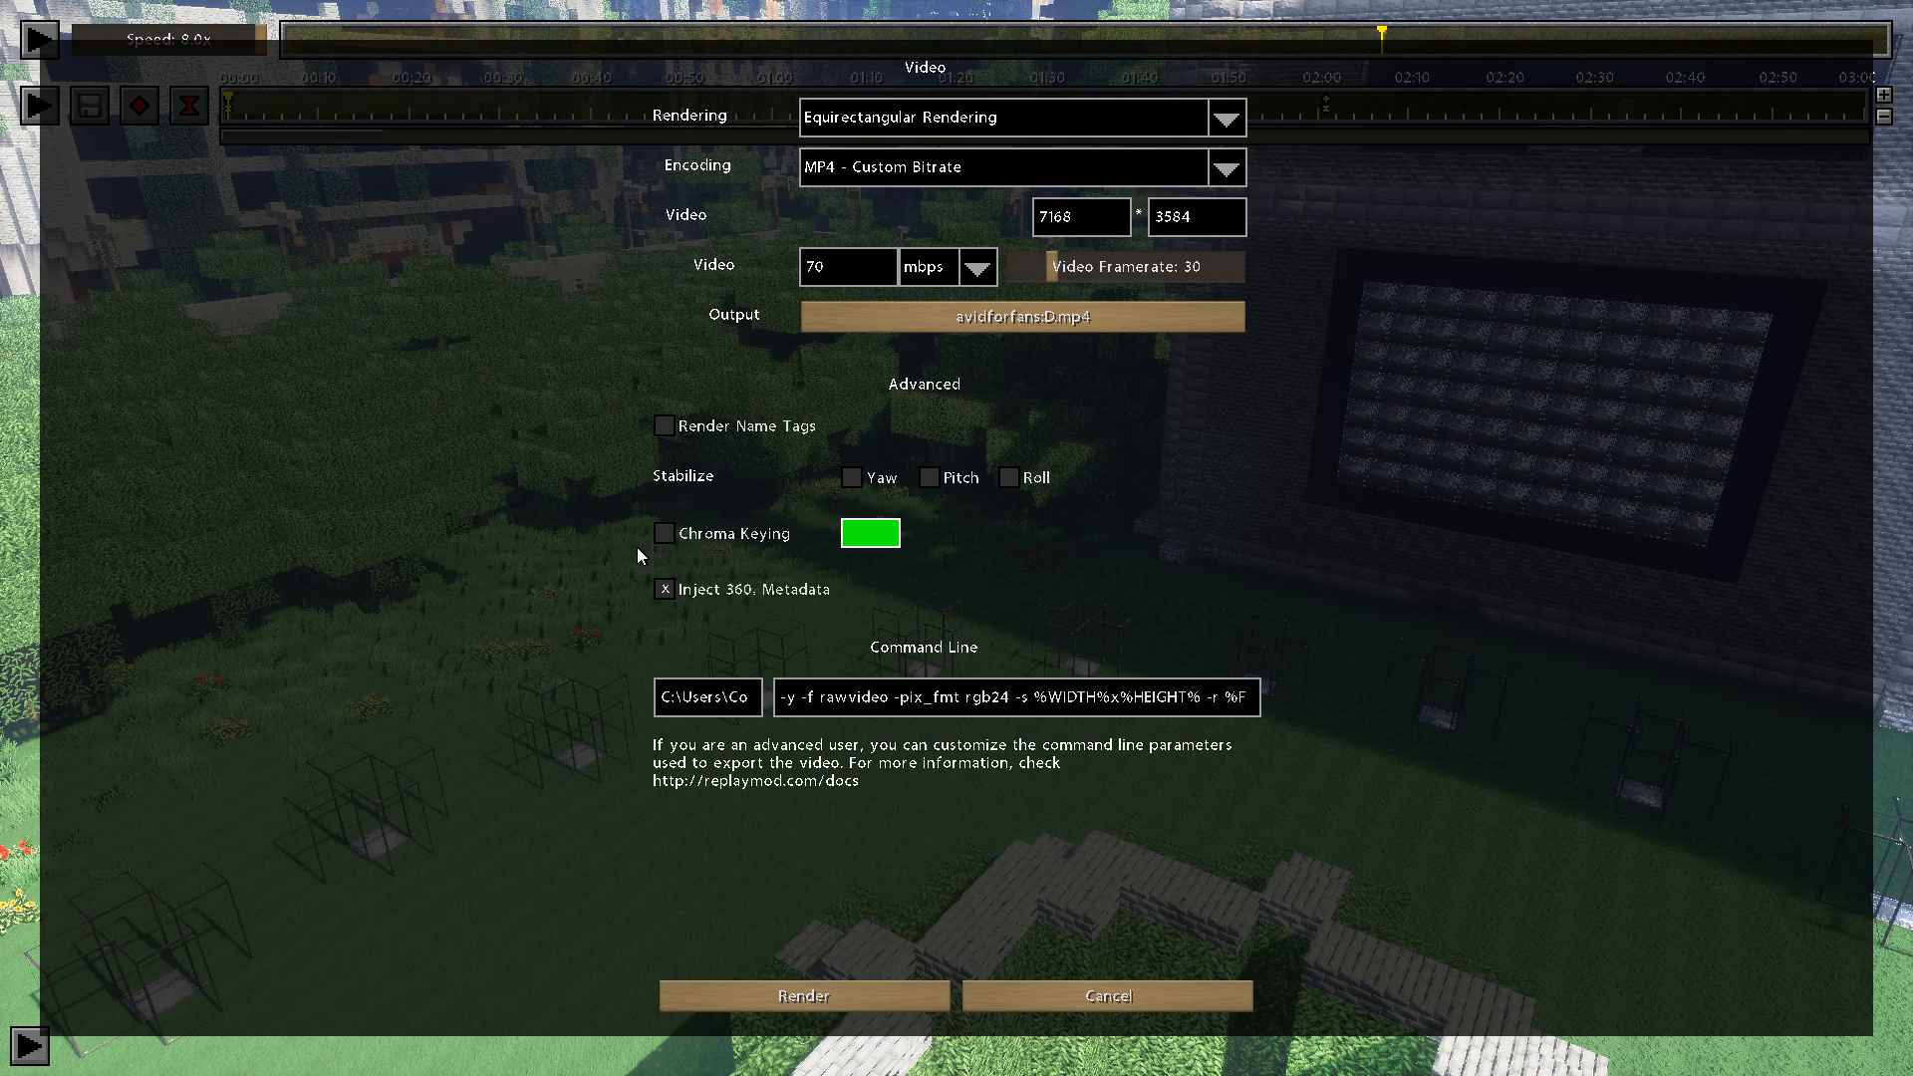
pyautogui.moveTo(592, 578)
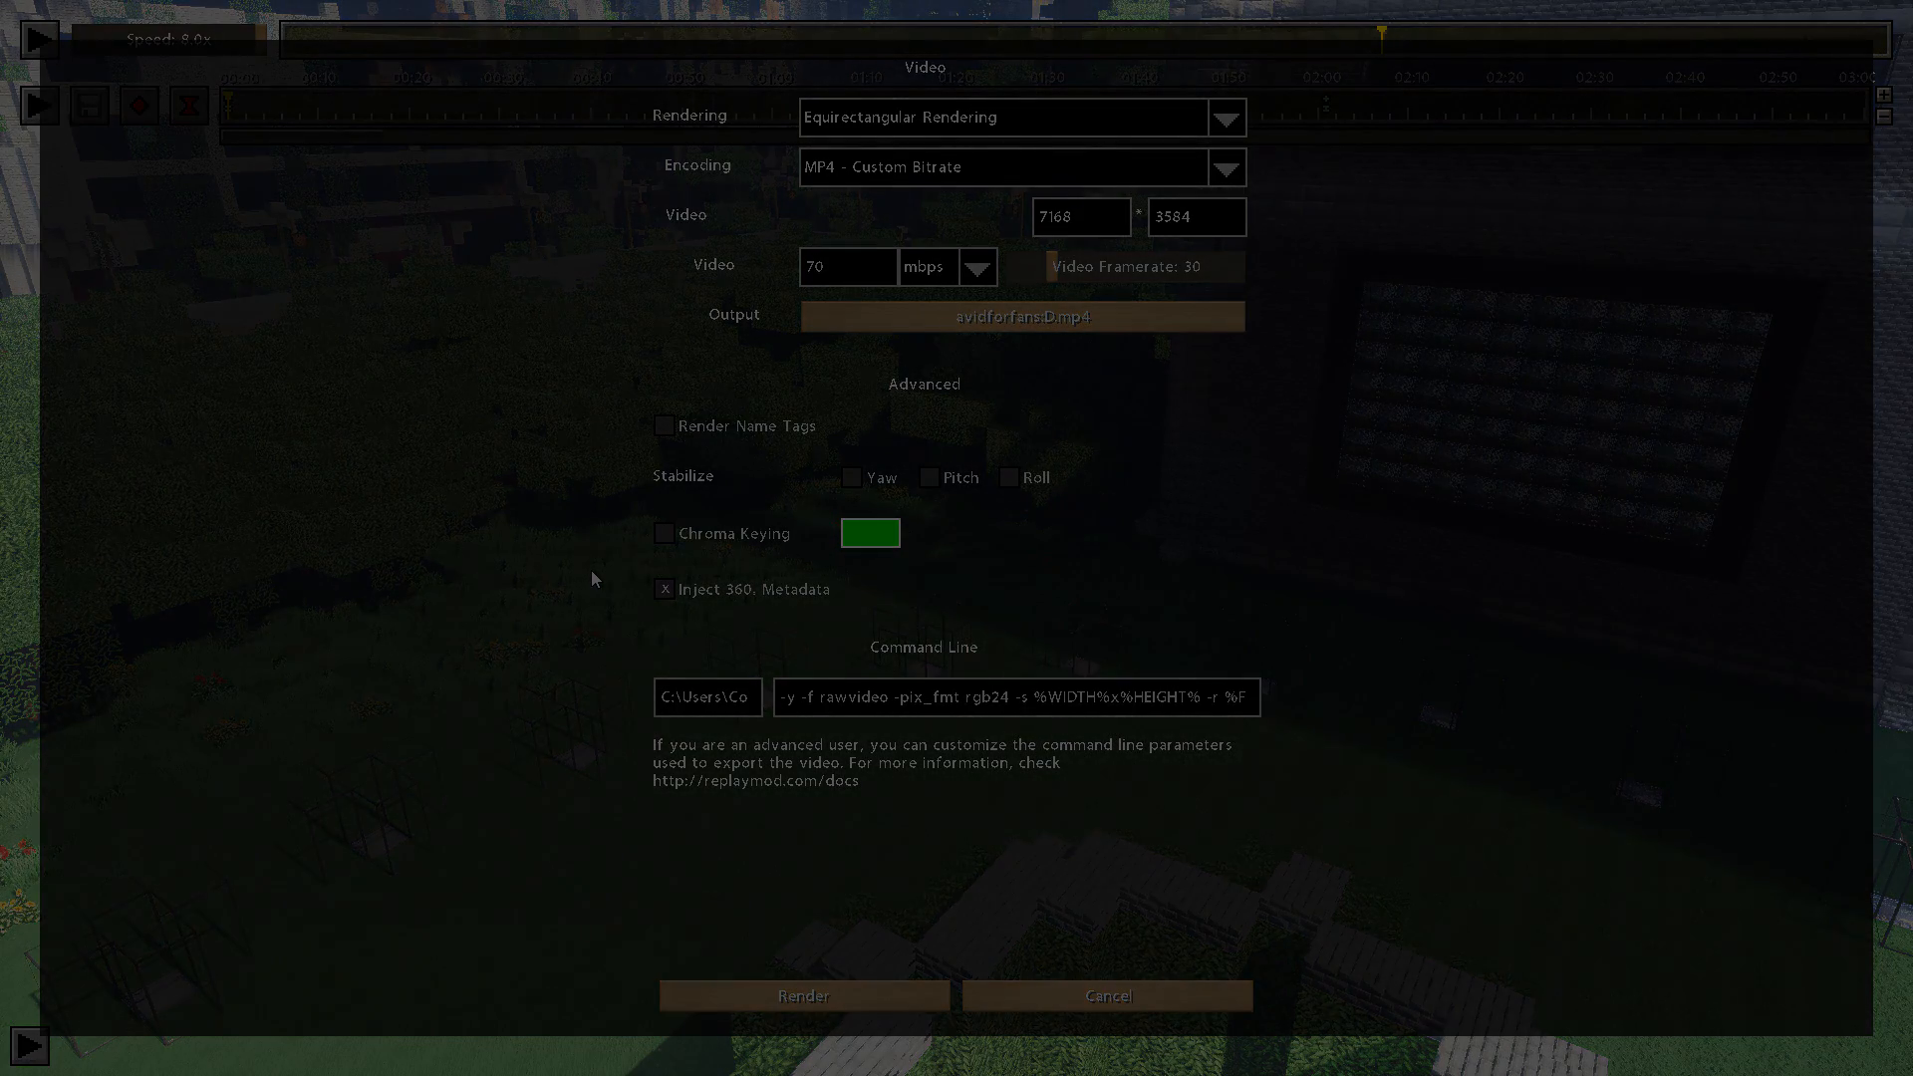
# Open the ffmpeg zip in WinRAR and drag the ffmpeg folder onto the desktop
pyautogui.click(1105, 995)
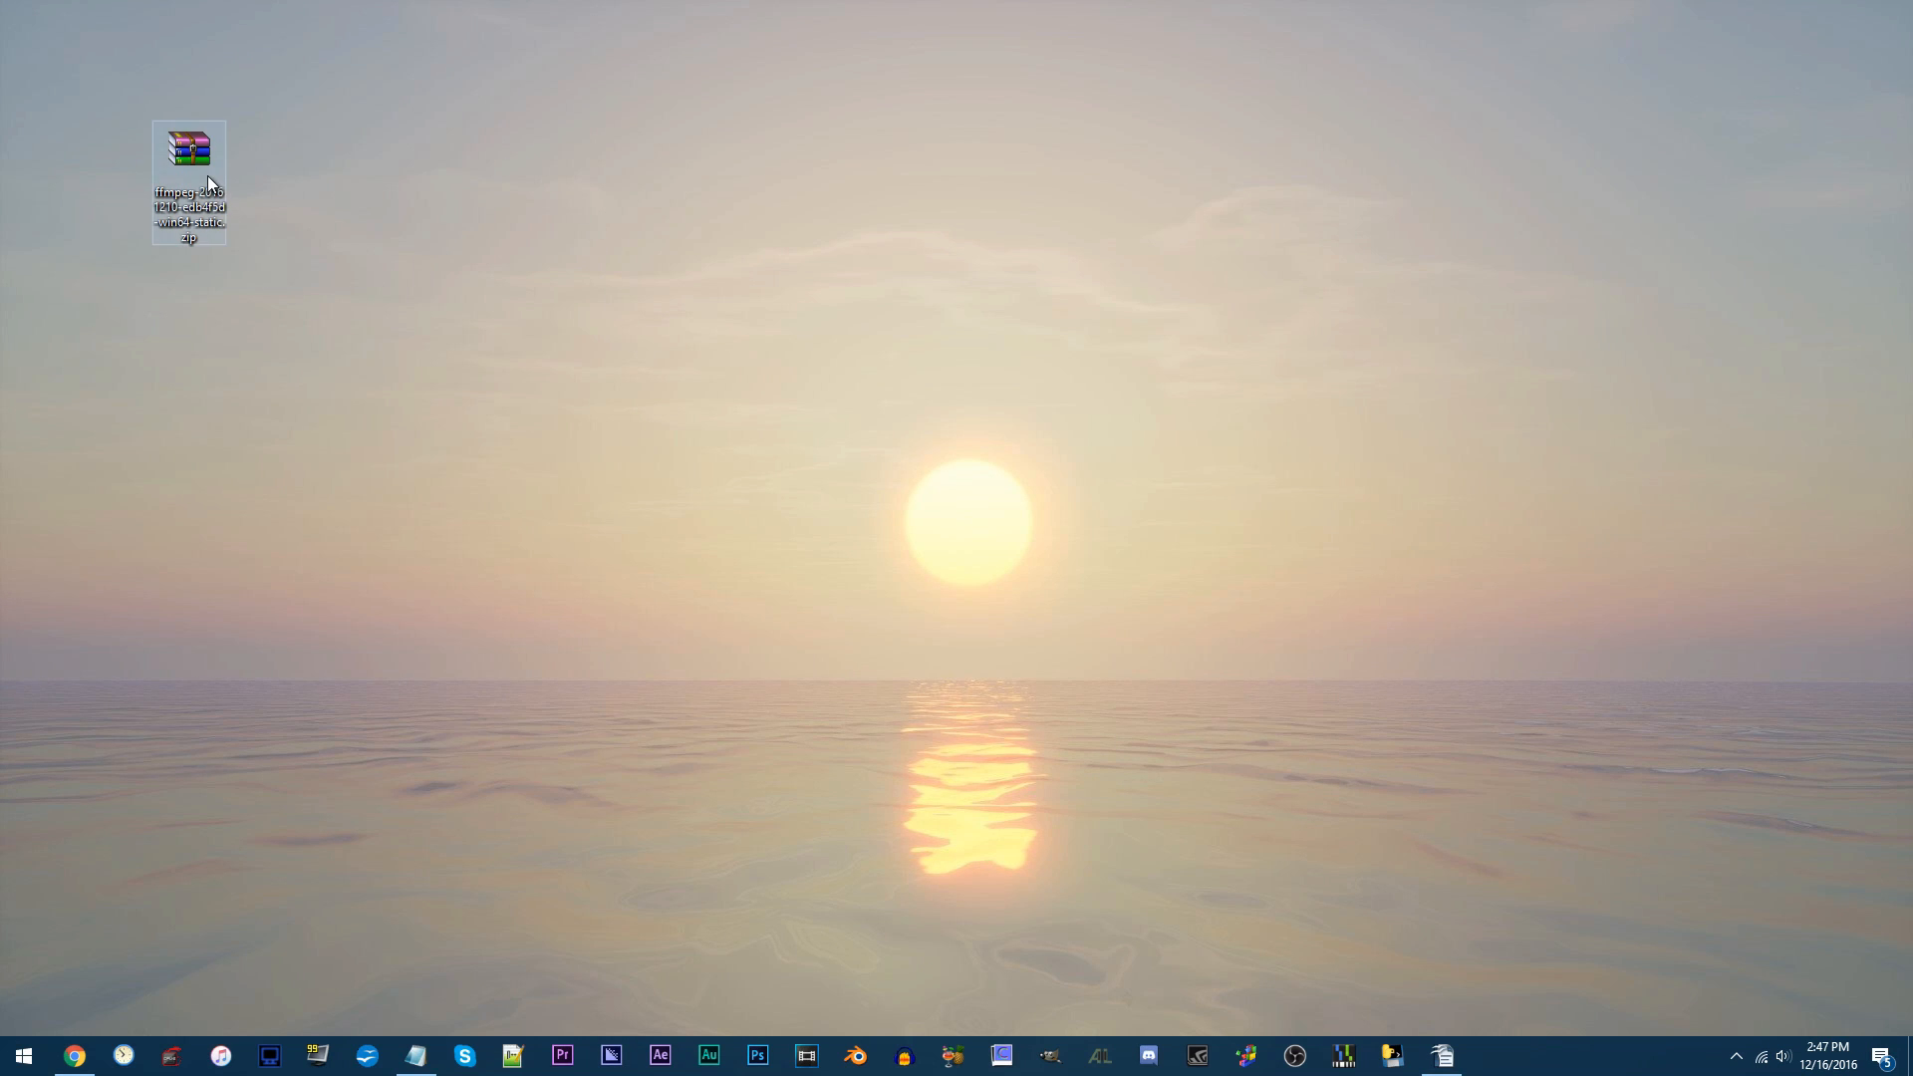
pyautogui.doubleClick(186, 146)
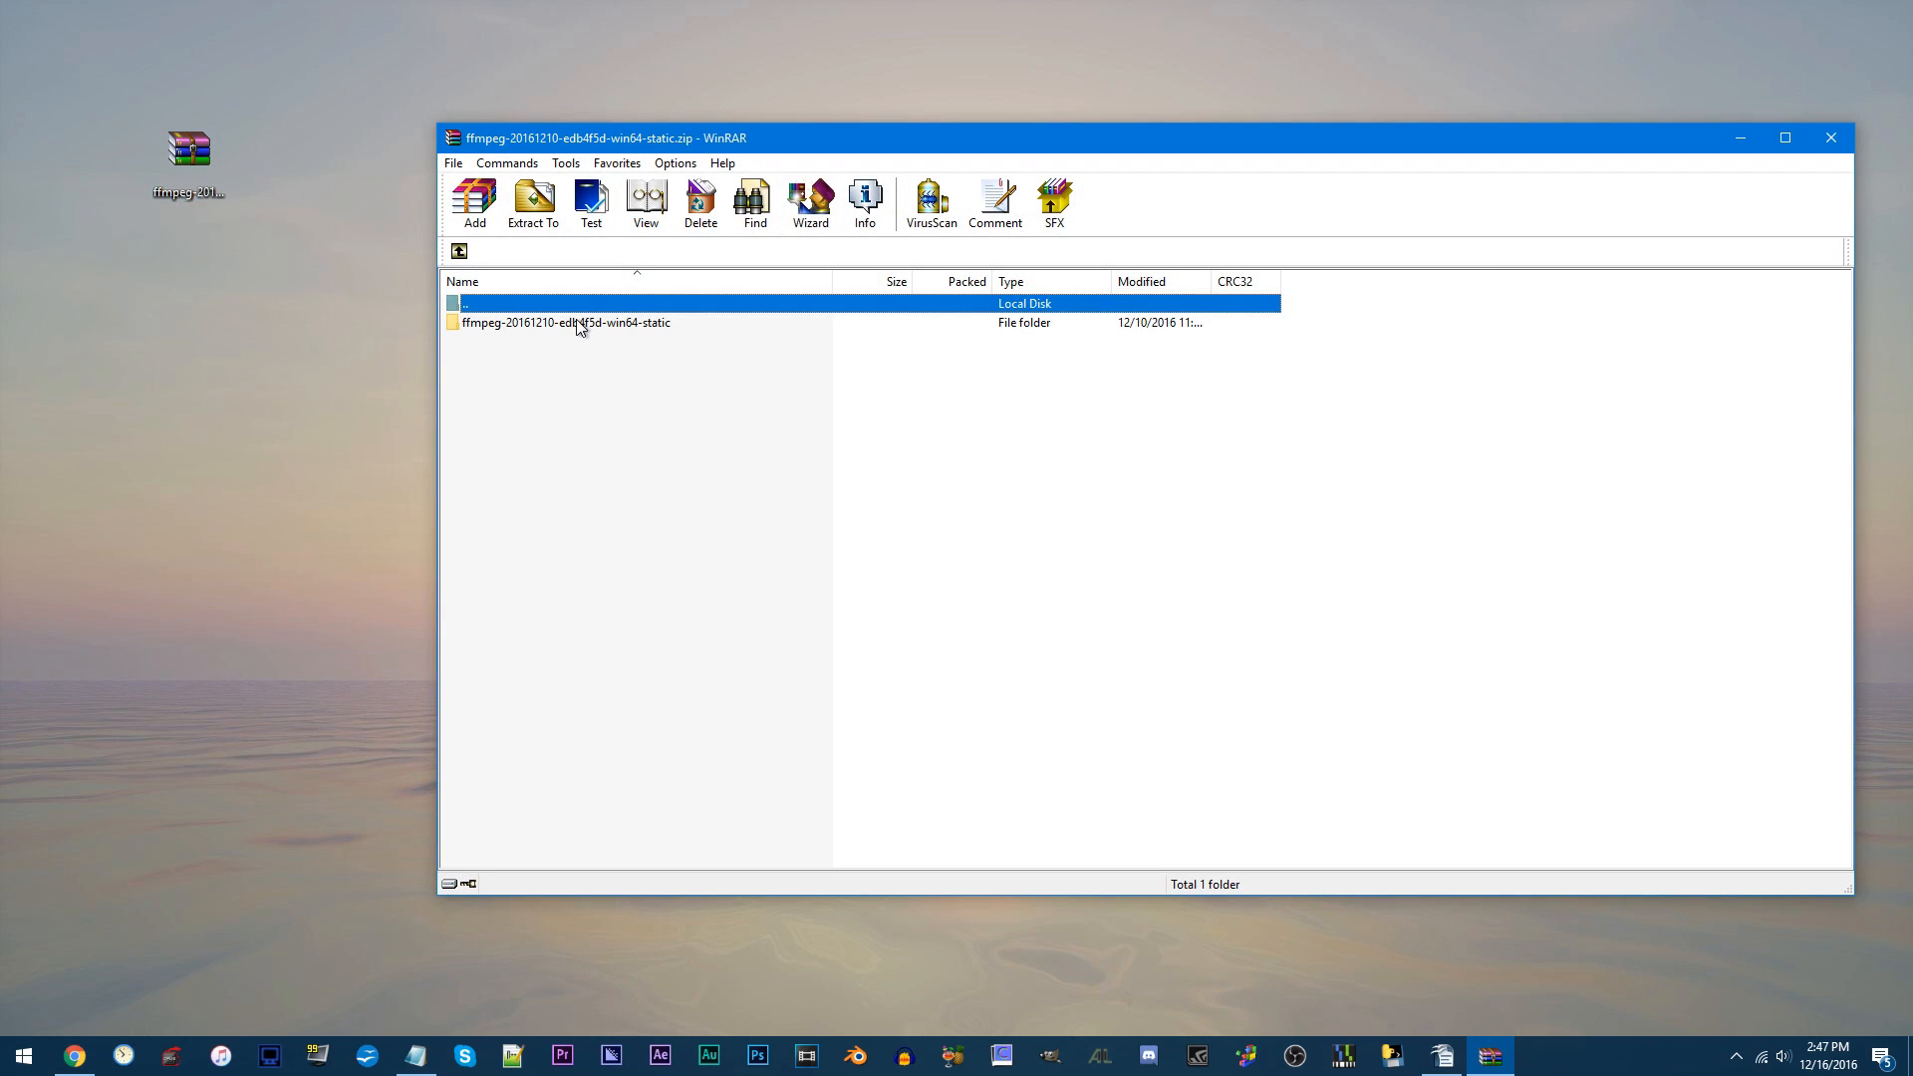
pyautogui.moveTo(566, 322); pyautogui.dragTo(409, 293)
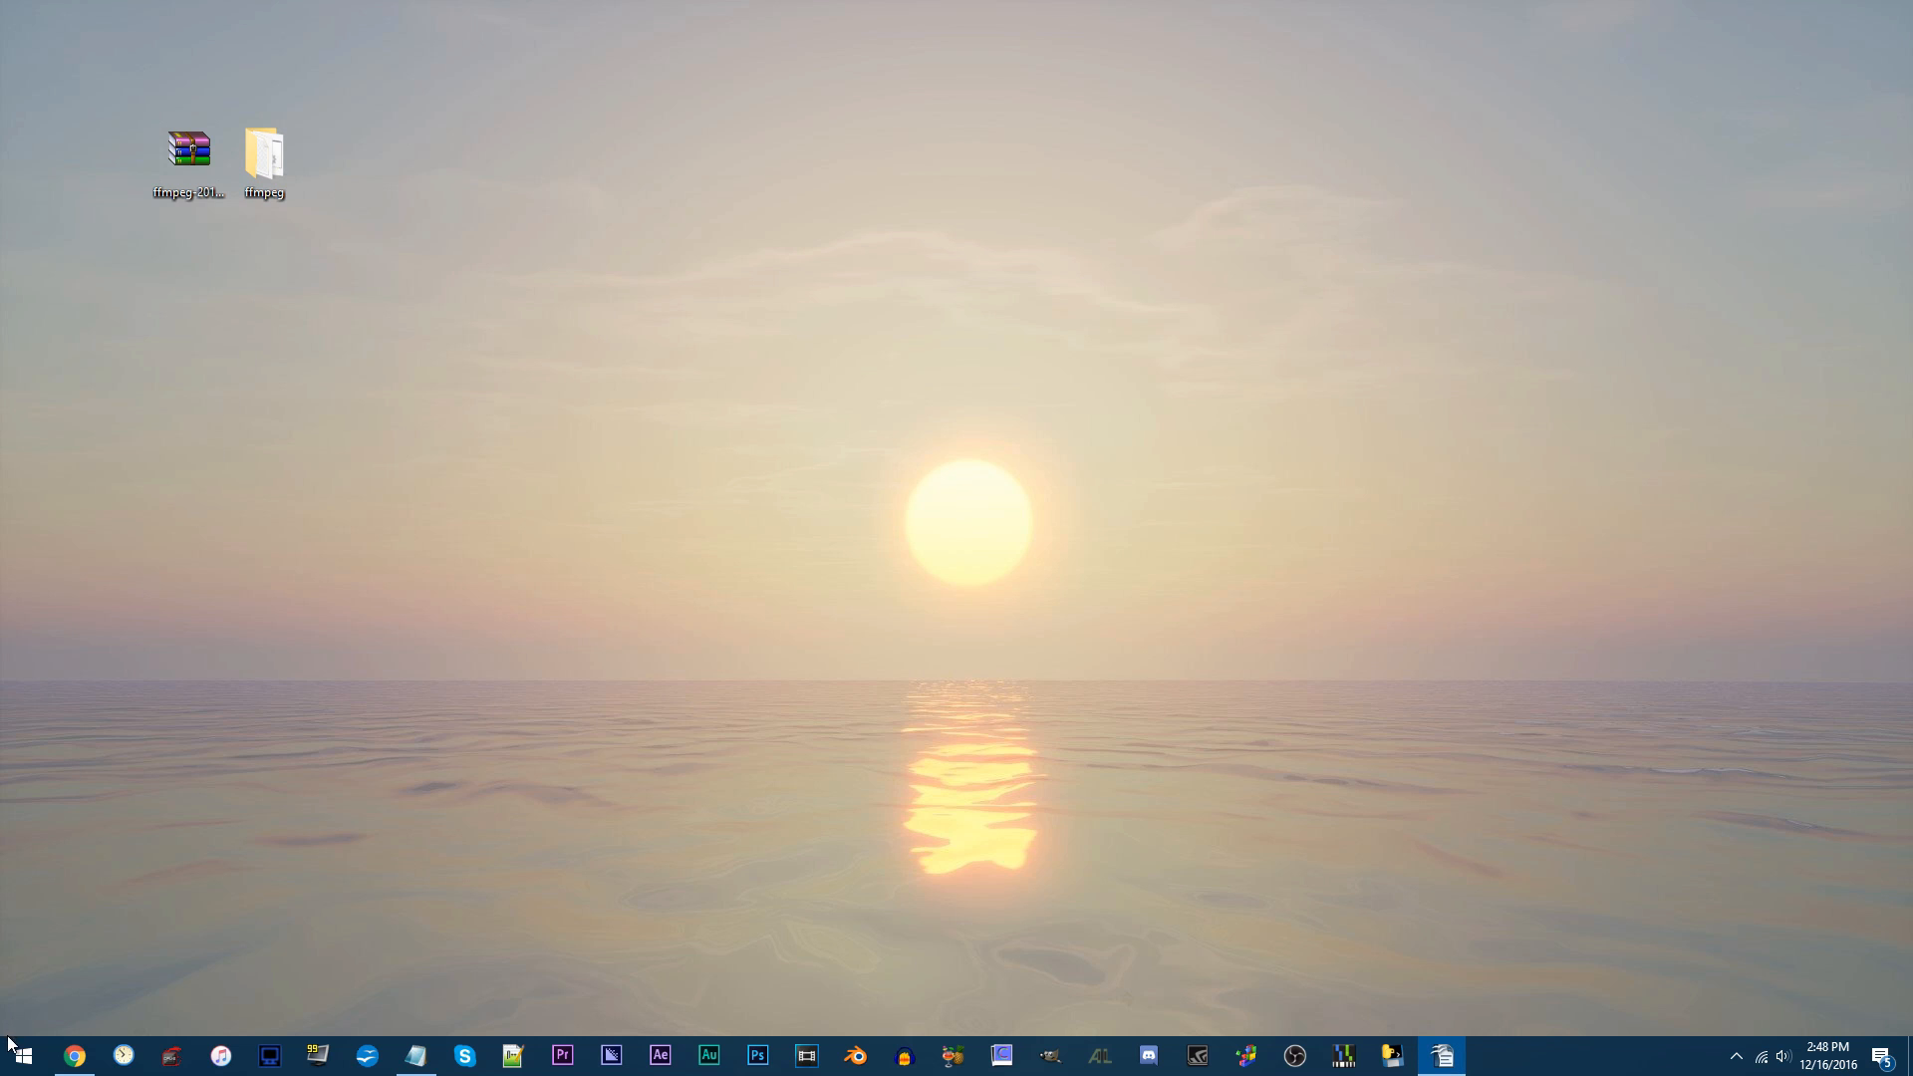
# Place ffmpeg in Documents, browse into ffmpeg\bin, and copy its path from the address bar
pyautogui.click(20, 1055)
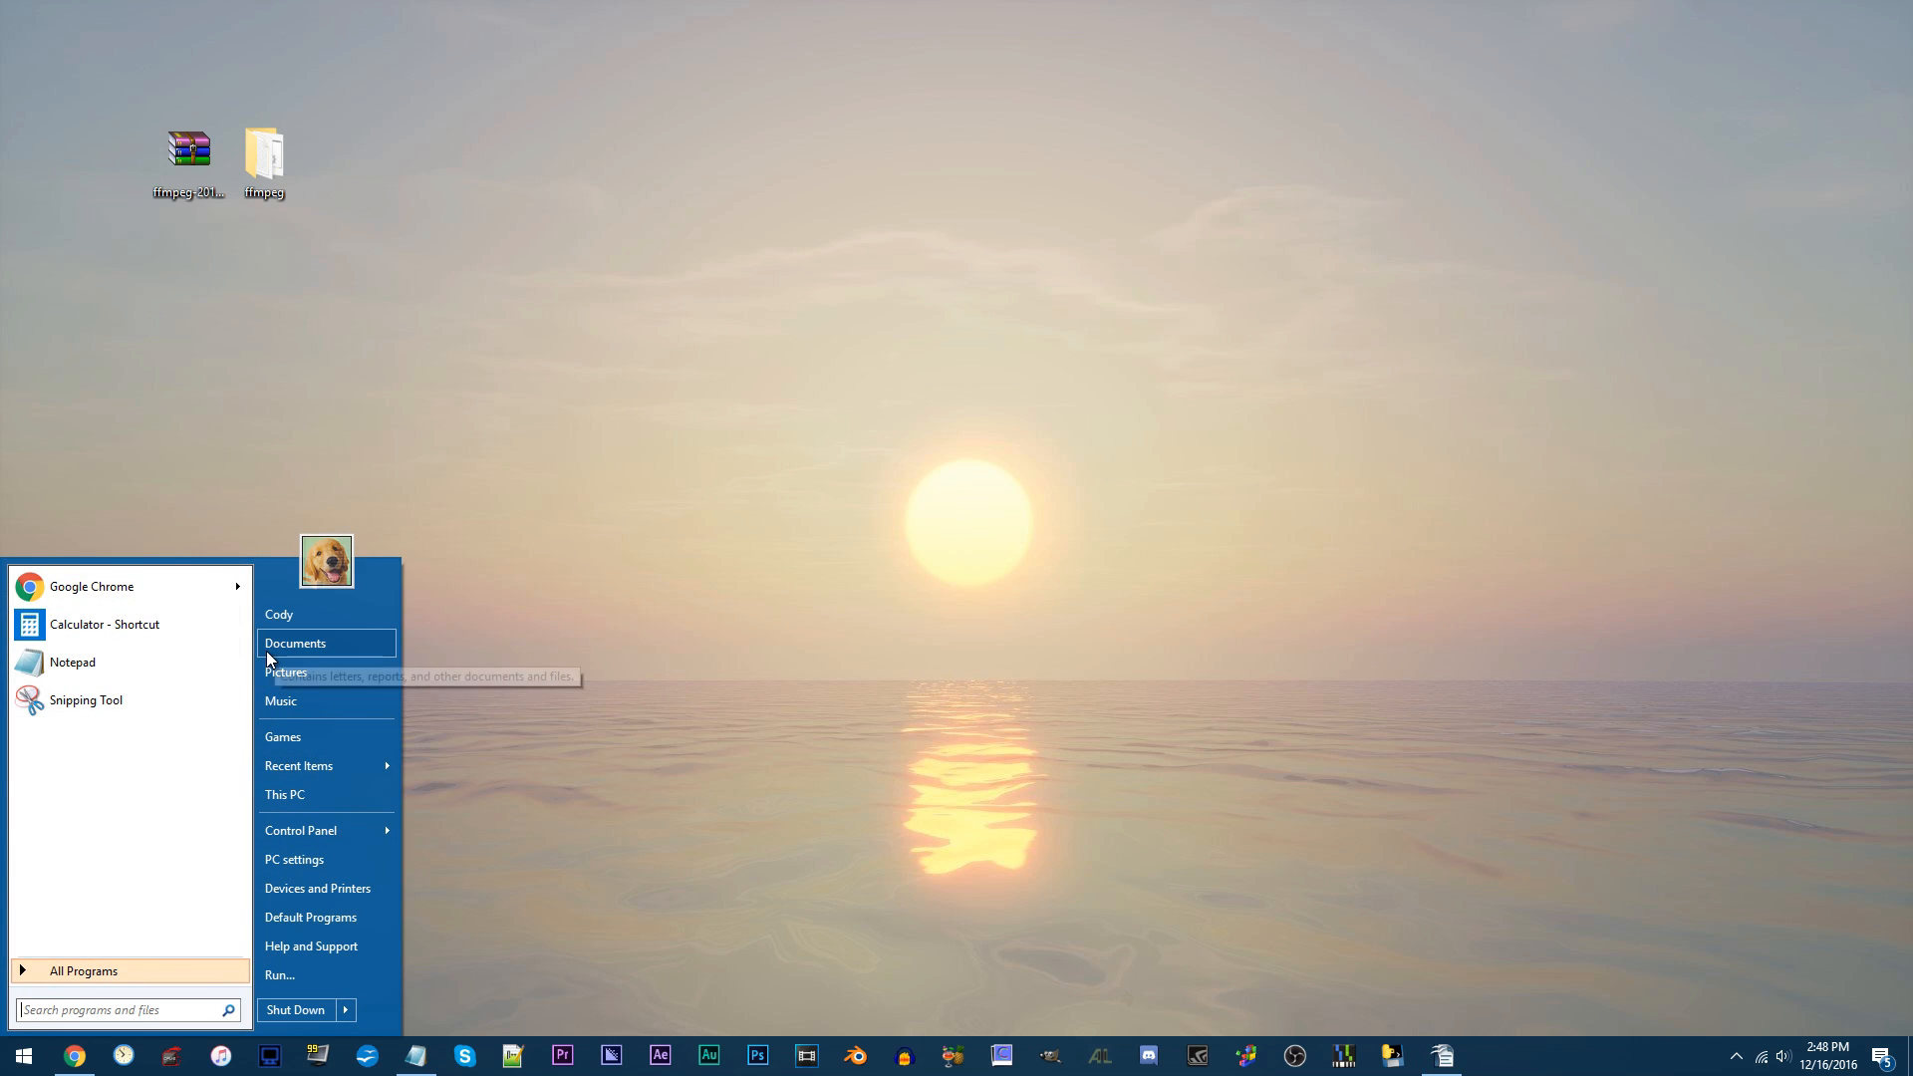
pyautogui.click(295, 643)
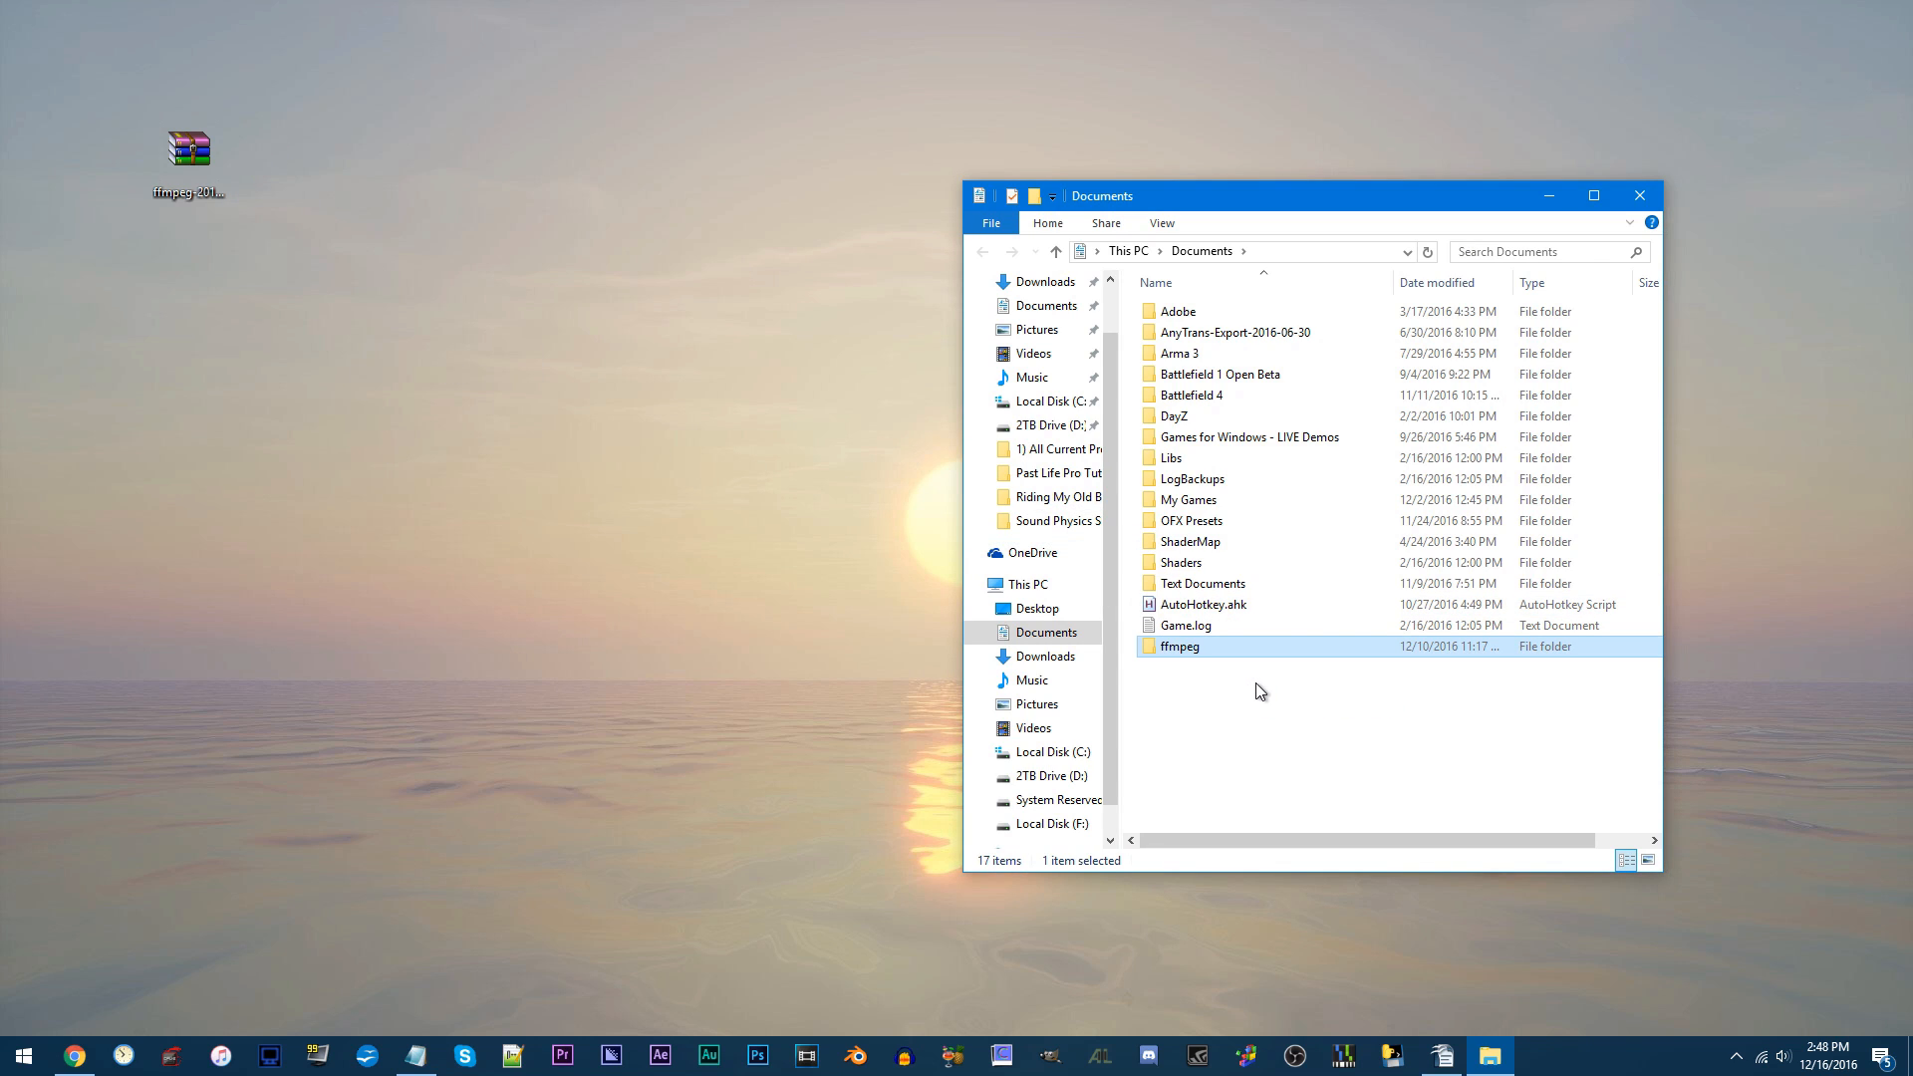
pyautogui.click(1235, 712)
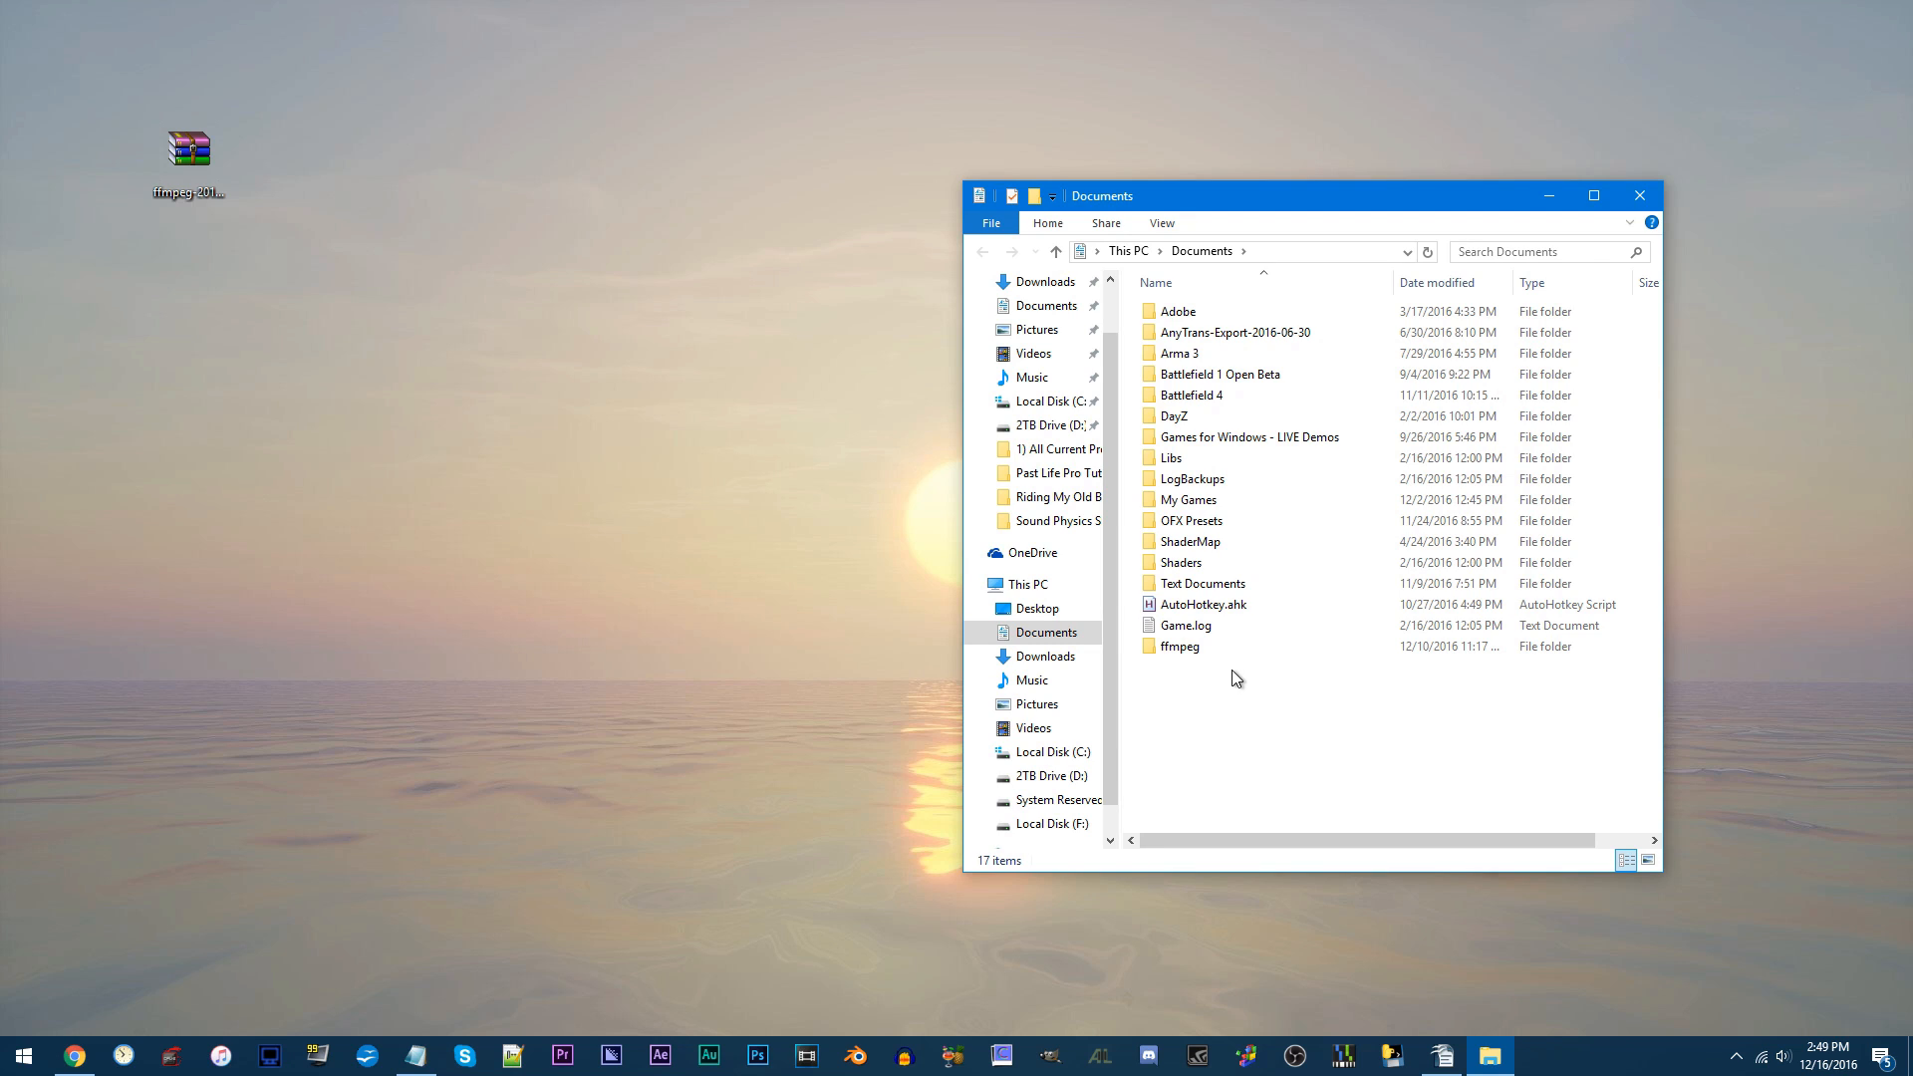
pyautogui.doubleClick(1180, 646)
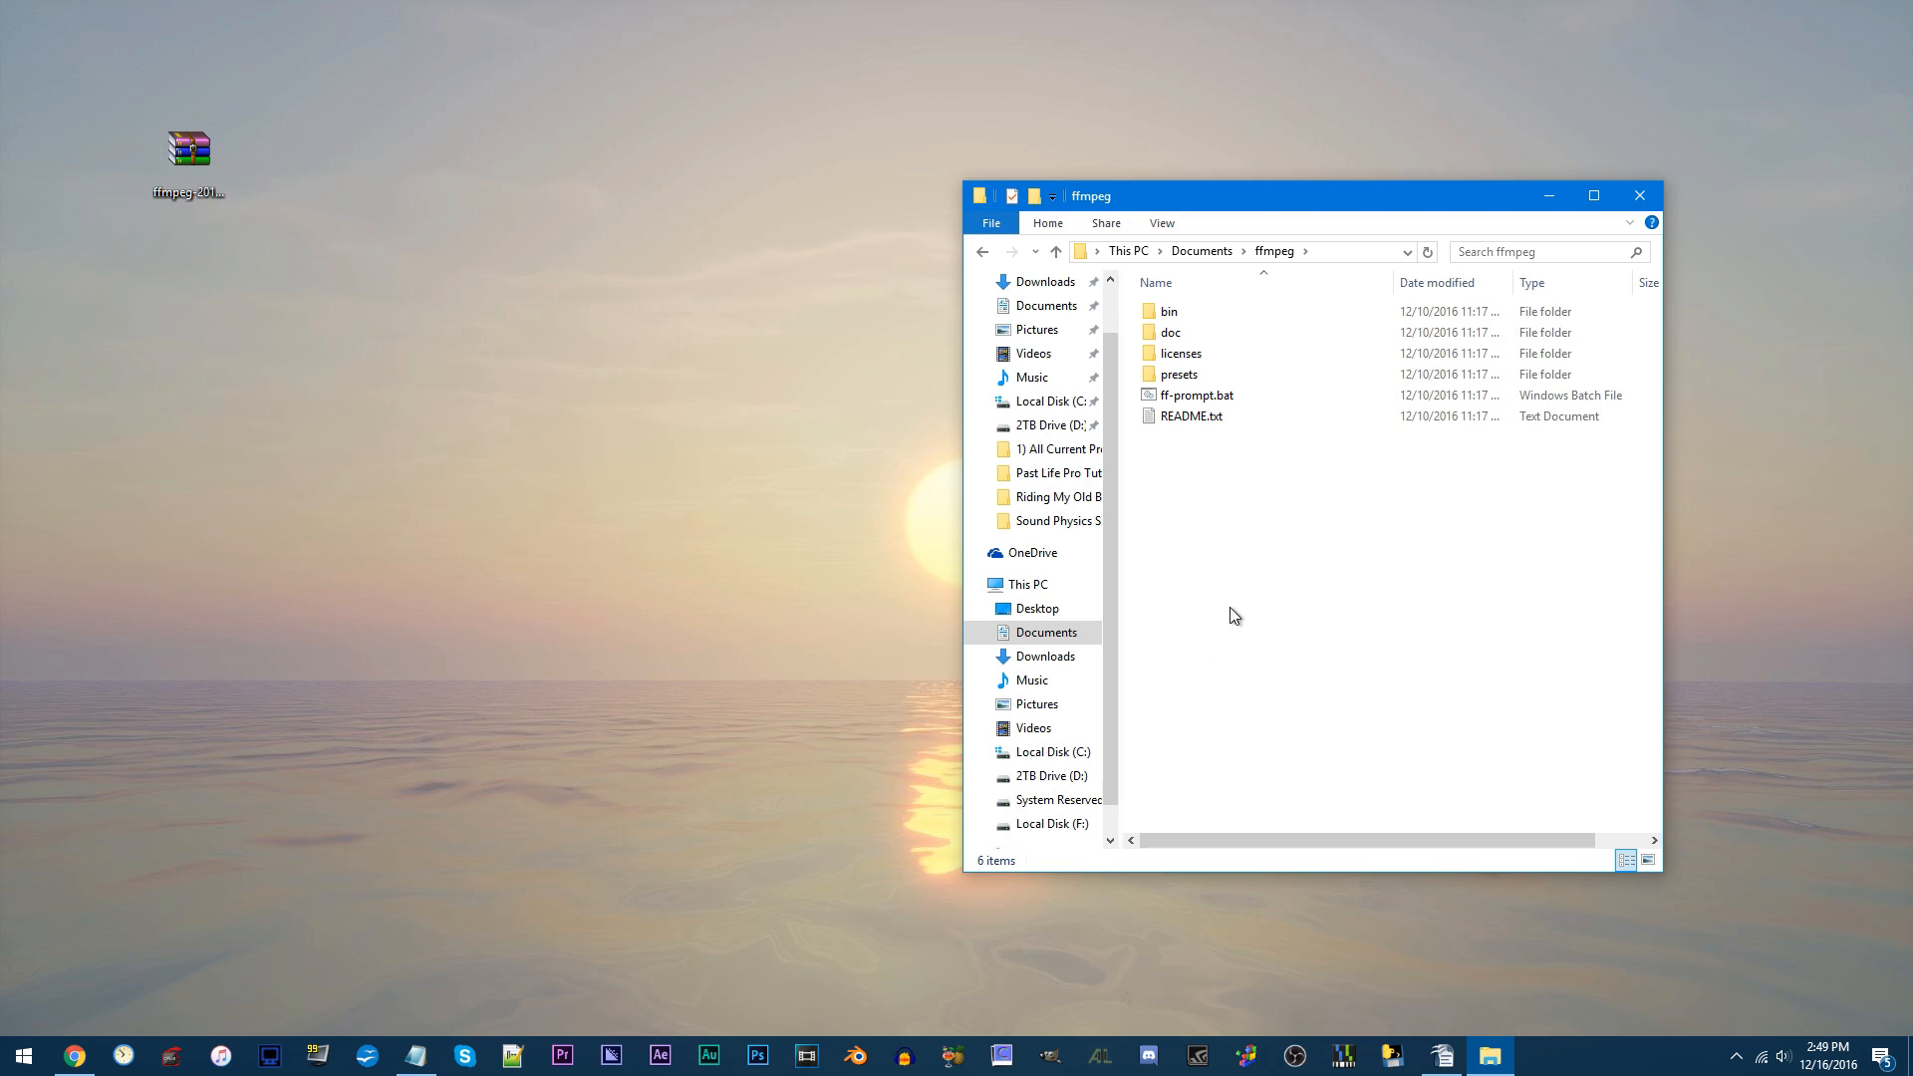
pyautogui.doubleClick(1168, 310)
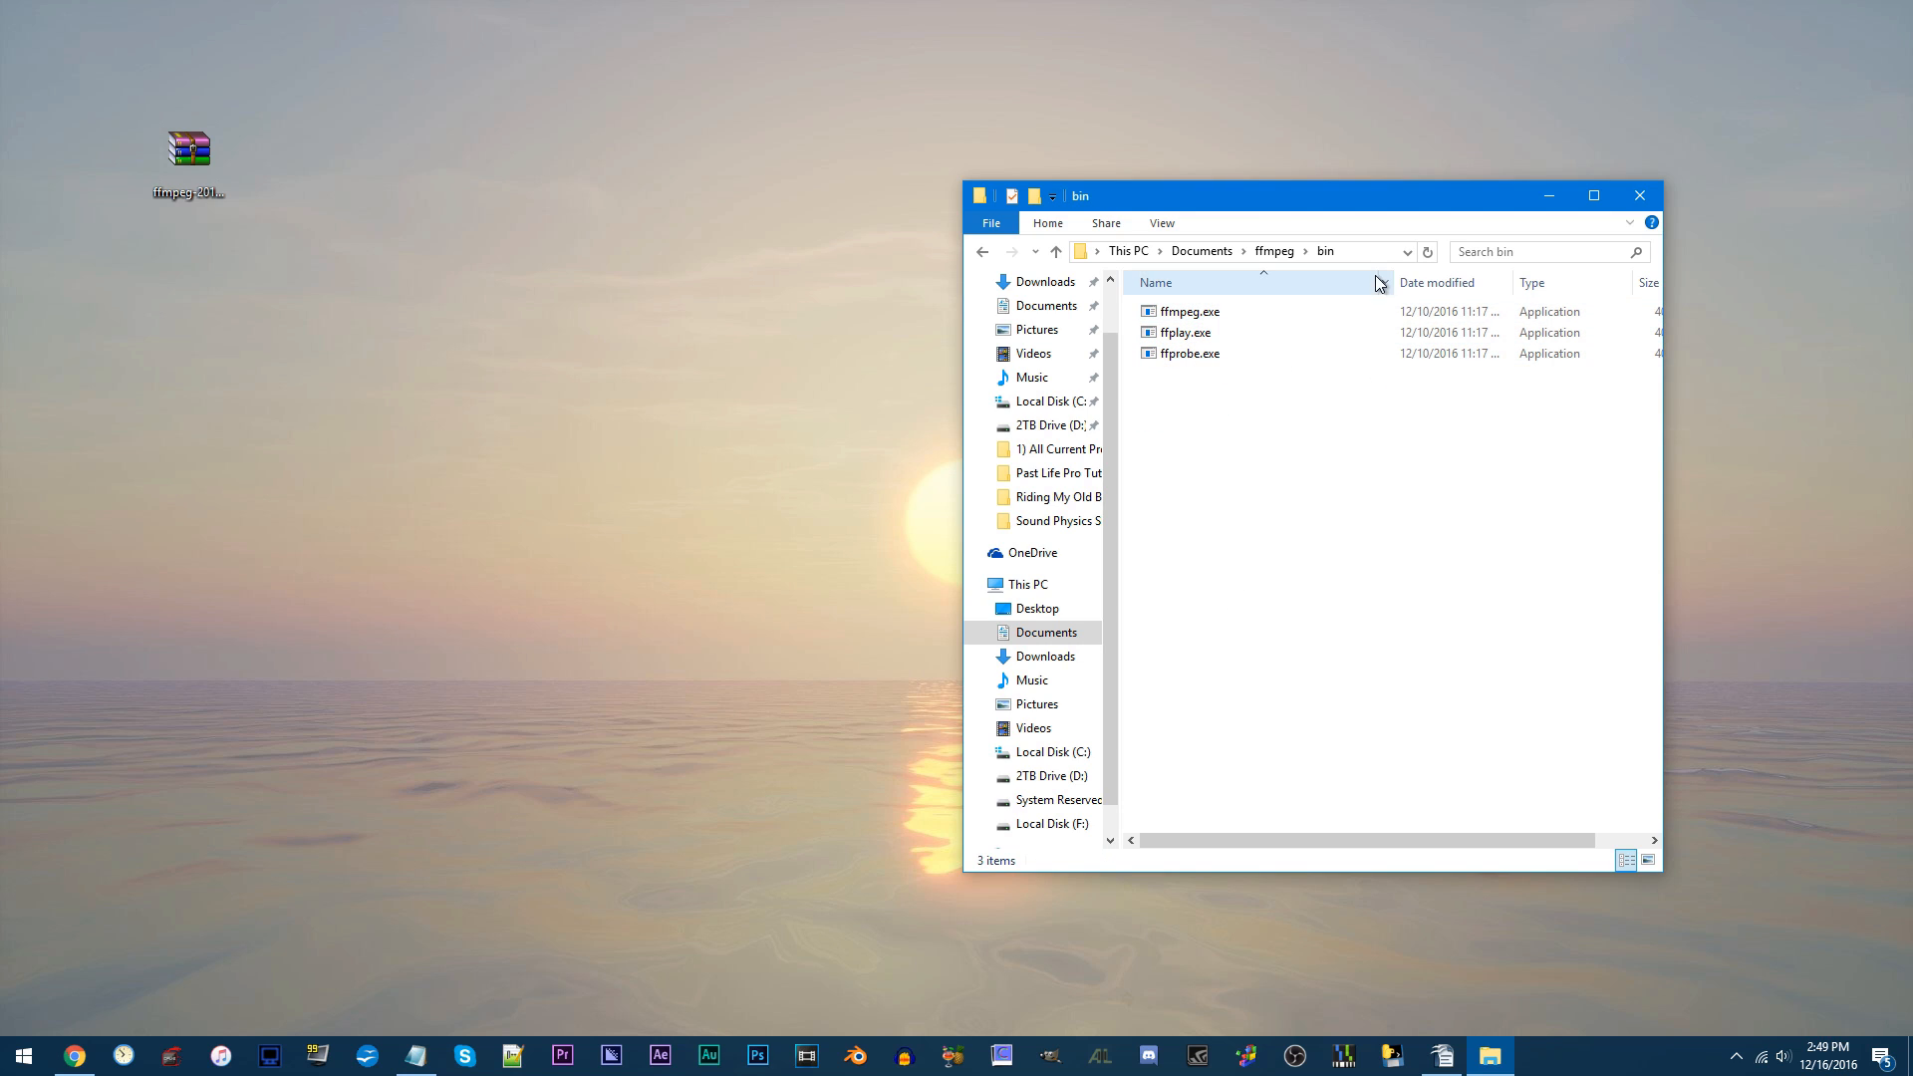
pyautogui.click(1269, 251)
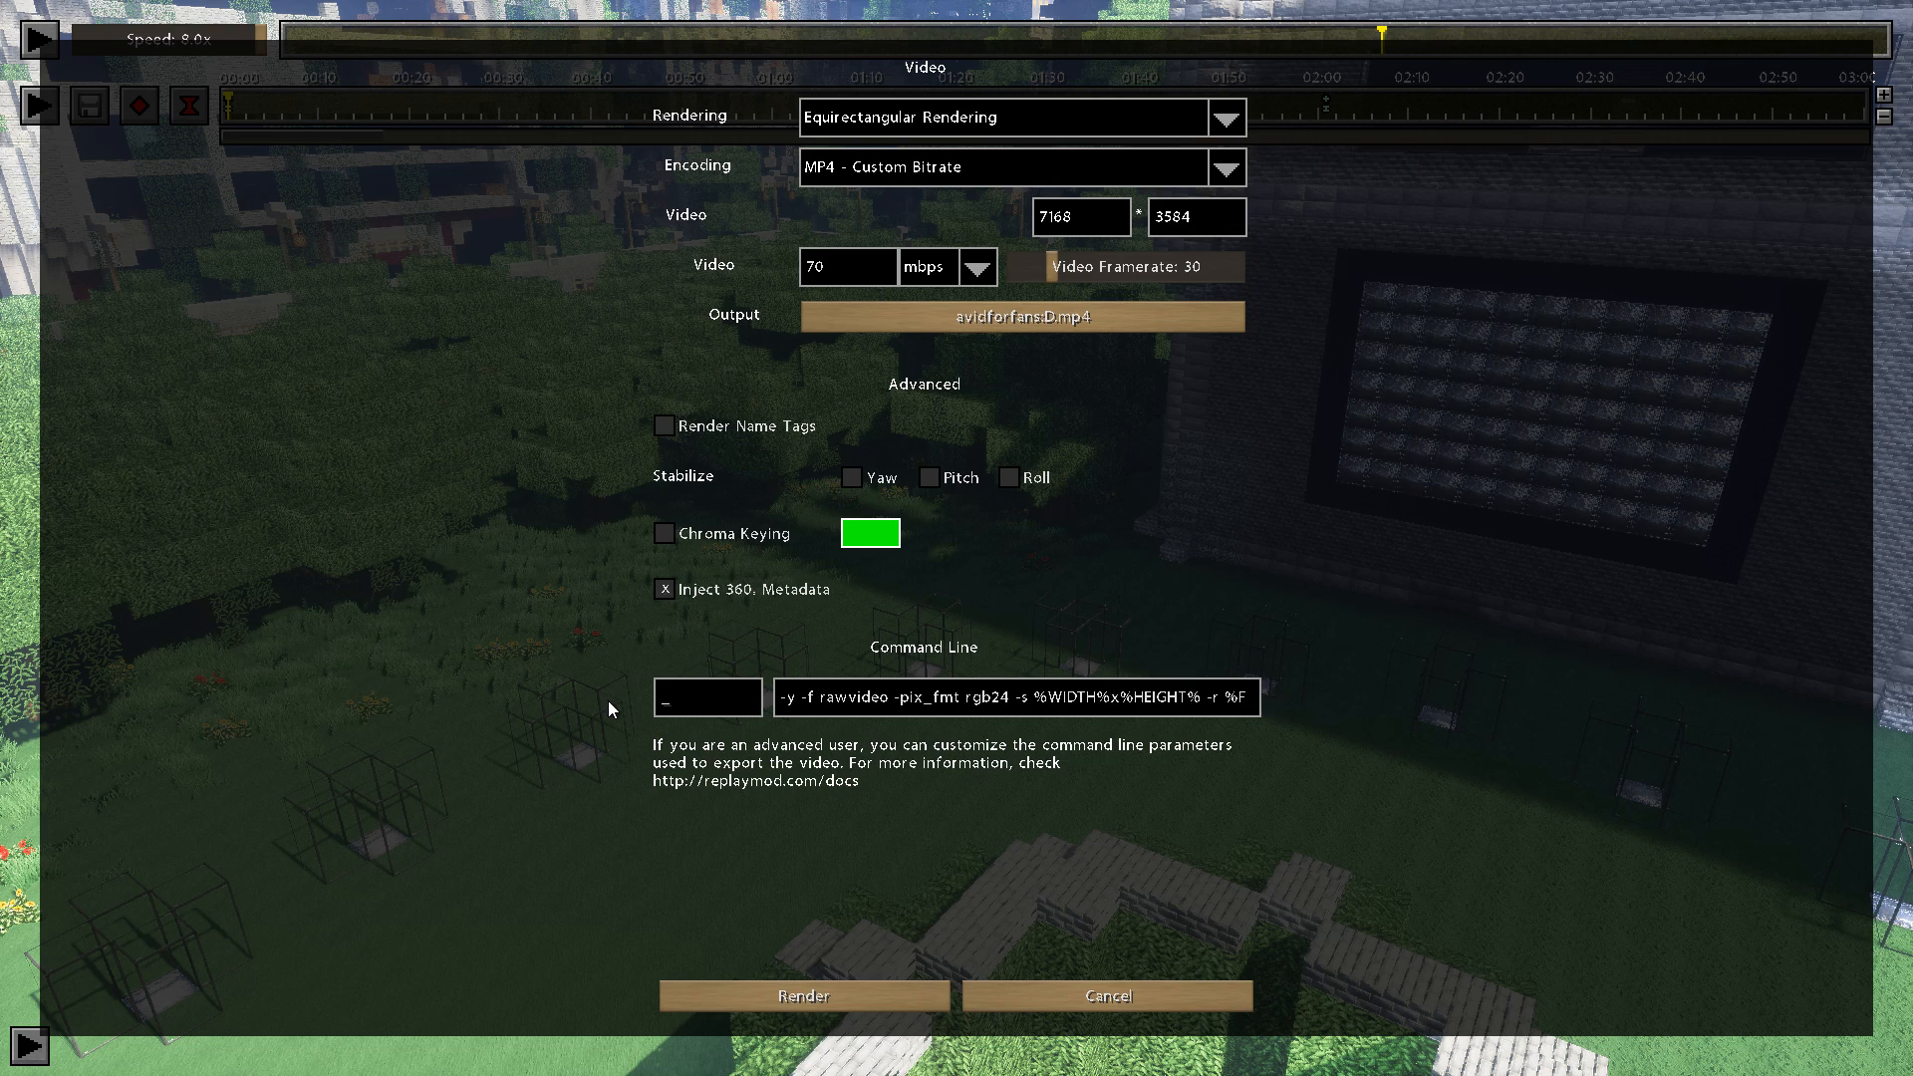
pyautogui.moveTo(673, 718)
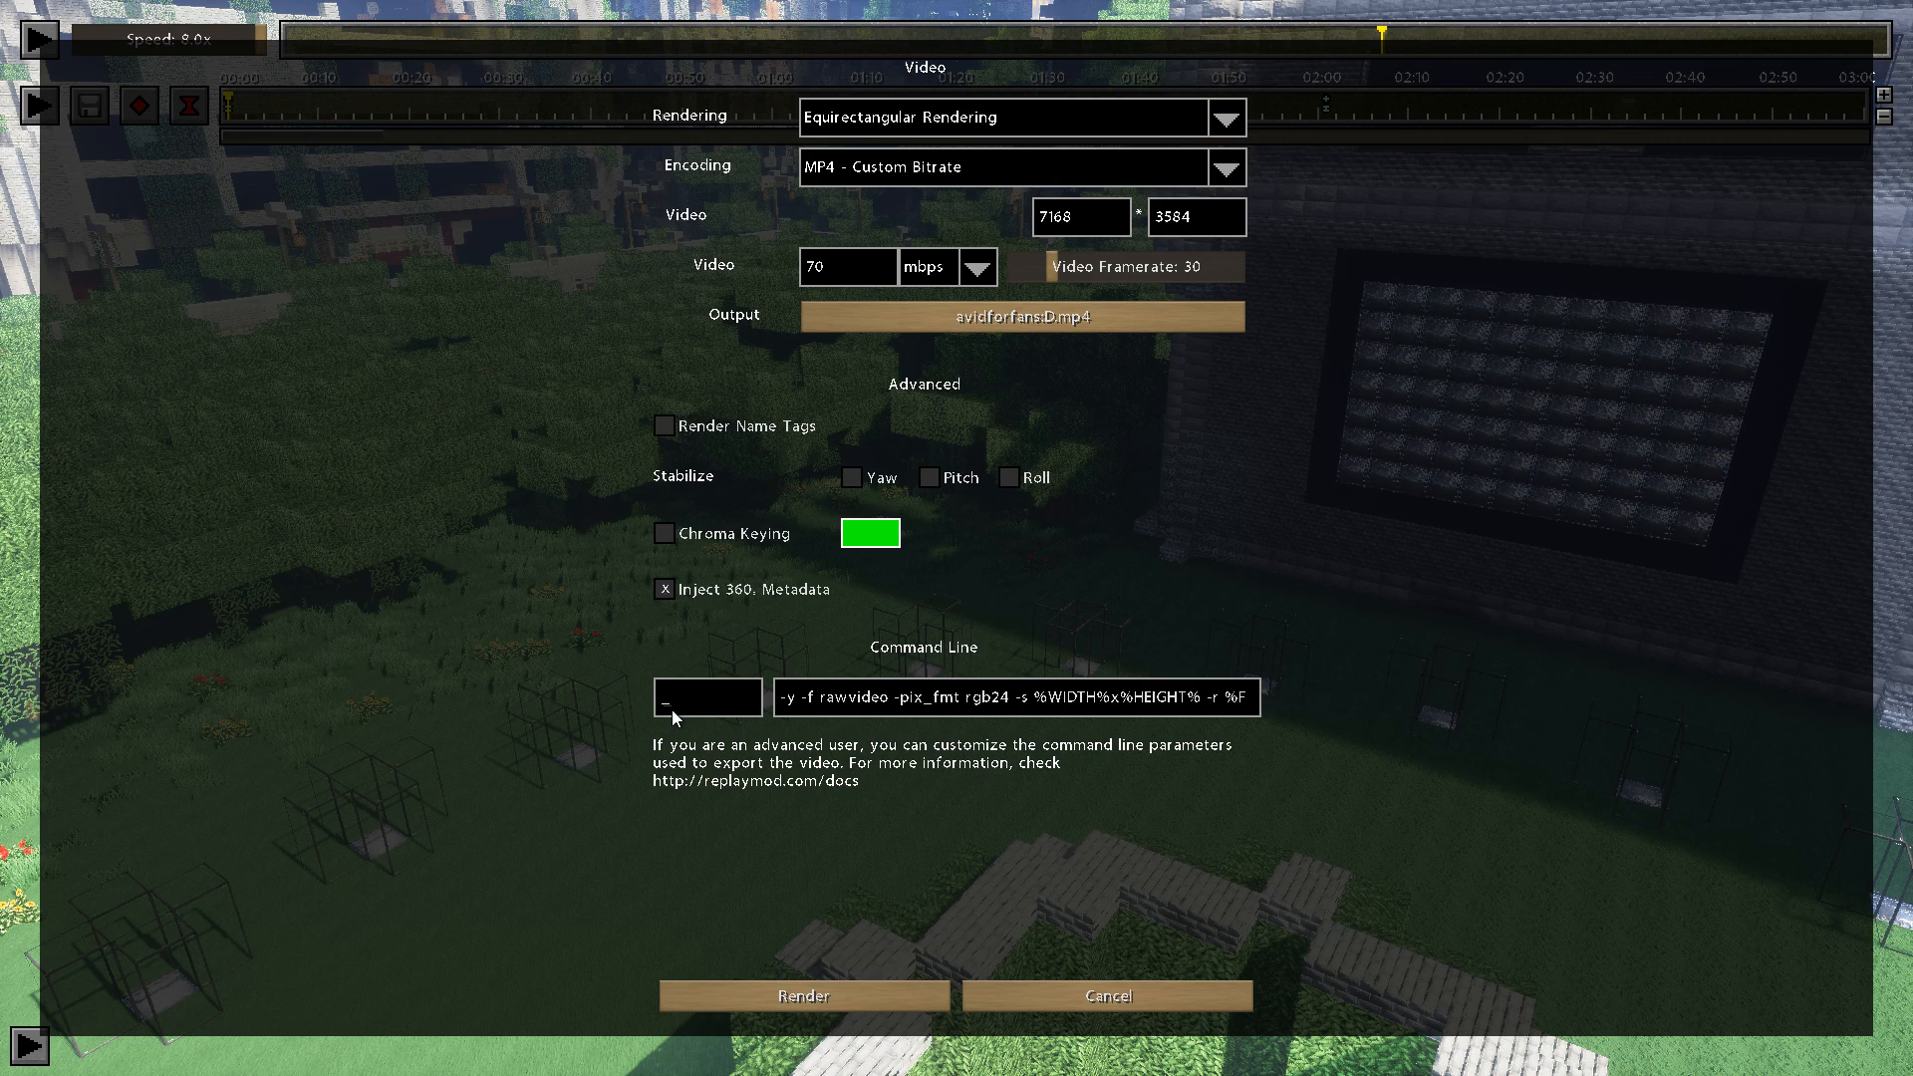
# Append \ffmpeg.exe to the pasted bin path and confirm the executable
pyautogui.write('\\ffmpeg.exe')
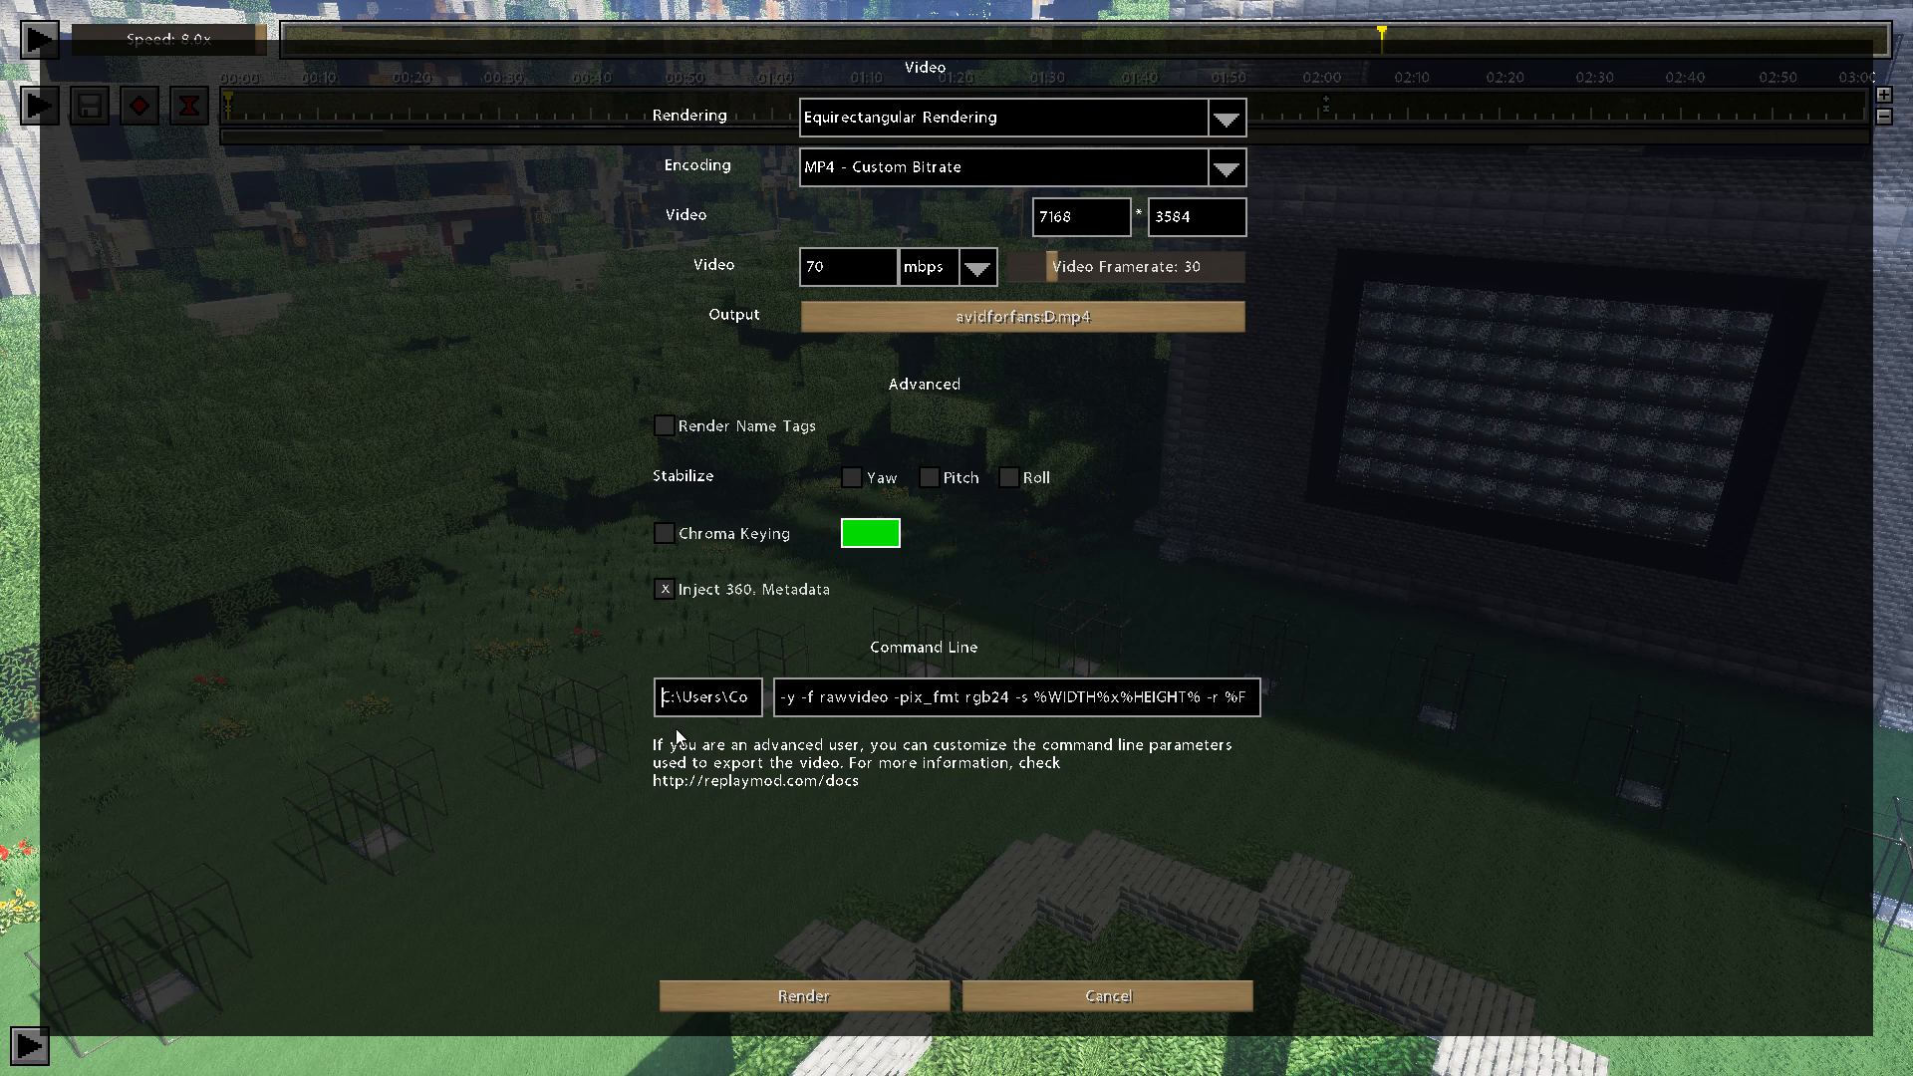
pyautogui.click(1018, 696)
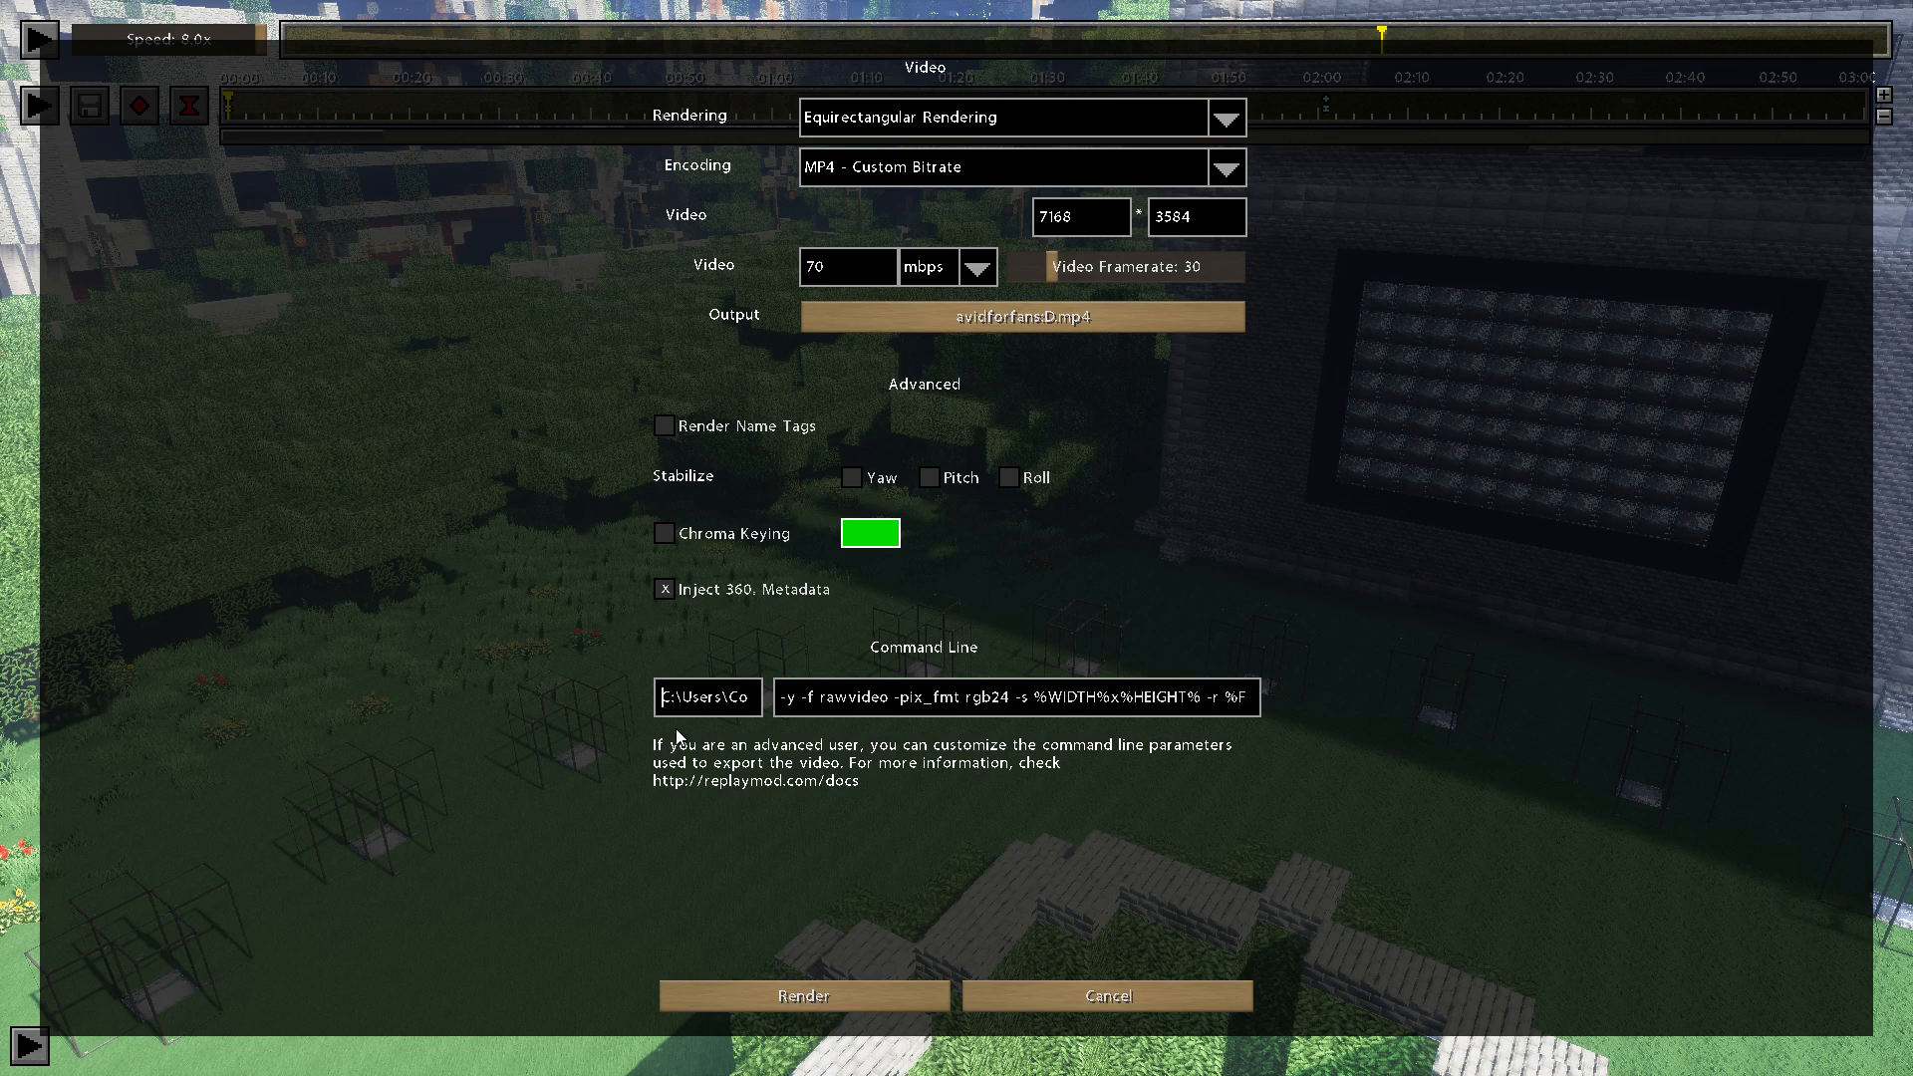
pyautogui.moveTo(713, 906)
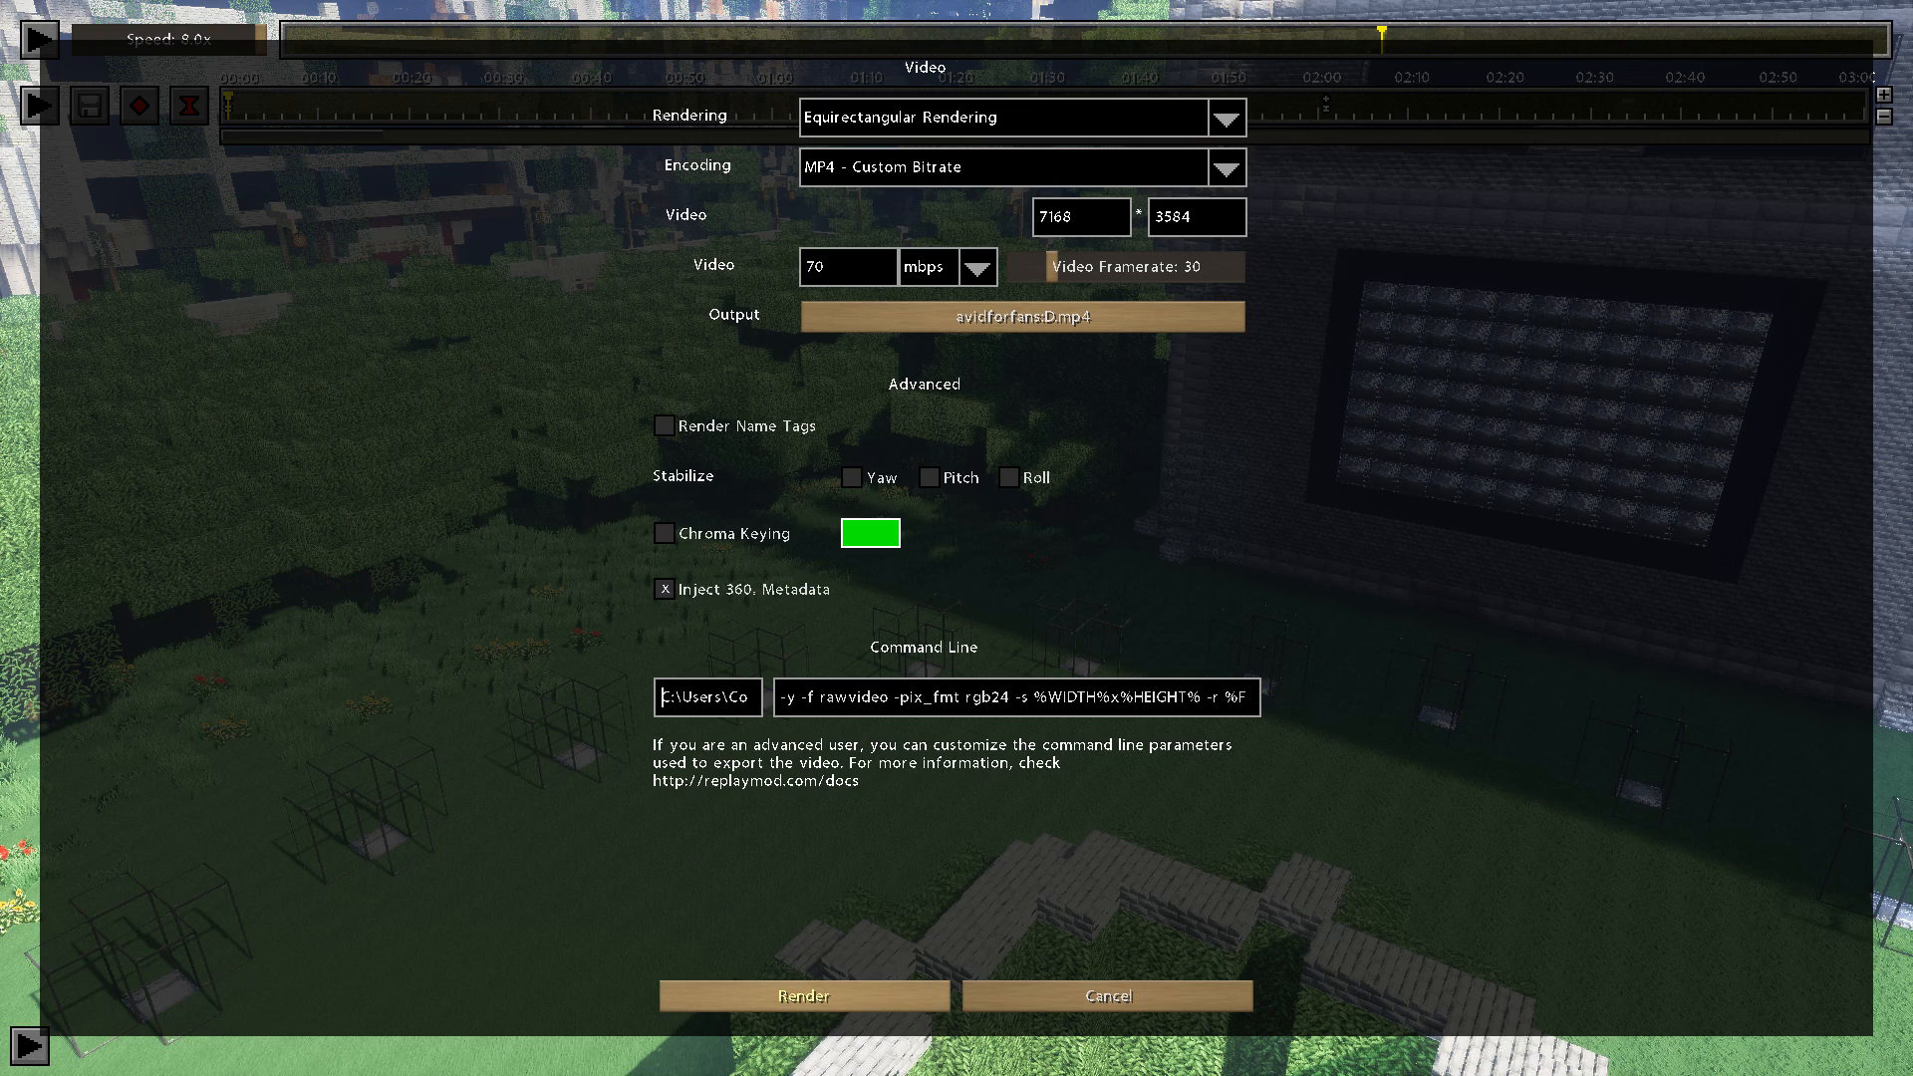
pyautogui.click(801, 996)
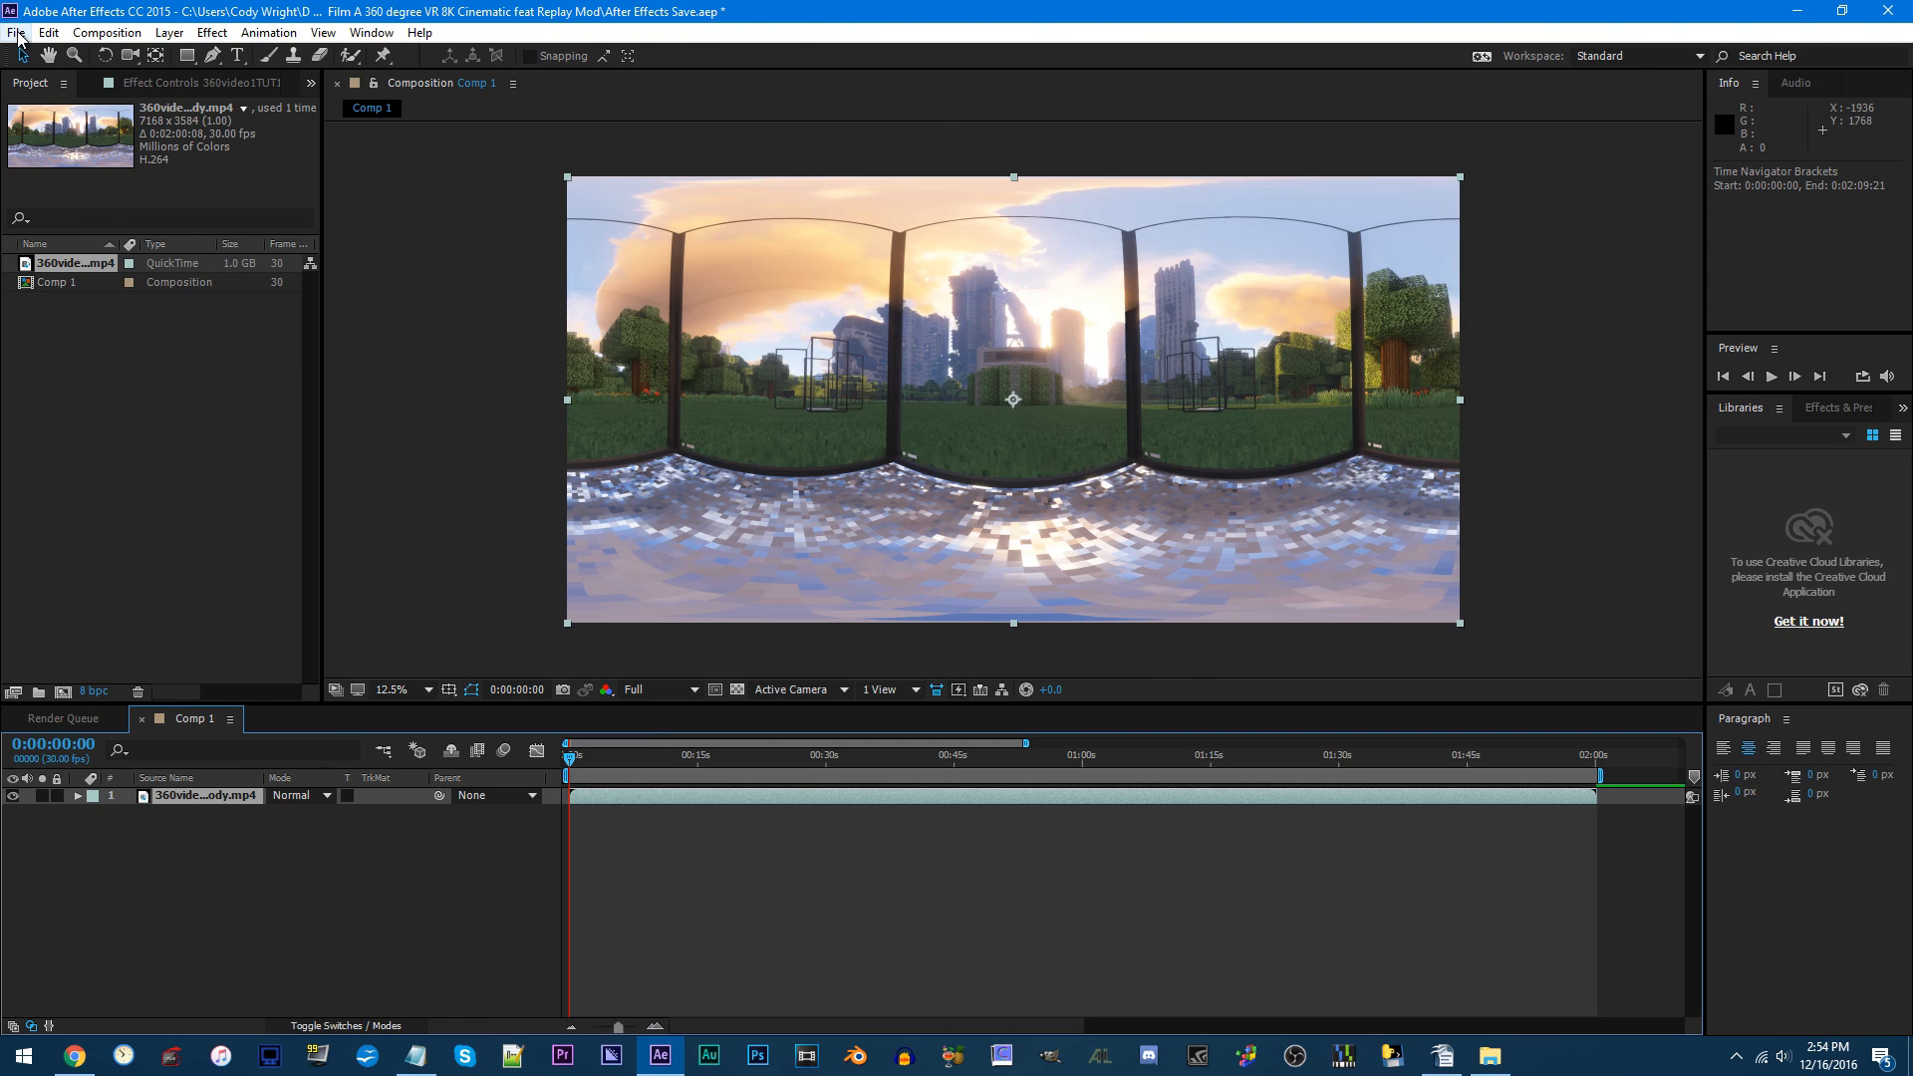
# Add Comp 1 to the Render Queue from the File > Export menu
pyautogui.click(16, 32)
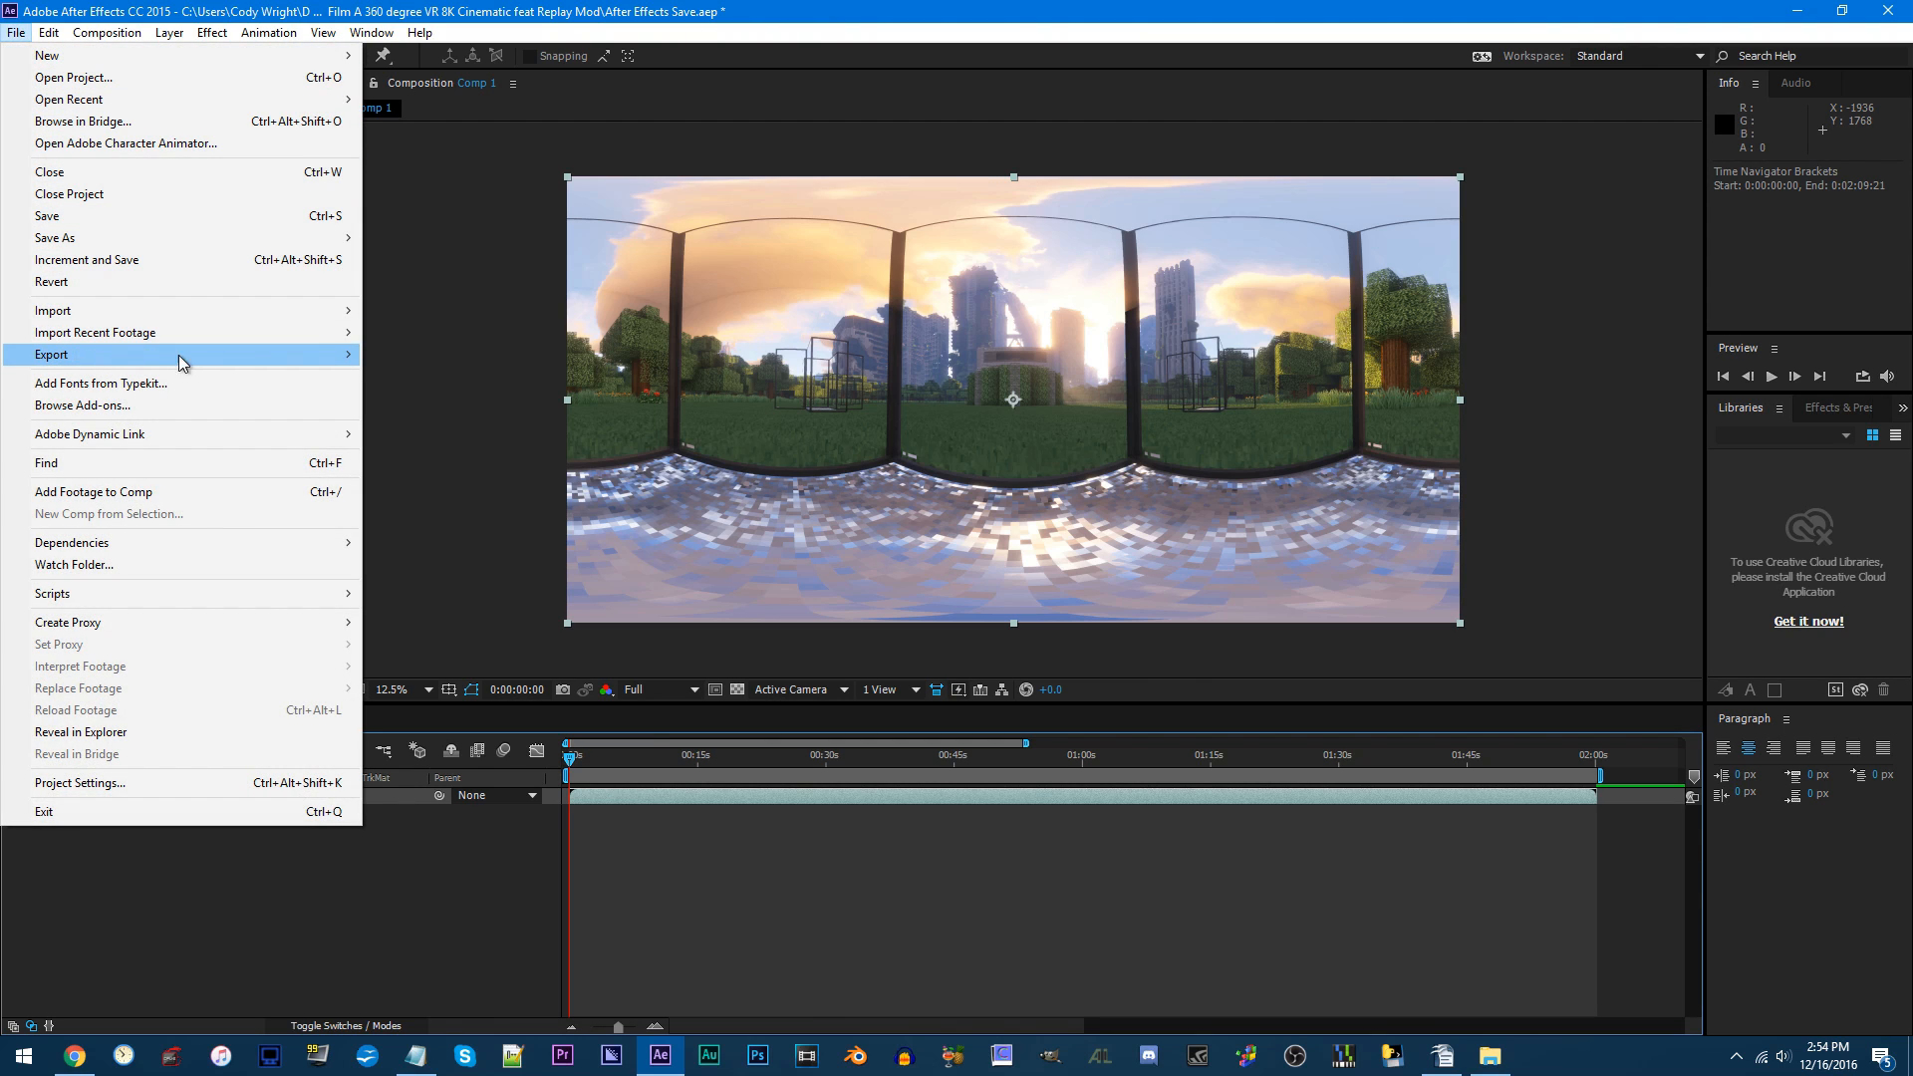
pyautogui.click(51, 354)
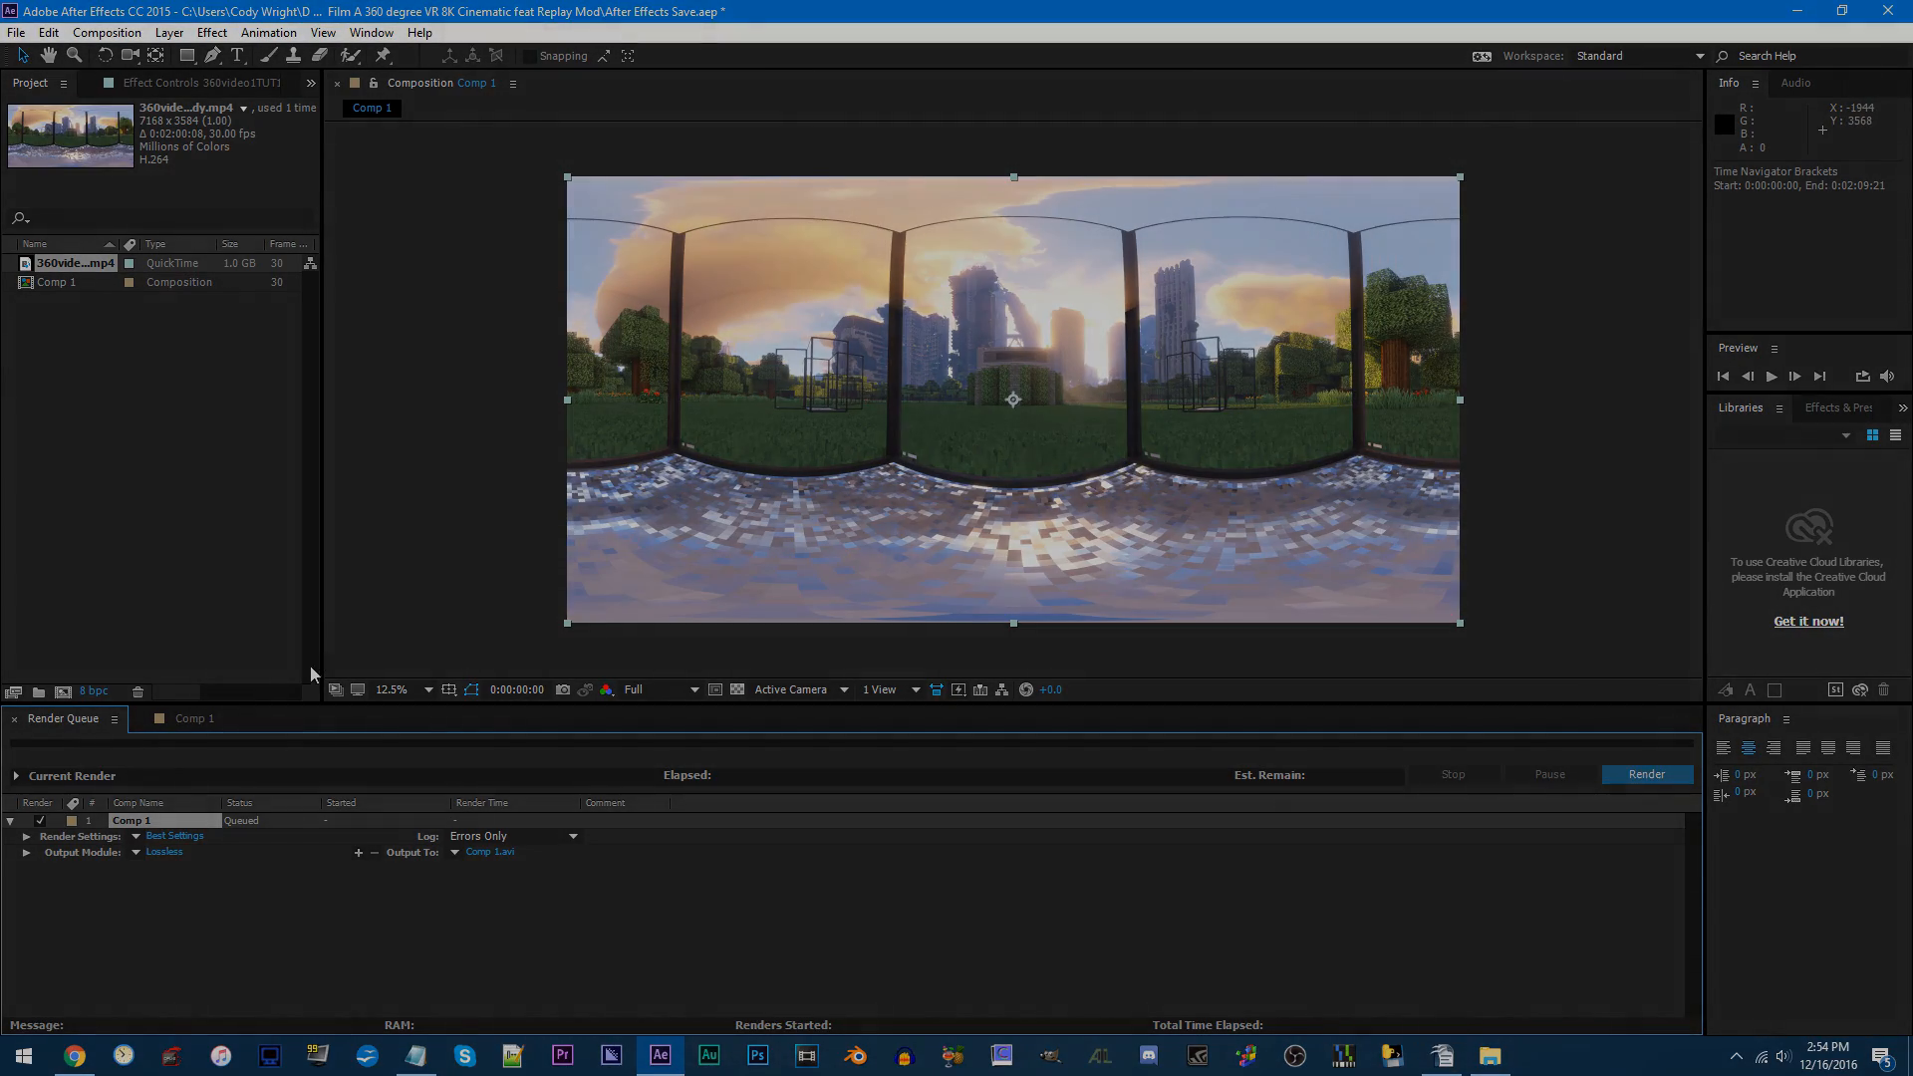
pyautogui.click(72, 1056)
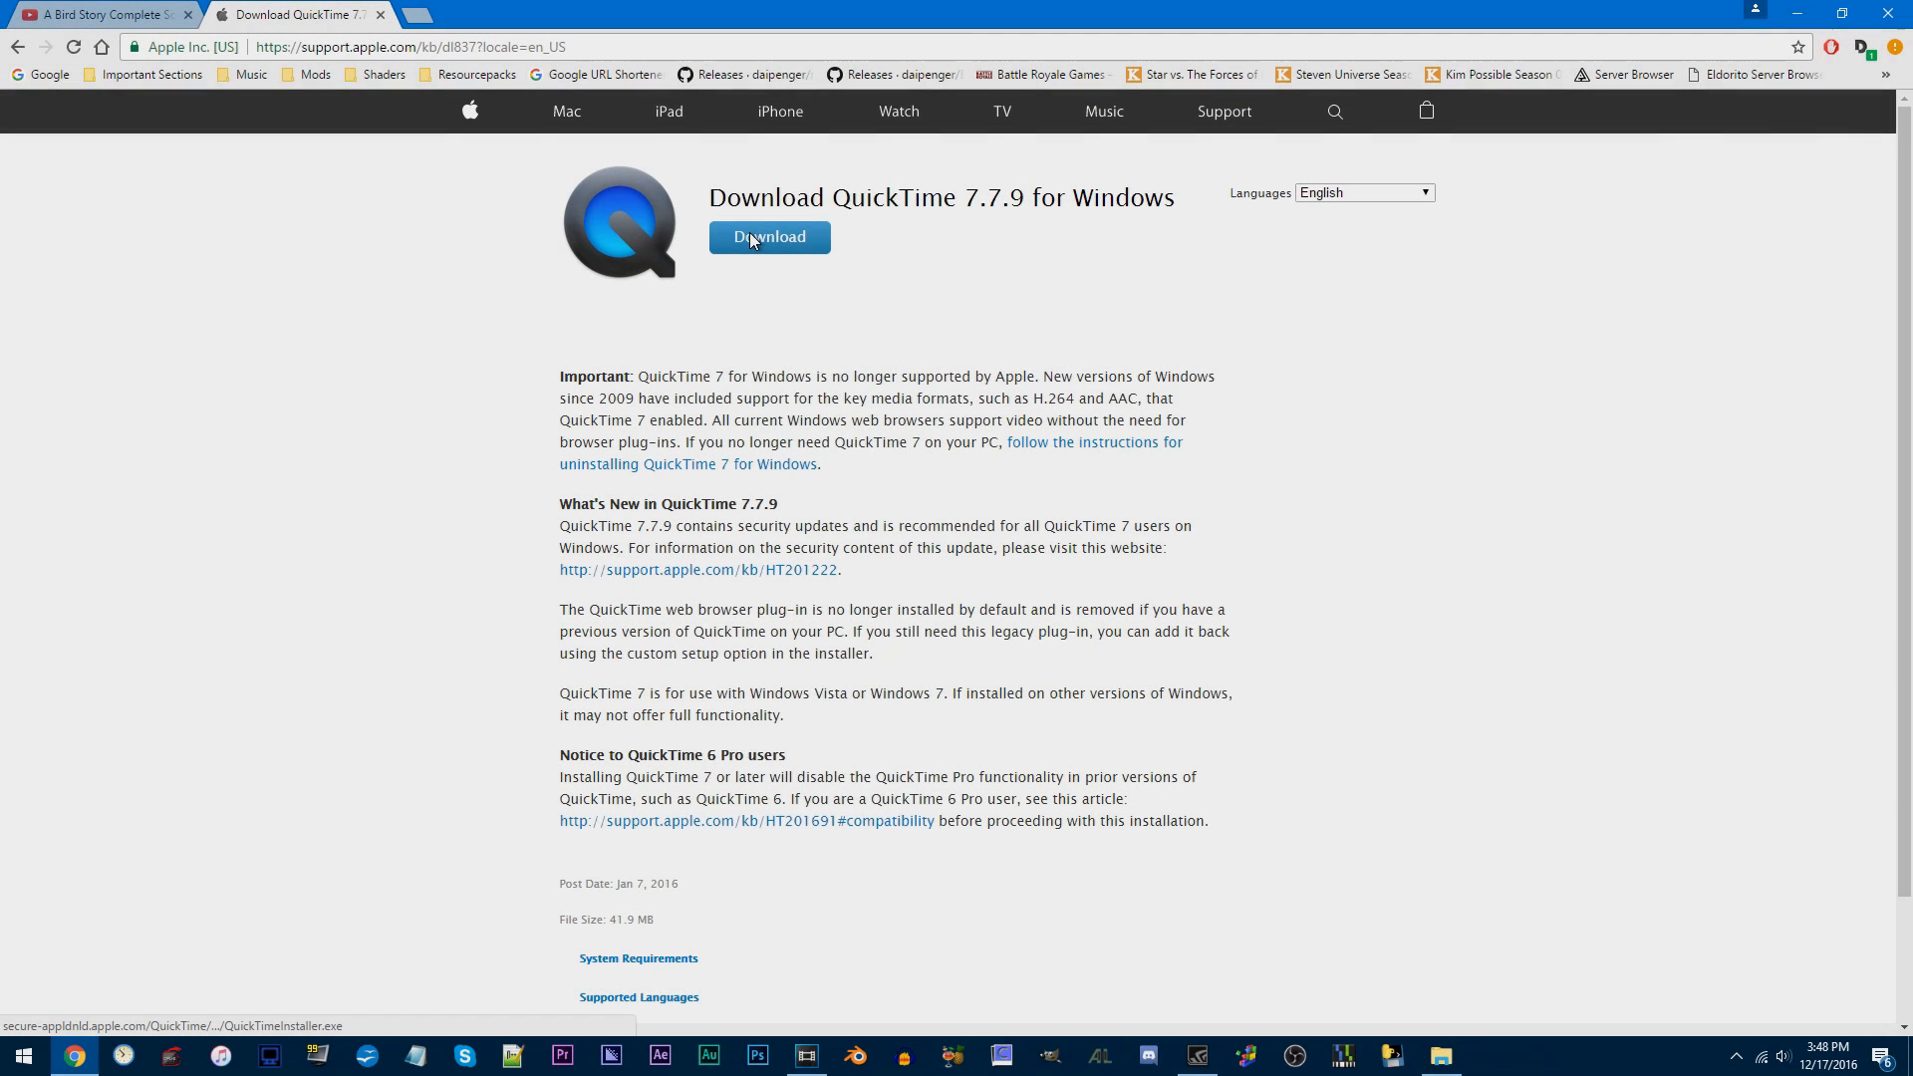
# Download and keep the QuickTime 7.7.9 installer, then get the Windows 360 Video Metadata zip
pyautogui.click(770, 238)
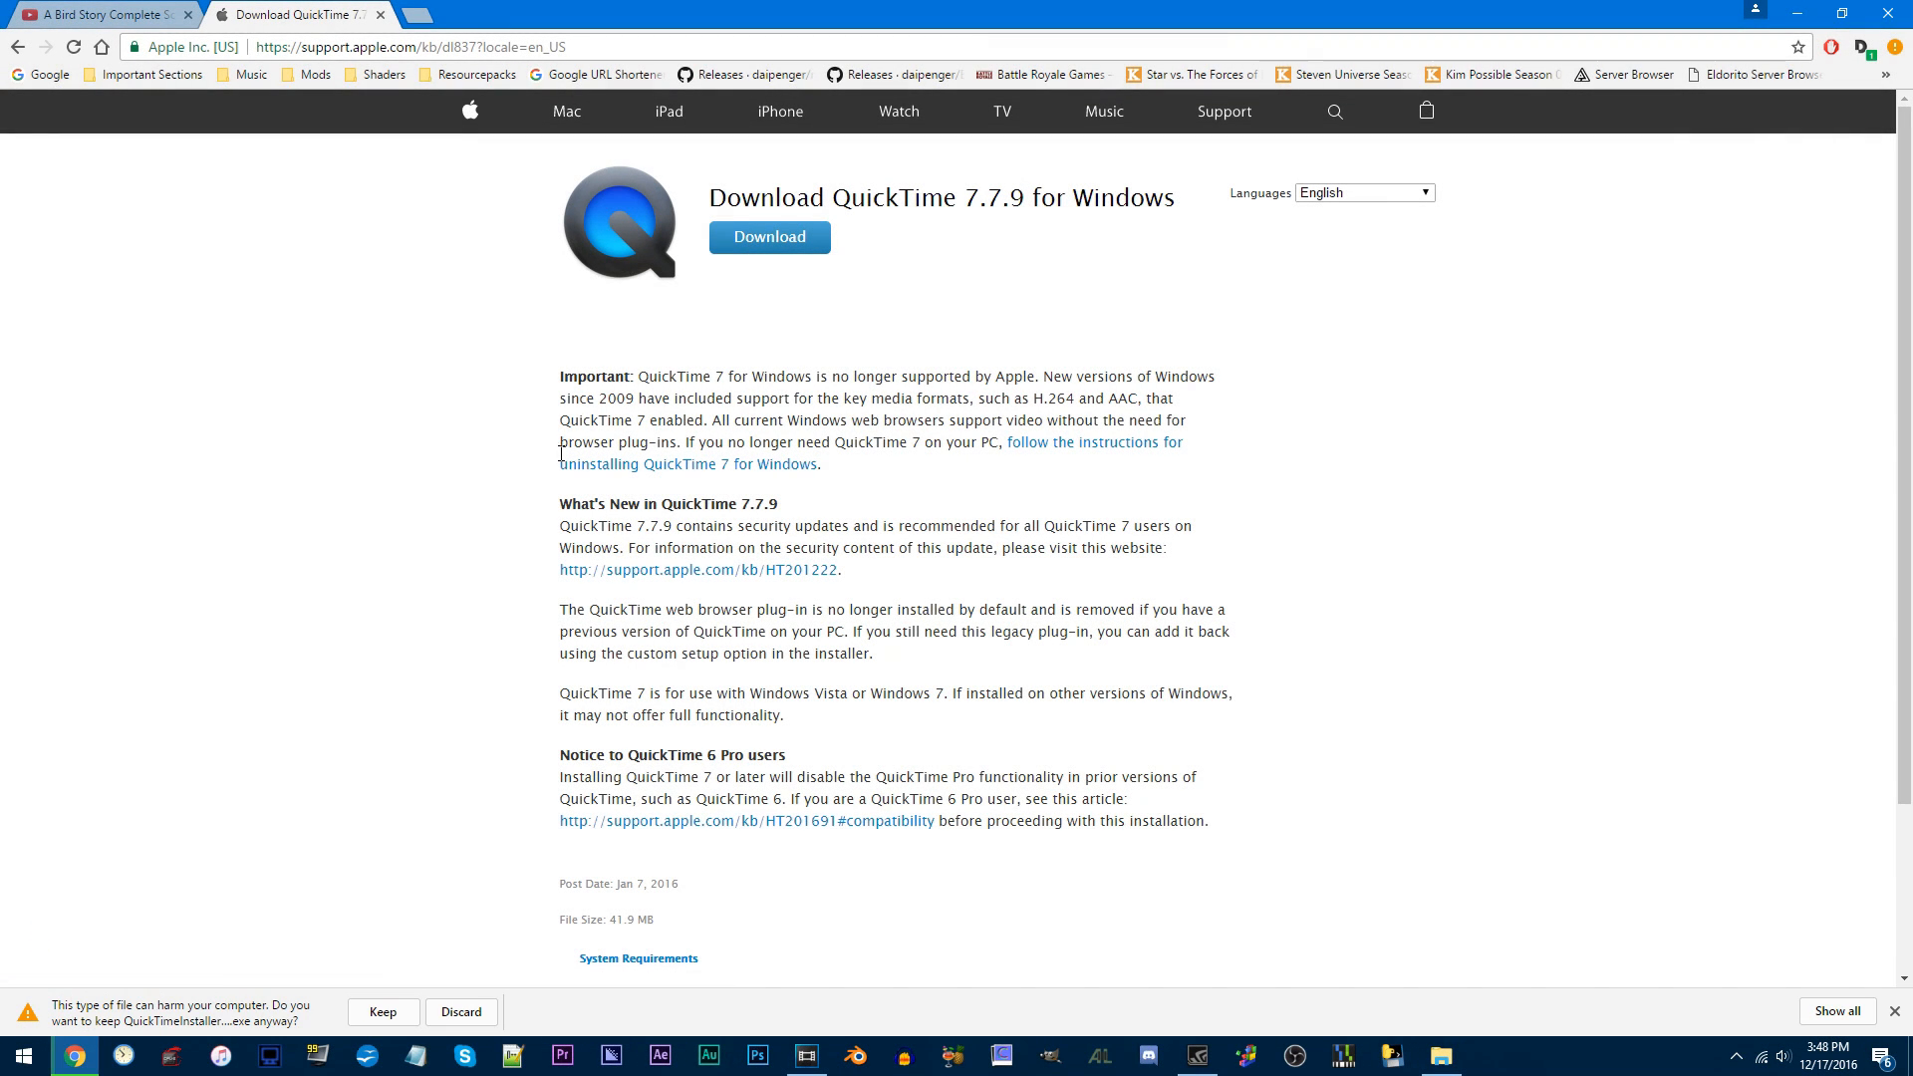
pyautogui.click(382, 1011)
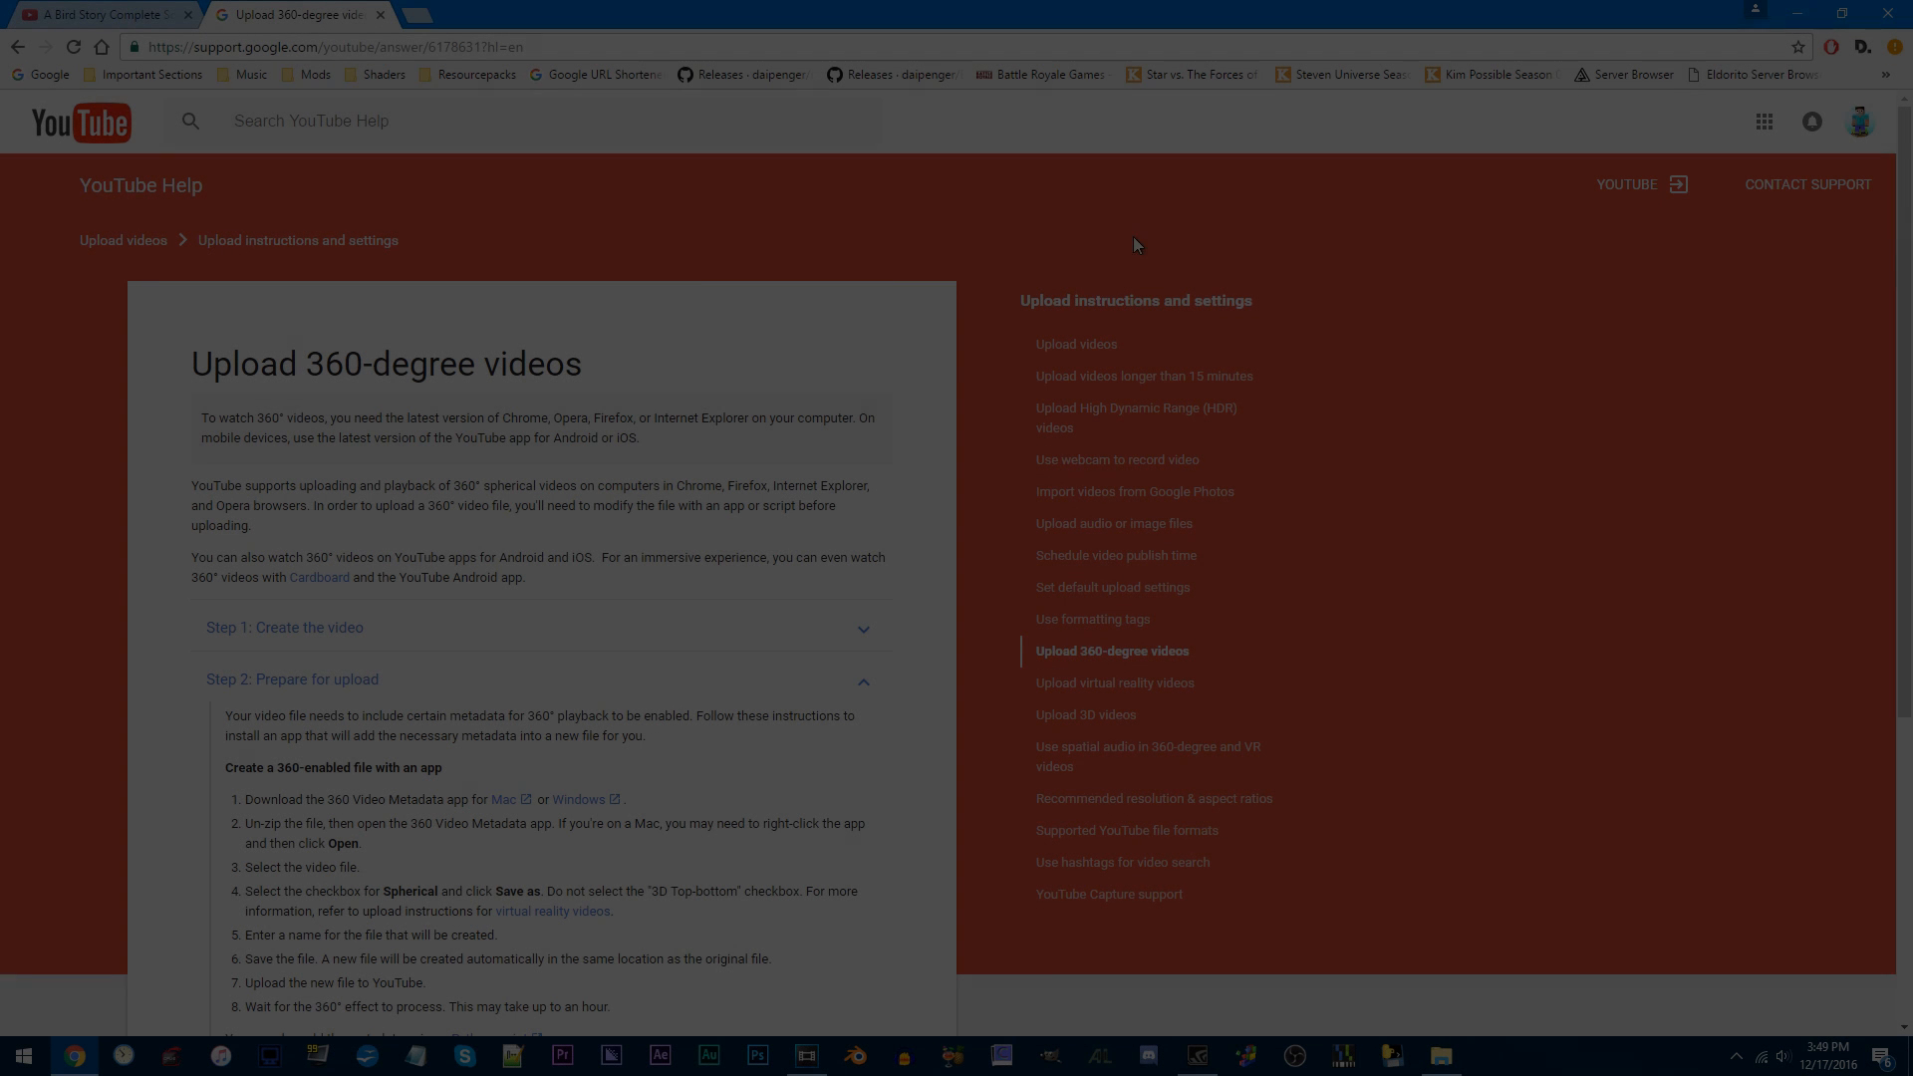
pyautogui.scroll(3)
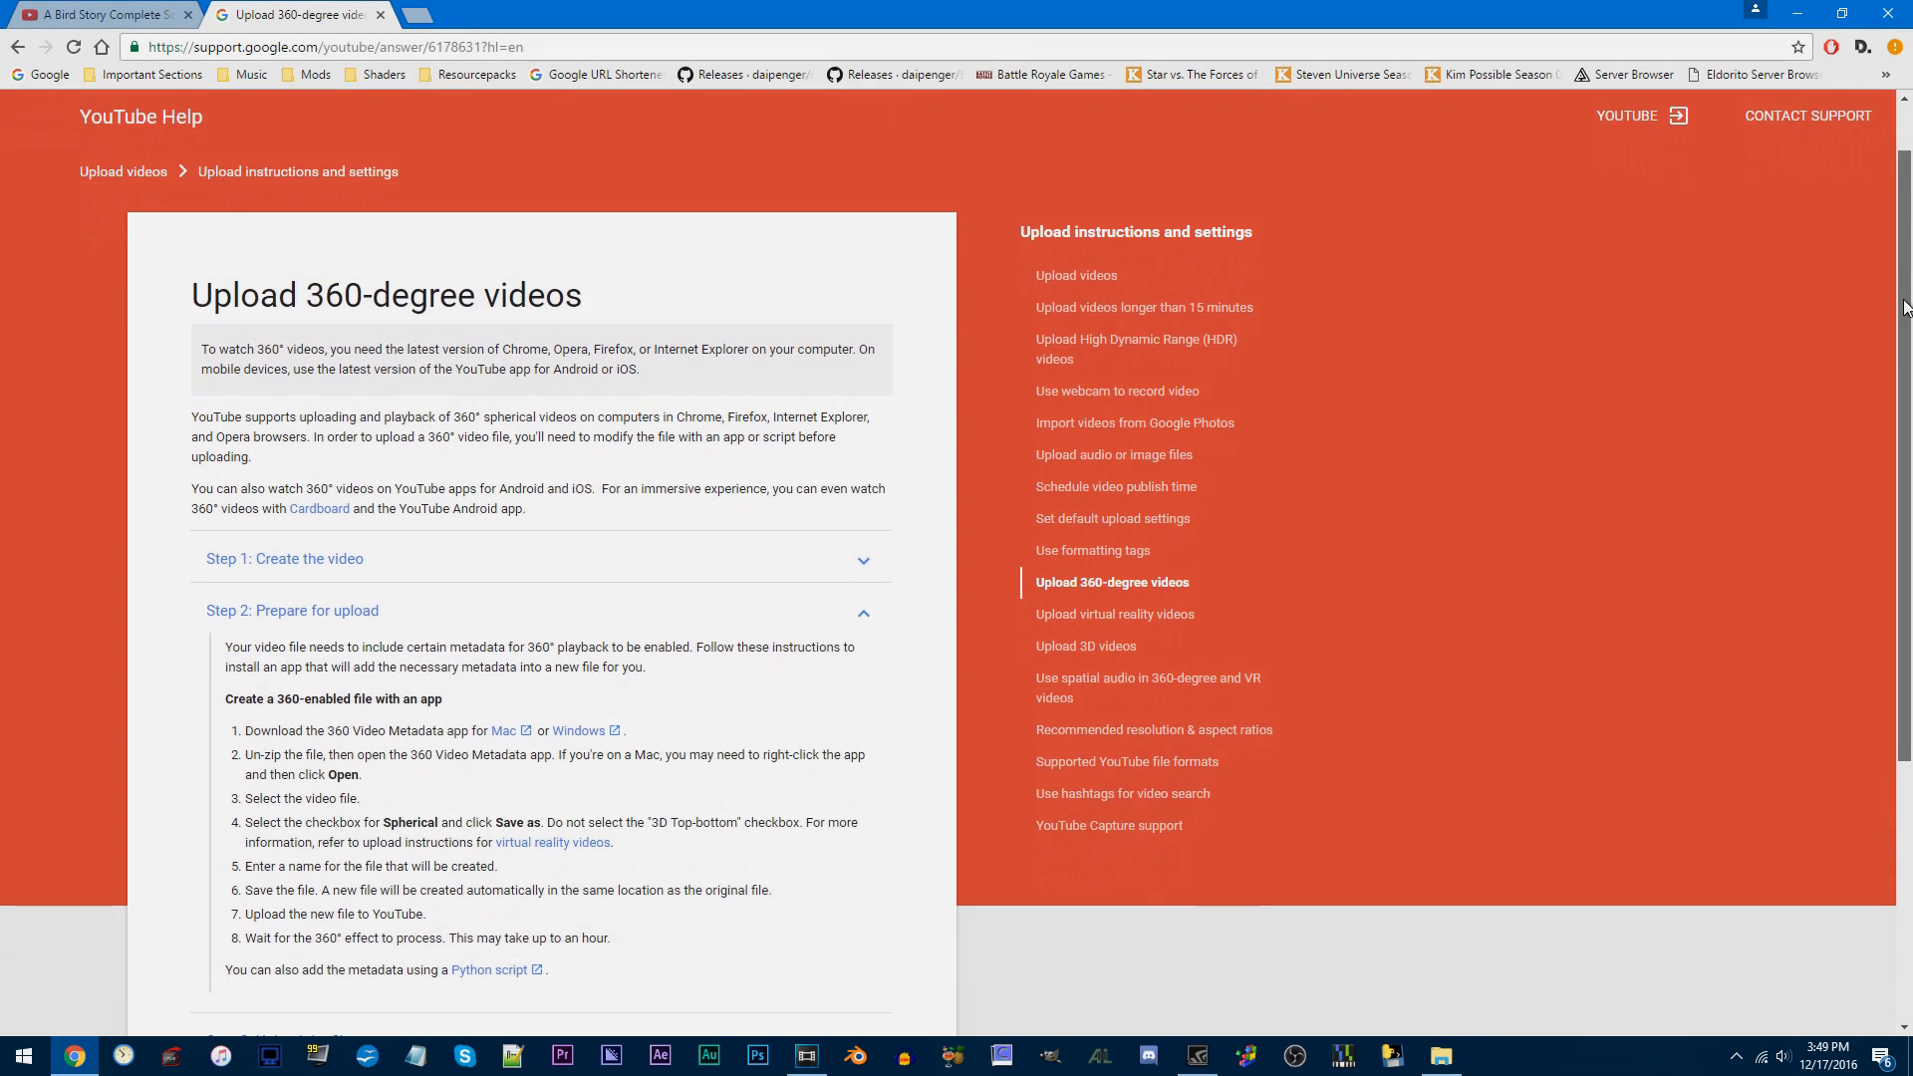
pyautogui.scroll(-3)
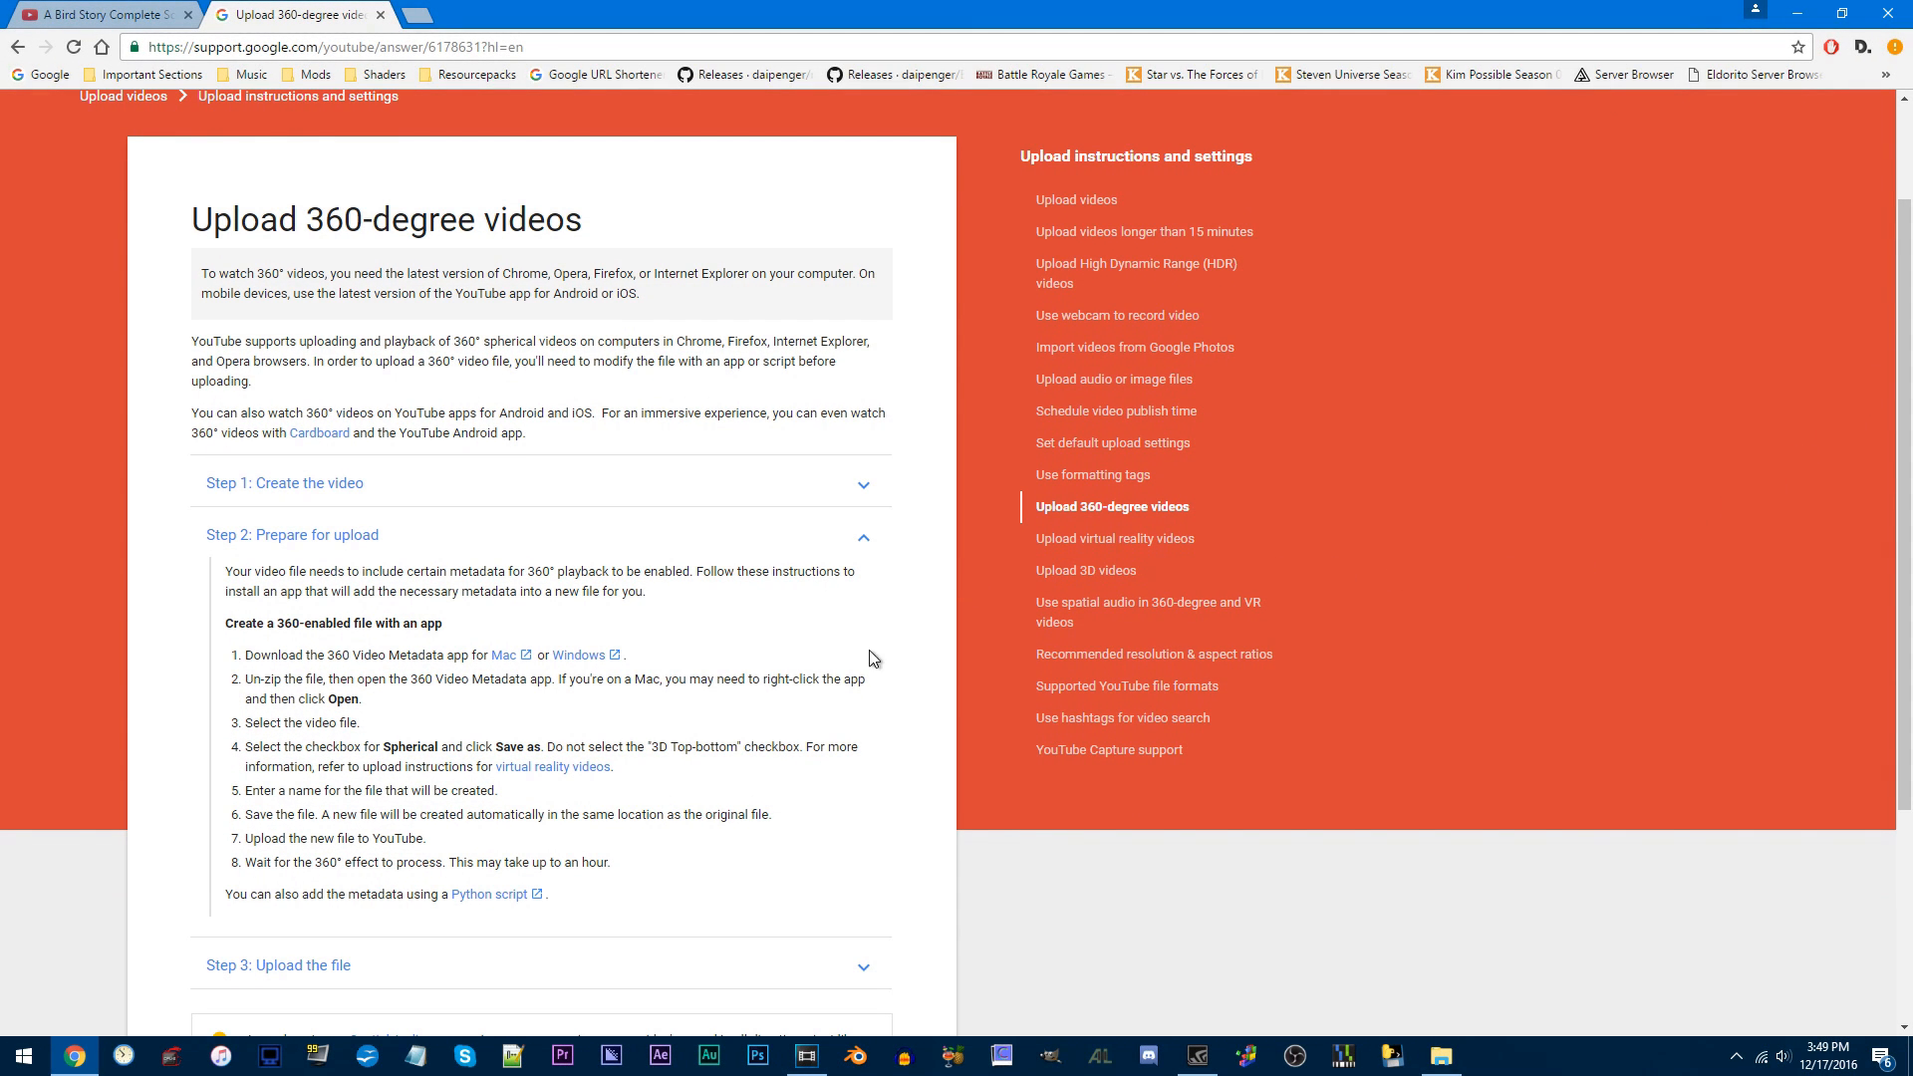
pyautogui.moveTo(580, 659)
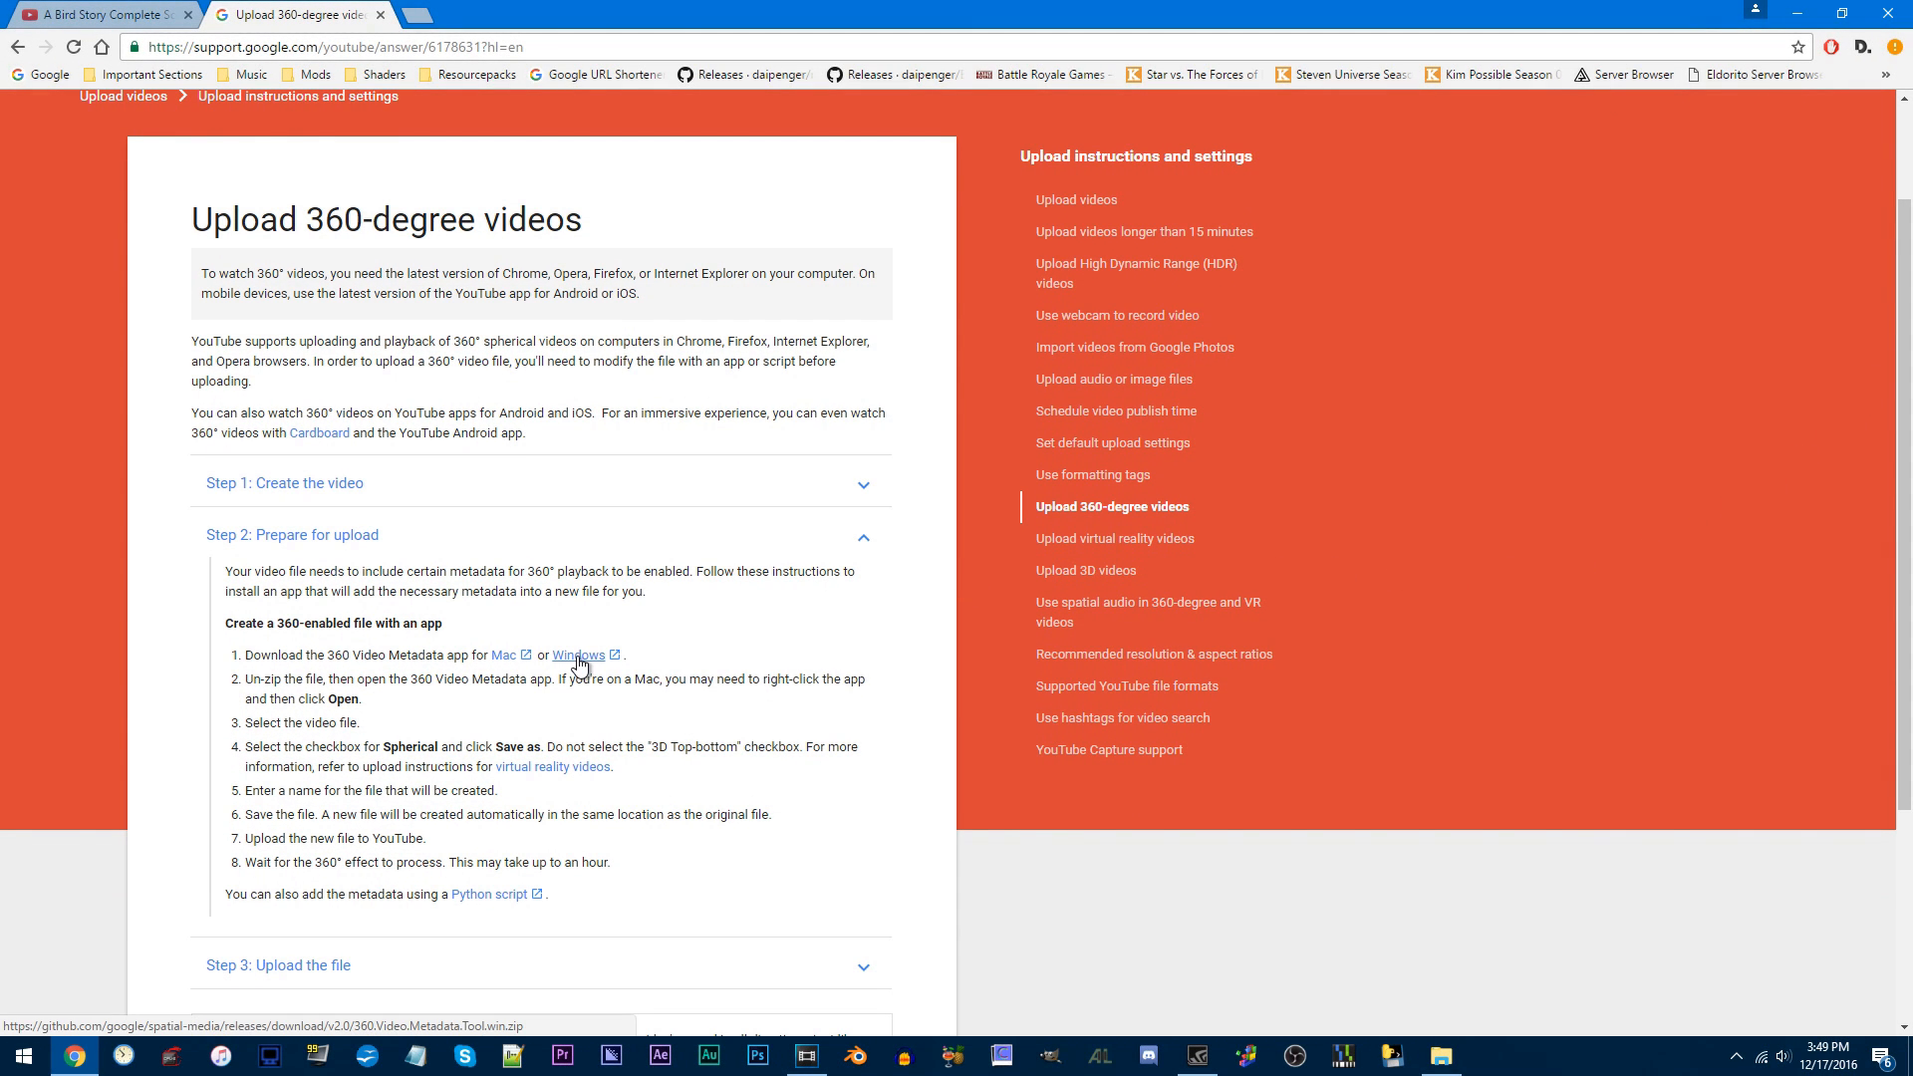
pyautogui.click(578, 656)
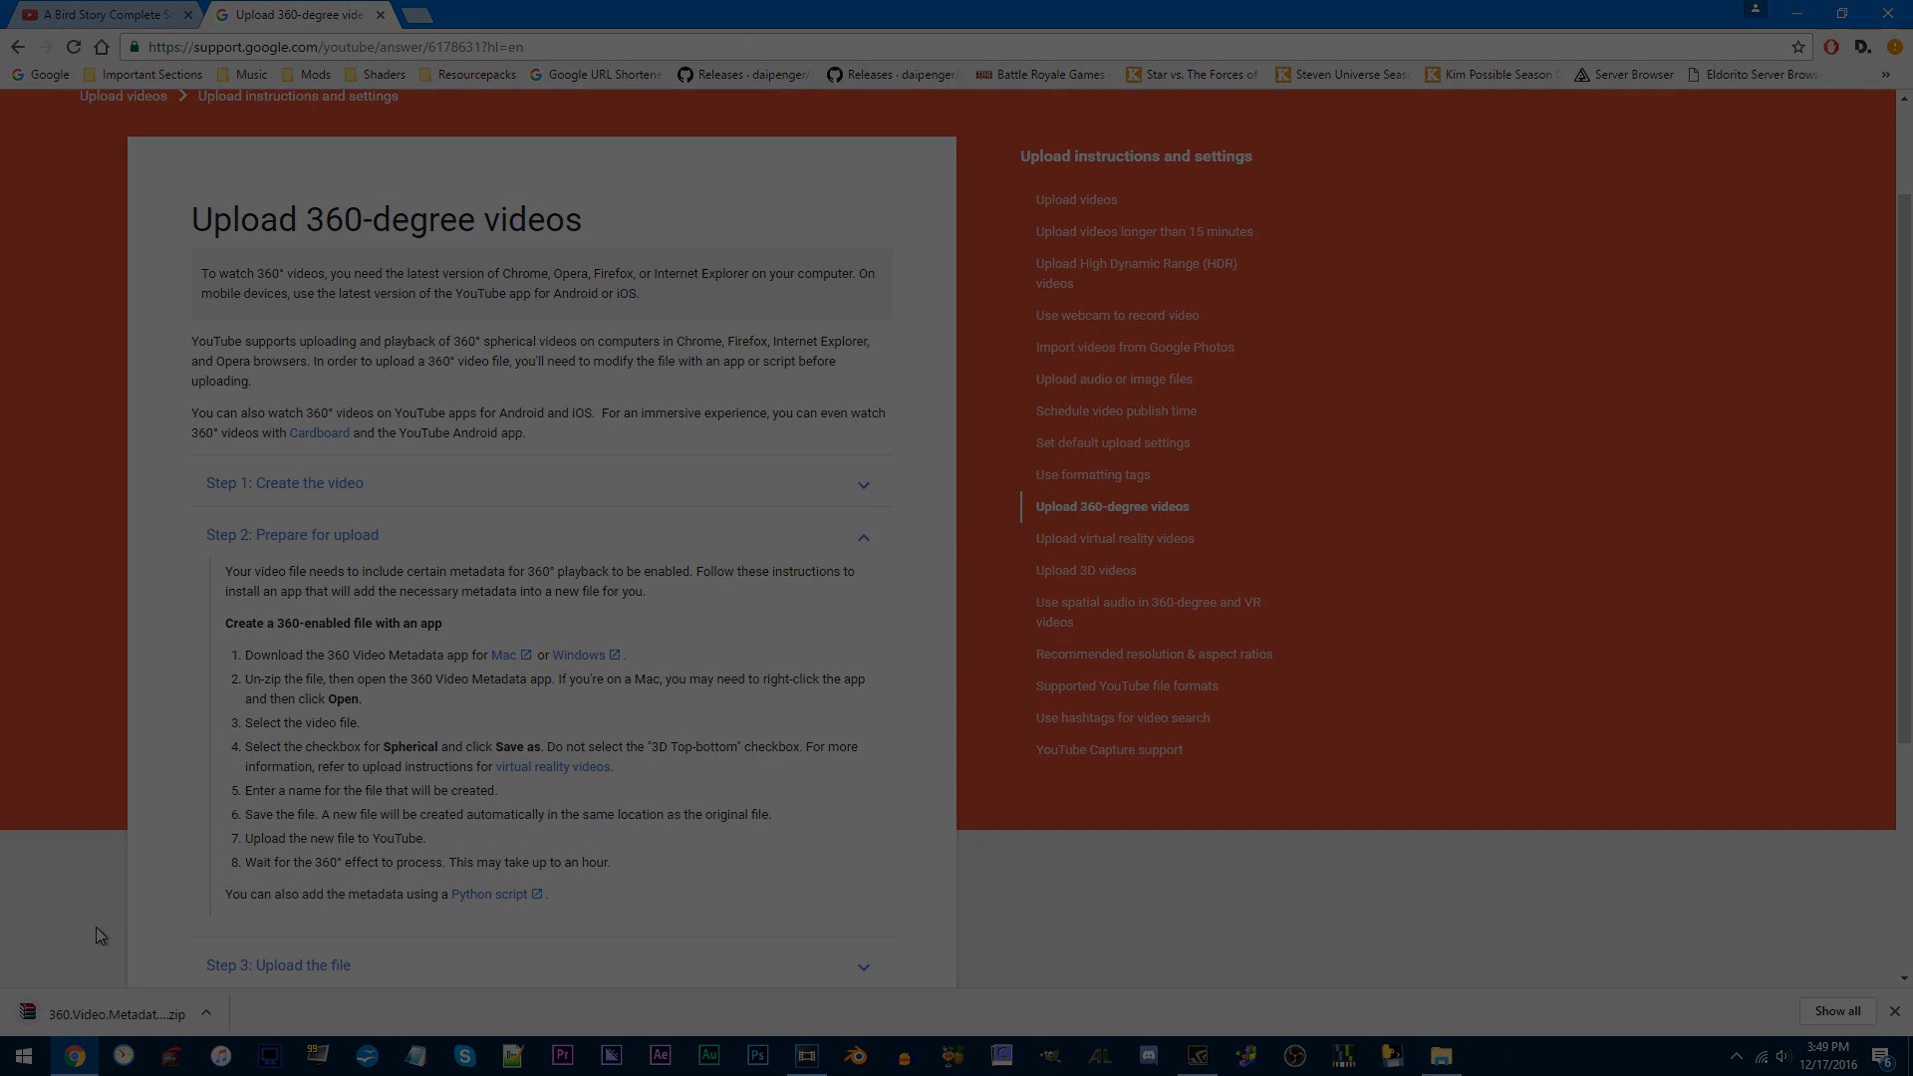
# Give Comp 1's QuickTime output the Animation codec at quality 55 and confirm
pyautogui.click(659, 1056)
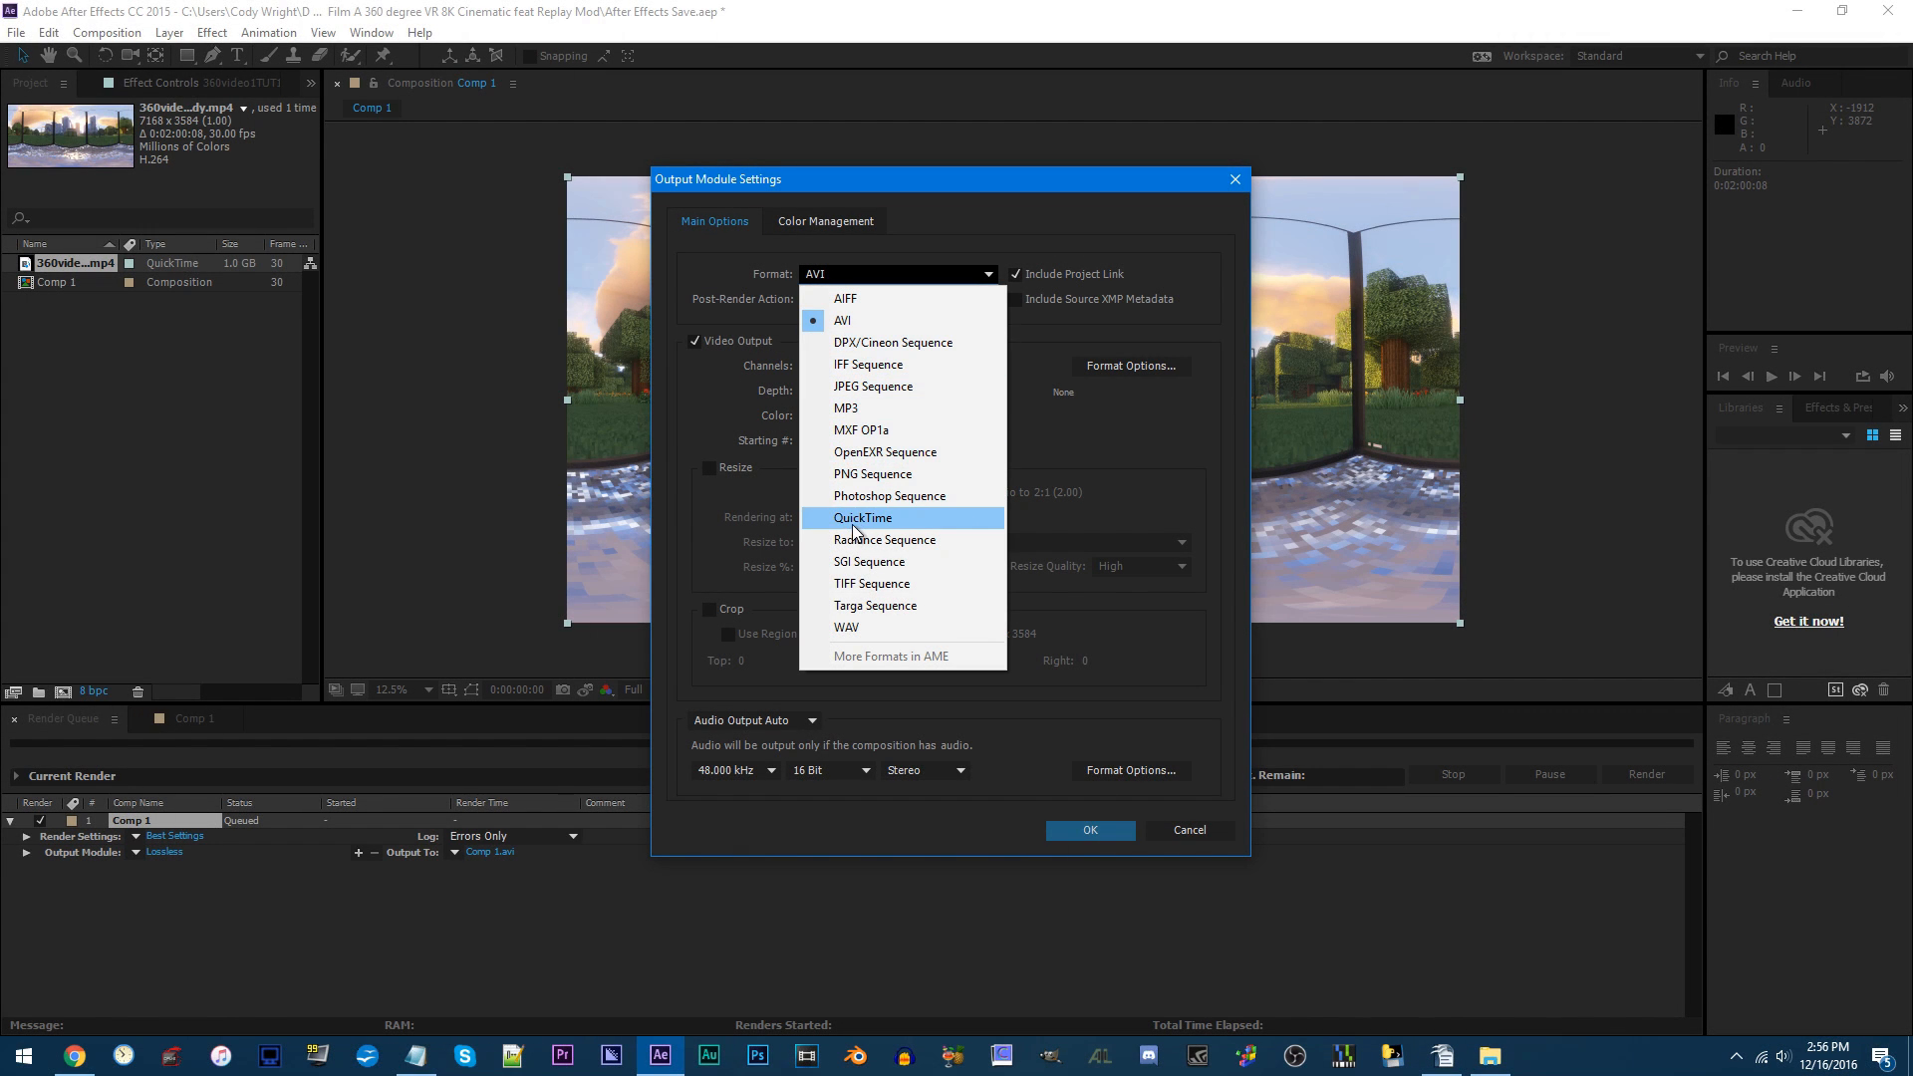
pyautogui.click(863, 517)
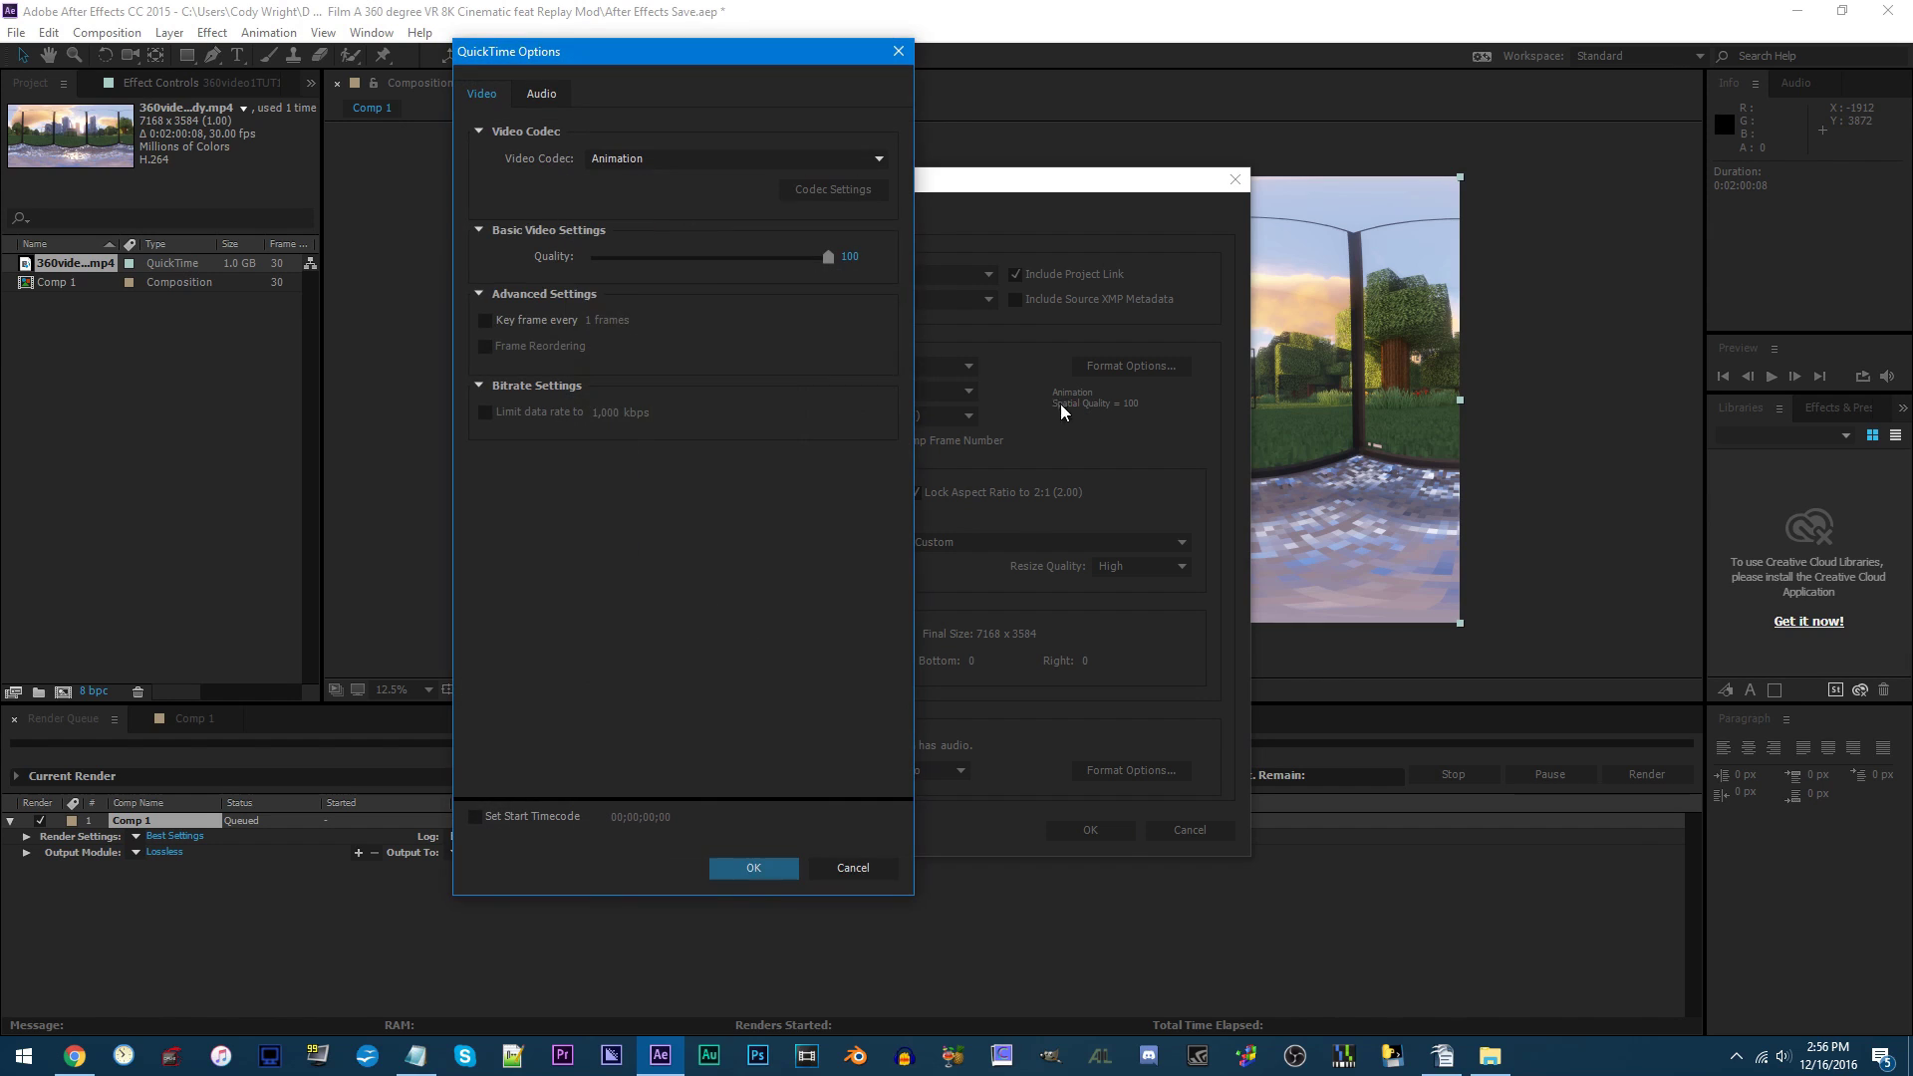
pyautogui.click(734, 158)
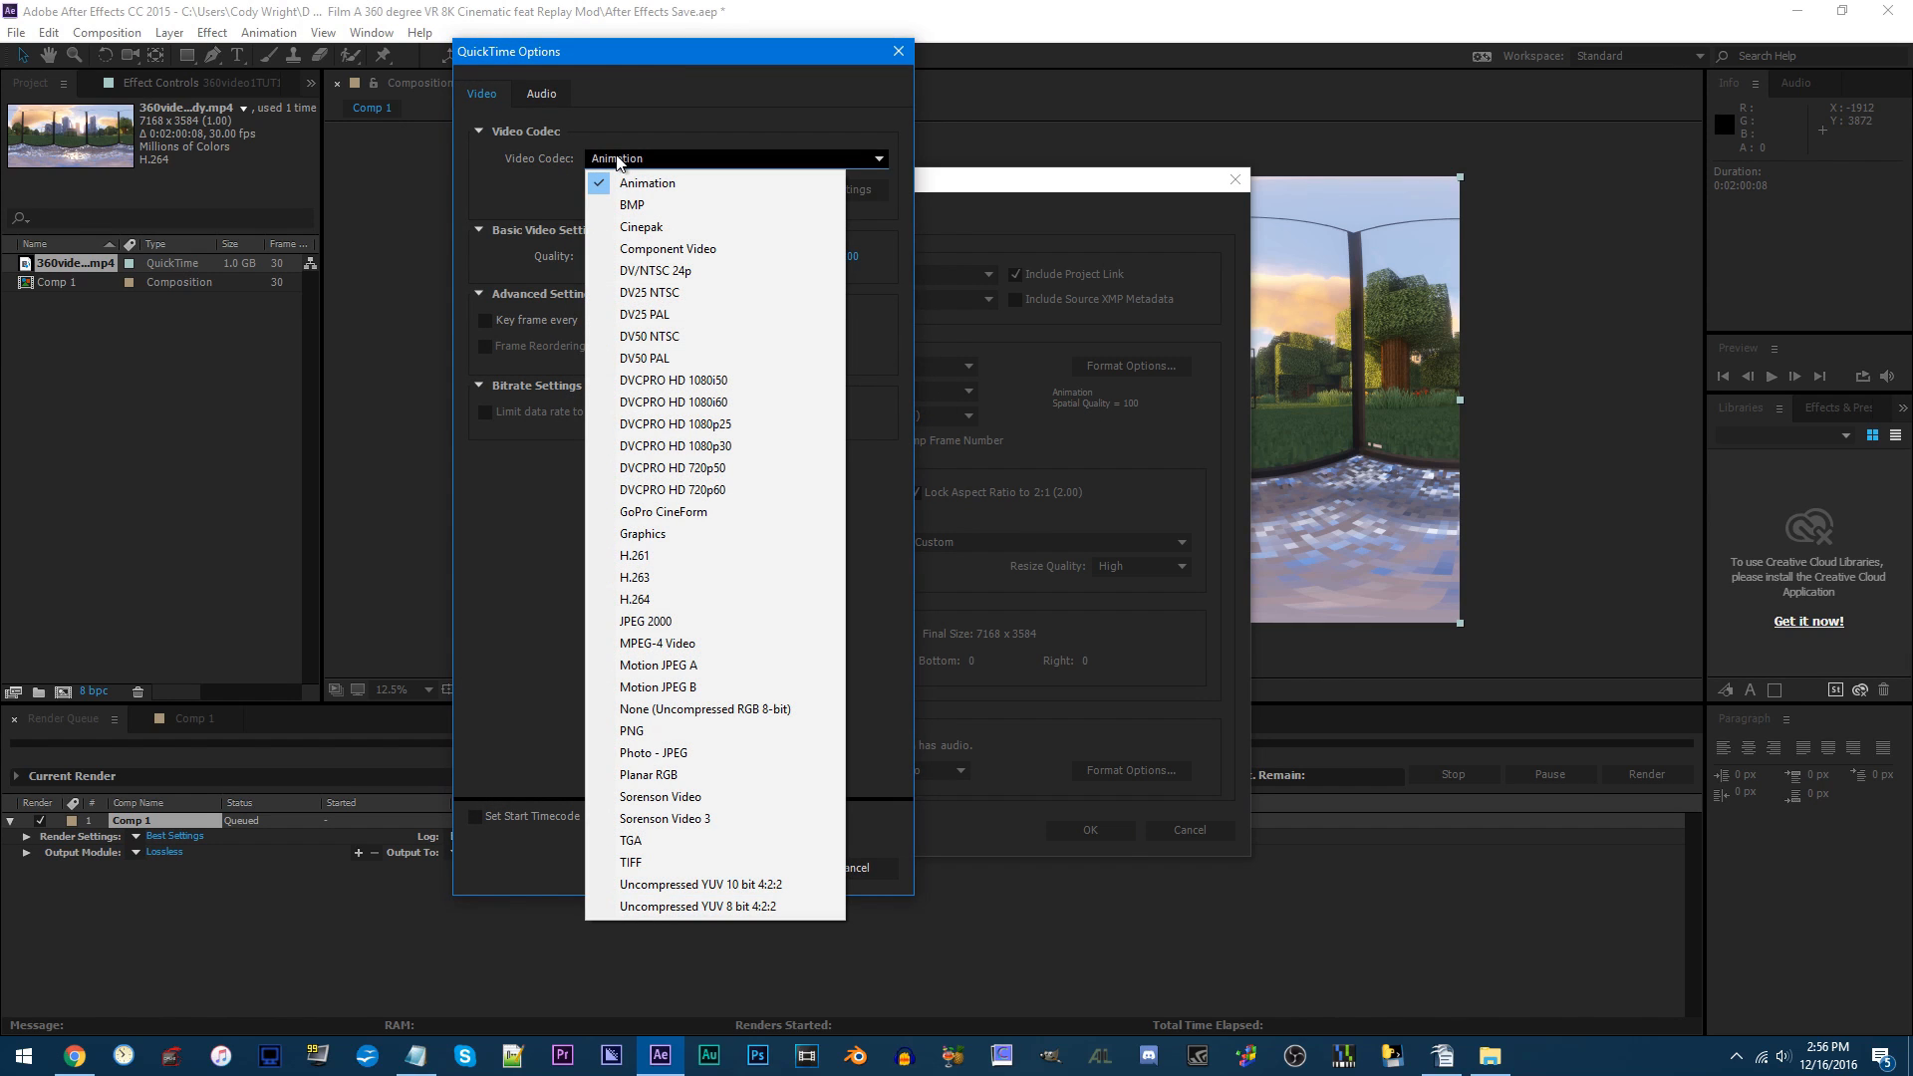
pyautogui.click(647, 184)
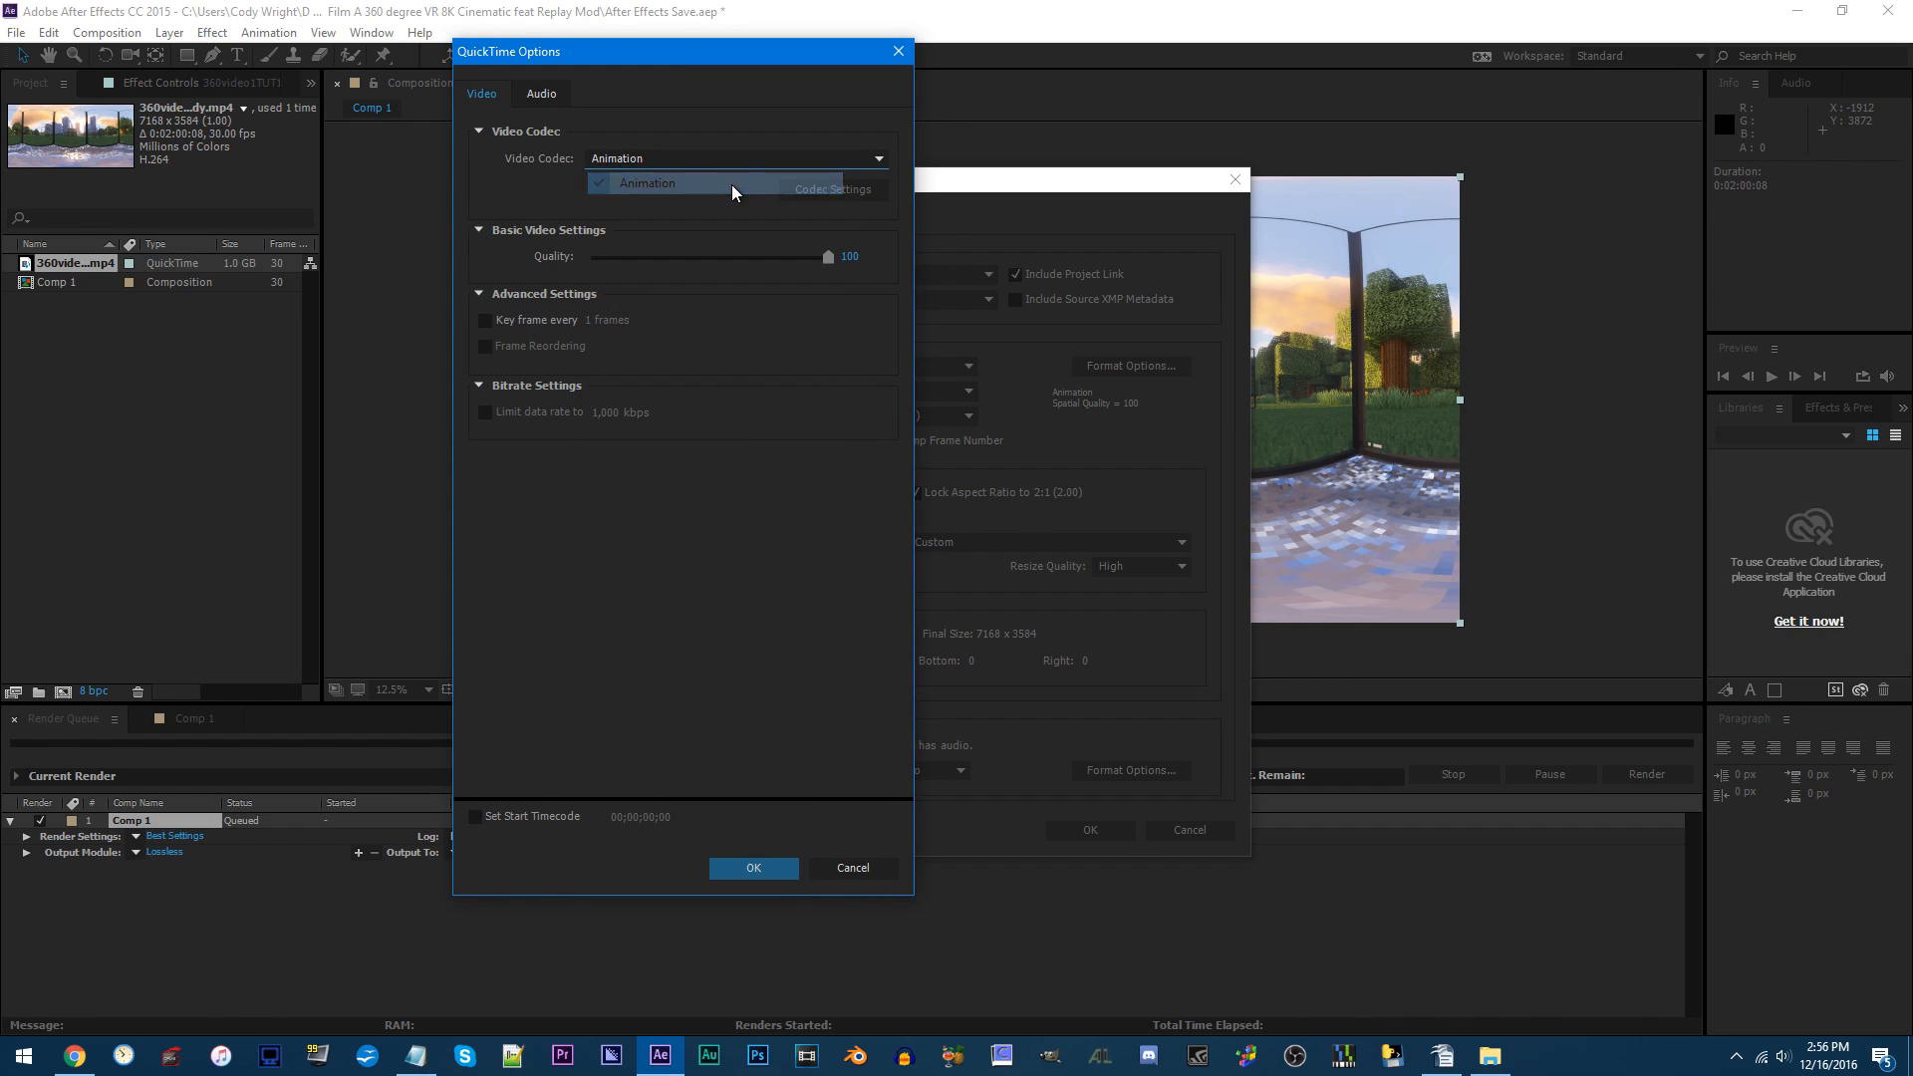
pyautogui.moveTo(825, 256); pyautogui.dragTo(738, 257)
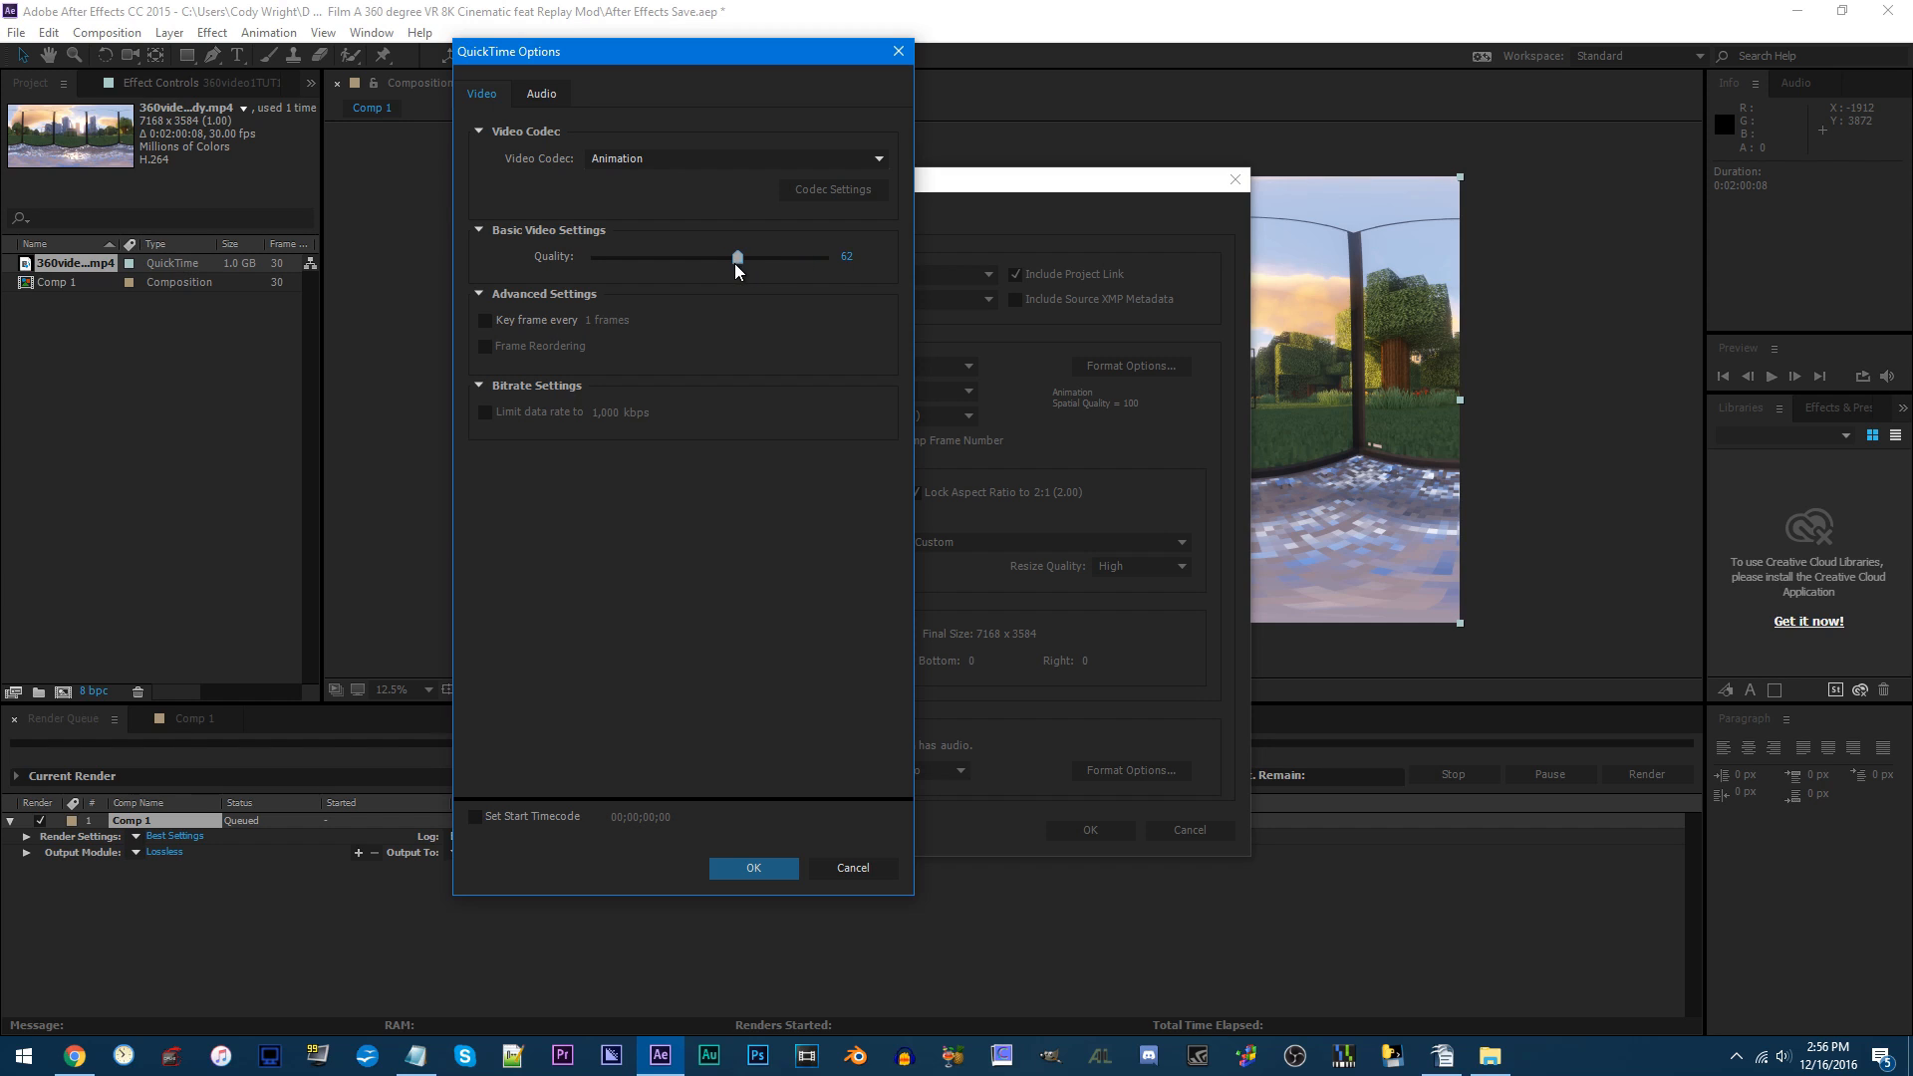
pyautogui.moveTo(736, 256); pyautogui.dragTo(717, 257)
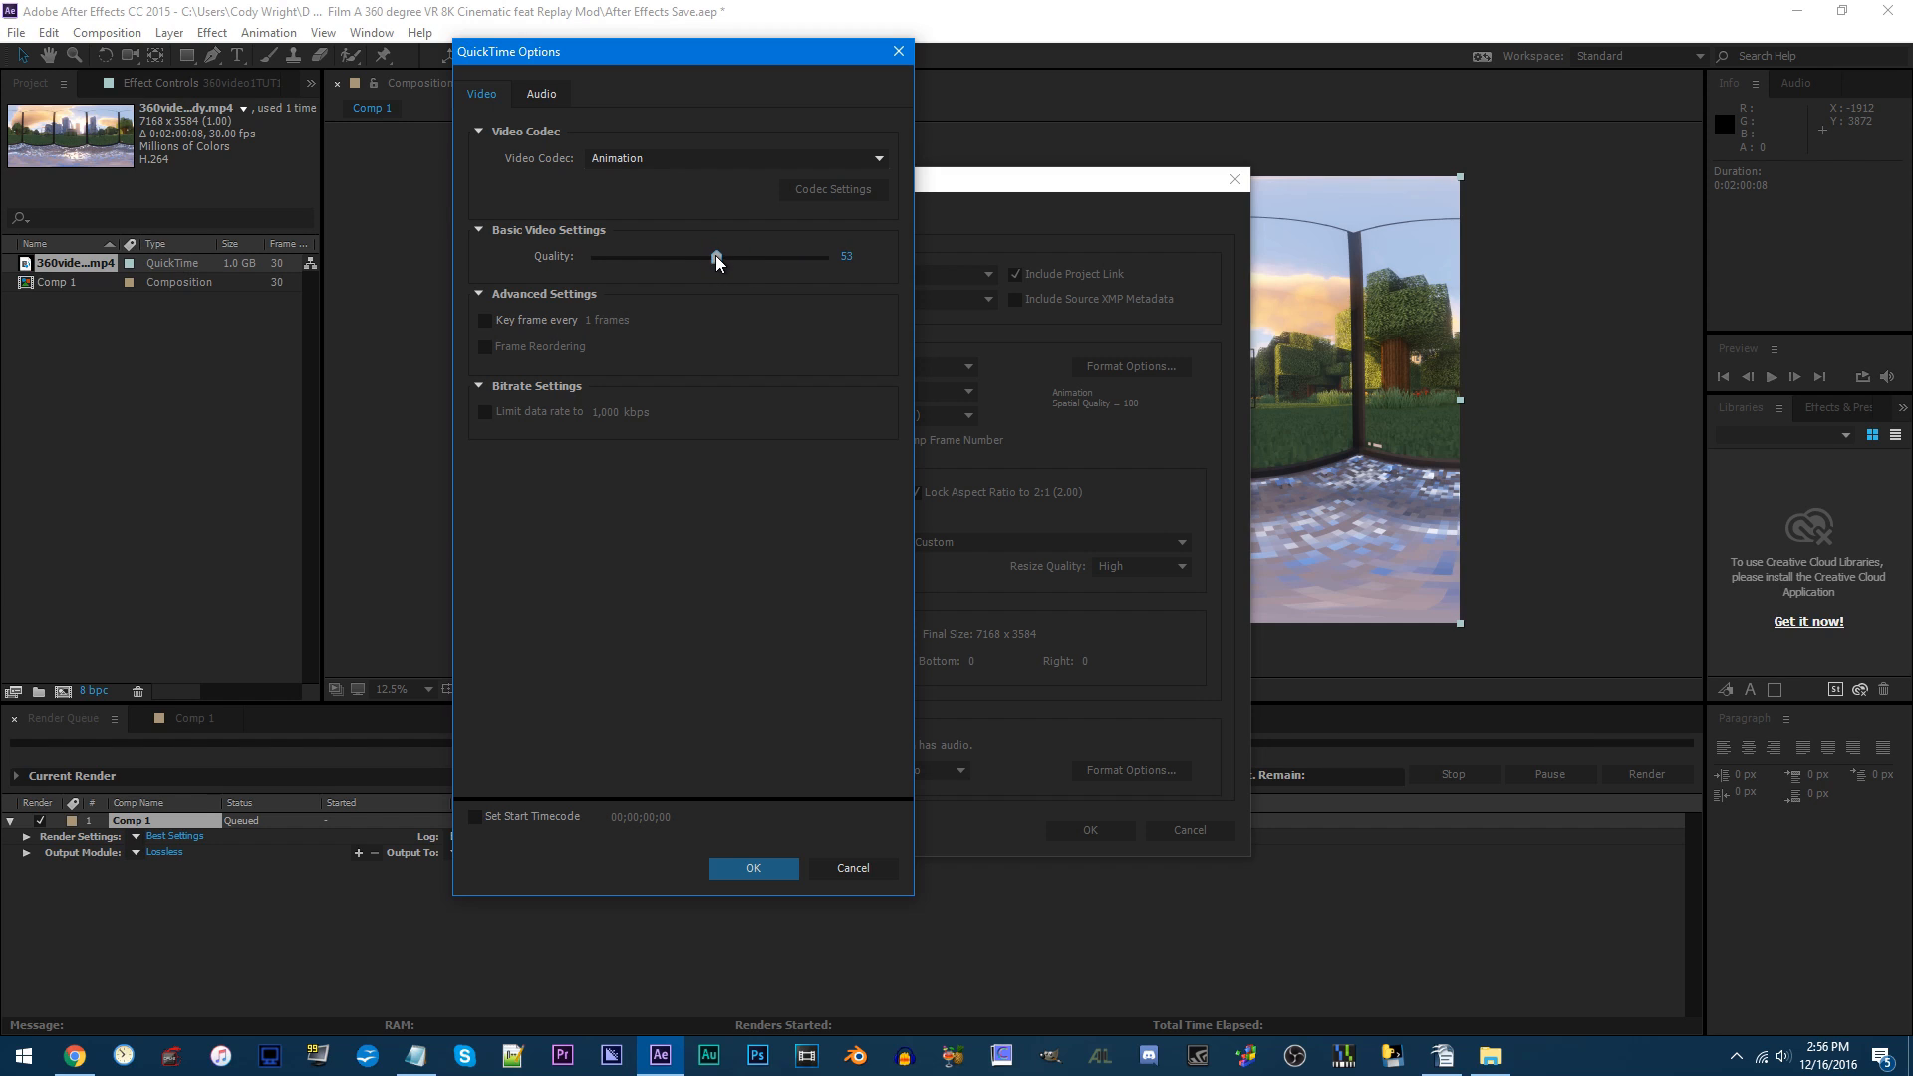
pyautogui.moveTo(717, 257); pyautogui.dragTo(722, 256)
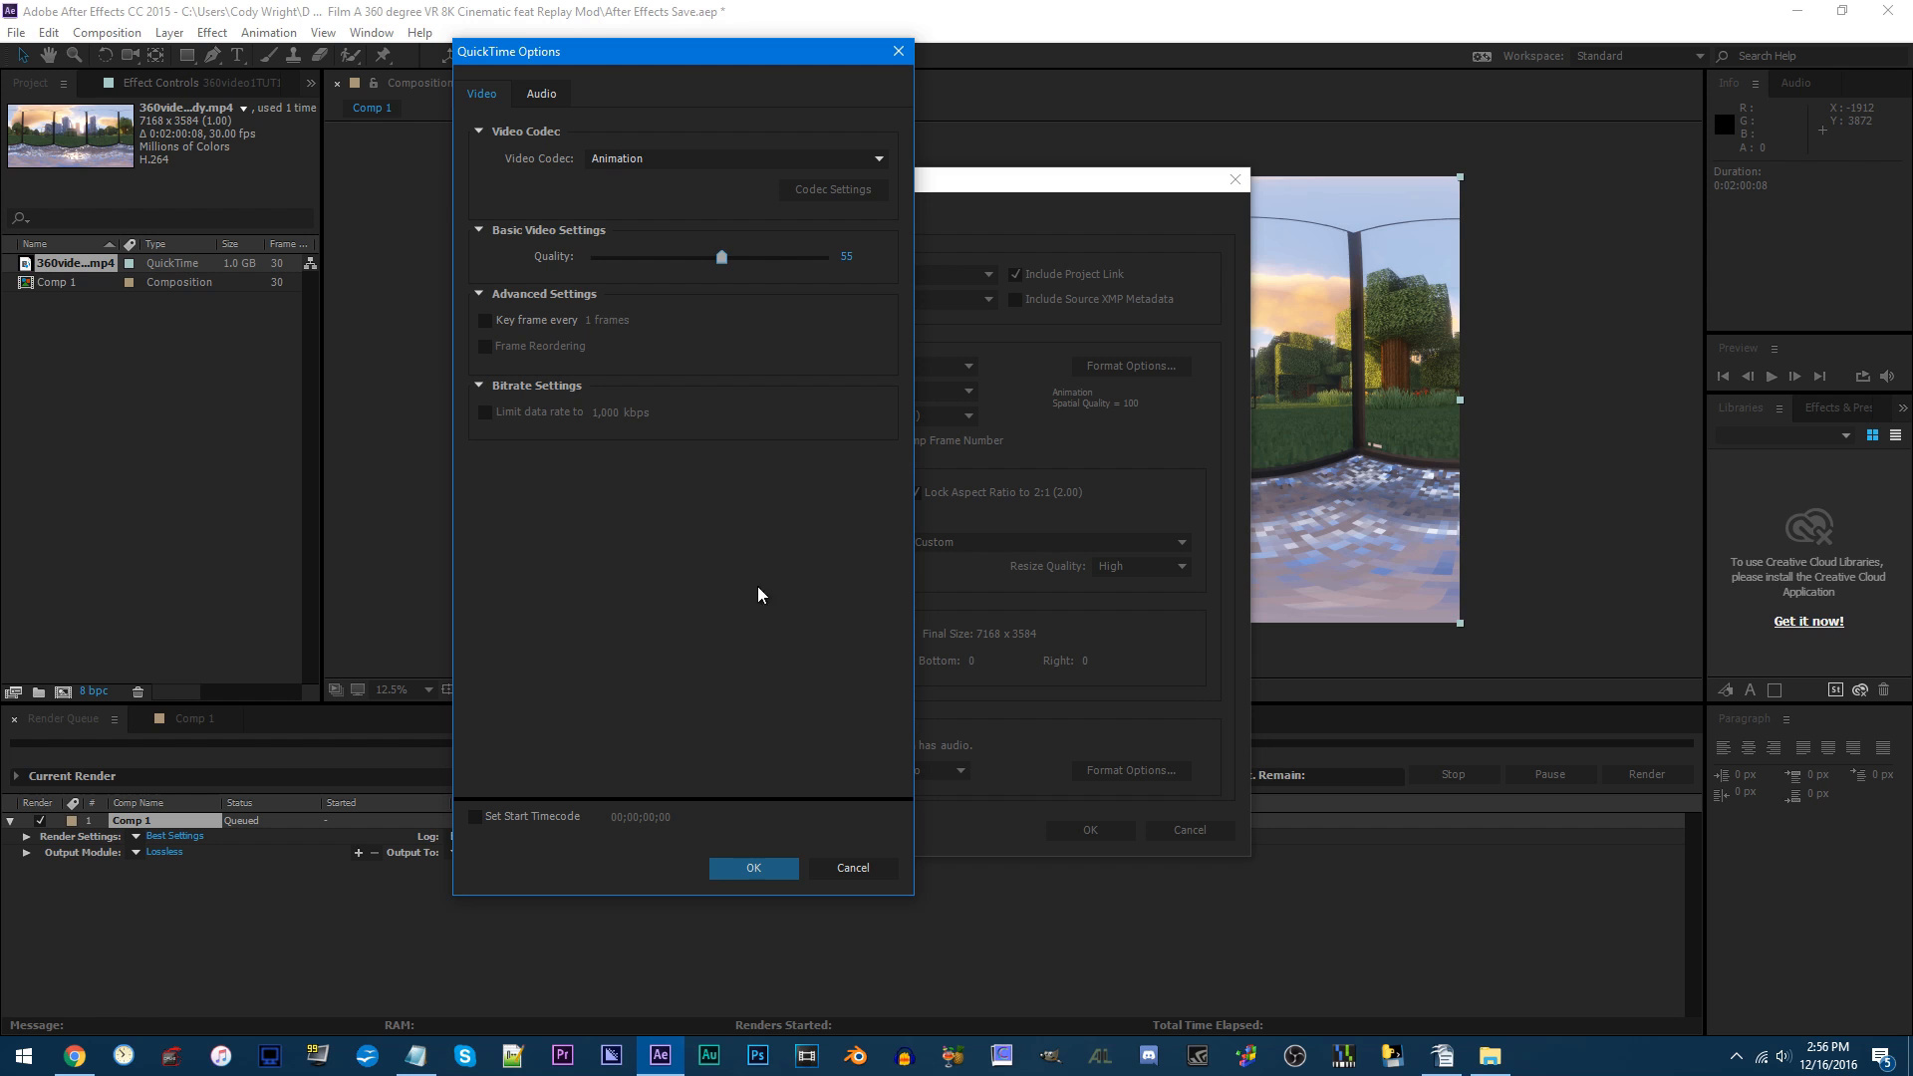
pyautogui.click(751, 868)
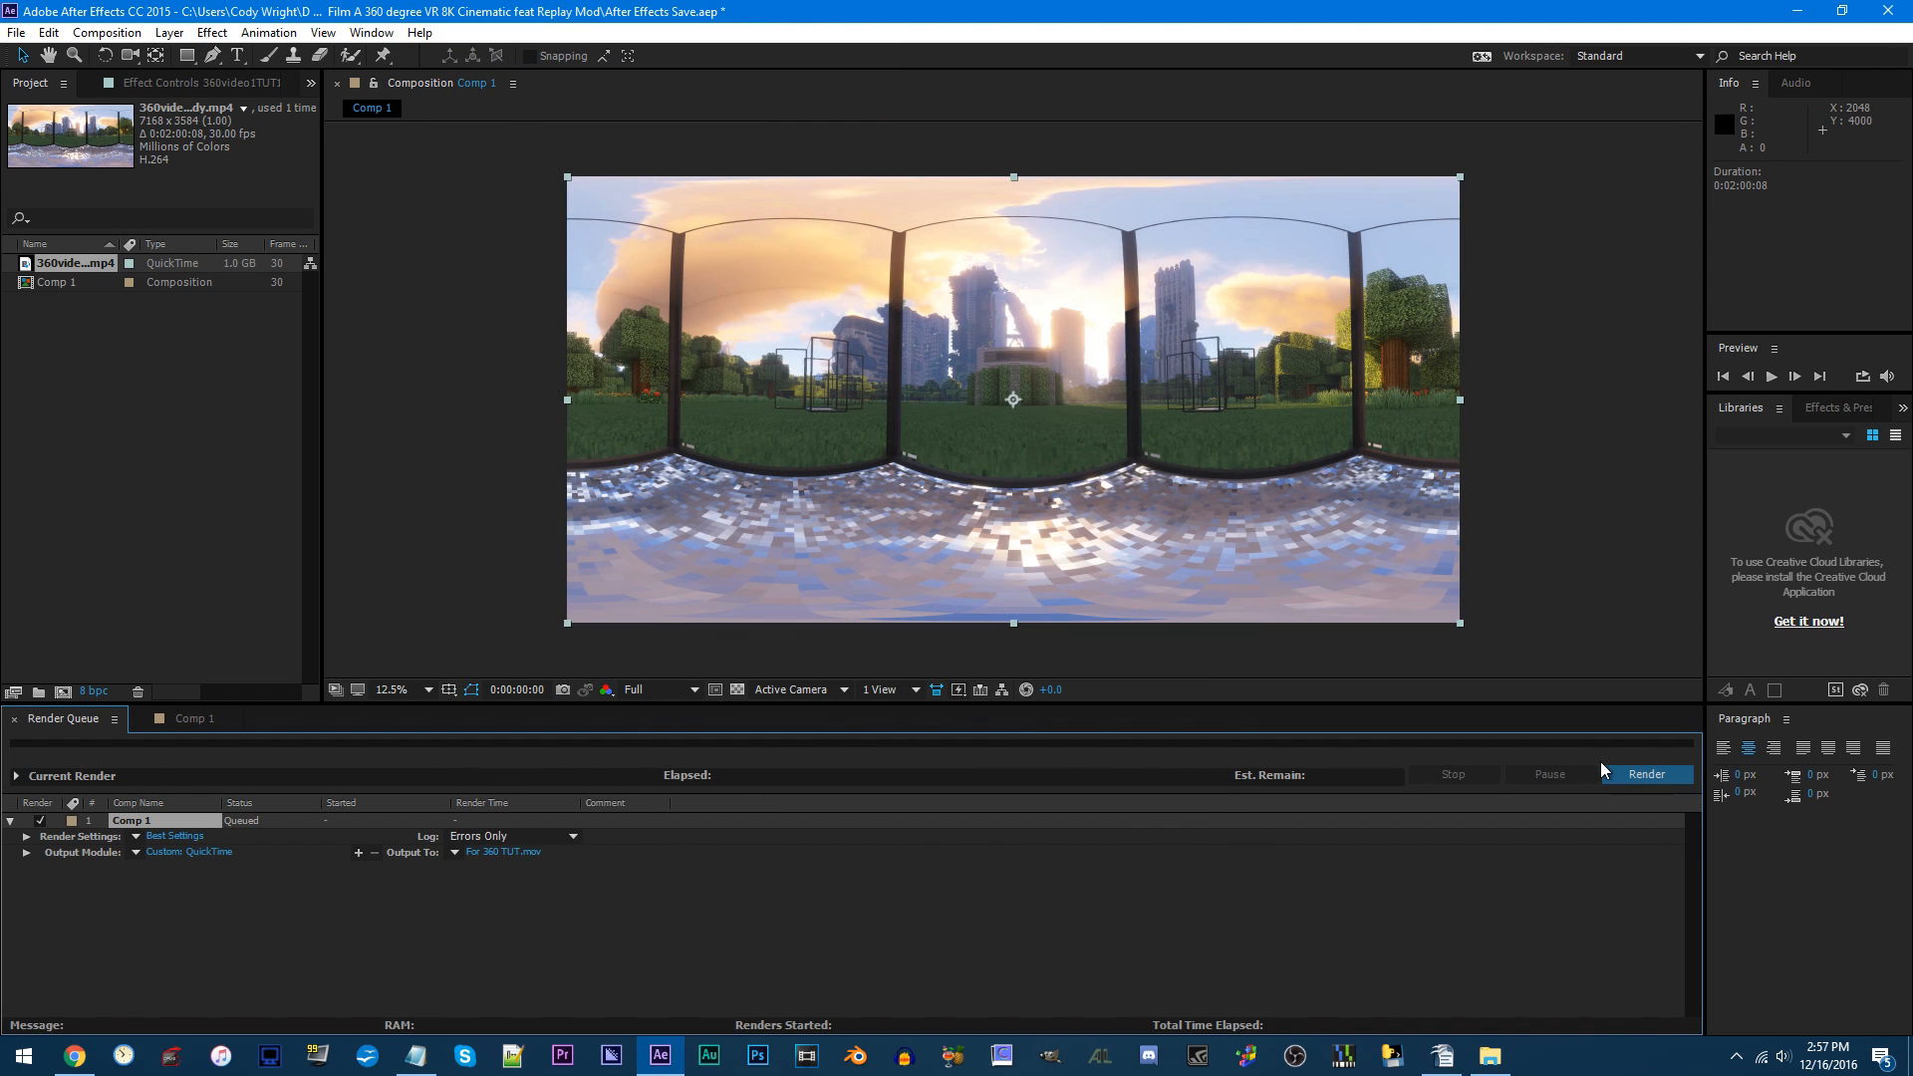
# Render For 360 TUT.mov, open it in the New folder, and launch HandBrake
pyautogui.click(1647, 775)
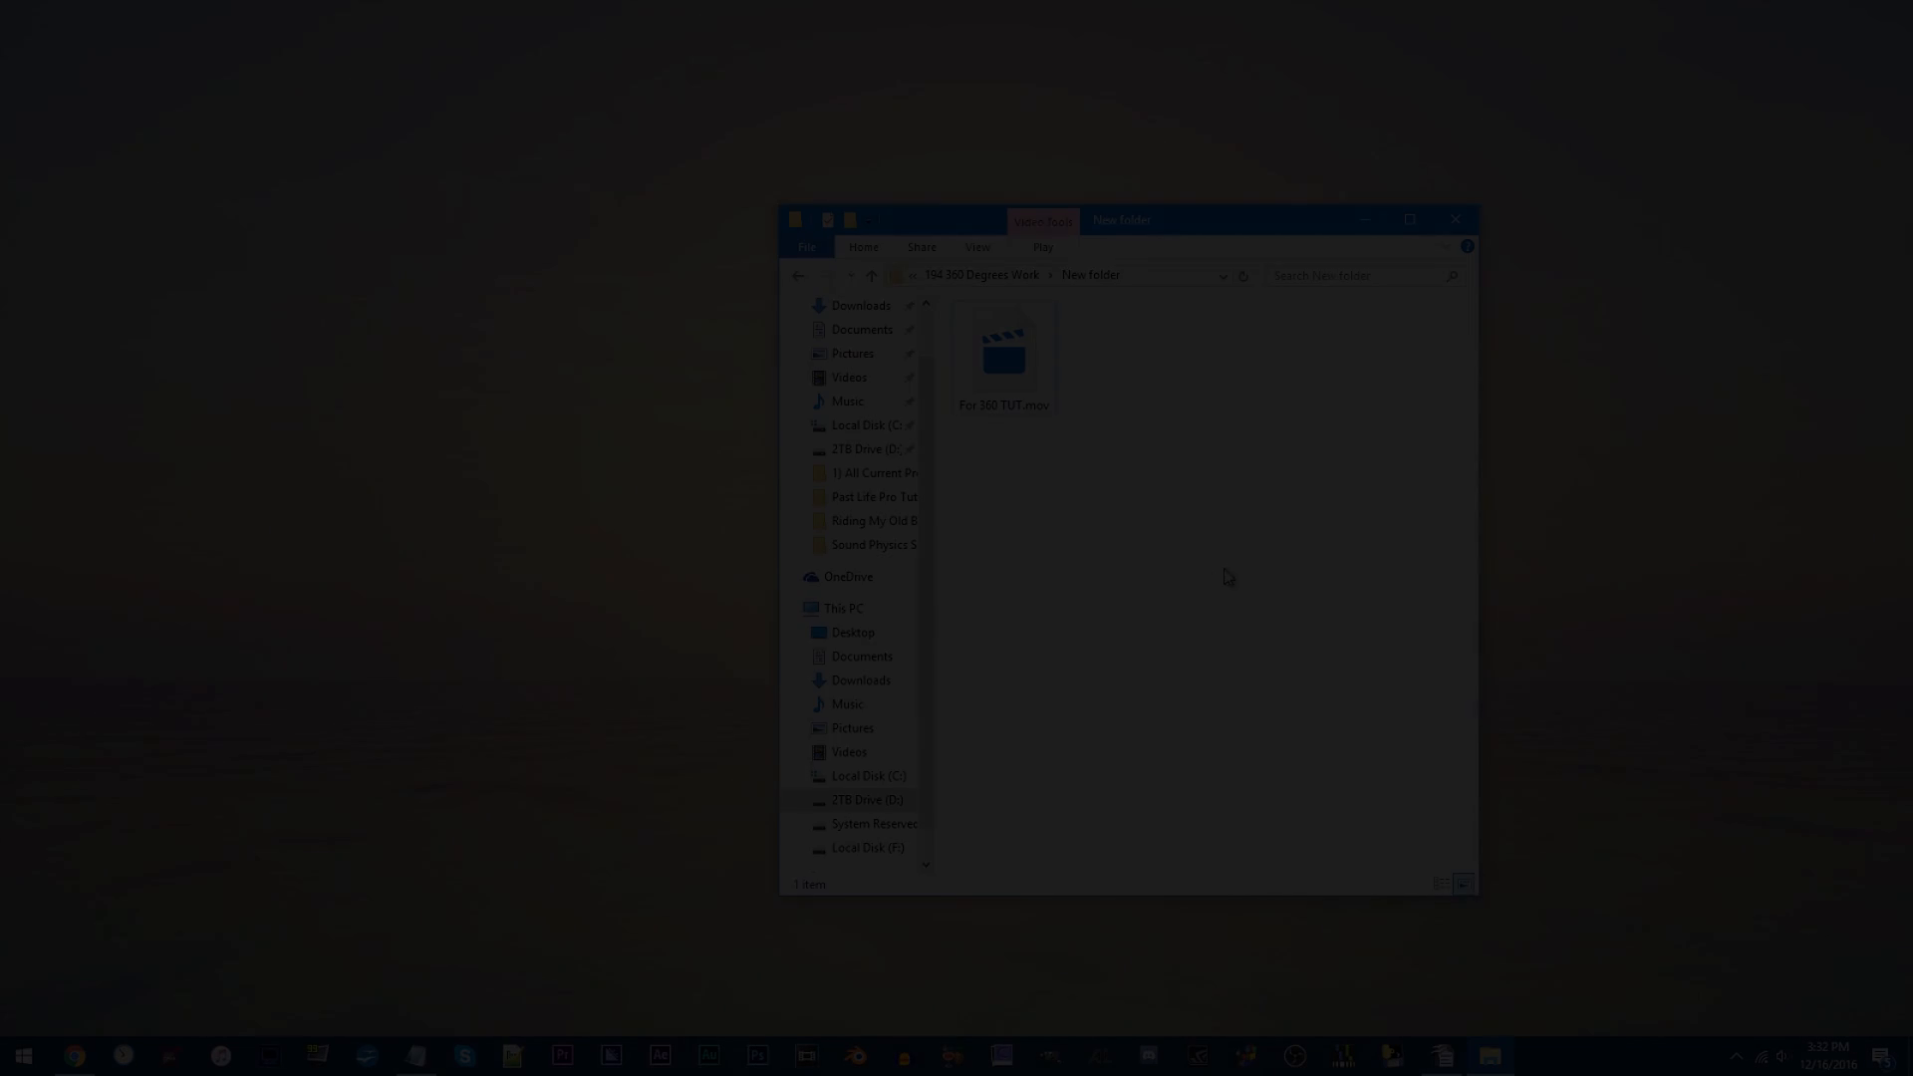
pyautogui.click(1004, 354)
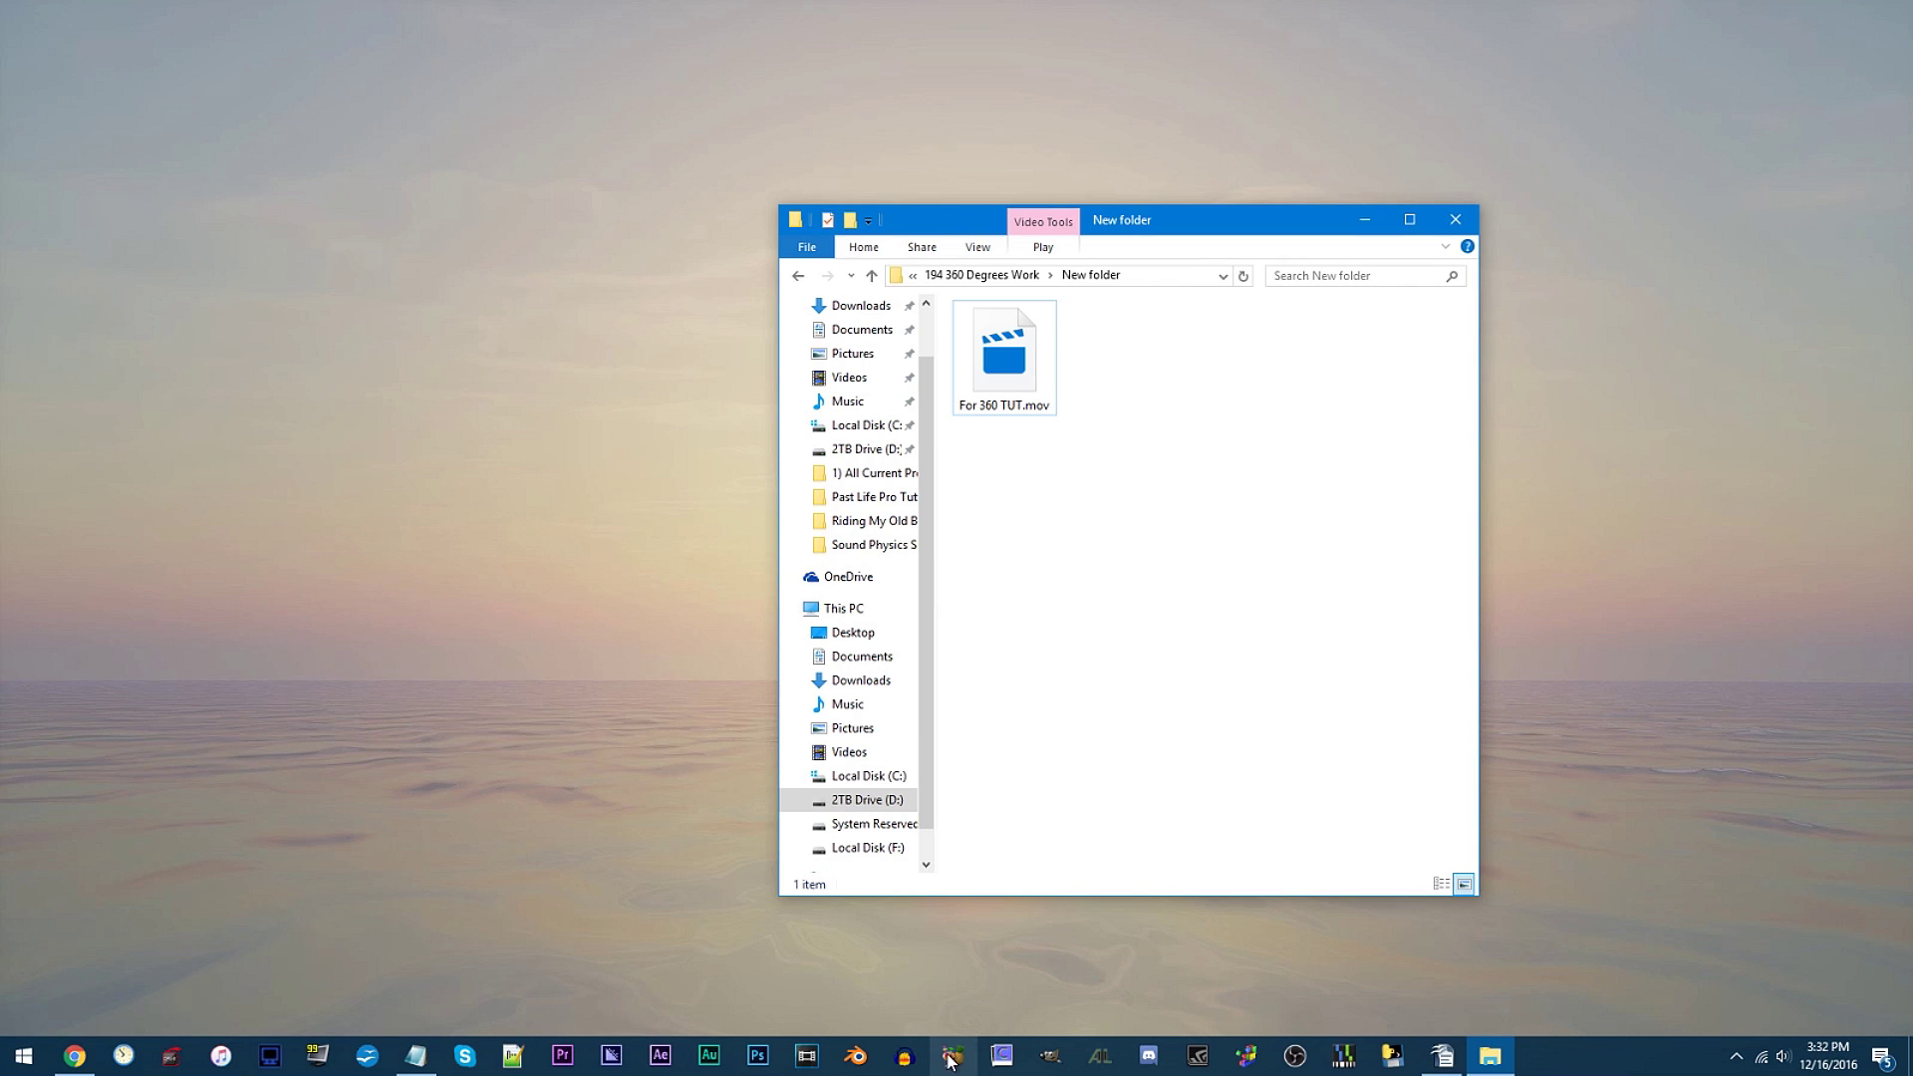
pyautogui.click(951, 1056)
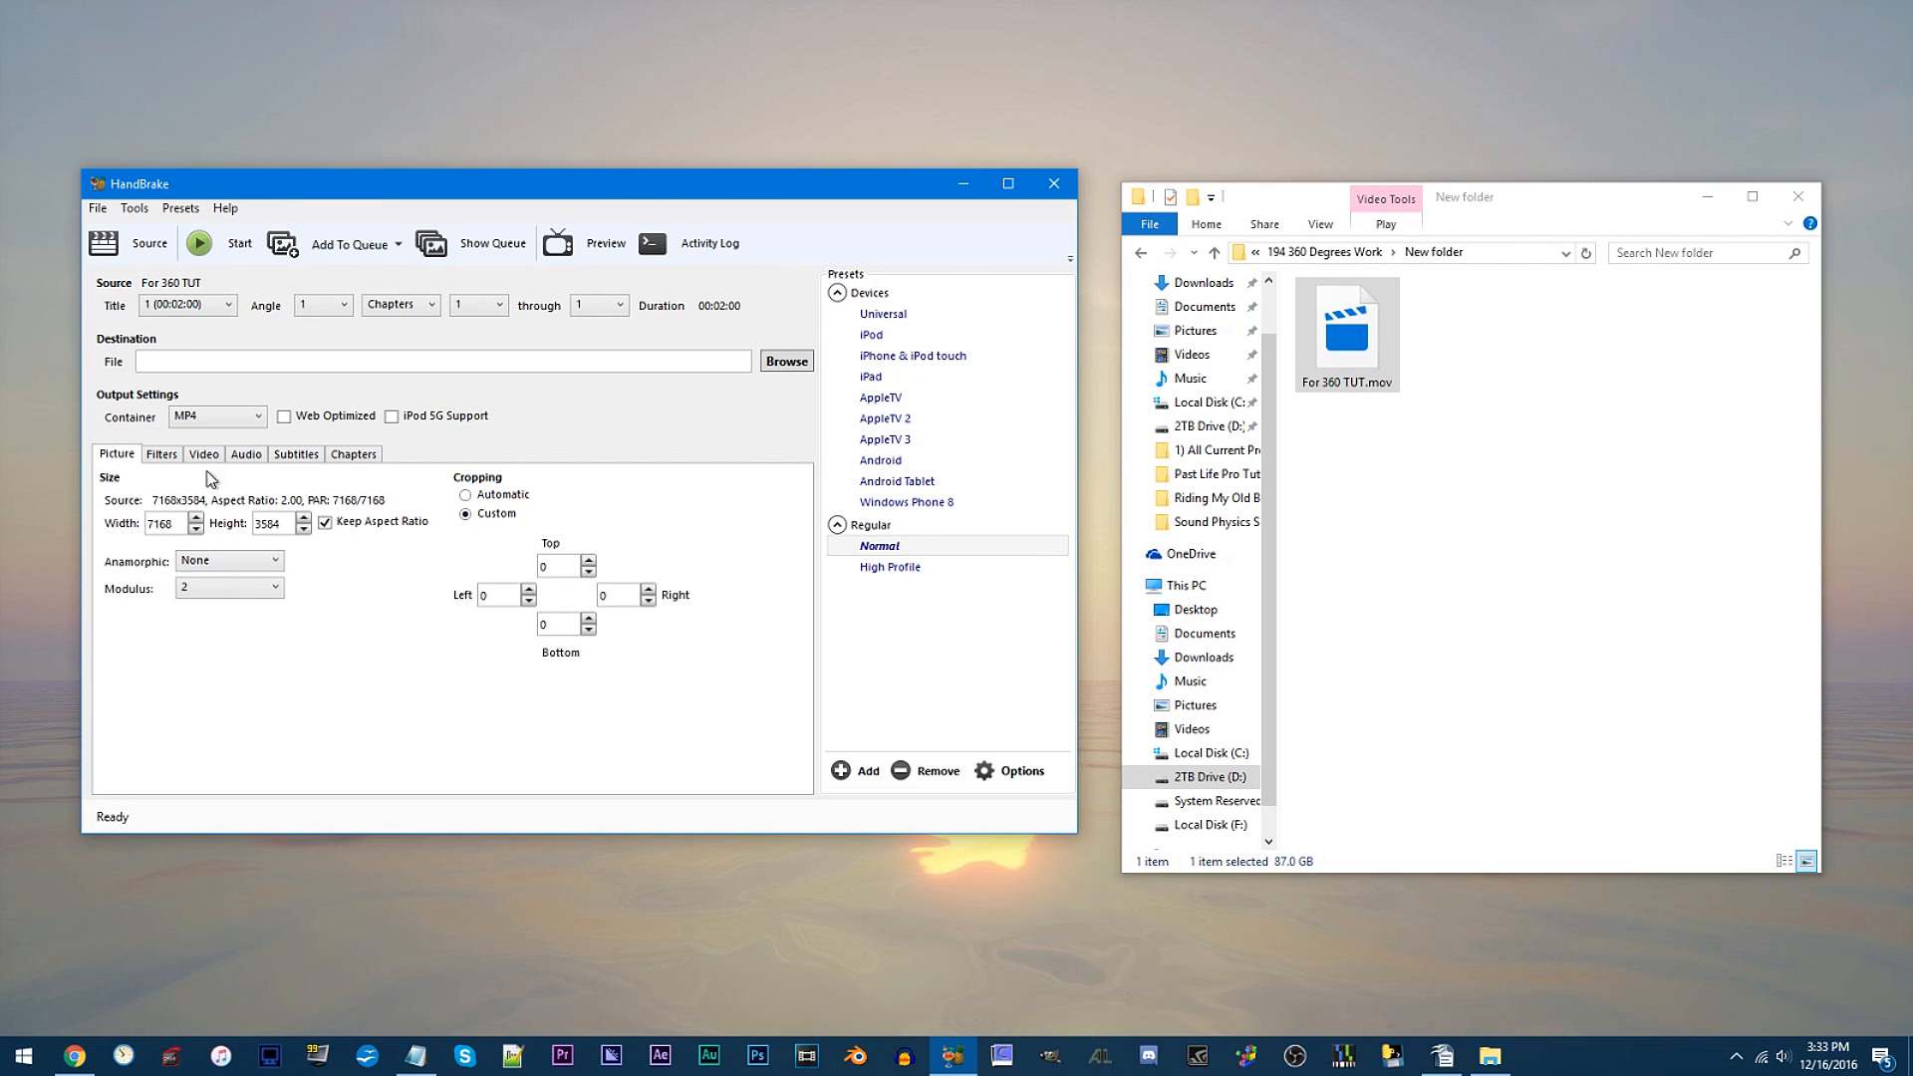
# Review Video and Audio settings, then encode to 'For 360 TUT compressed.mov' in New folder
pyautogui.click(203, 455)
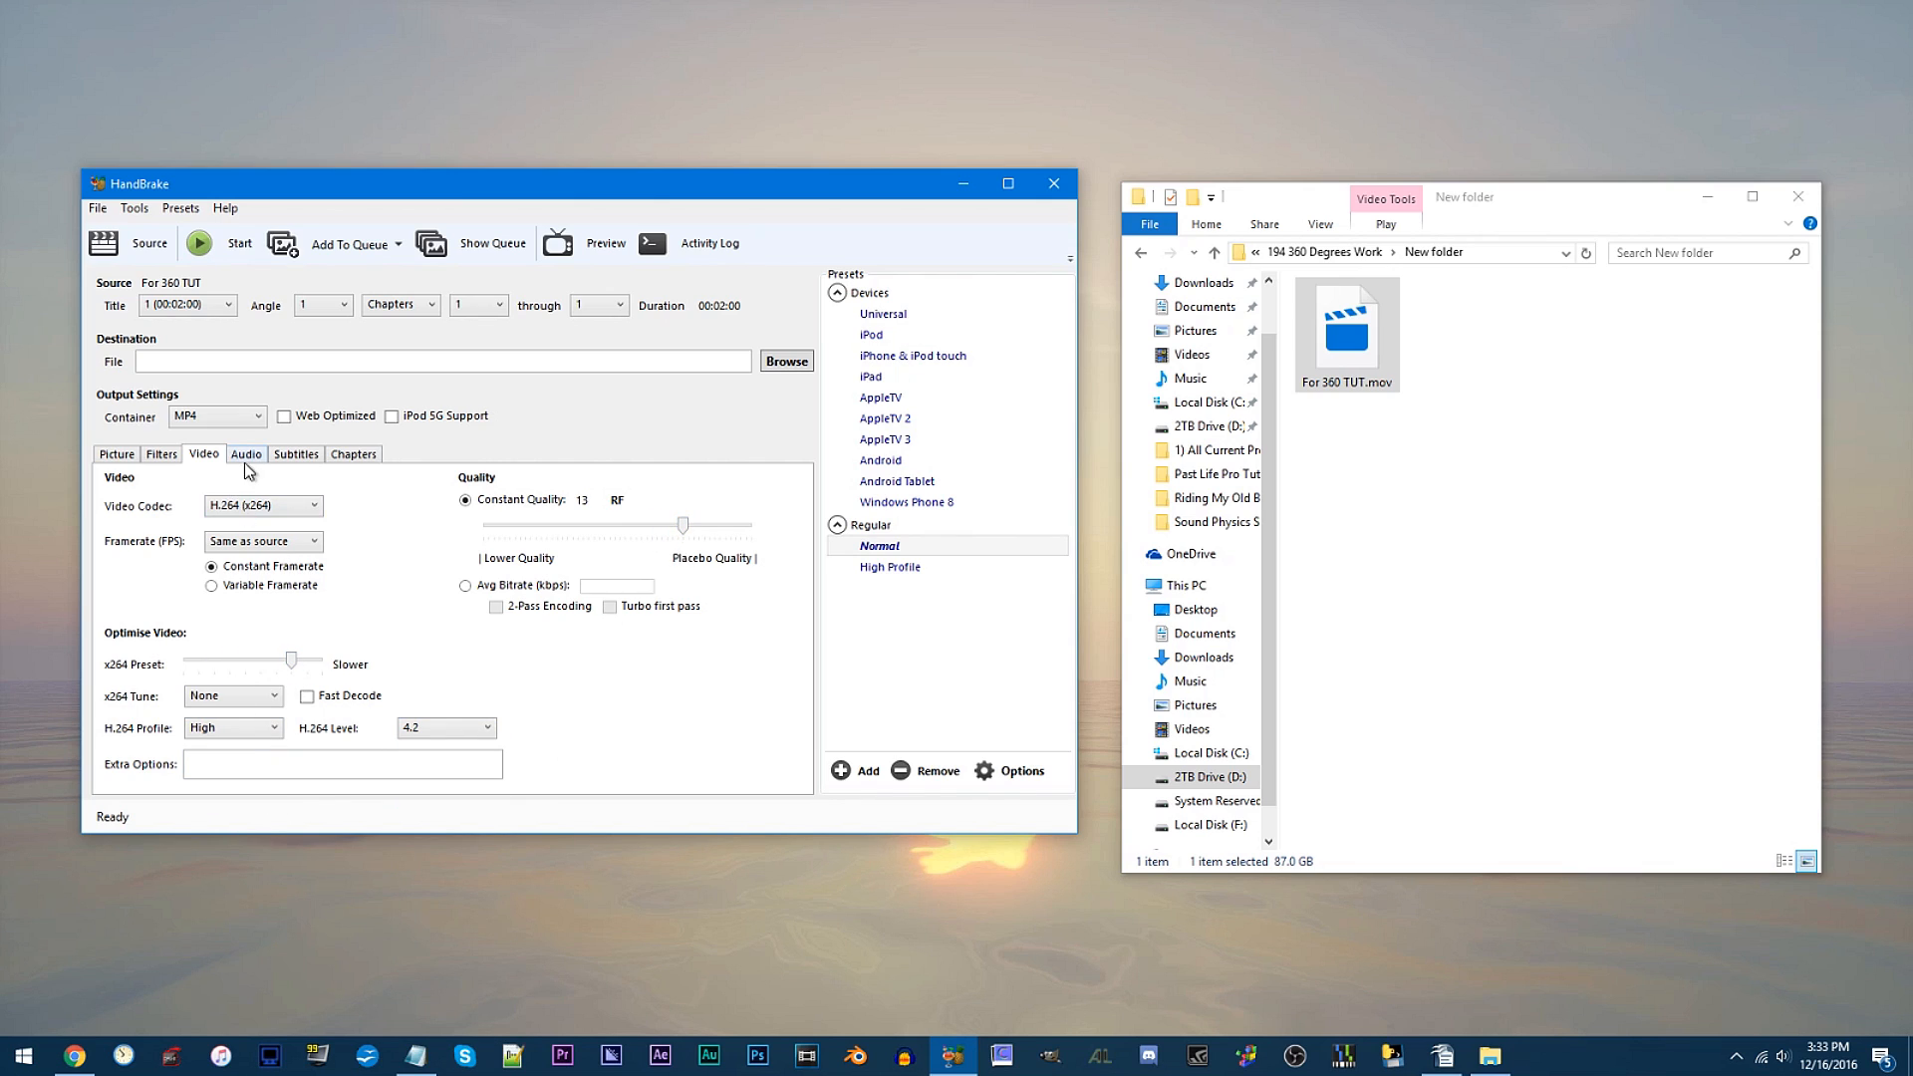
pyautogui.click(246, 454)
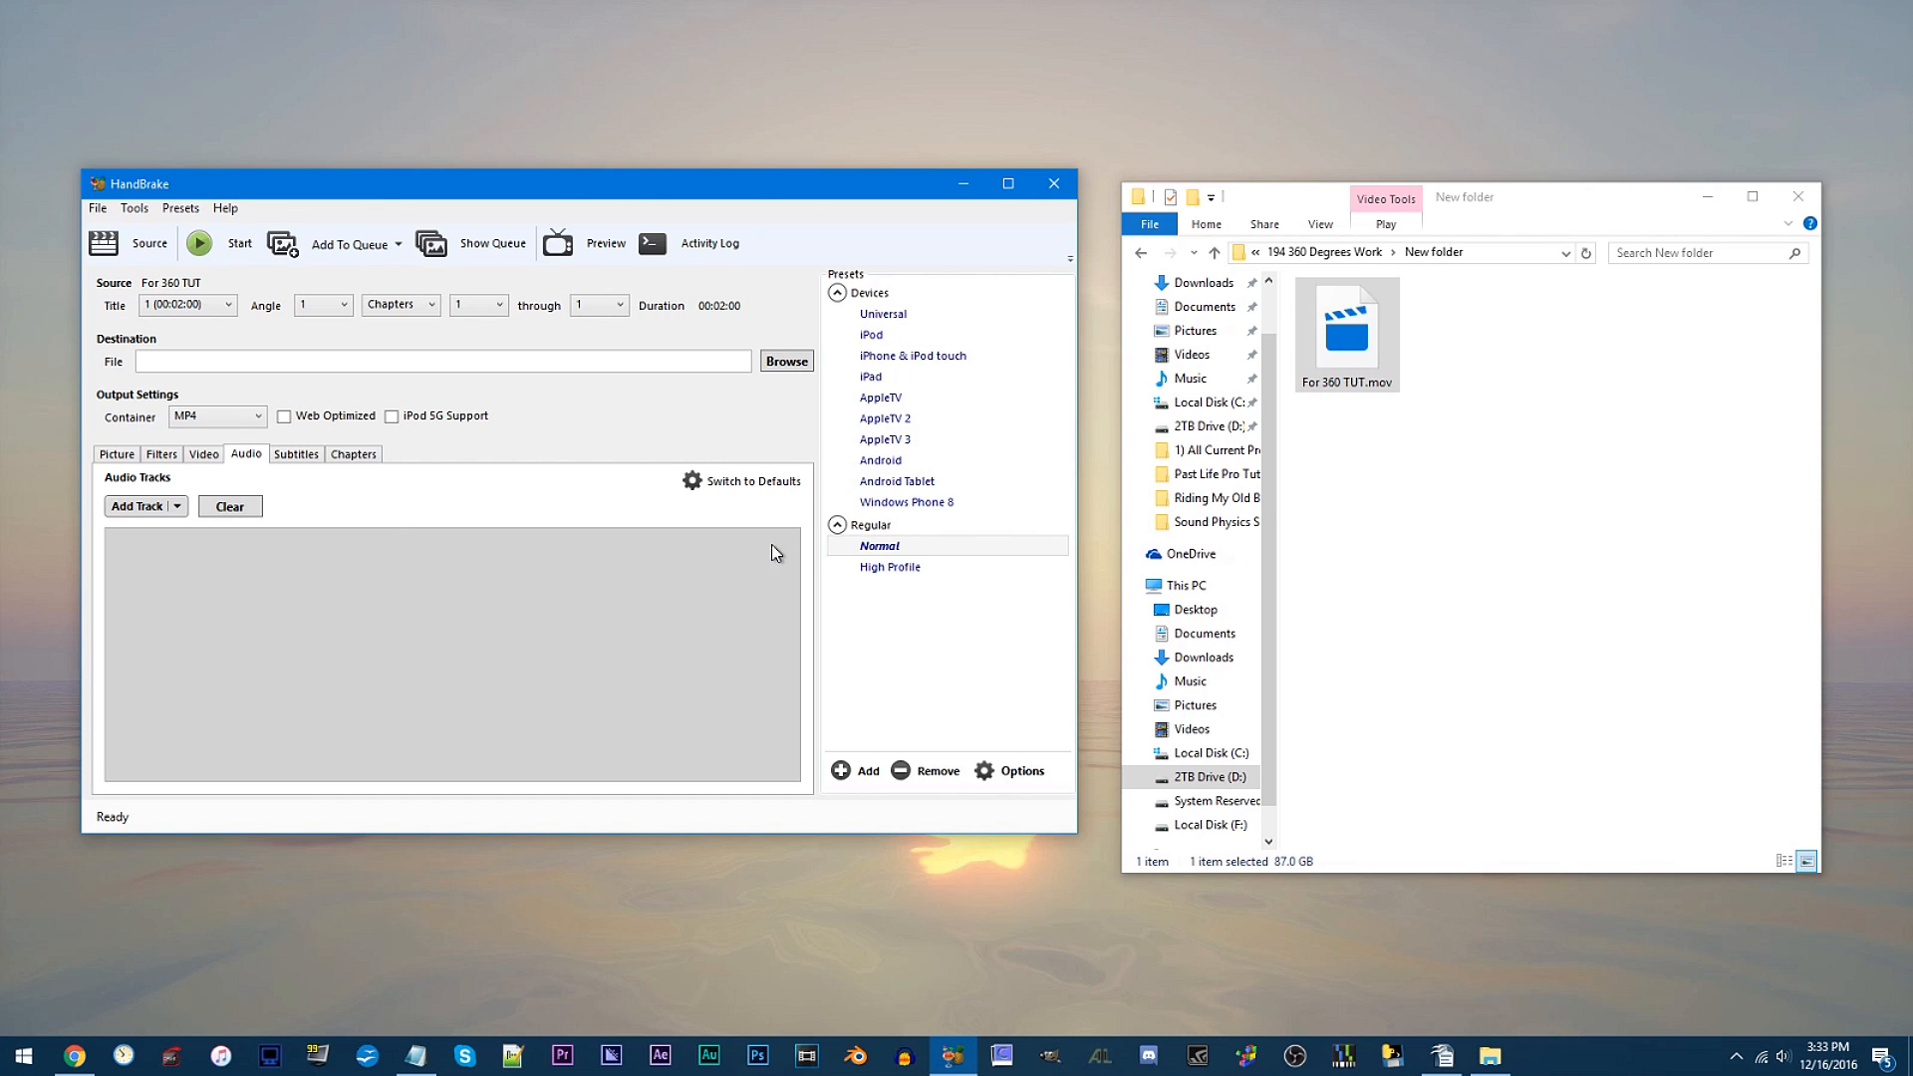
pyautogui.click(787, 361)
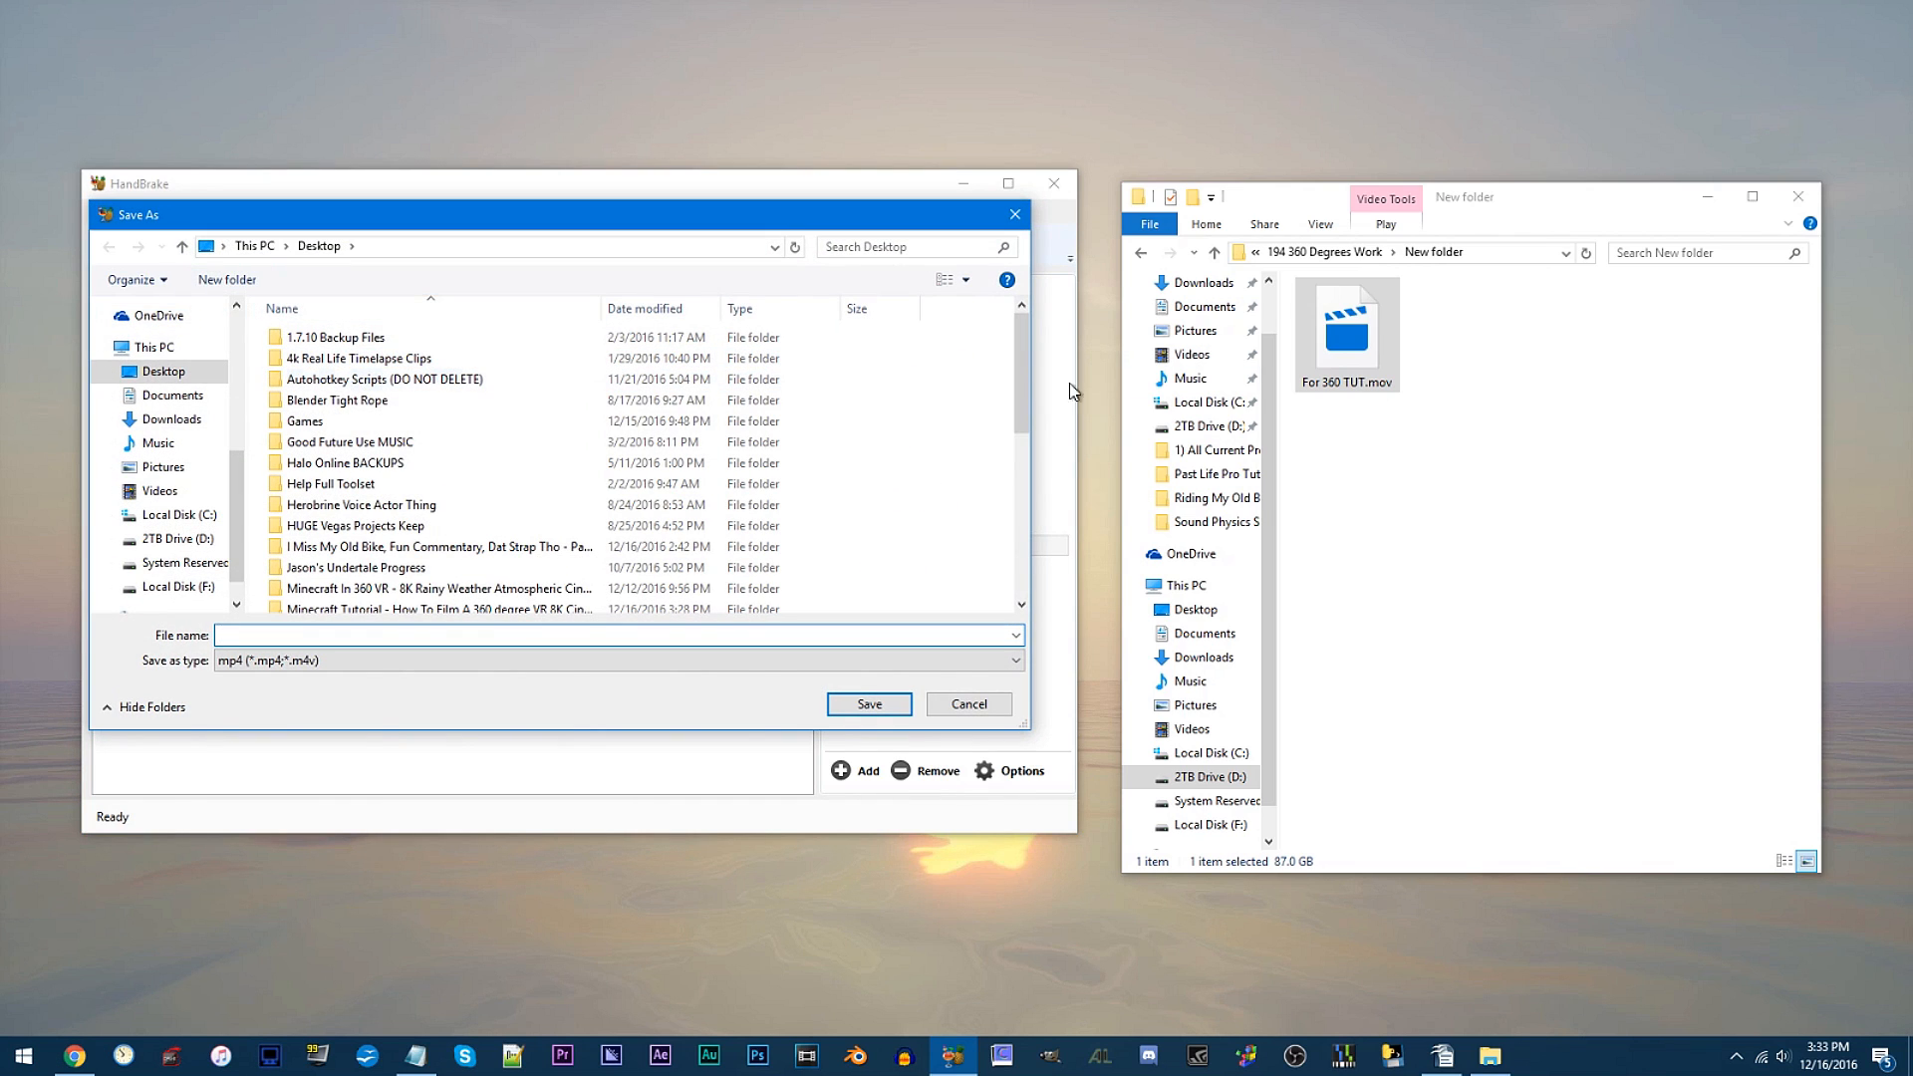
pyautogui.click(488, 245)
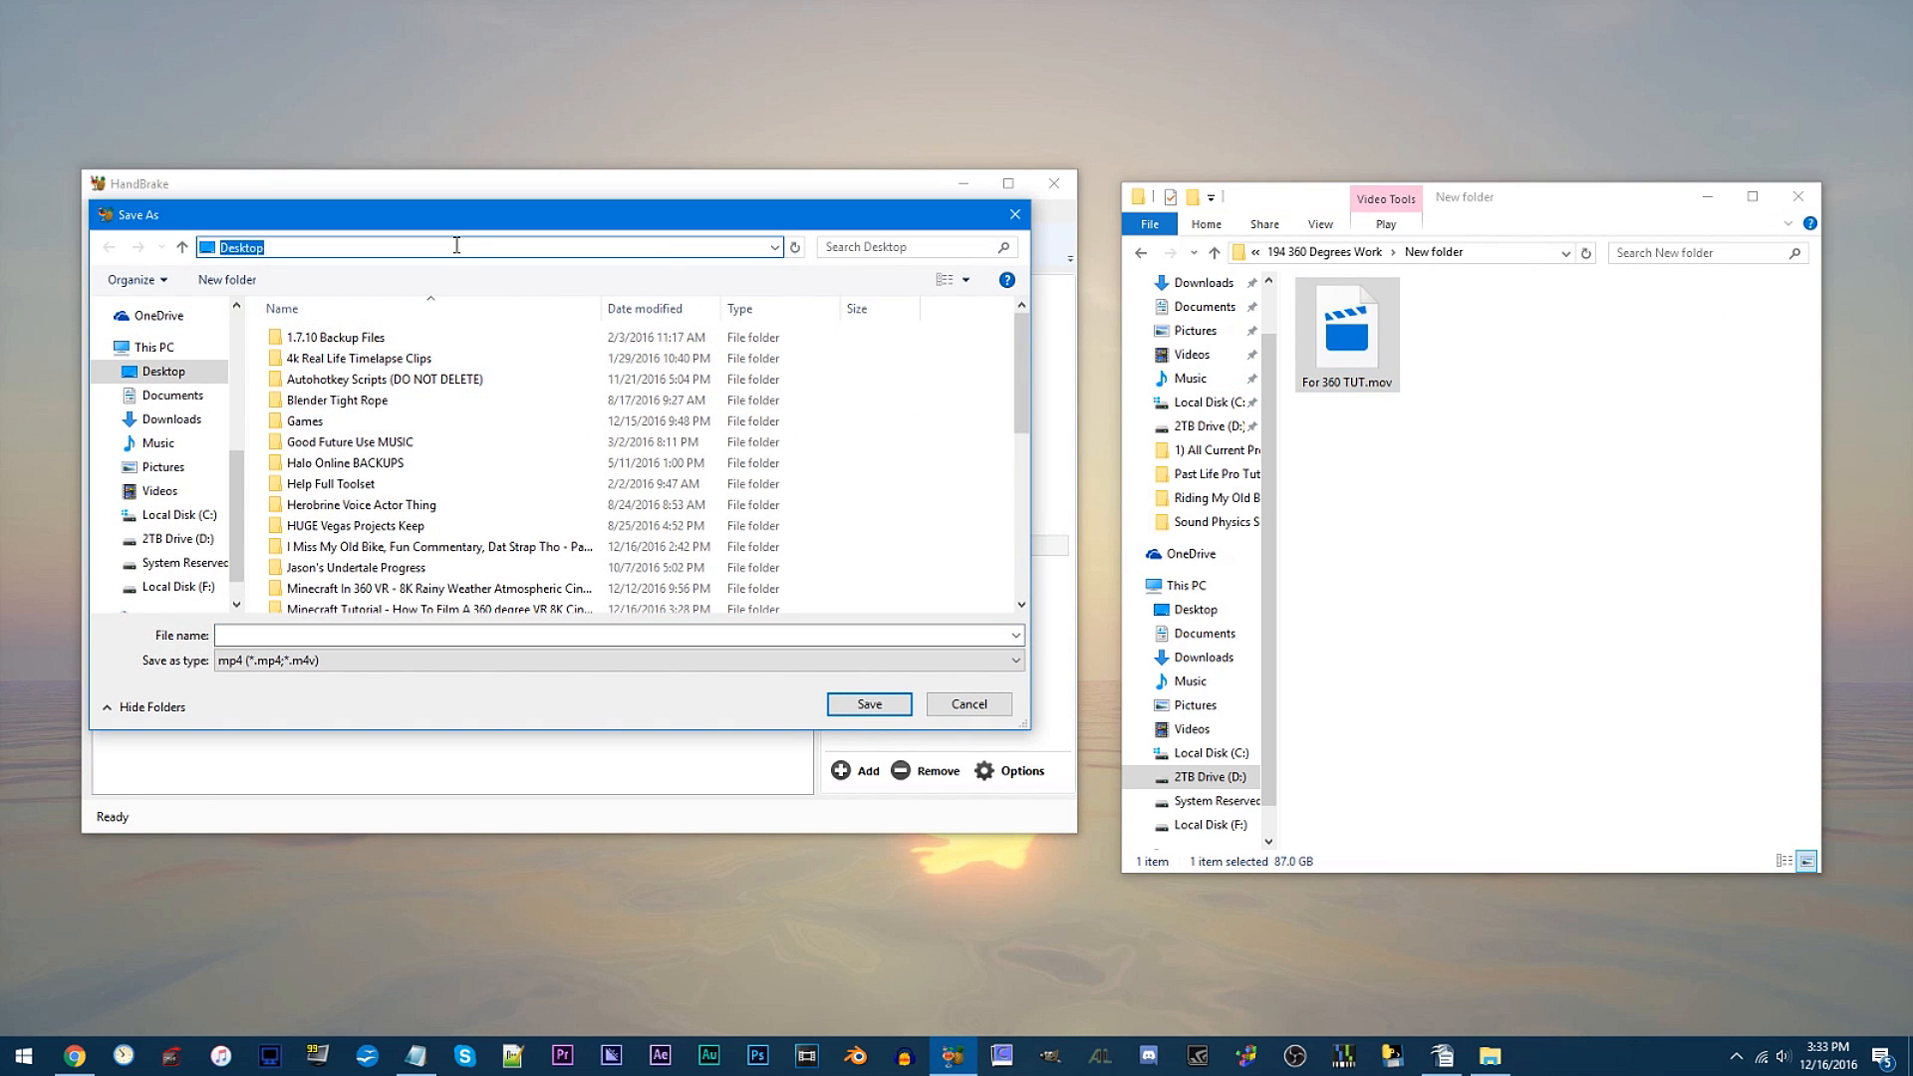
pyautogui.write('For')
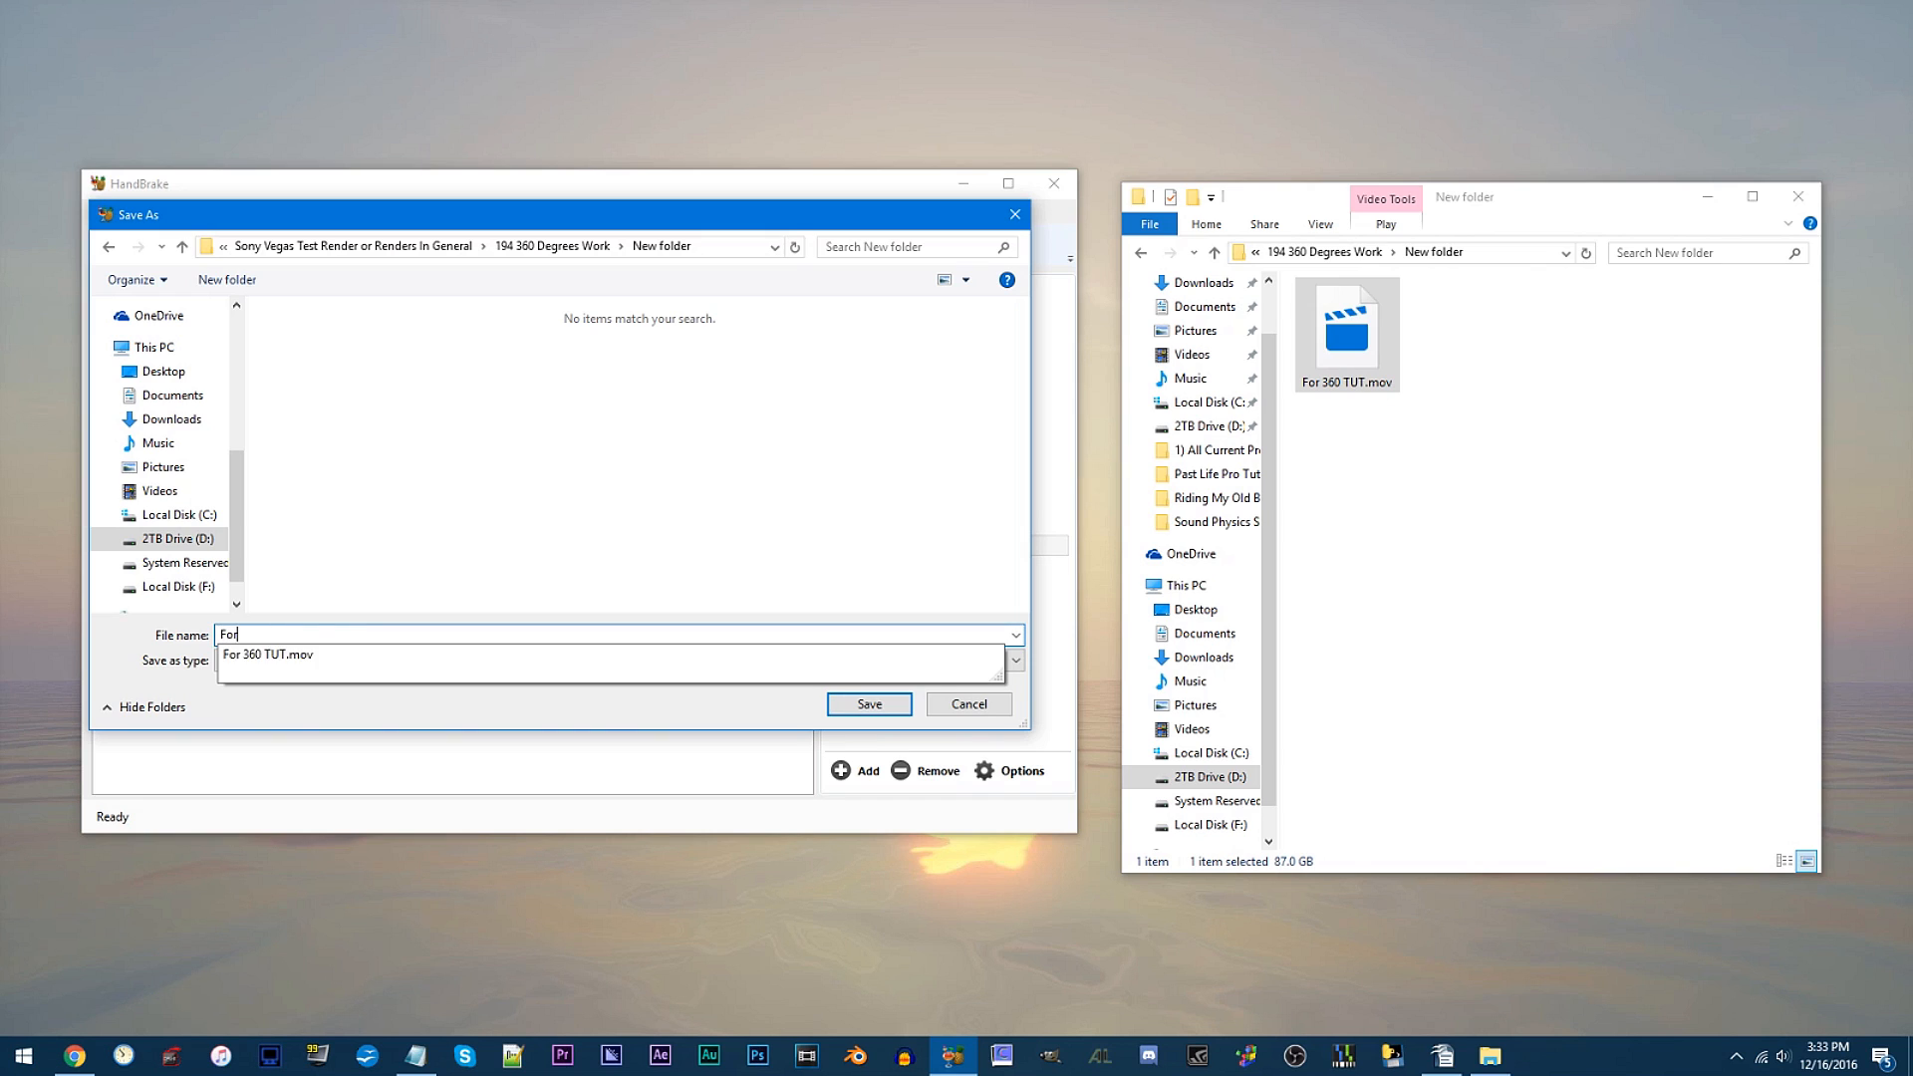
pyautogui.click(868, 705)
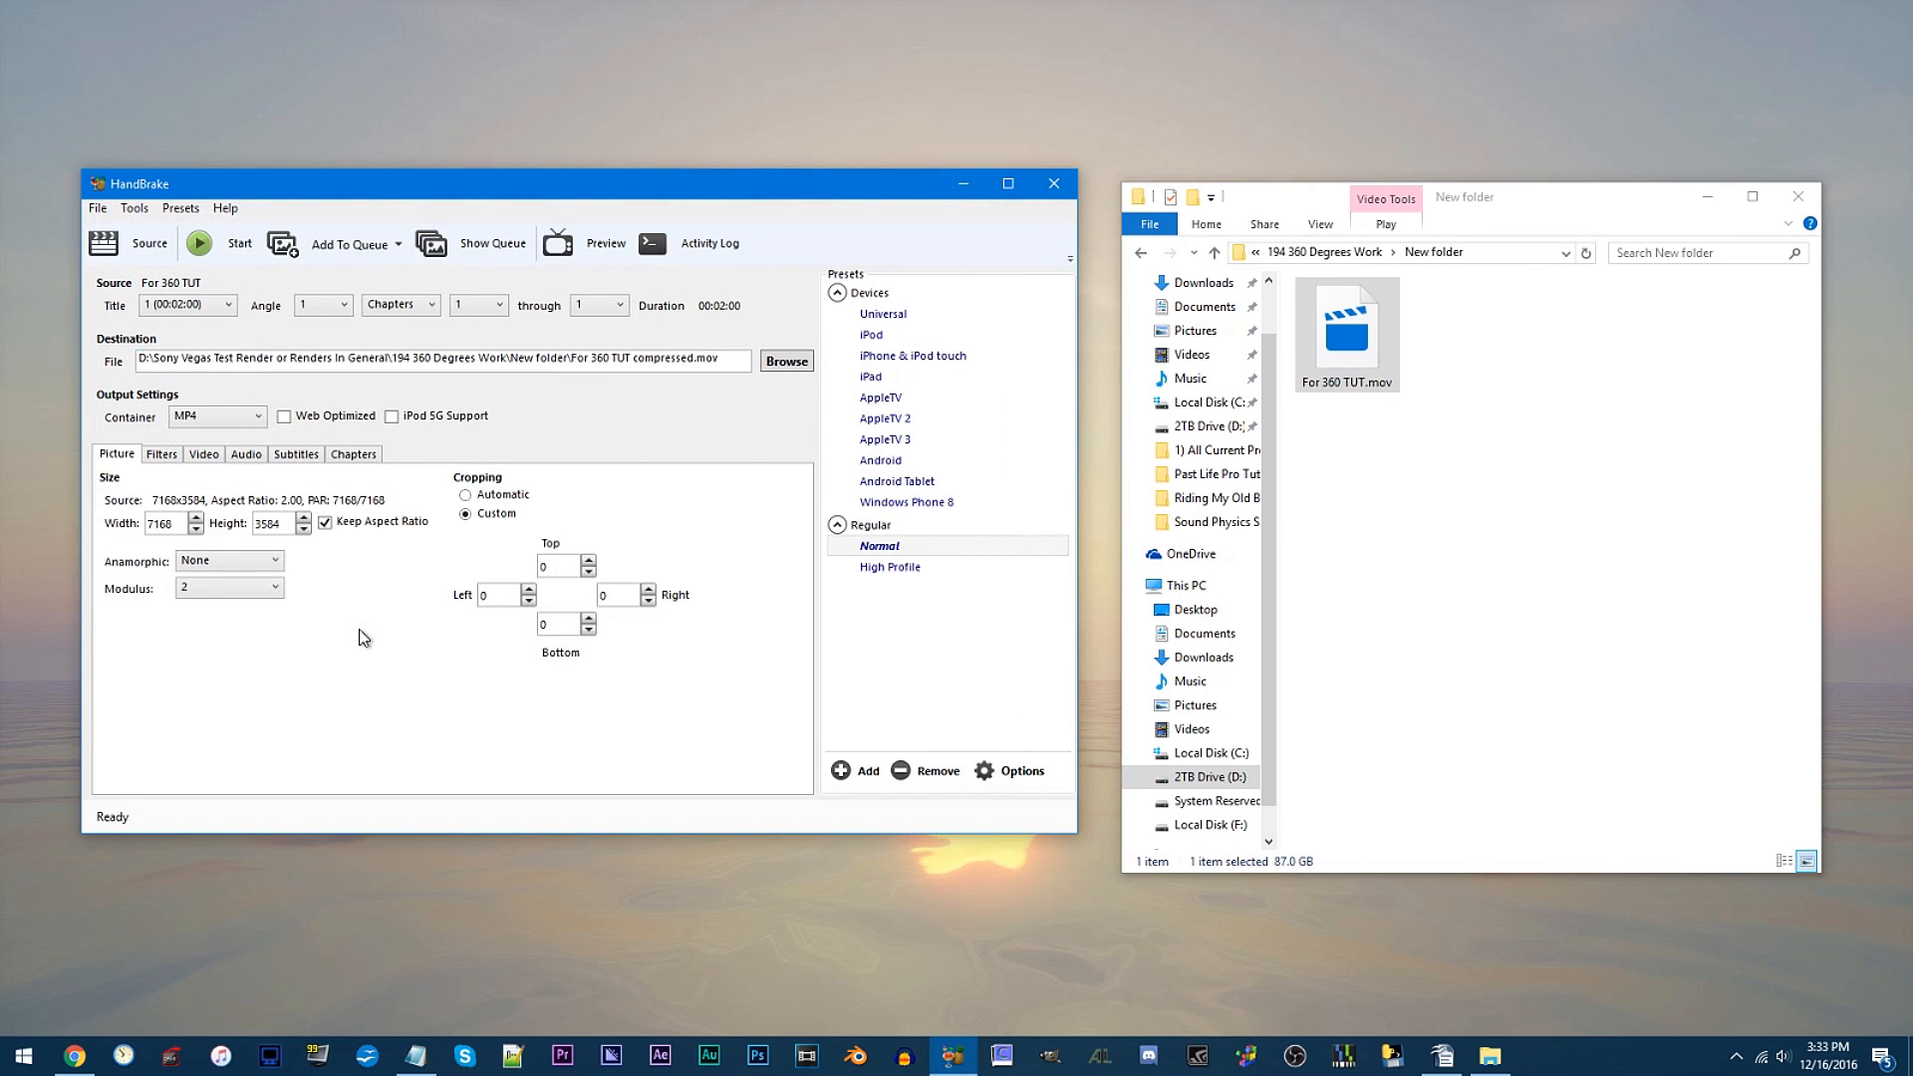
pyautogui.click(200, 243)
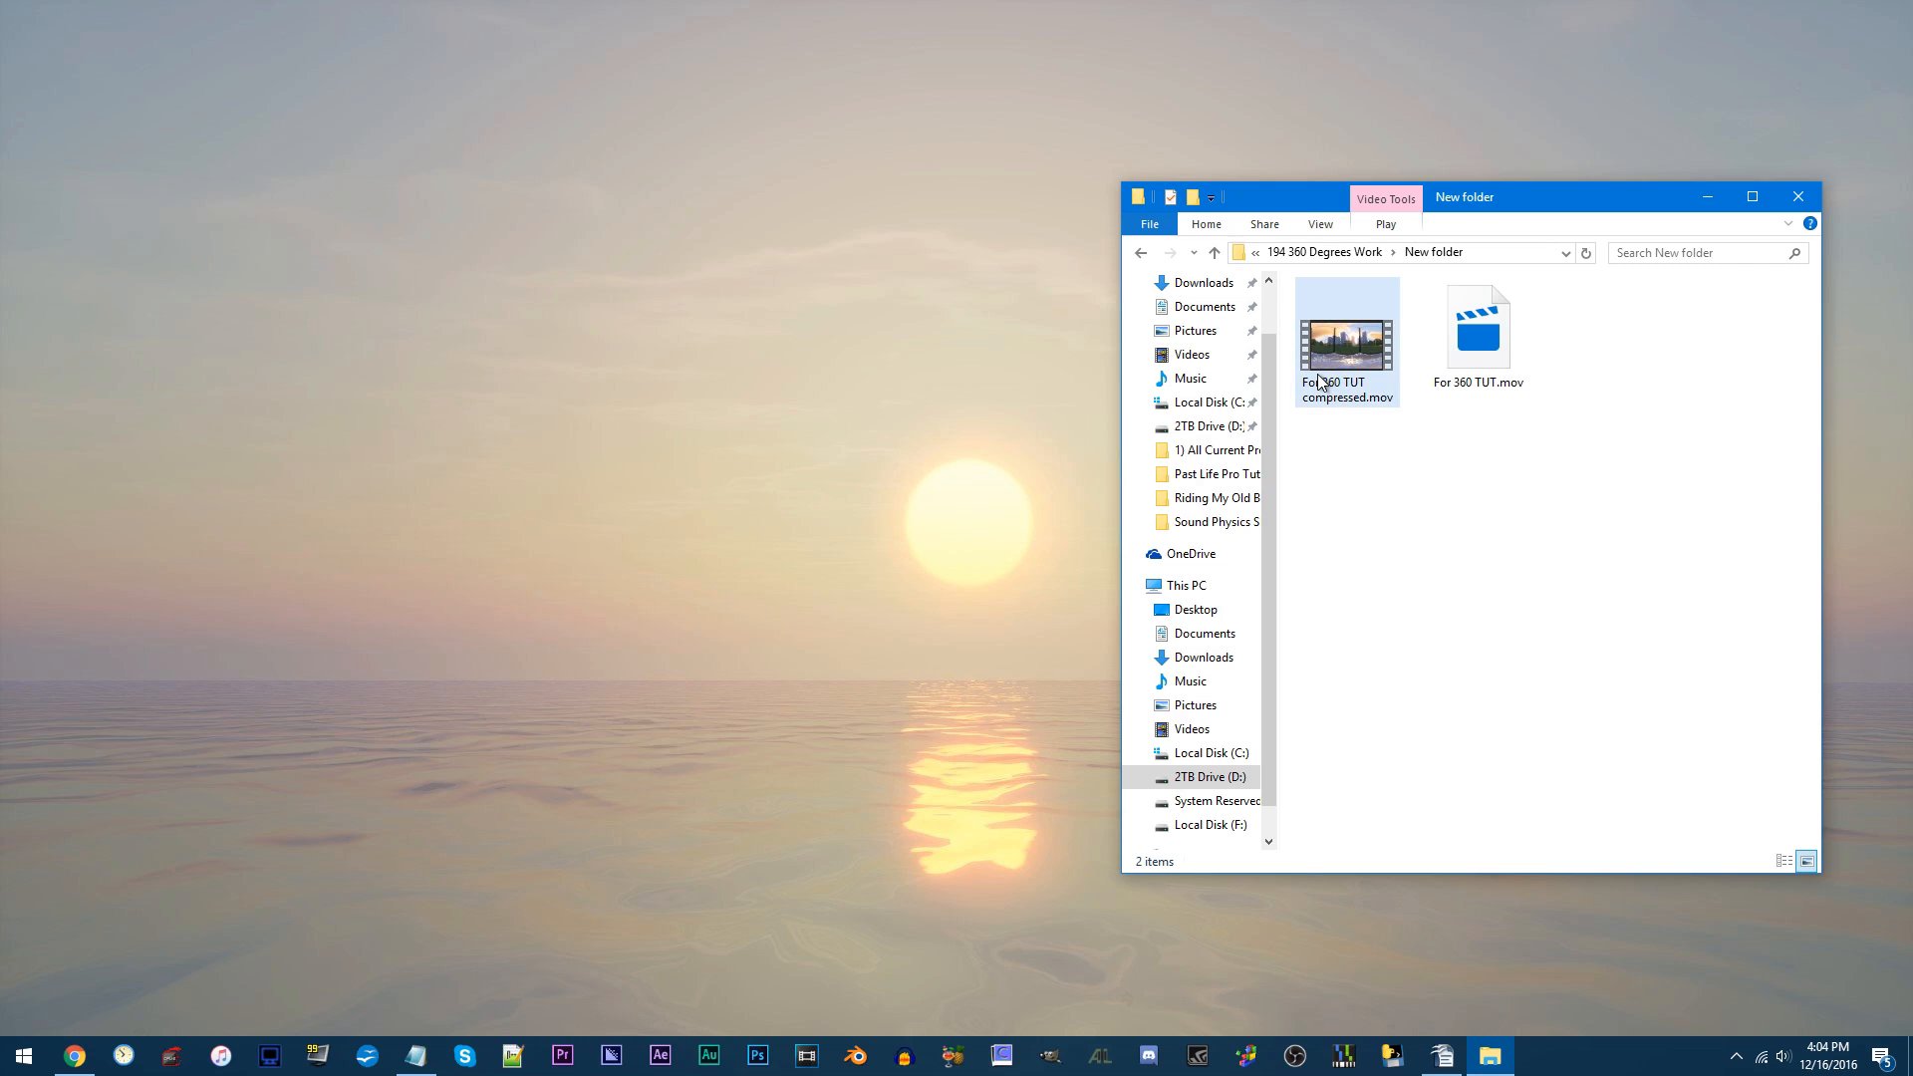
# Check the compressed .mov is 899 MB and launch Spatial Media Metadata Injector
pyautogui.click(1348, 332)
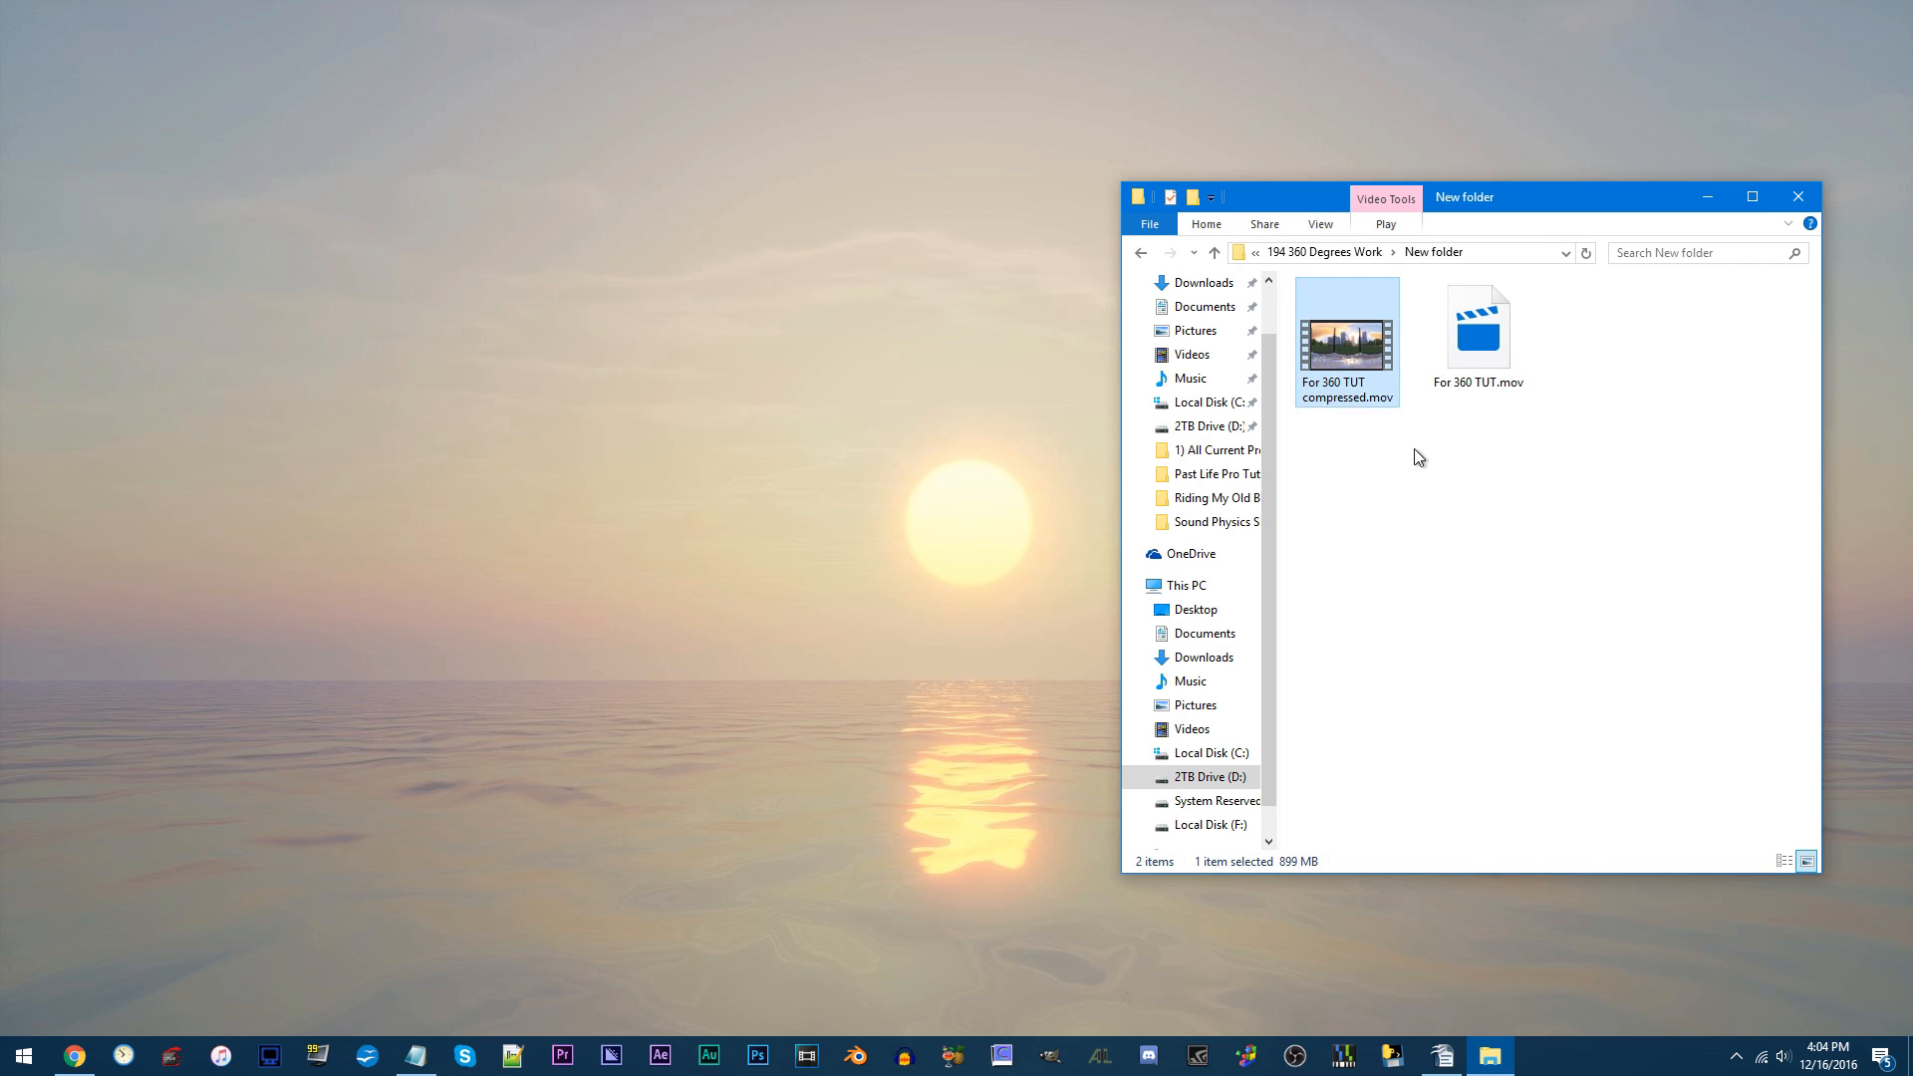
pyautogui.moveTo(1462, 641)
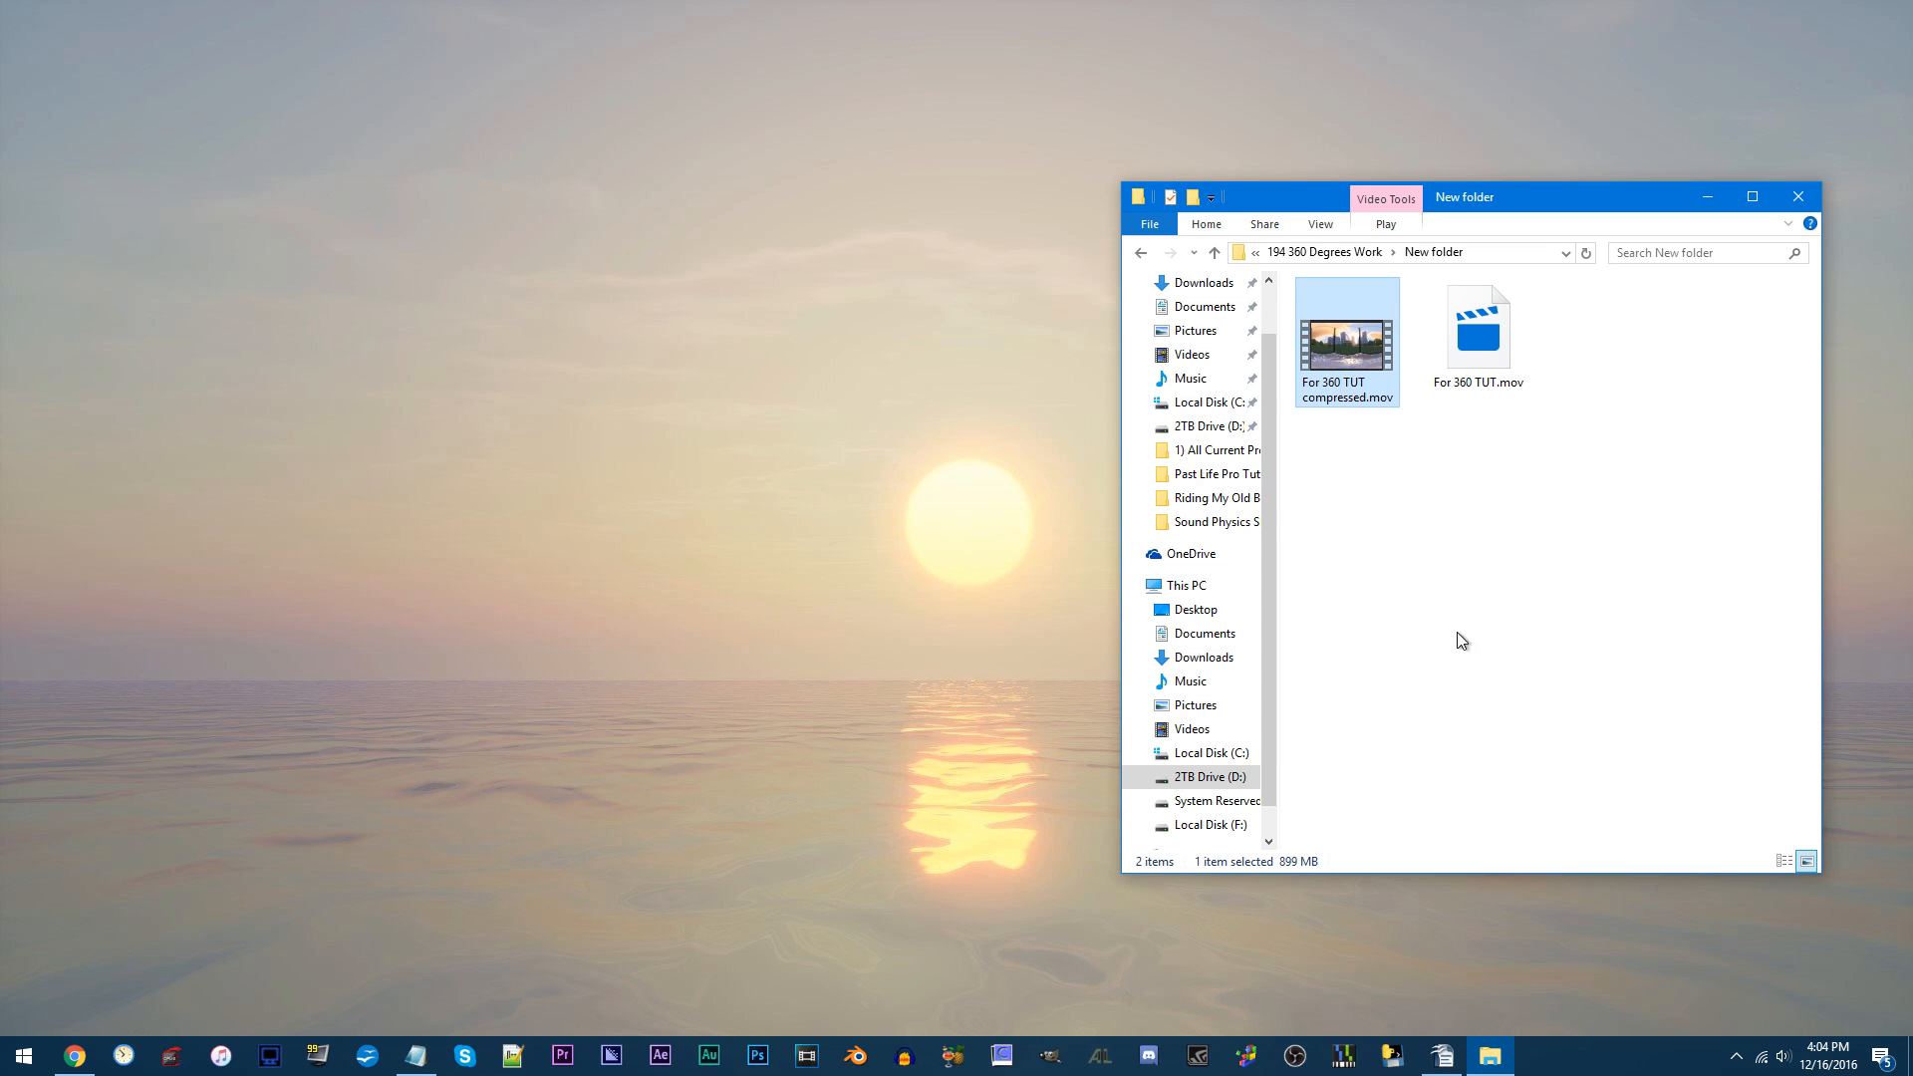
pyautogui.moveTo(1385, 1055)
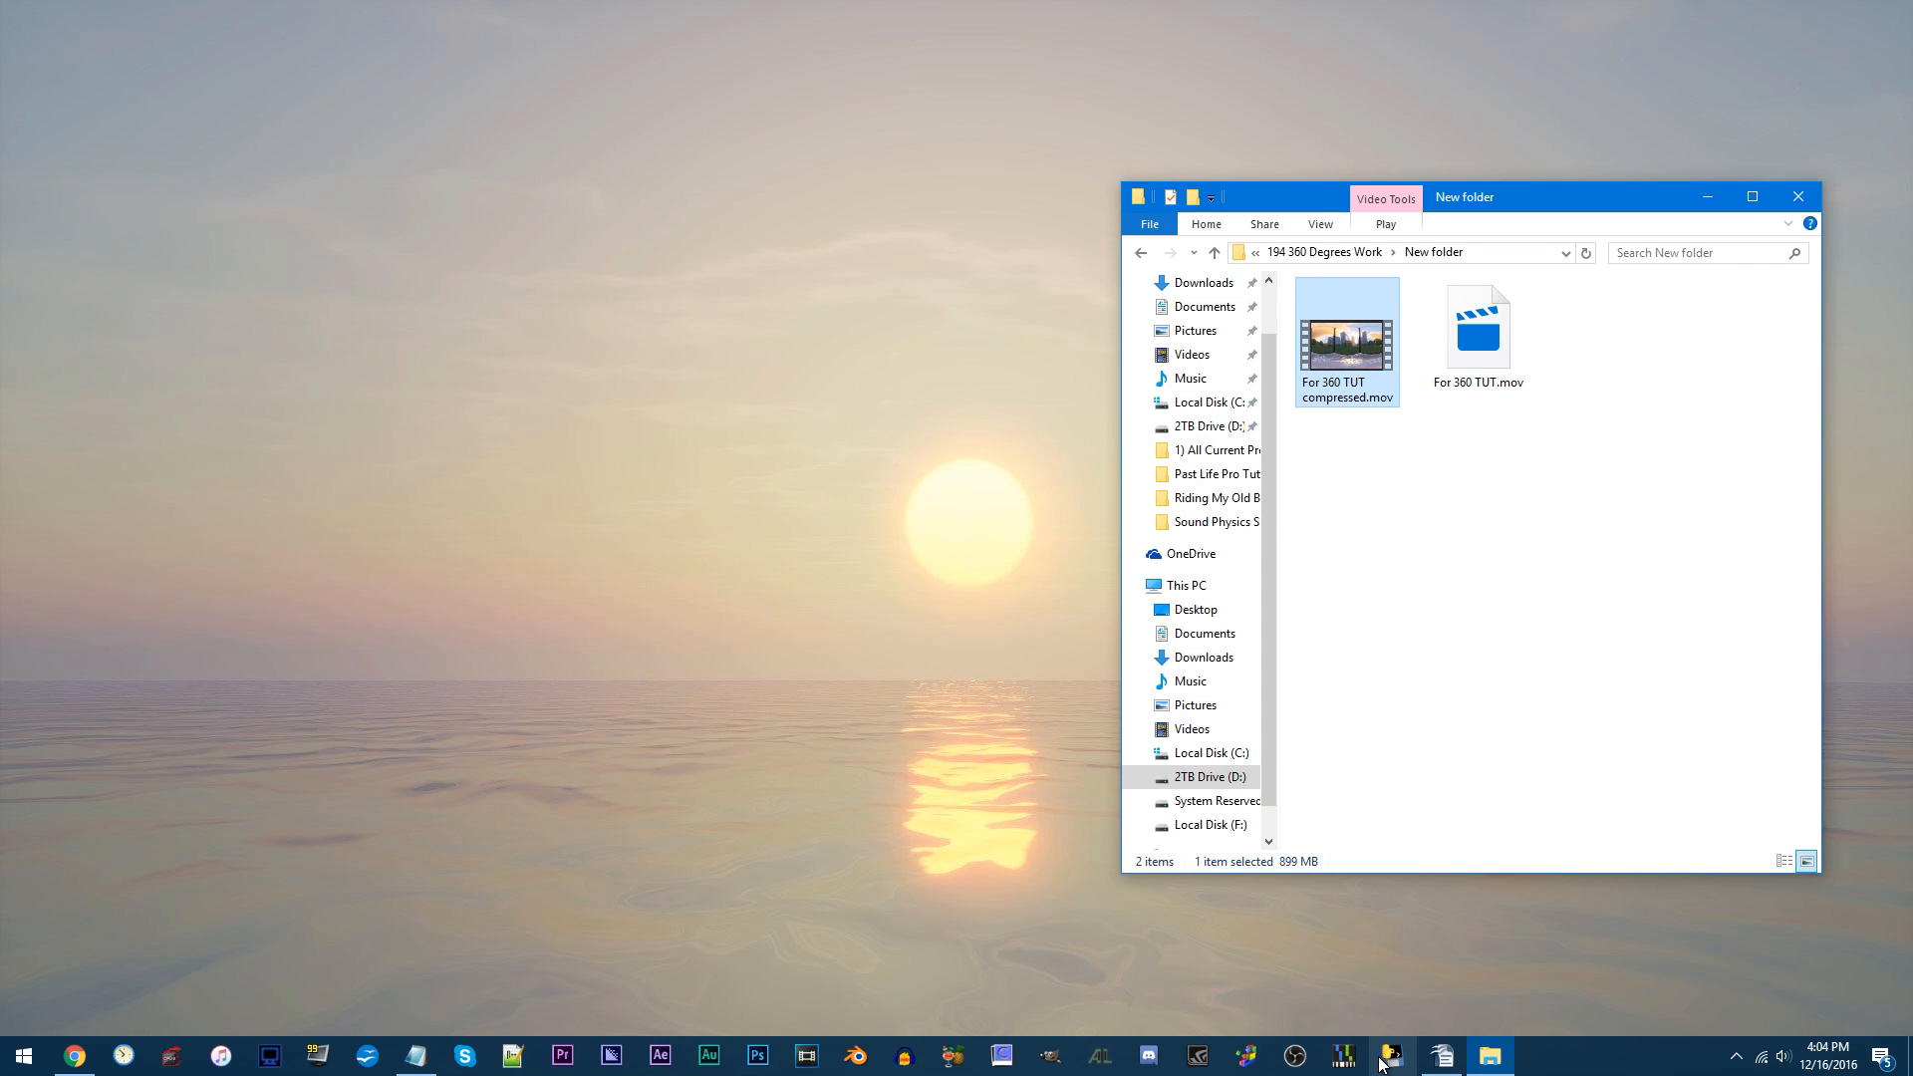
pyautogui.click(1388, 1055)
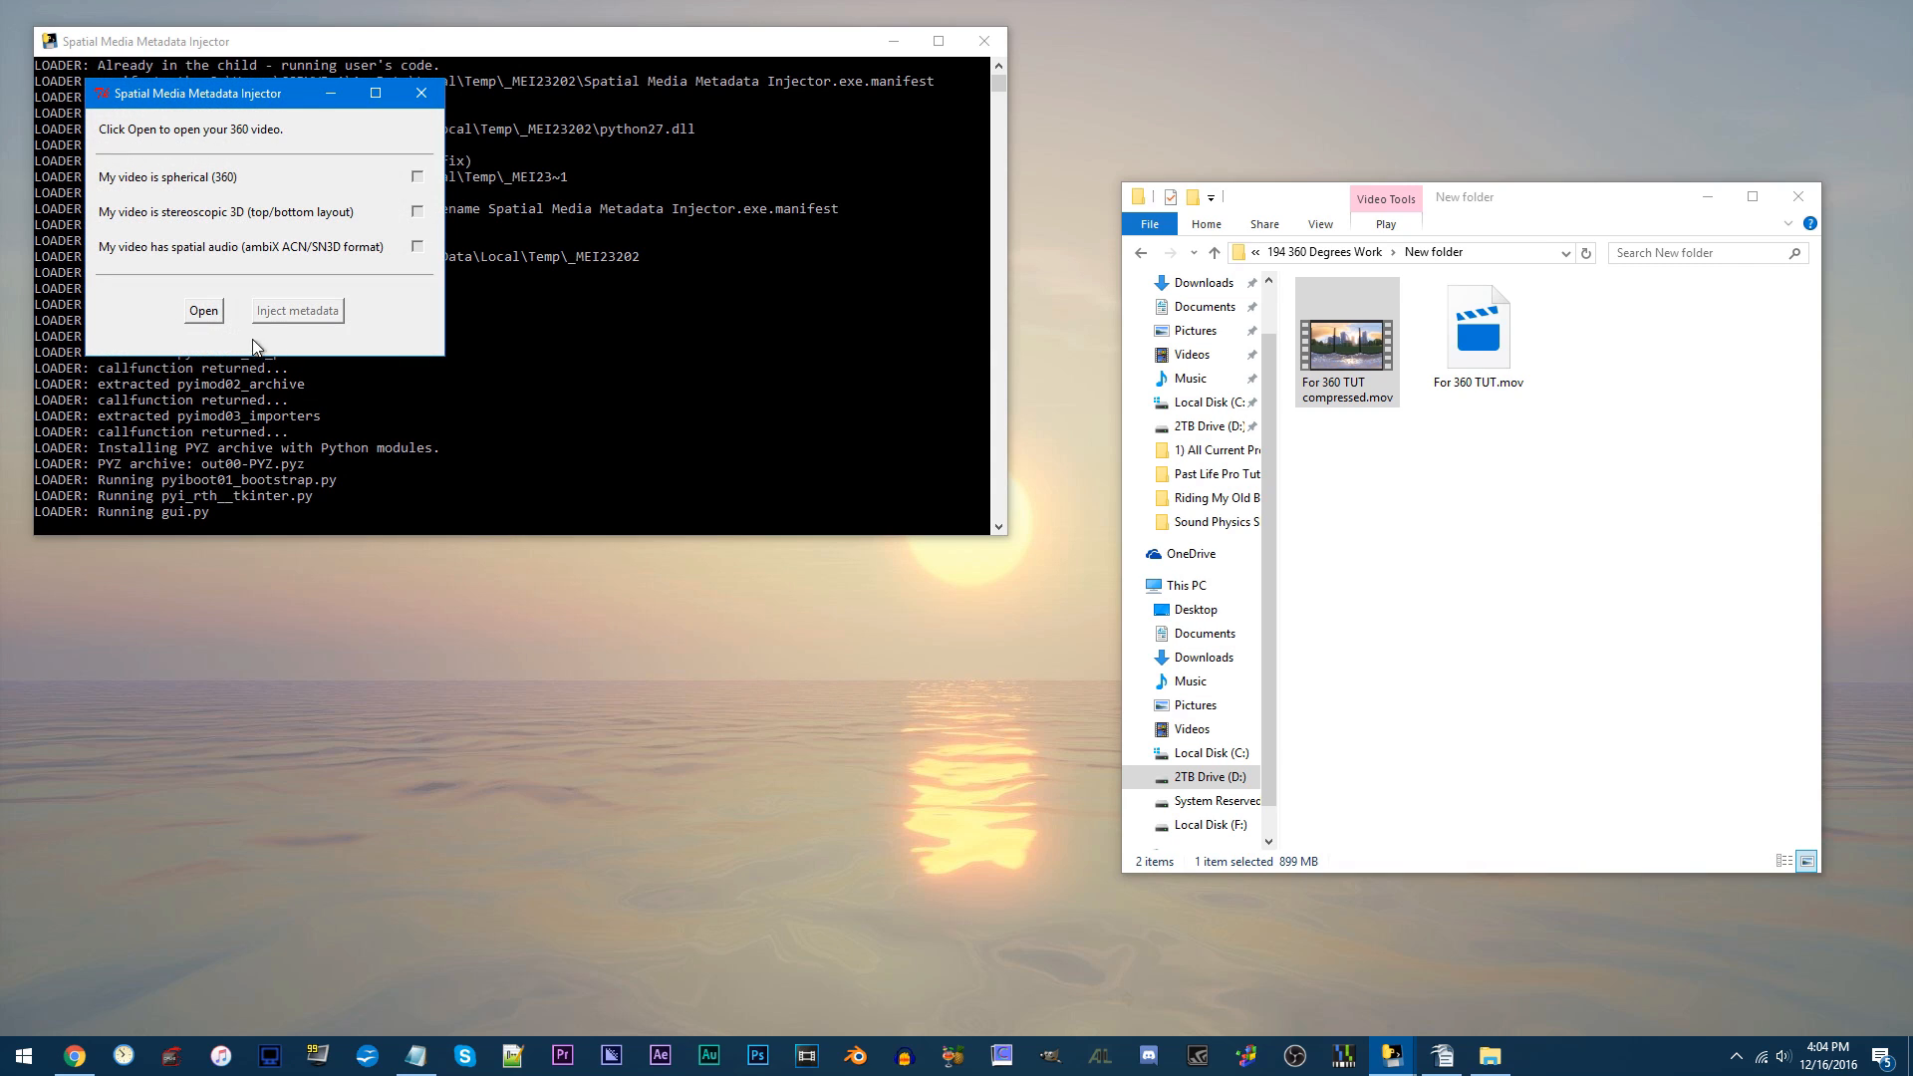
# Load For 360 TUT compressed.mov as a spherical video and start Inject metadata
pyautogui.click(203, 310)
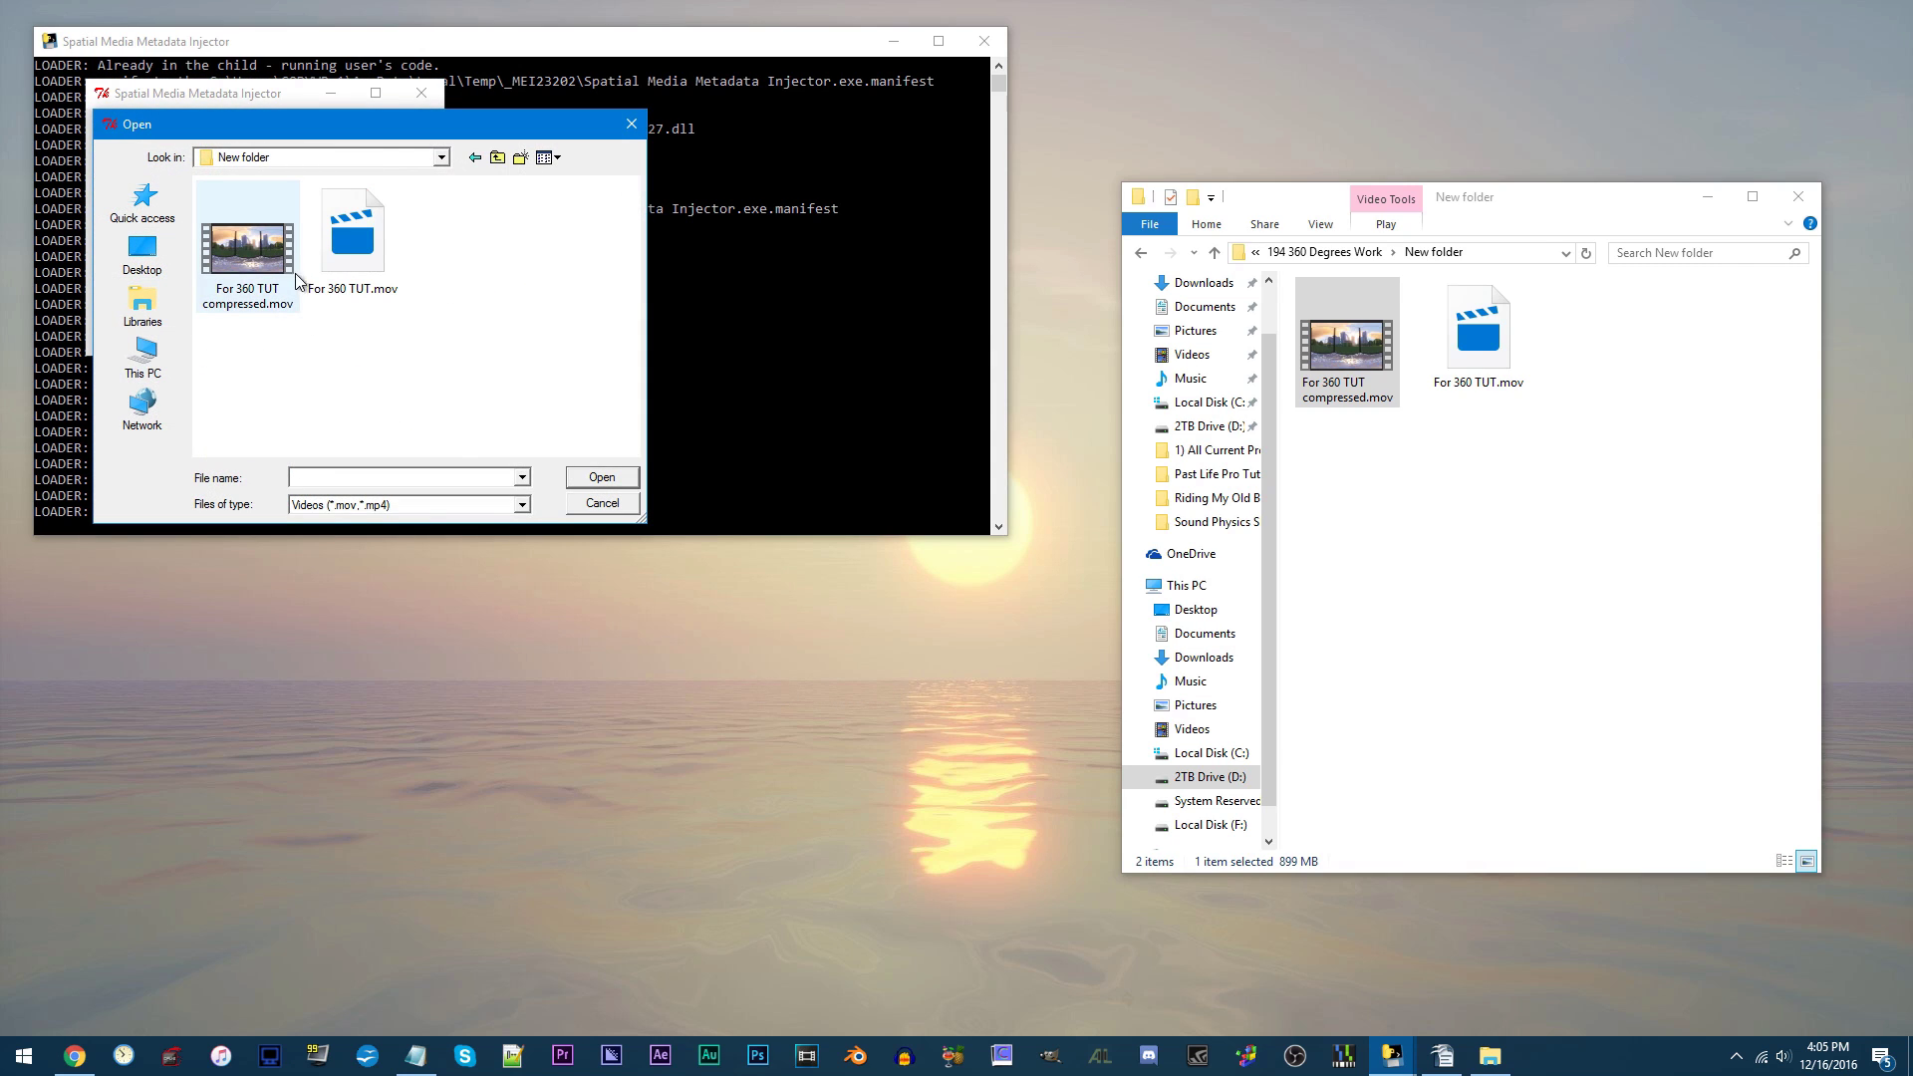
pyautogui.click(249, 241)
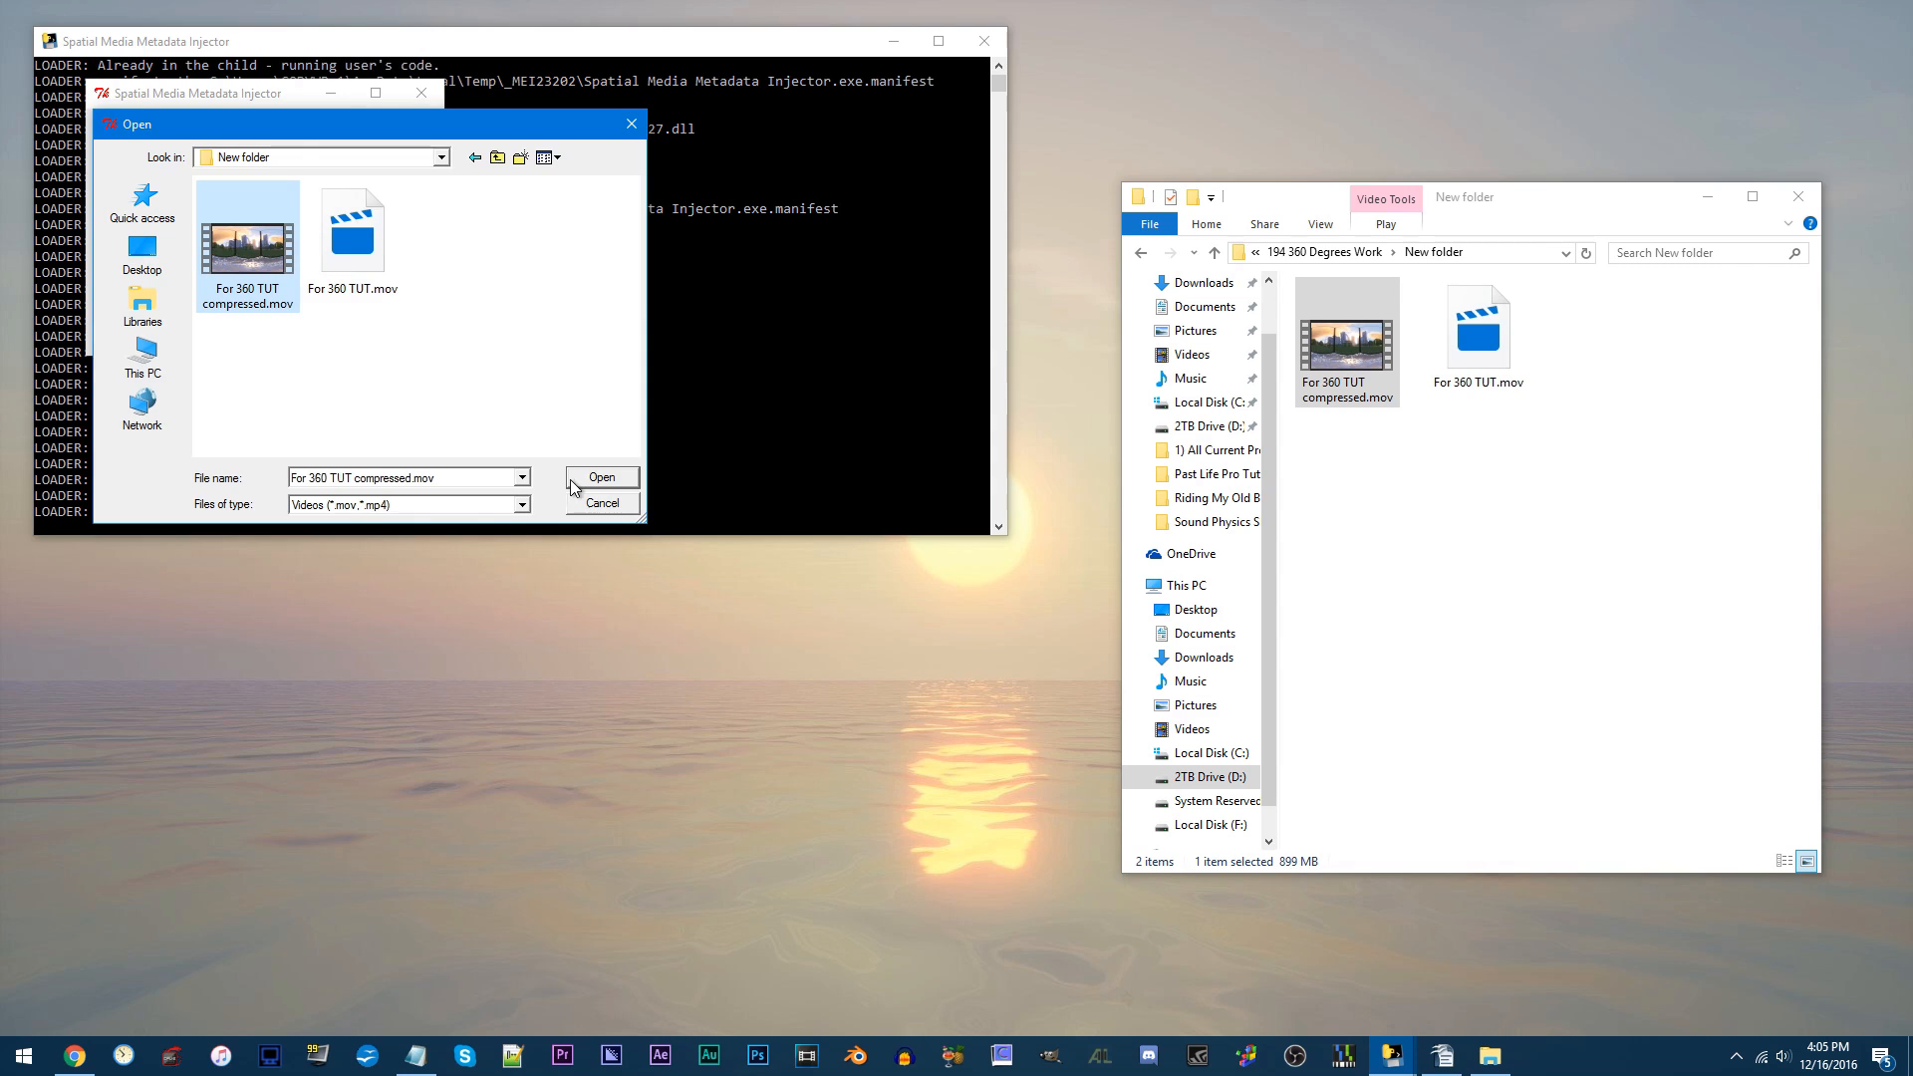
pyautogui.click(600, 476)
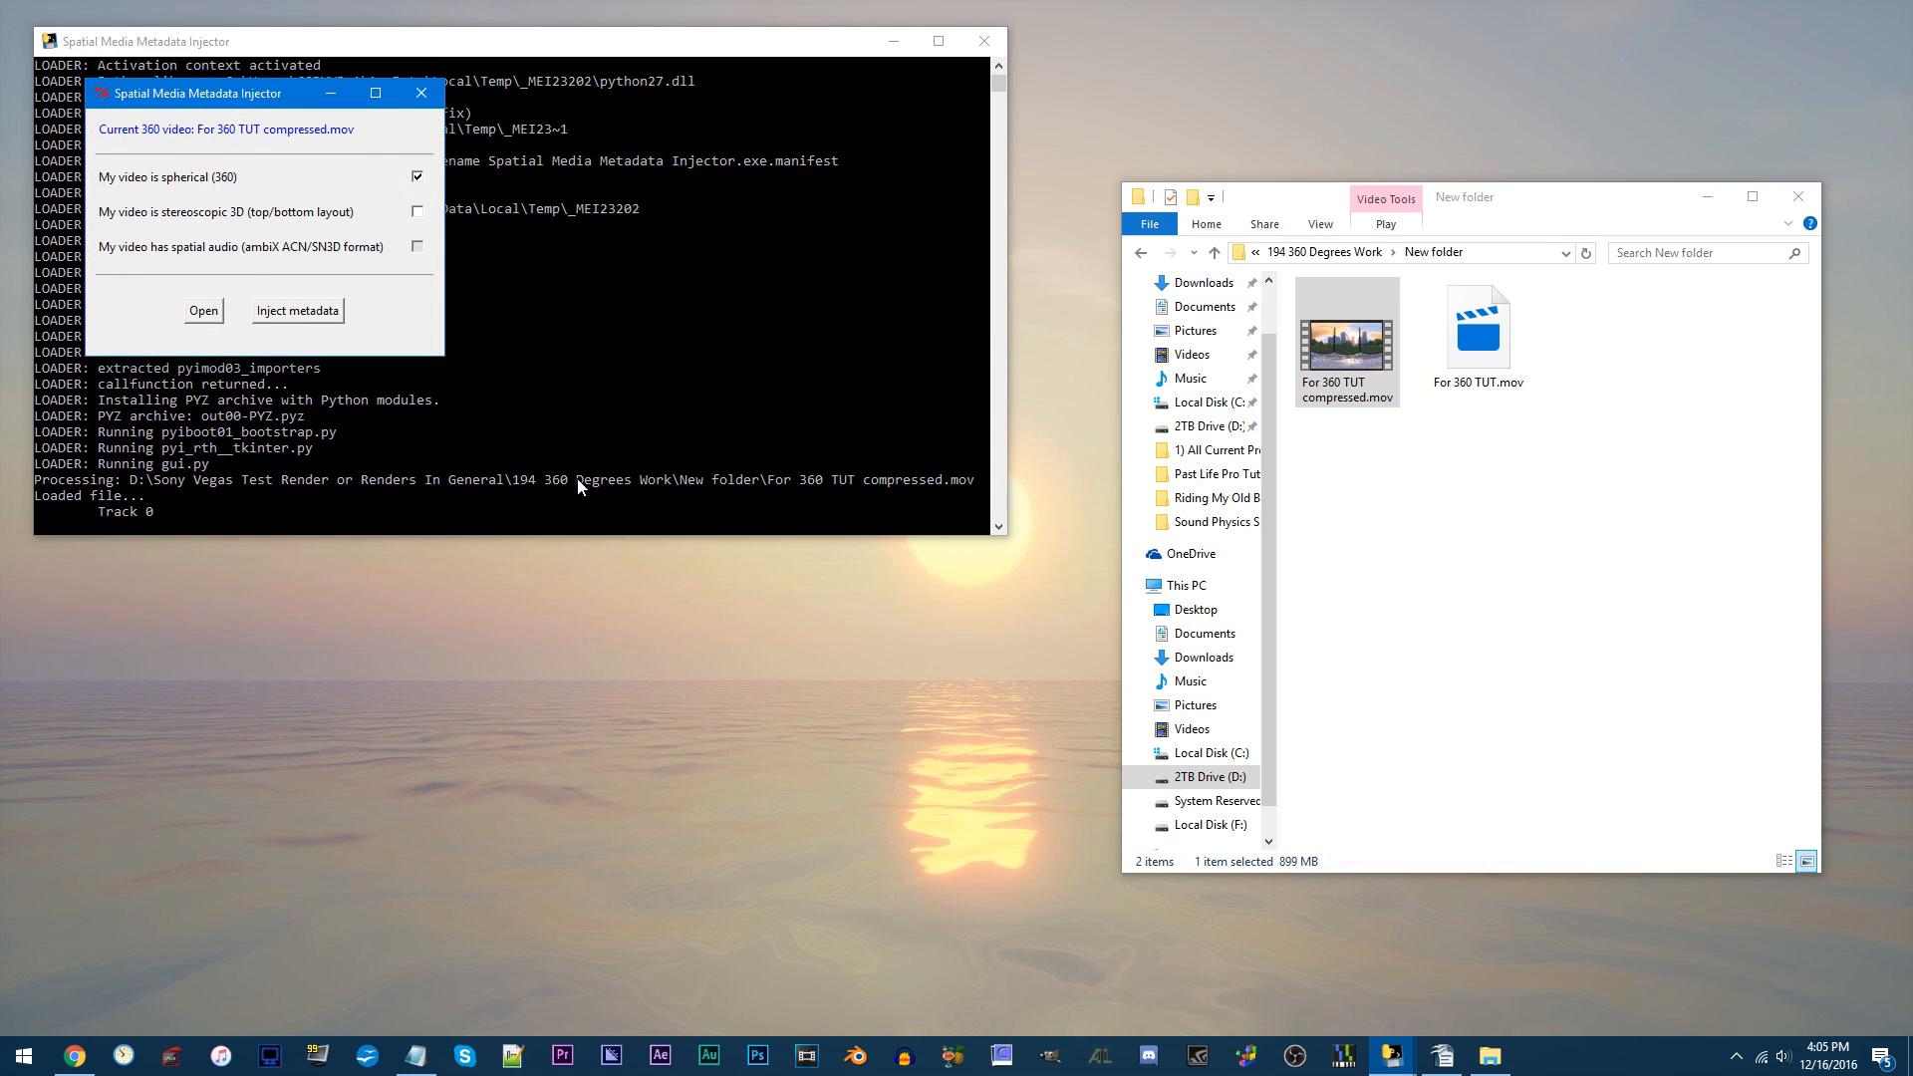
pyautogui.moveTo(539, 387)
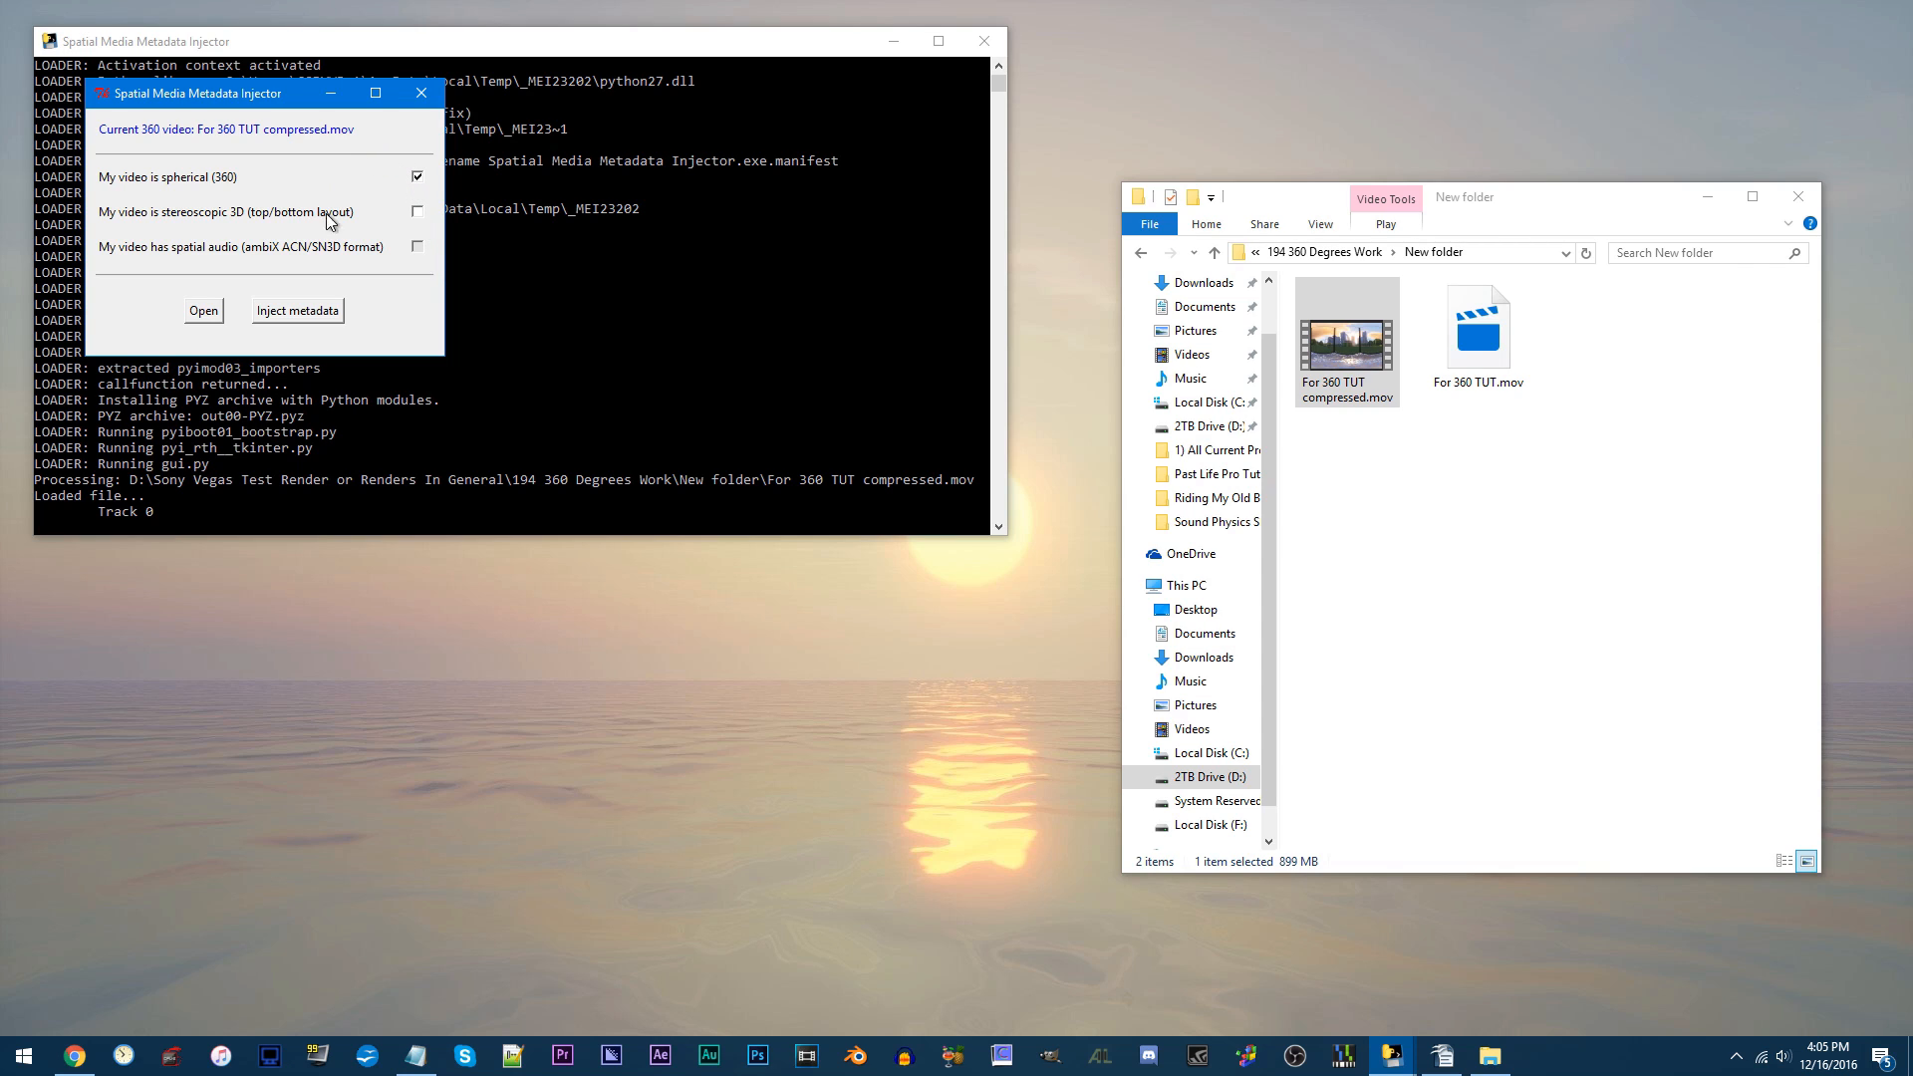
pyautogui.click(297, 310)
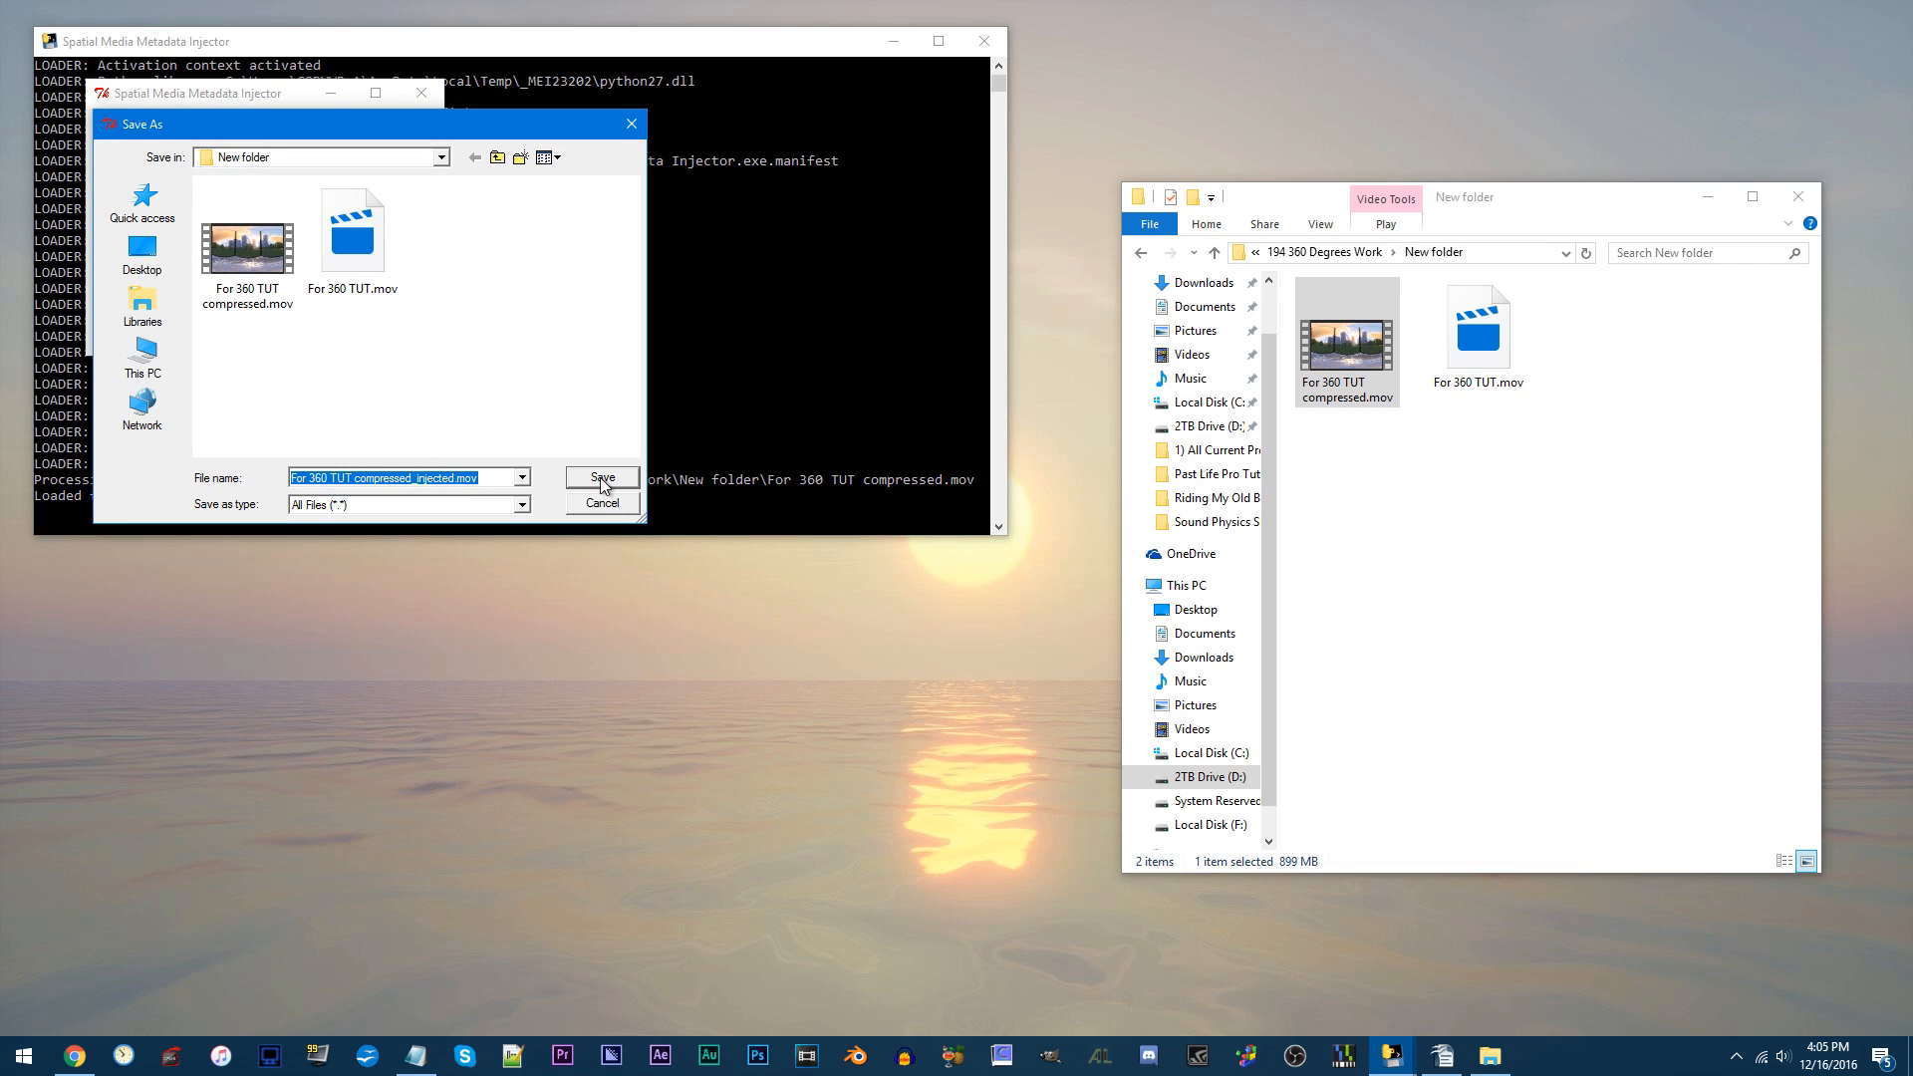
# Save For 360 TUT compressed_injected.mov, then check its 899 MB size in Properties
pyautogui.click(600, 477)
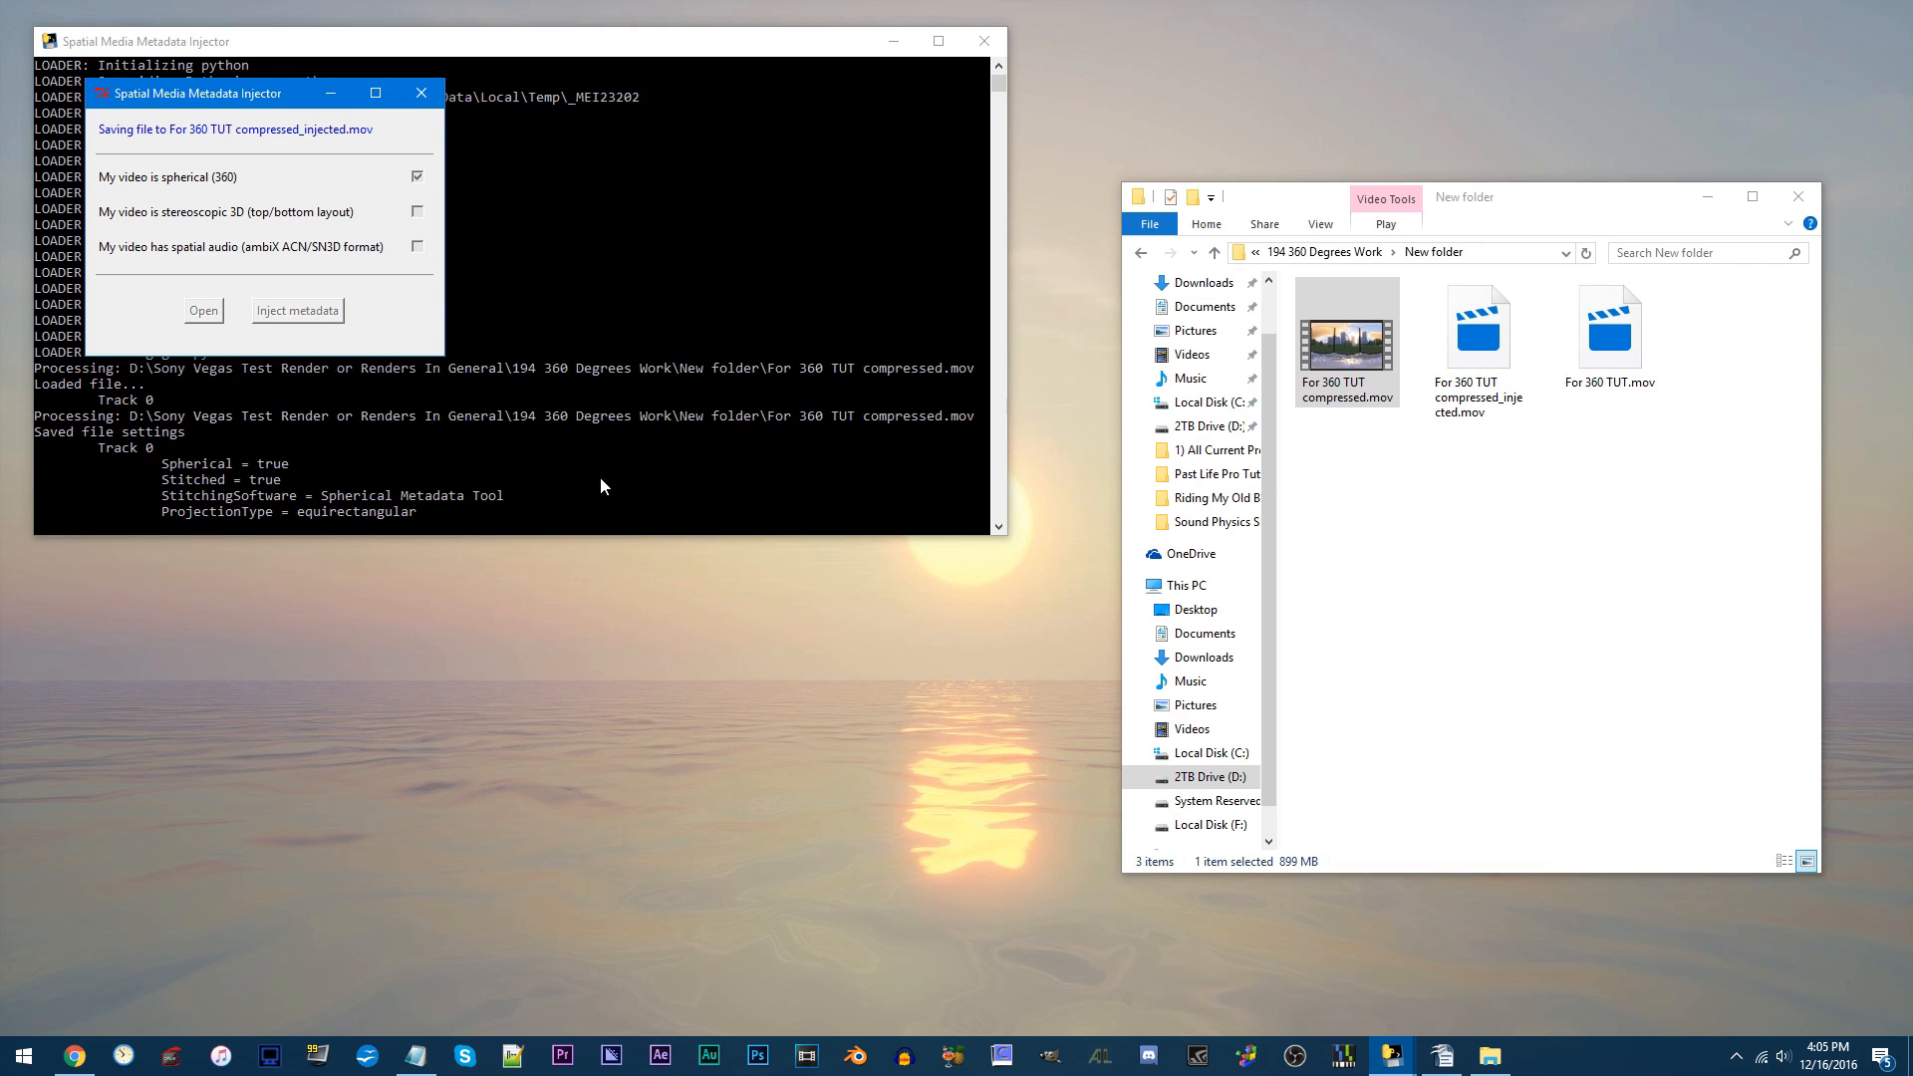
pyautogui.click(298, 316)
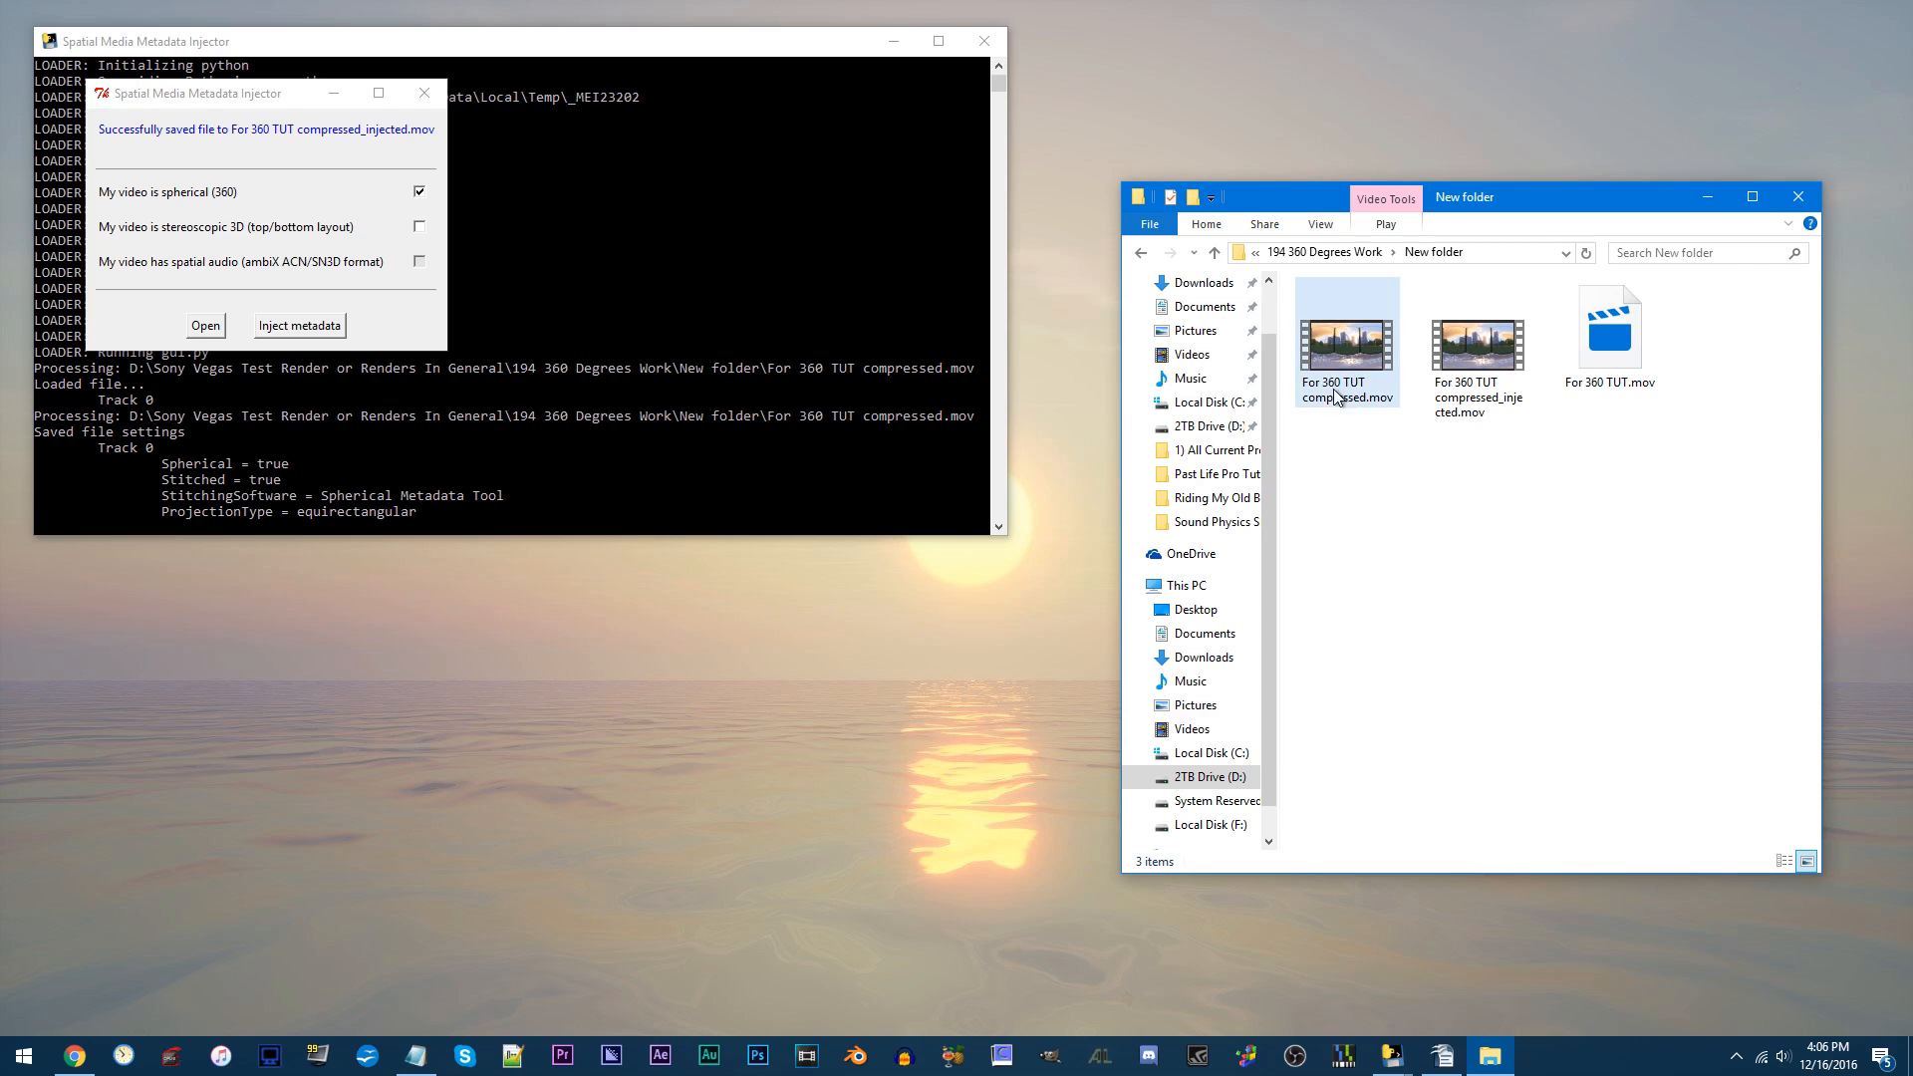
pyautogui.click(1477, 342)
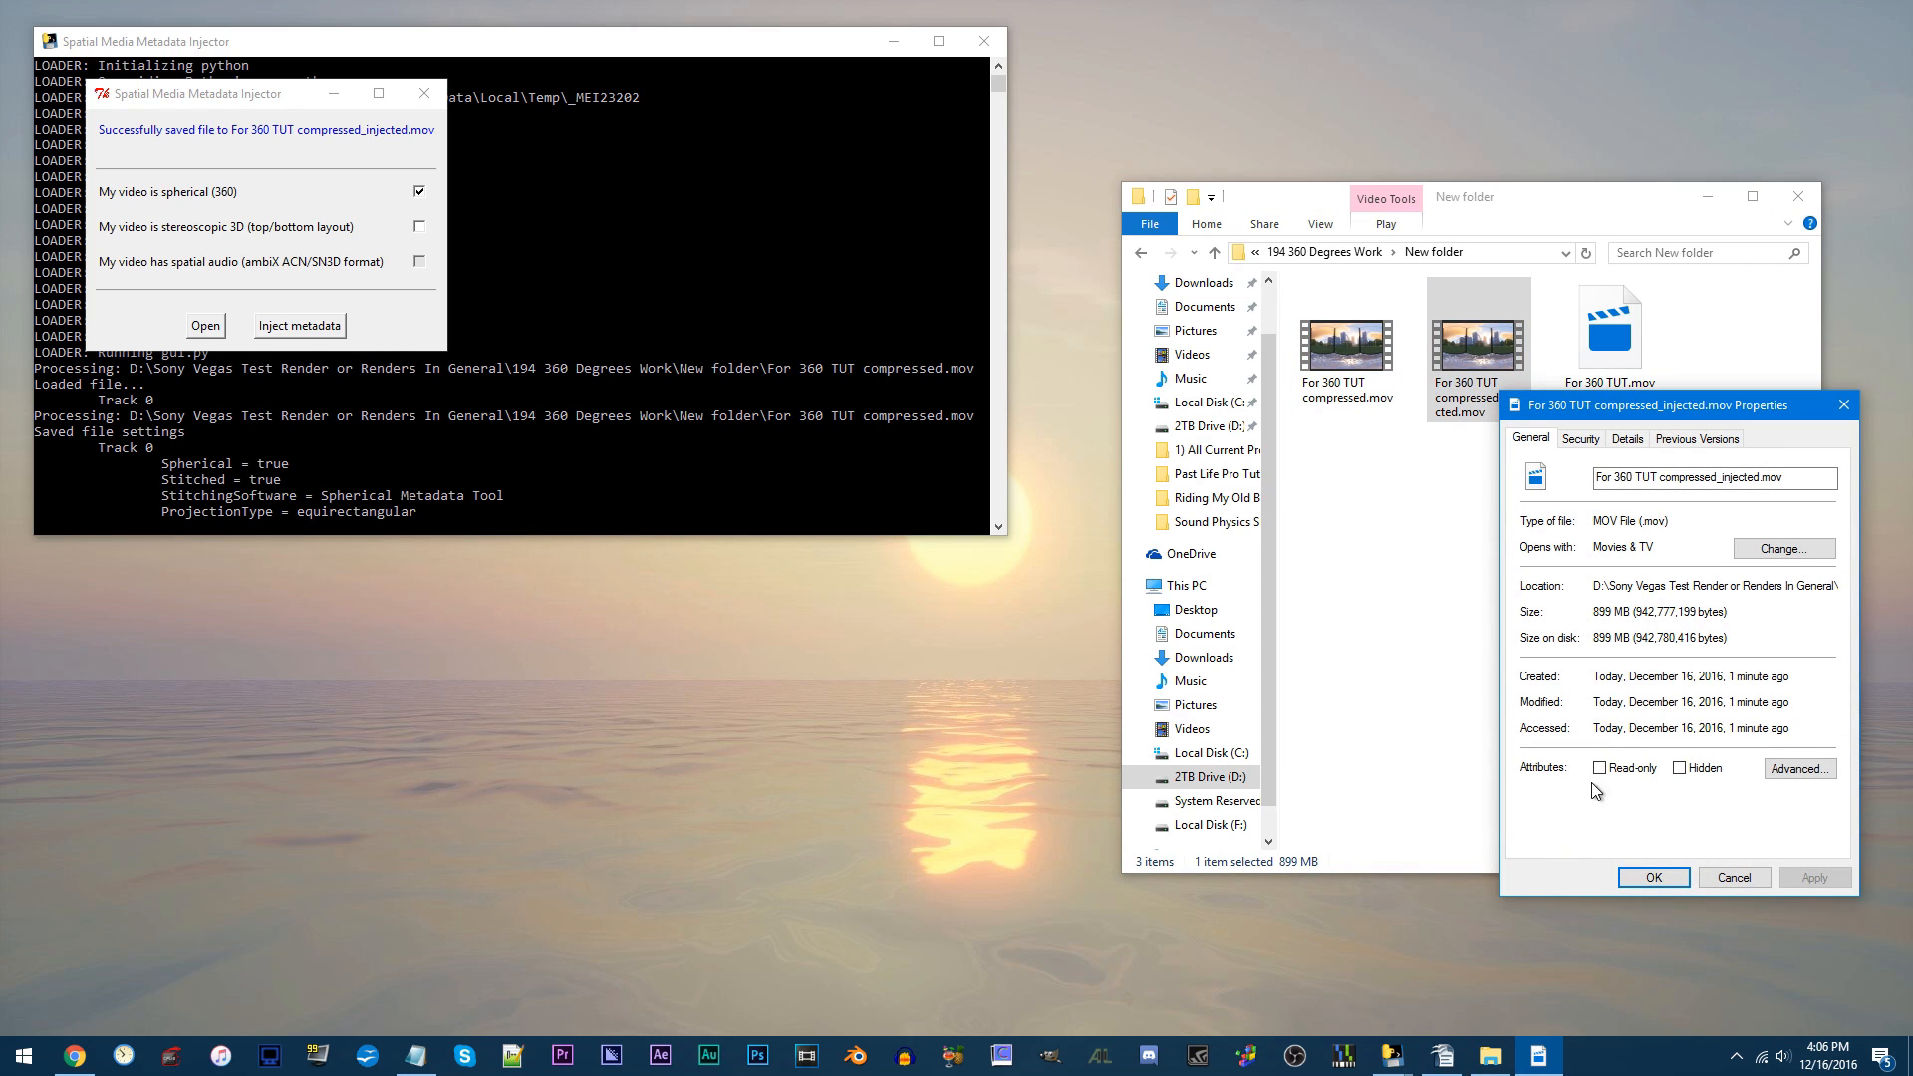
pyautogui.moveTo(1594, 685)
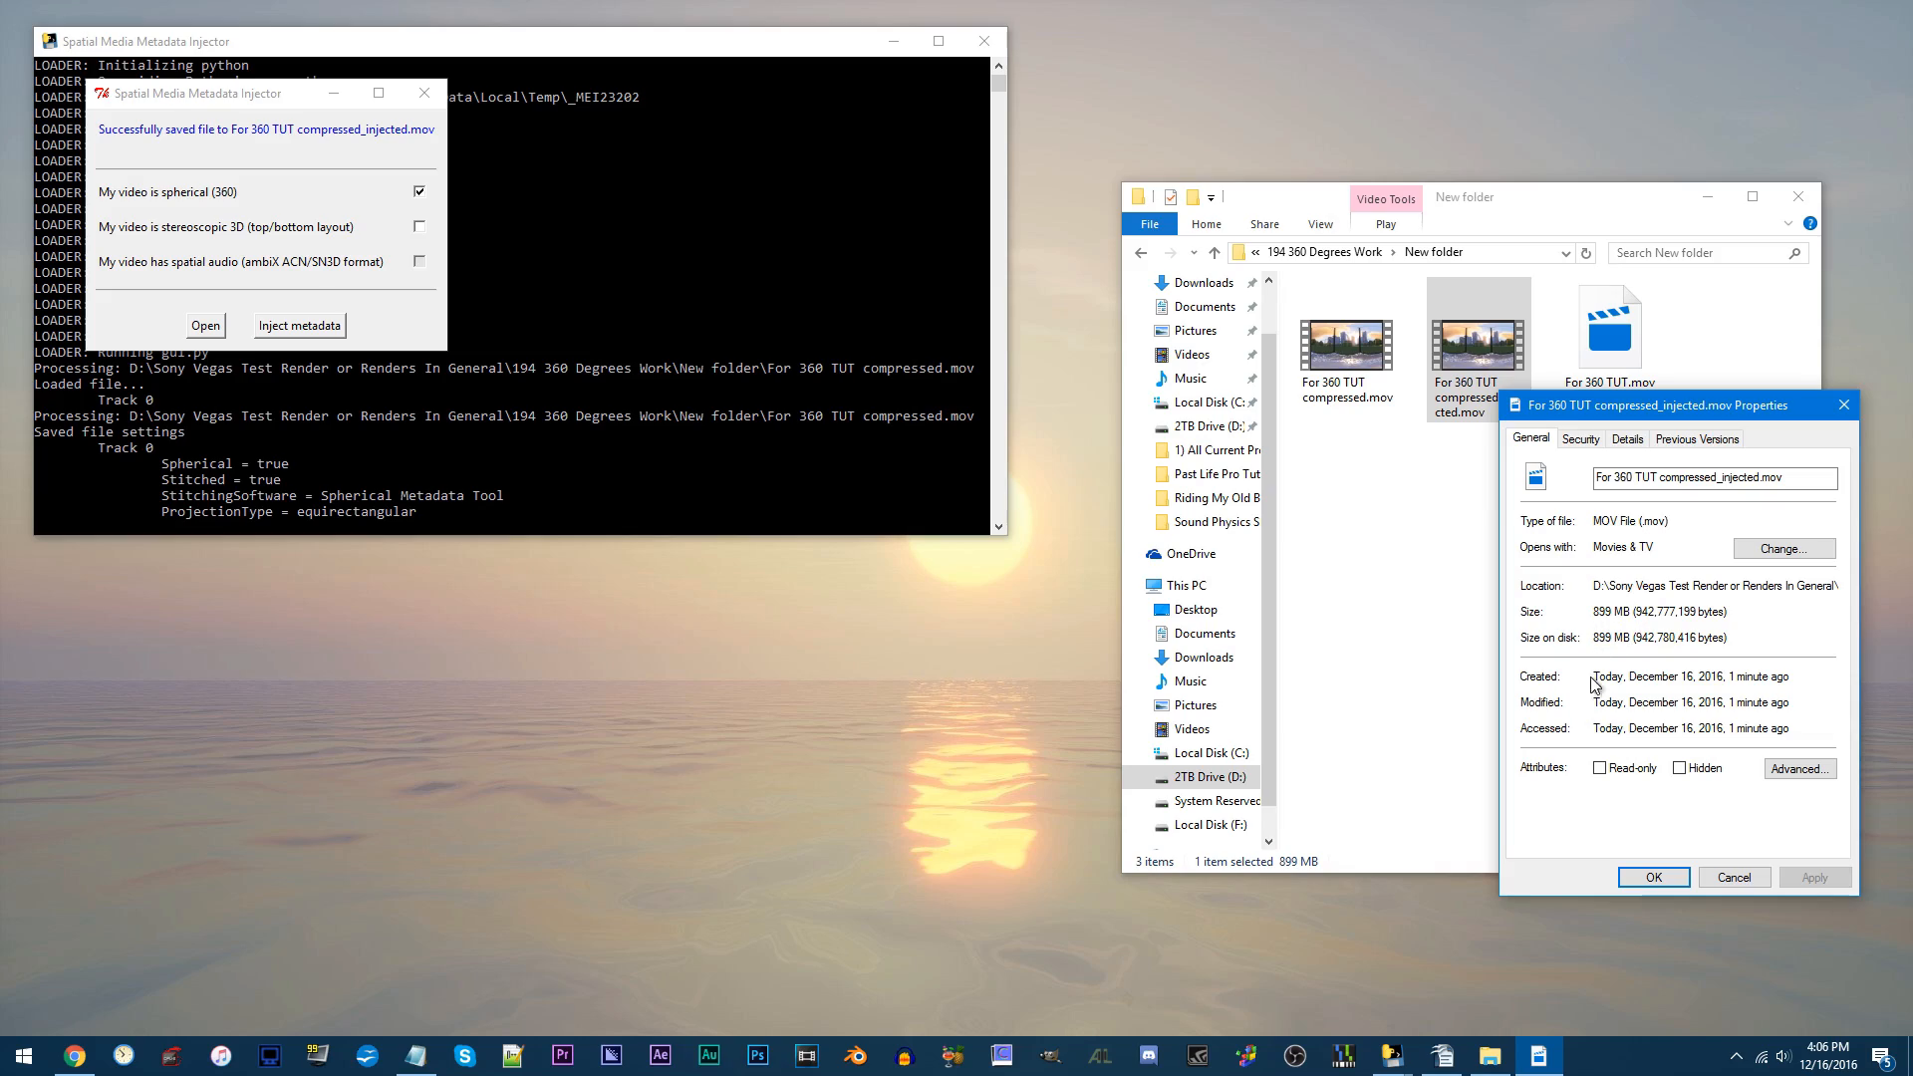
pyautogui.click(1653, 876)
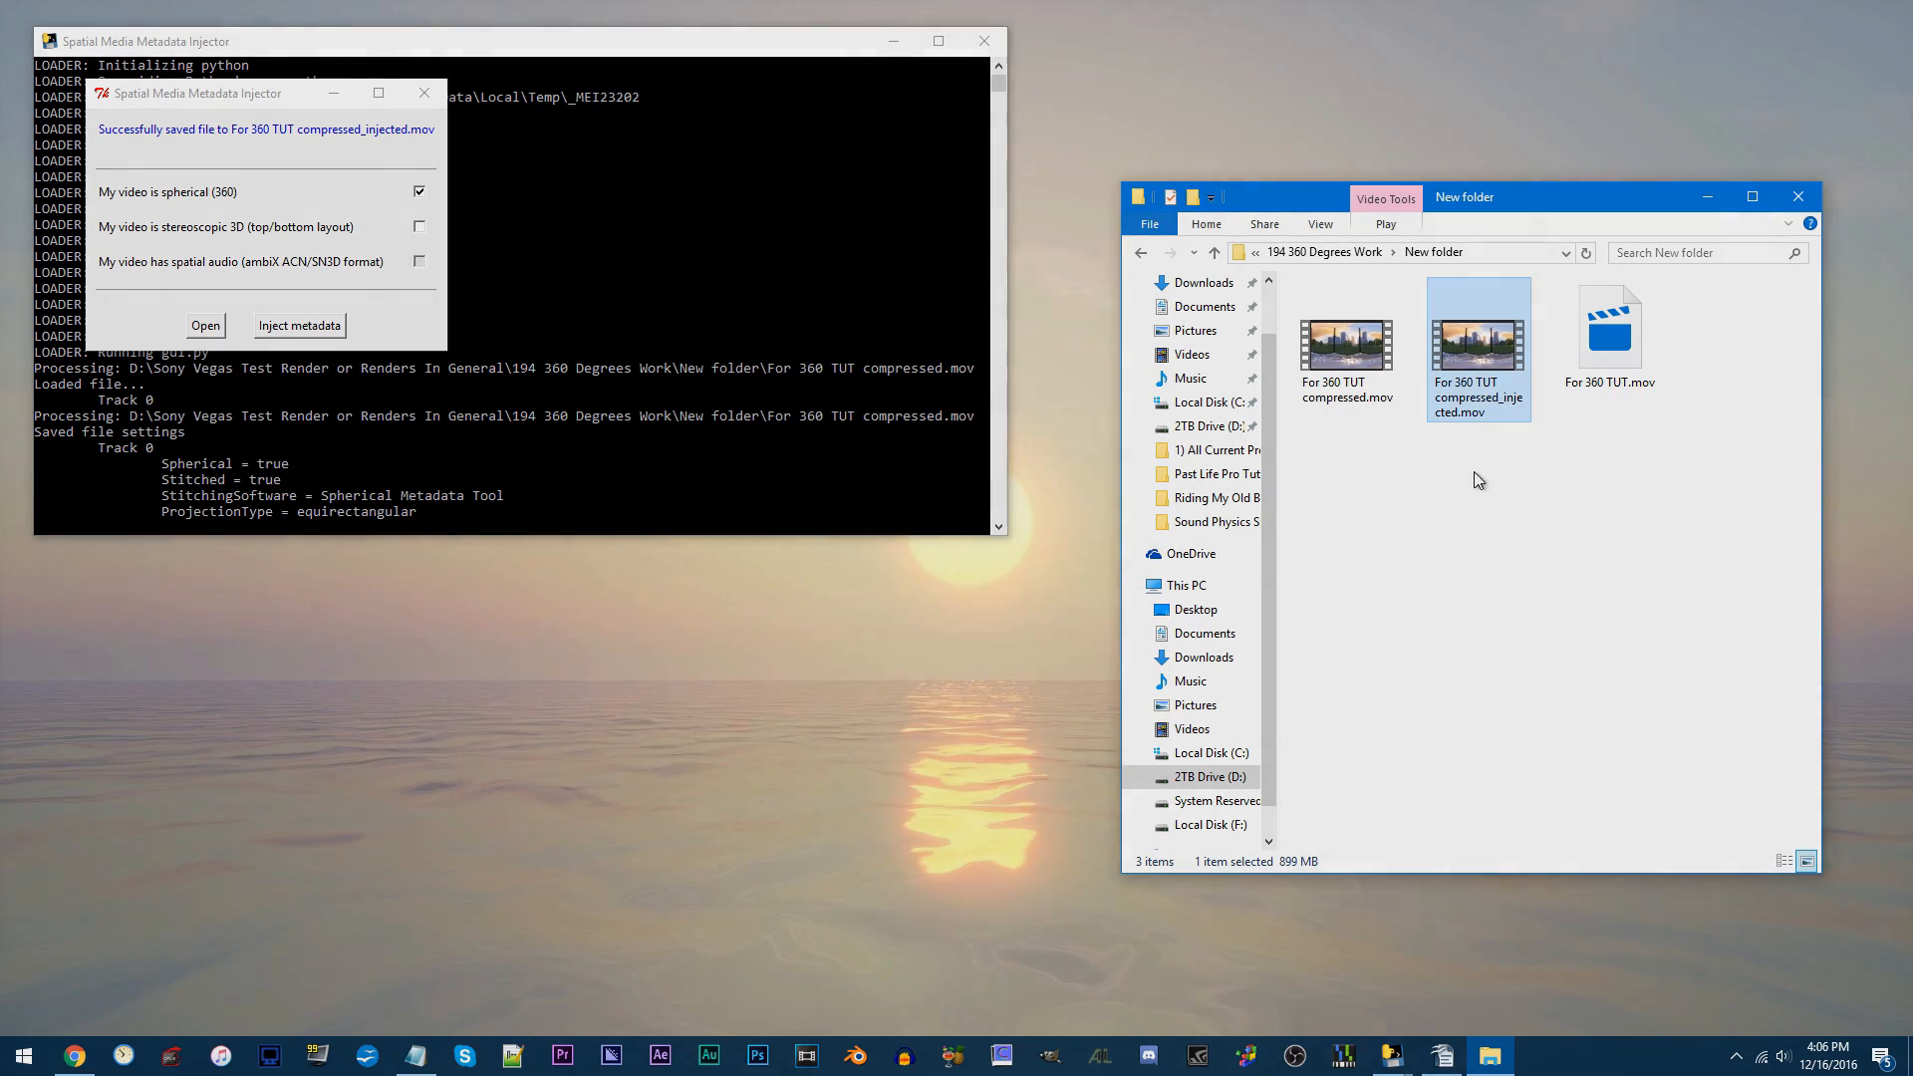